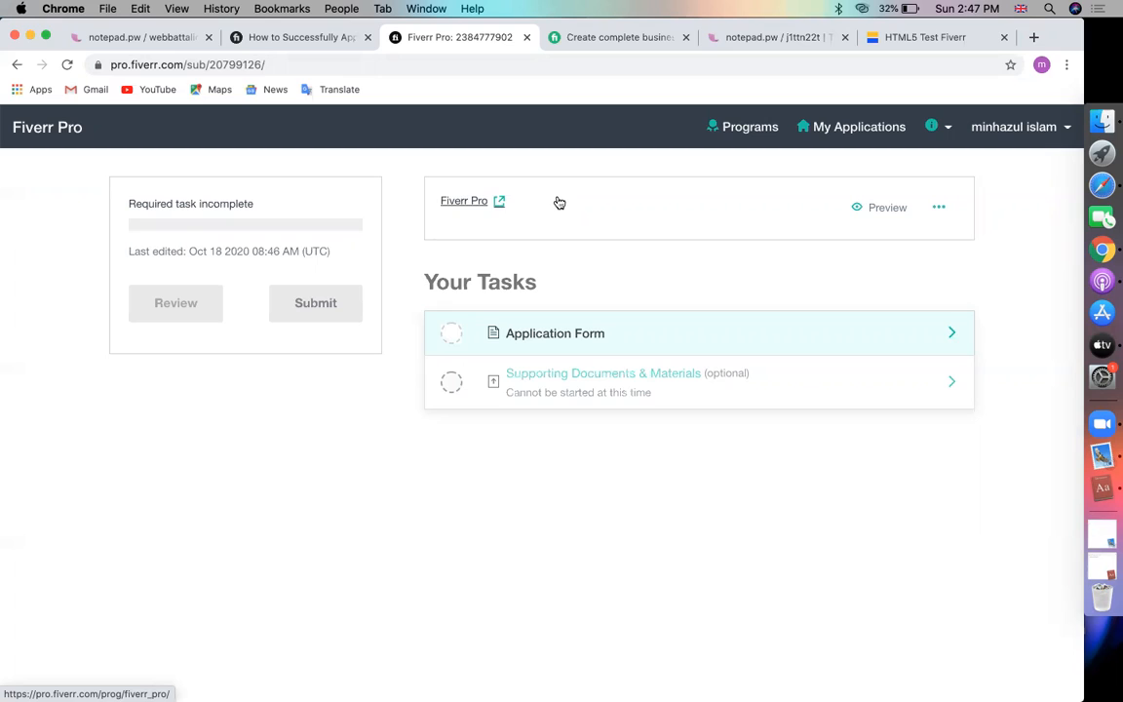
{"action": "mouse_move", "coordinate": [609, 460]}
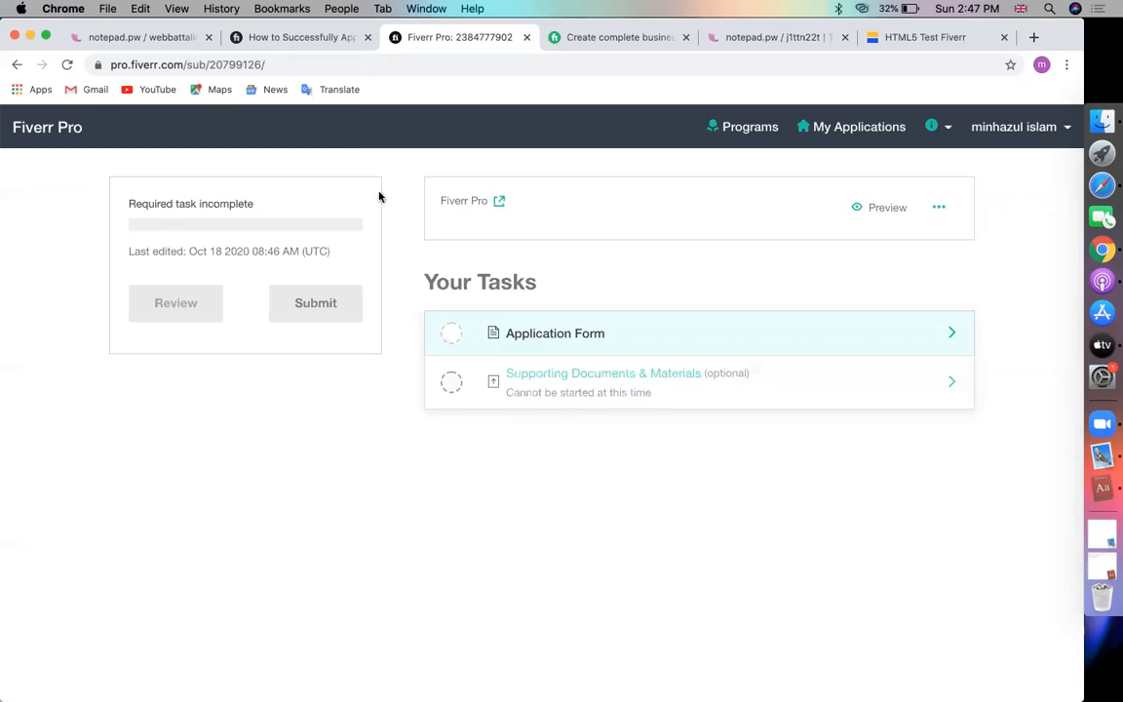
- Read the Fiverr blog guide, highlighting the portfolio-links and creative-process tips
{"action": "left_click", "coordinate": [298, 37]}
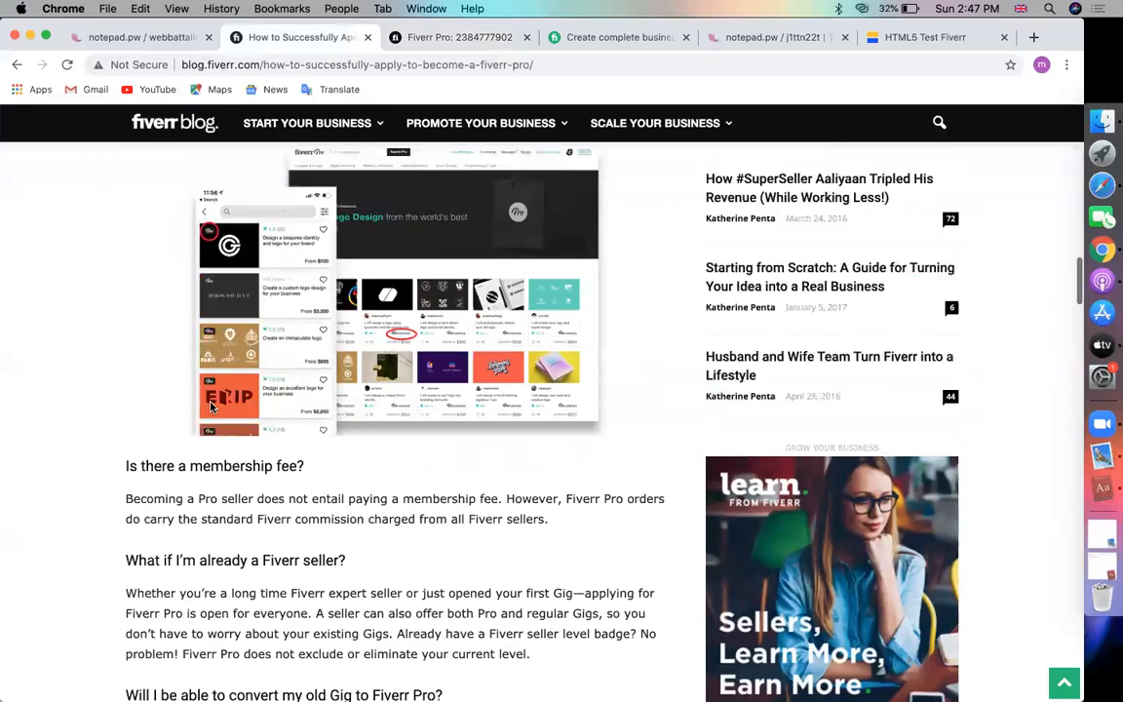
{"action": "scroll", "scroll_direction": "up", "scroll_amount": 3}
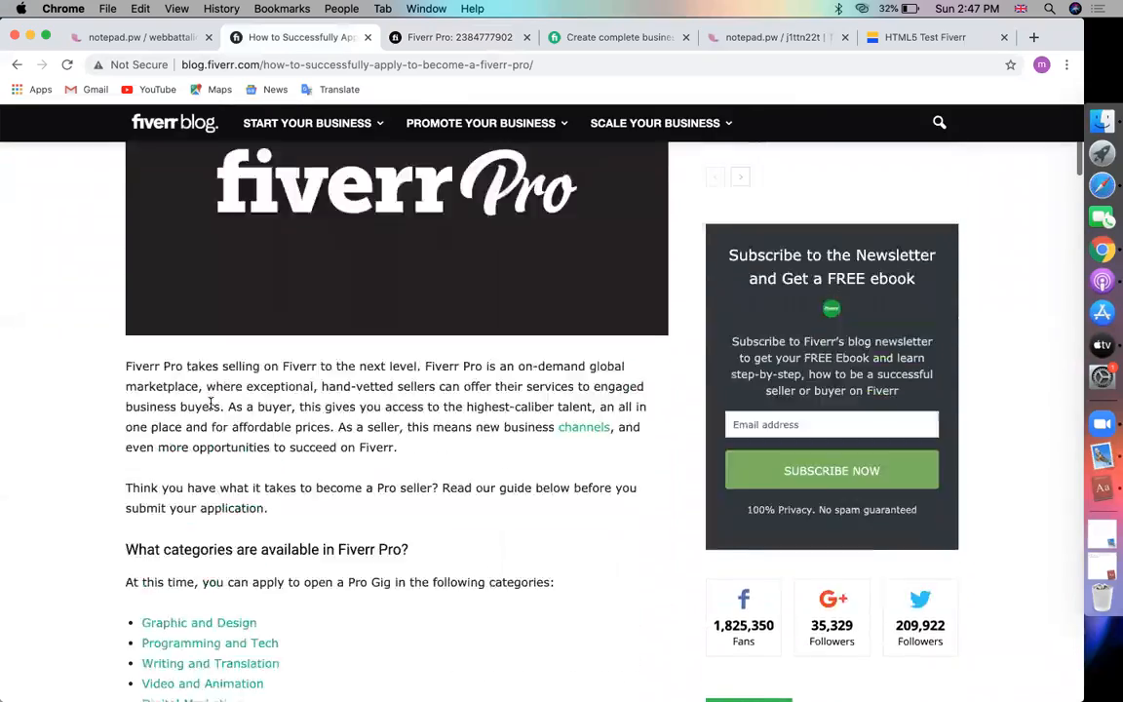
{"action": "scroll", "scroll_direction": "down", "scroll_amount": 3}
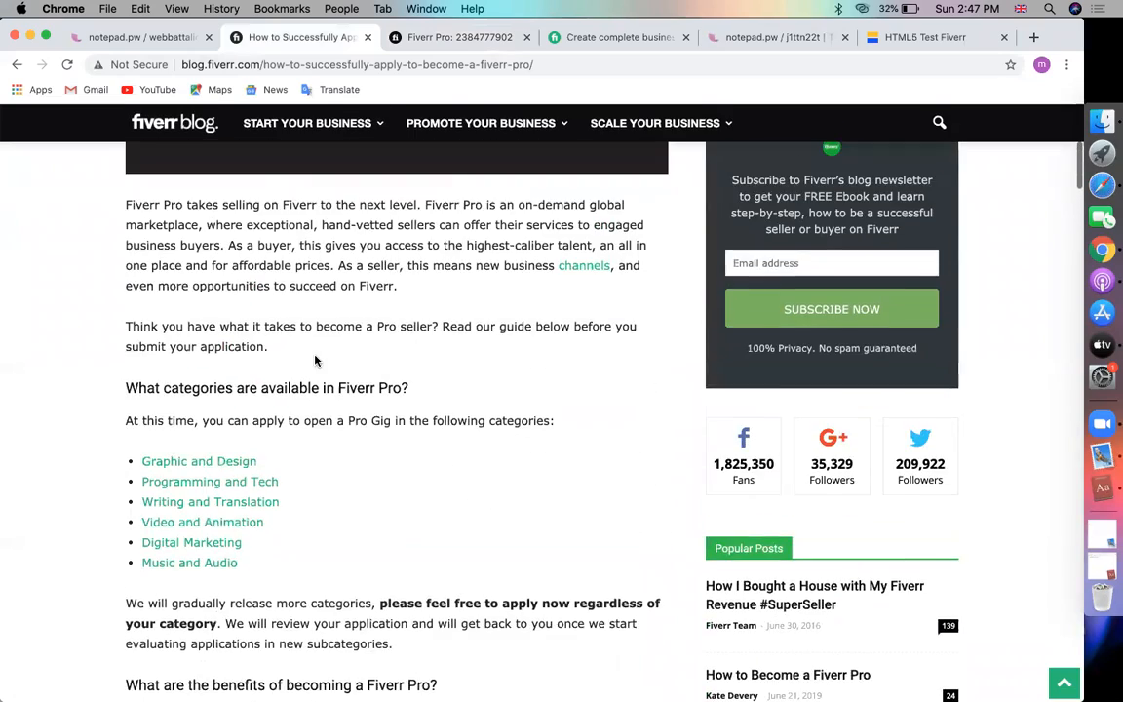
{"action": "scroll", "scroll_direction": "down", "scroll_amount": 3}
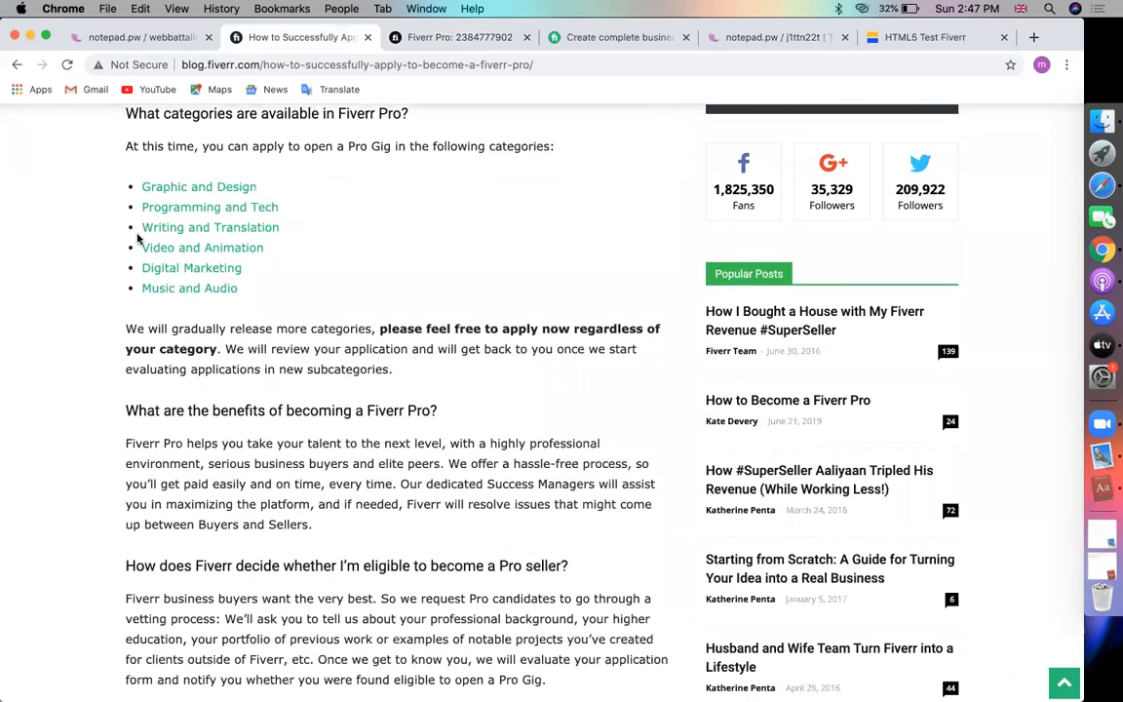
{"action": "mouse_move", "coordinate": [351, 317]}
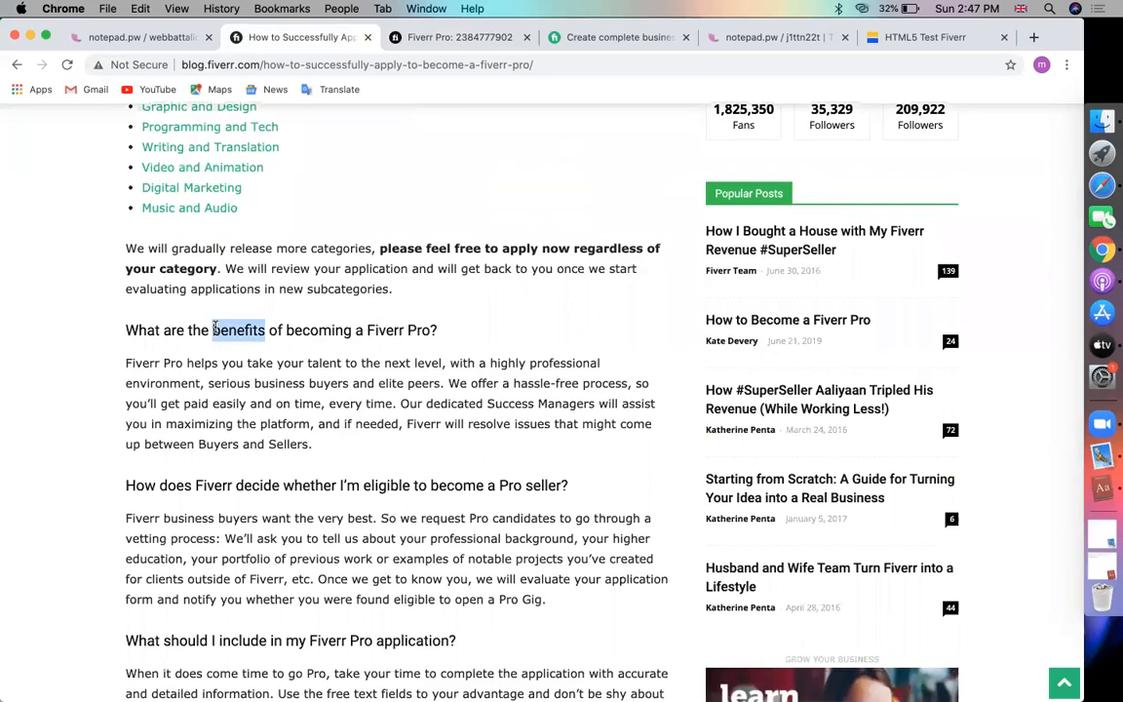
{"action": "scroll", "scroll_direction": "down", "scroll_amount": 3}
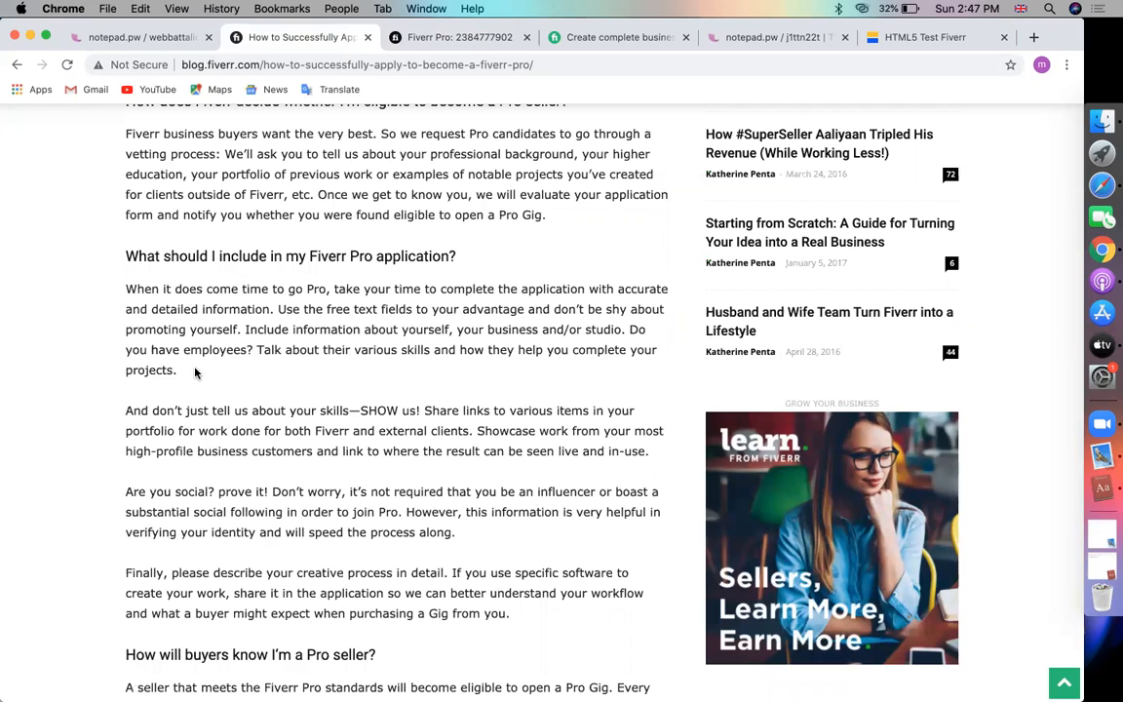
{"action": "left_click_drag", "start_coordinate": [264, 410], "coordinate": [473, 431]}
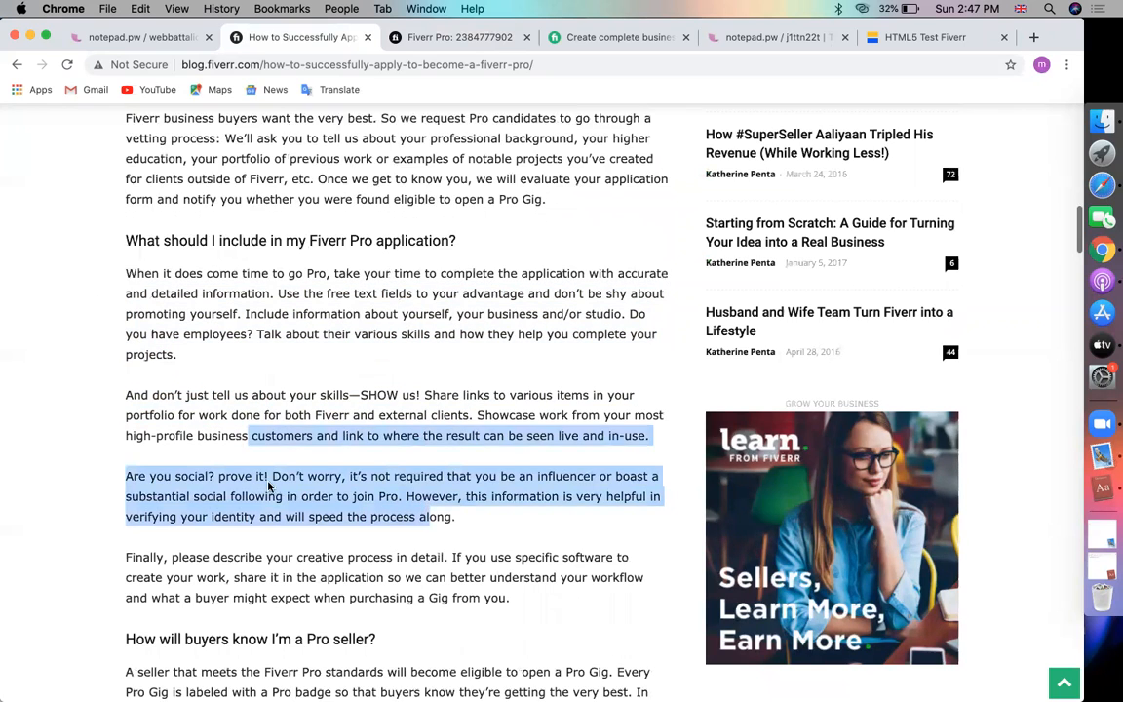
{"action": "scroll", "scroll_direction": "down", "scroll_amount": 3}
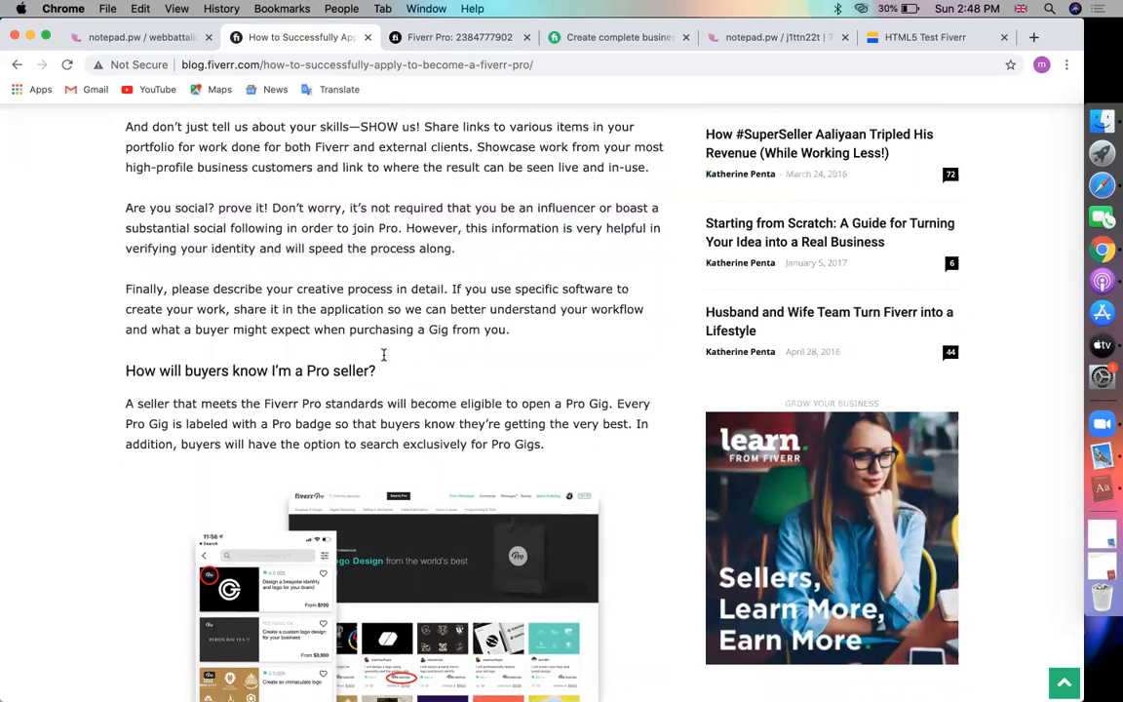
{"action": "left_click_drag", "start_coordinate": [295, 288], "coordinate": [369, 309]}
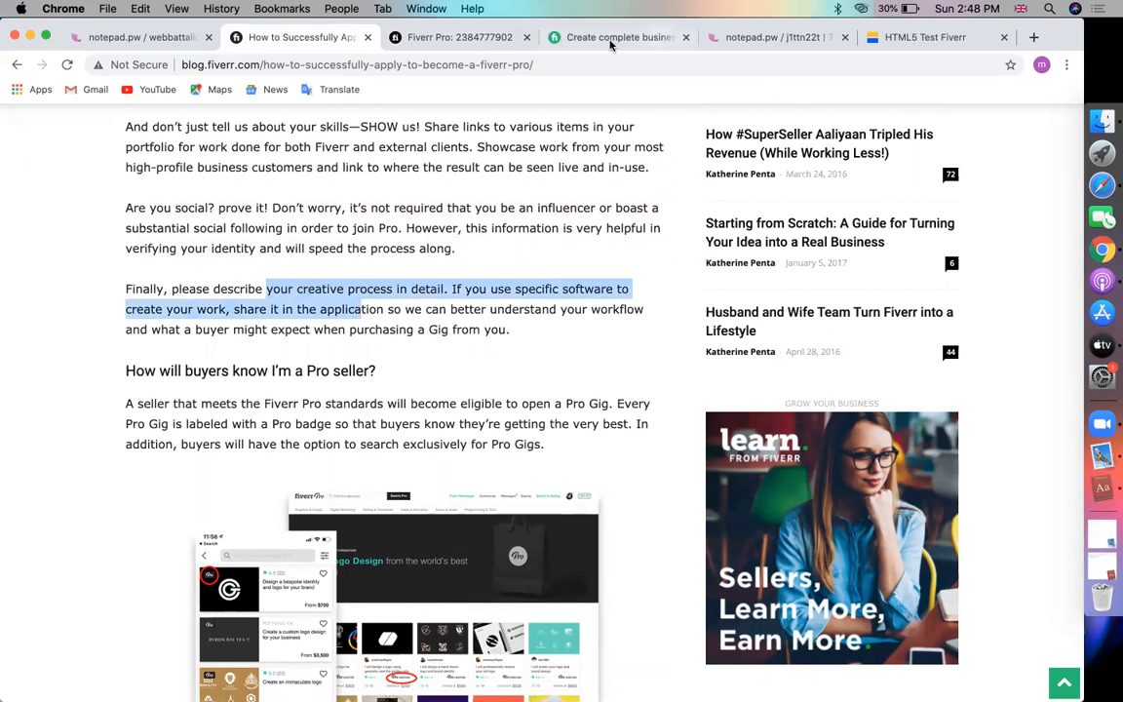
- Return to Fiverr Pro, open the Application Form and scroll to the mailing address
{"action": "left_click", "coordinate": [458, 37]}
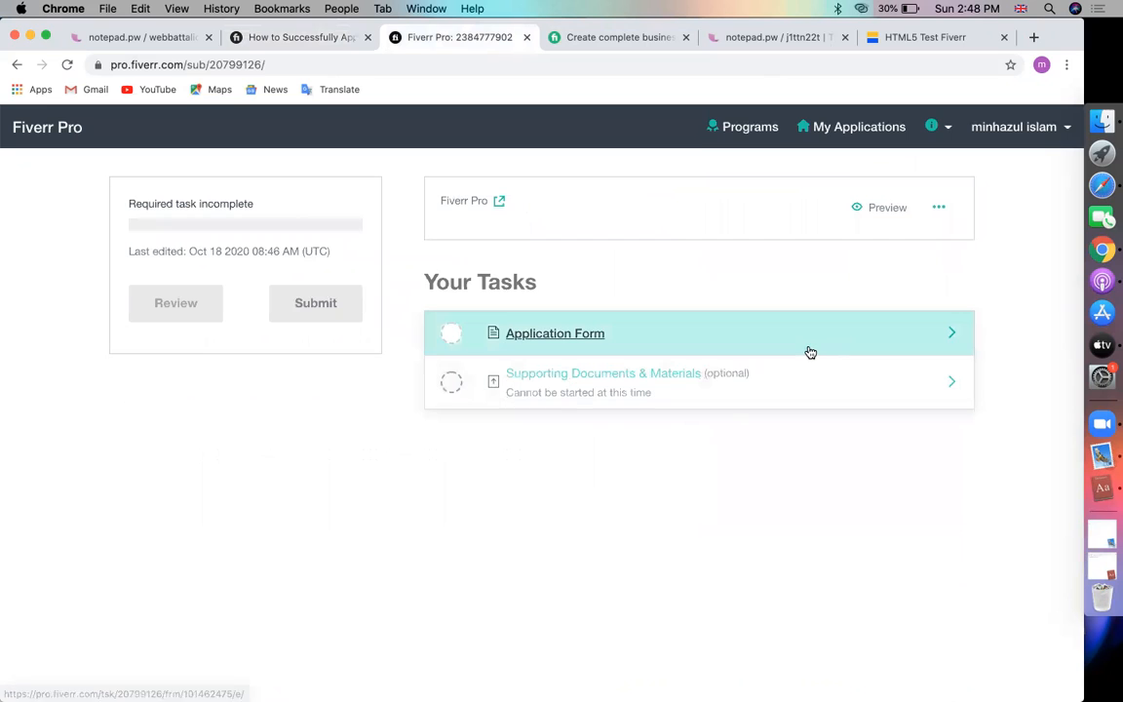
{"action": "left_click", "coordinate": [555, 333]}
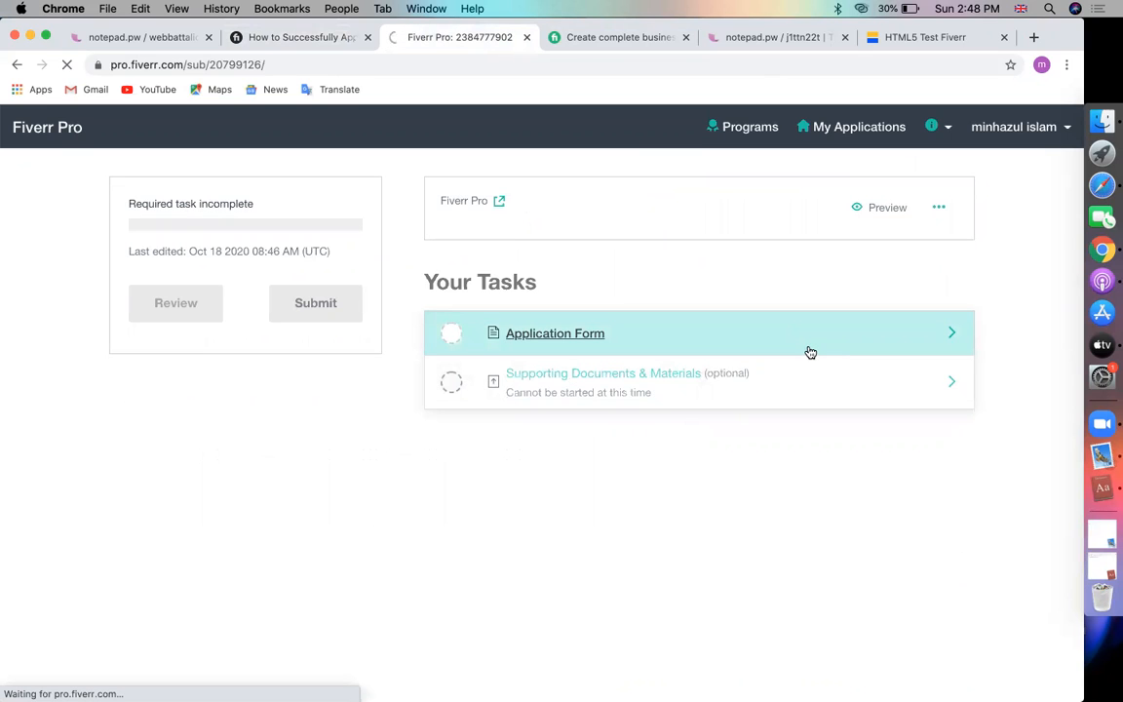
{"action": "left_click", "coordinate": [555, 332]}
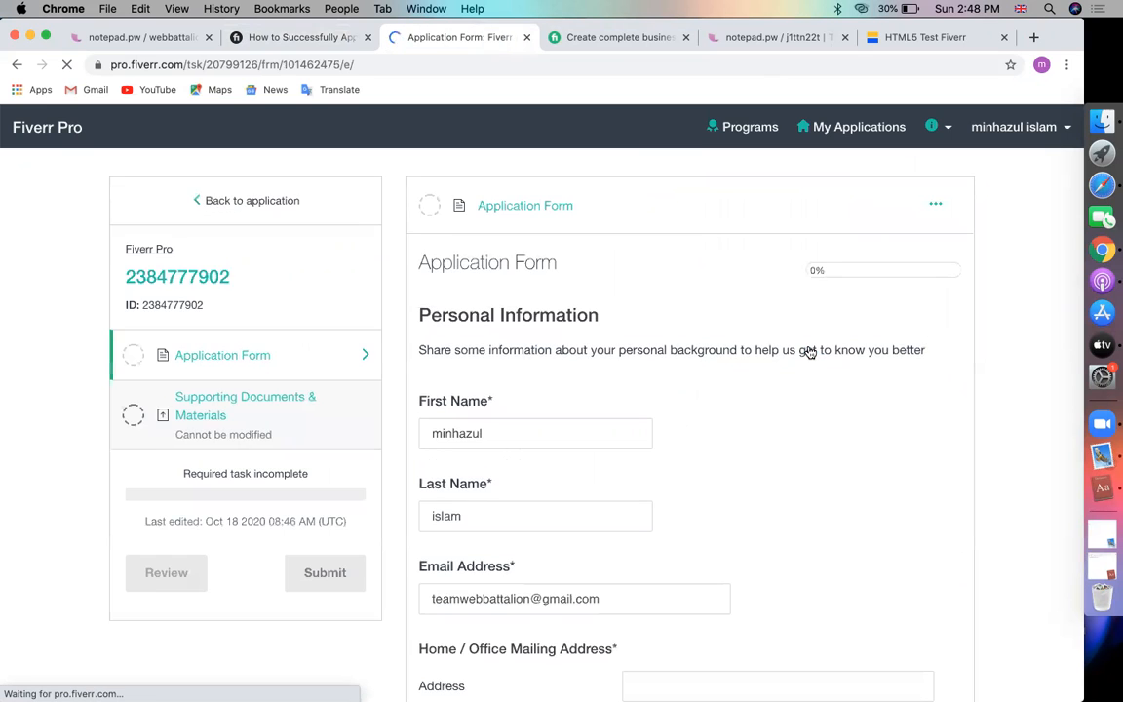
{"action": "scroll", "scroll_direction": "down", "scroll_amount": 3}
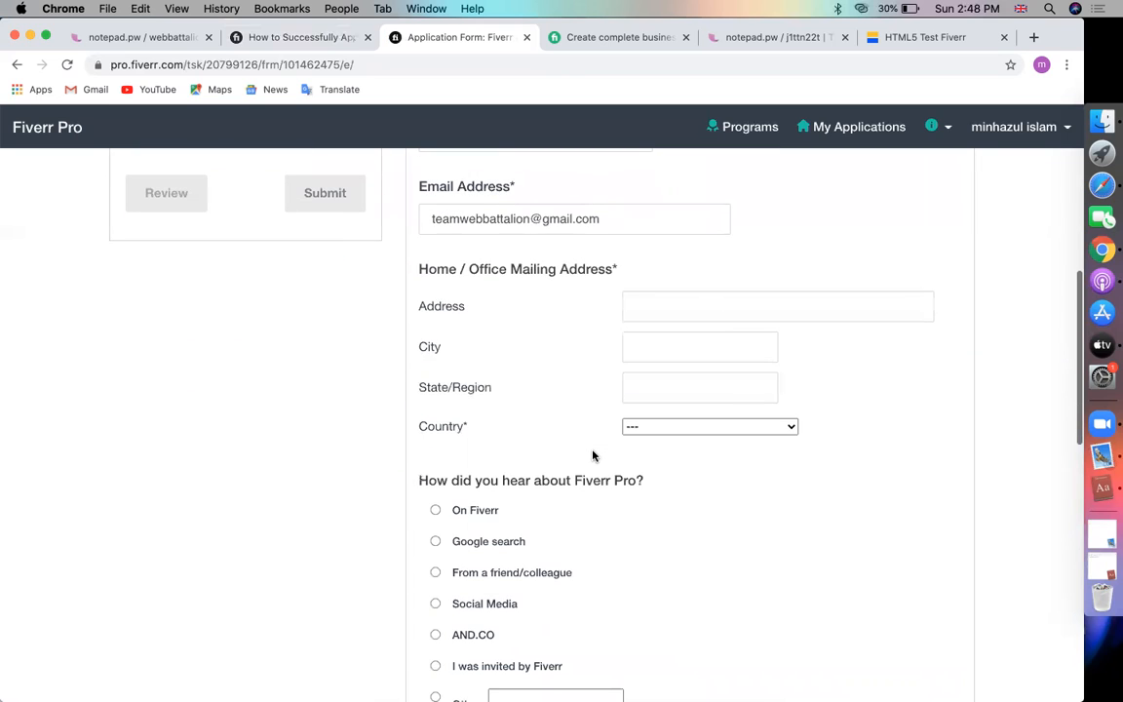
{"action": "left_click", "coordinate": [777, 305]}
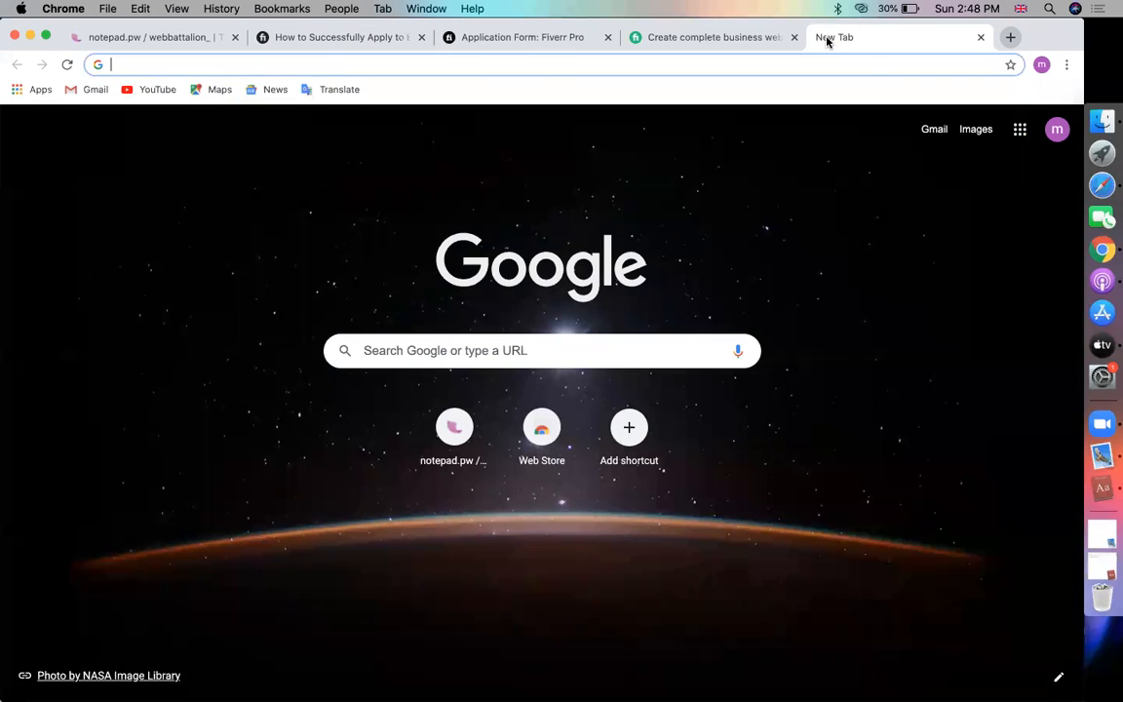
- Search Google for codemanbd and select the CodemanBD Education office address
{"action": "type", "text": "codemanbd&oq=codemanbd&aqs=chrome..69i57j0l2.2077j0j1&sourceid=chrome&ie=UTF-8"}
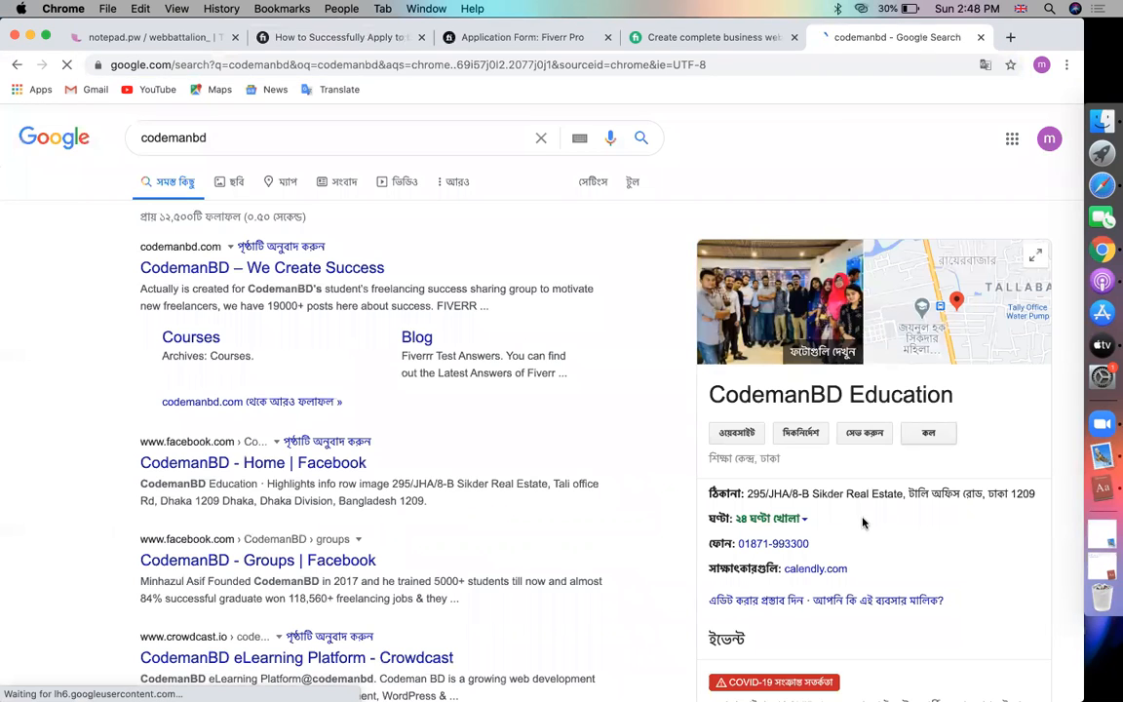
{"action": "left_click_drag", "start_coordinate": [746, 493], "coordinate": [985, 493]}
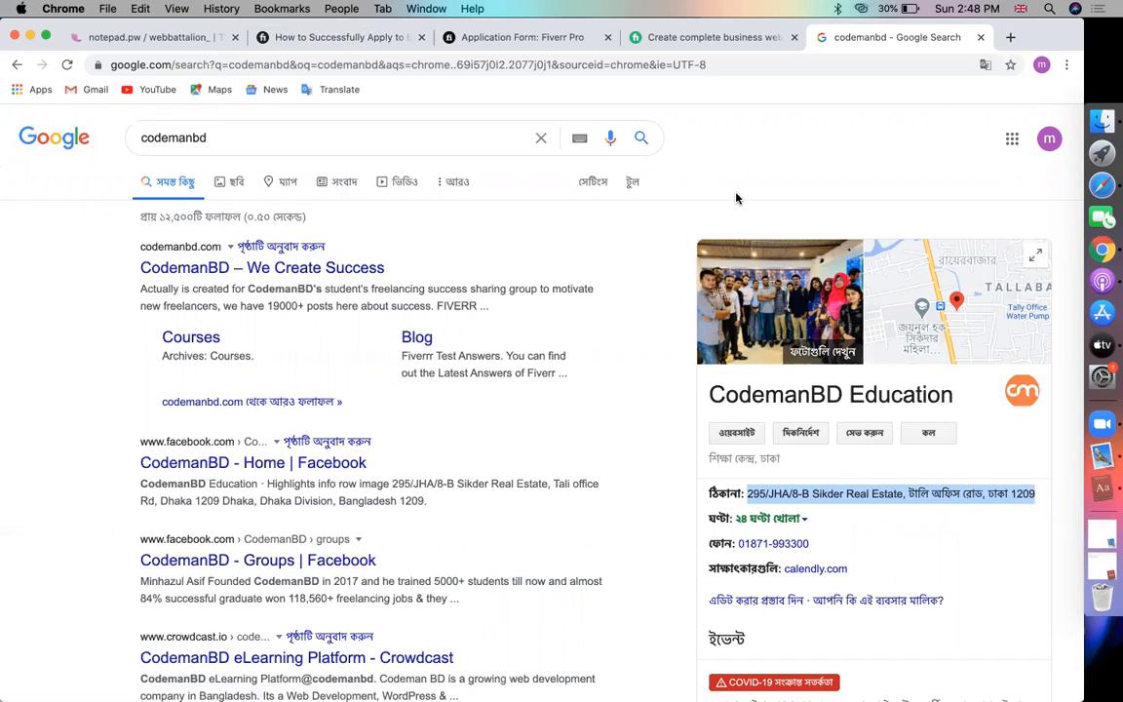
{"action": "left_click", "coordinate": [522, 37]}
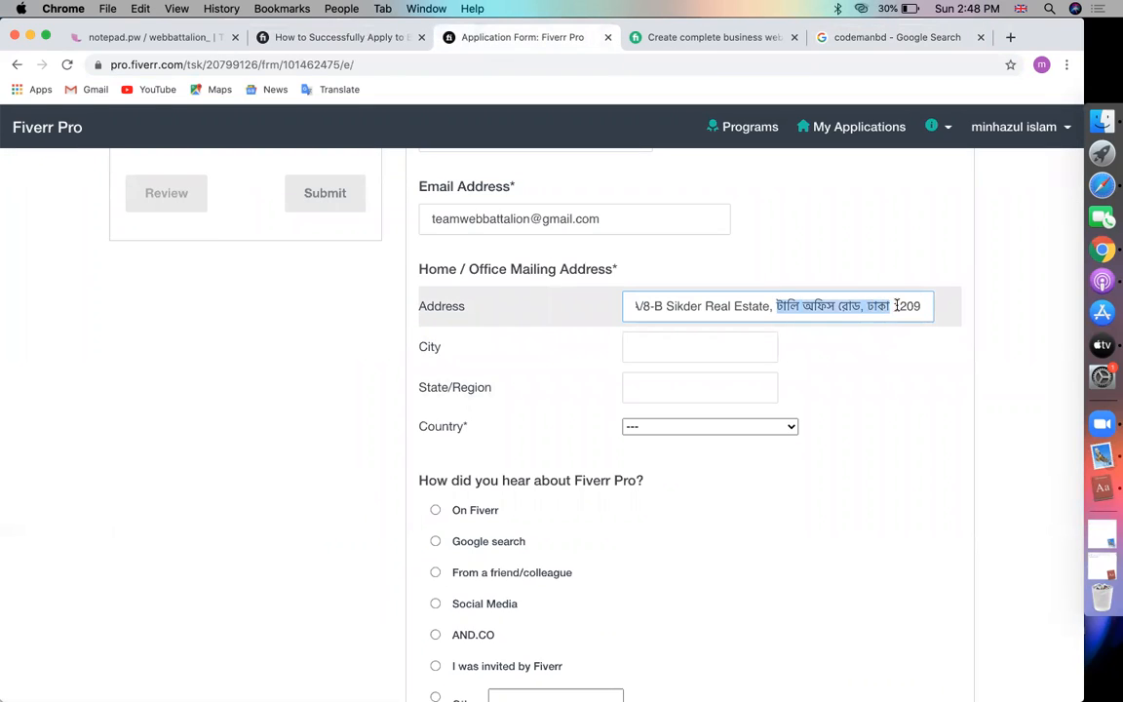
{"action": "type", "text": "295/JHA/8-B Sikder Real Estate, tali of"}
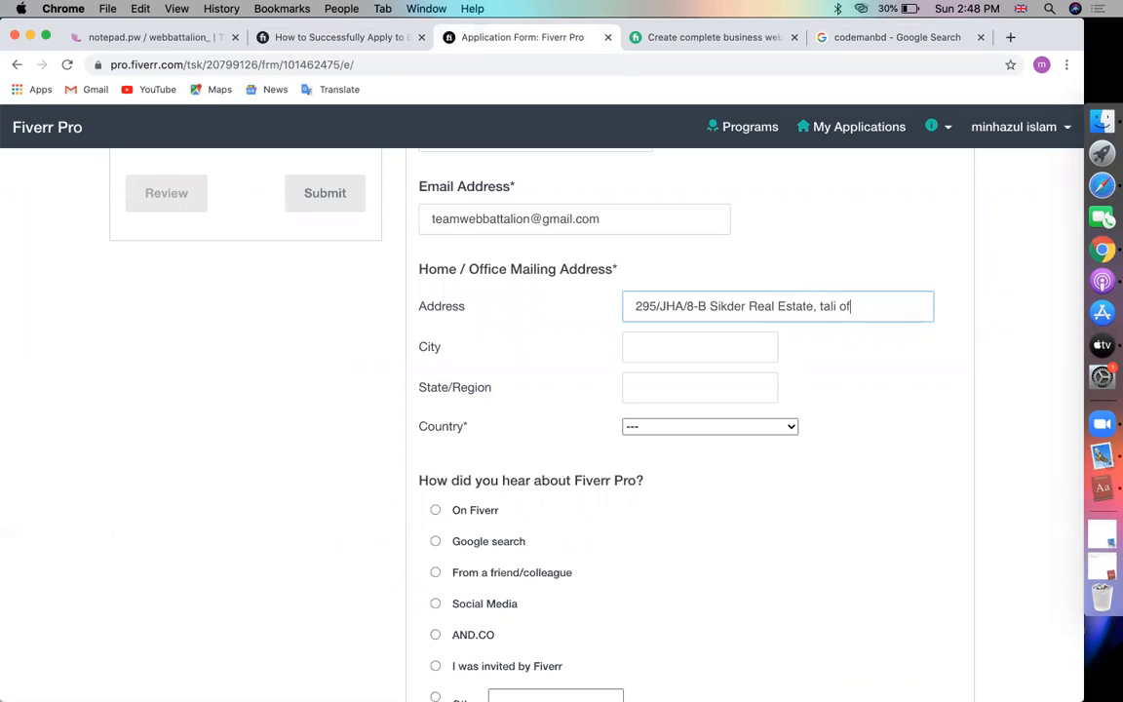
{"action": "type", "text": "fice road"}
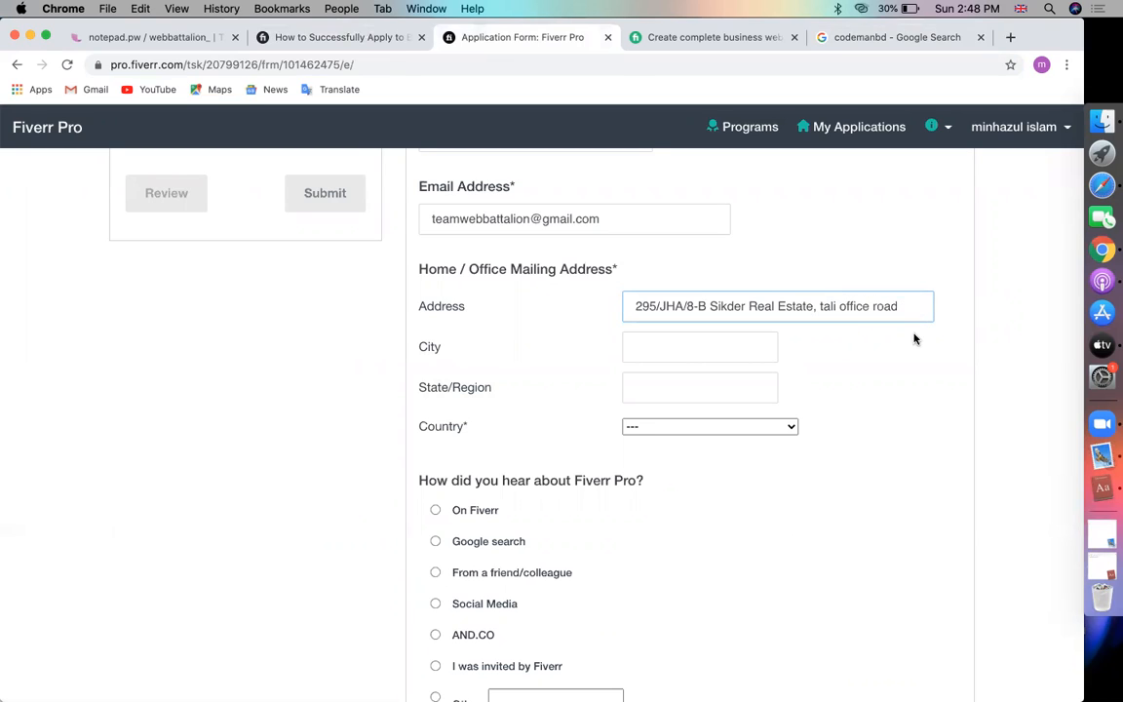
{"action": "type", "text": "dhaka"}
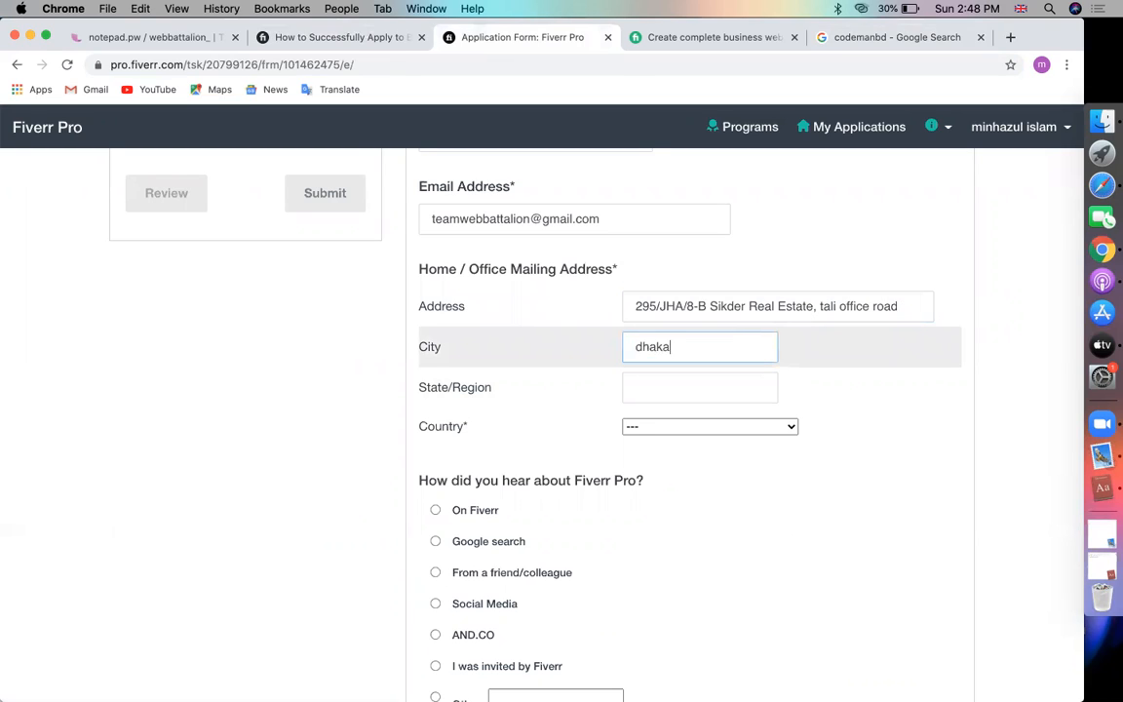
{"action": "type", "text": "dh"}
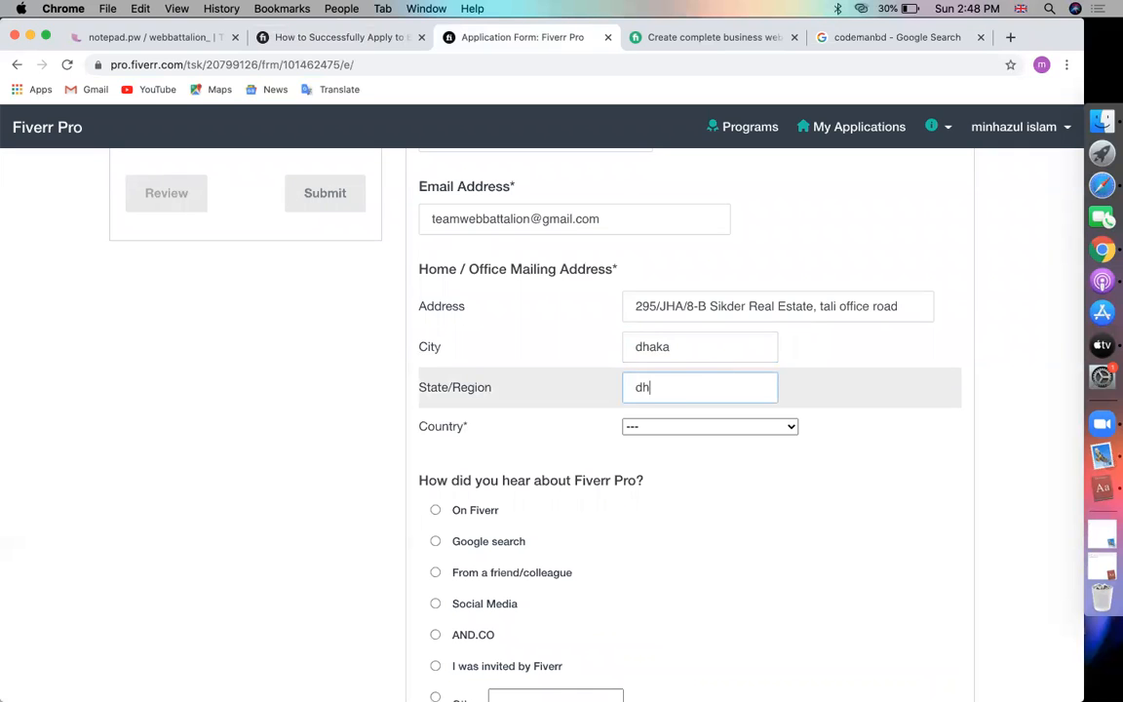
- Choose Bangladesh as country and 'On Fiverr' as the referral source
{"action": "left_click", "coordinate": [709, 426]}
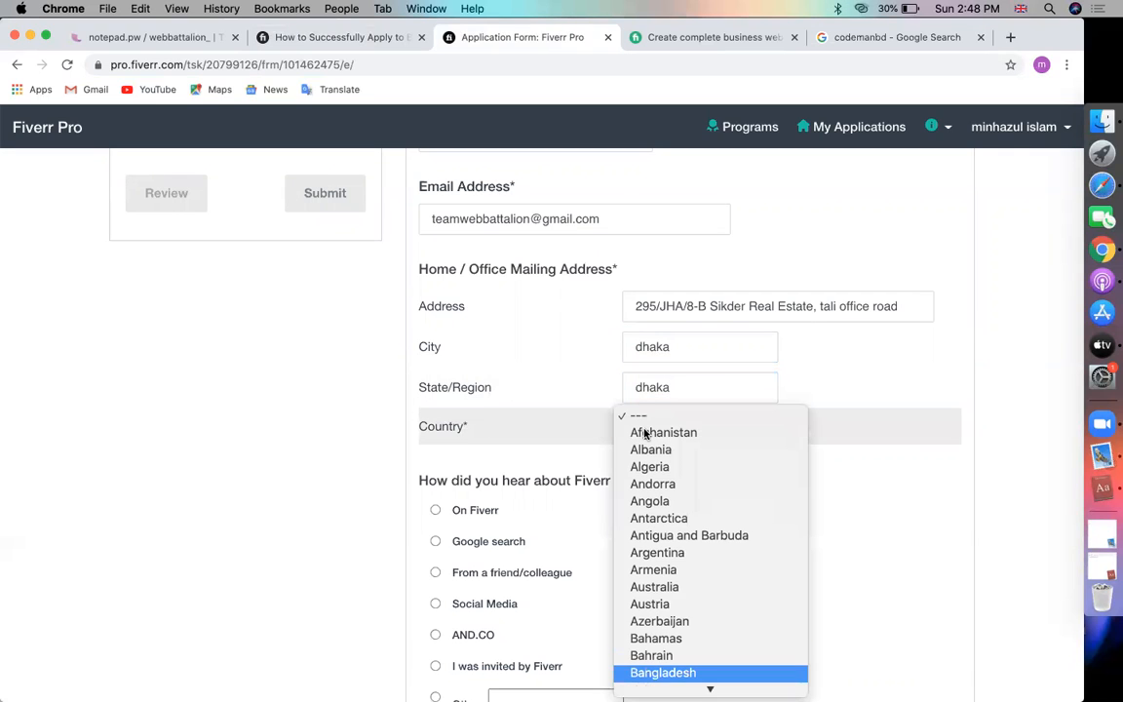
{"action": "left_click", "coordinate": [662, 673]}
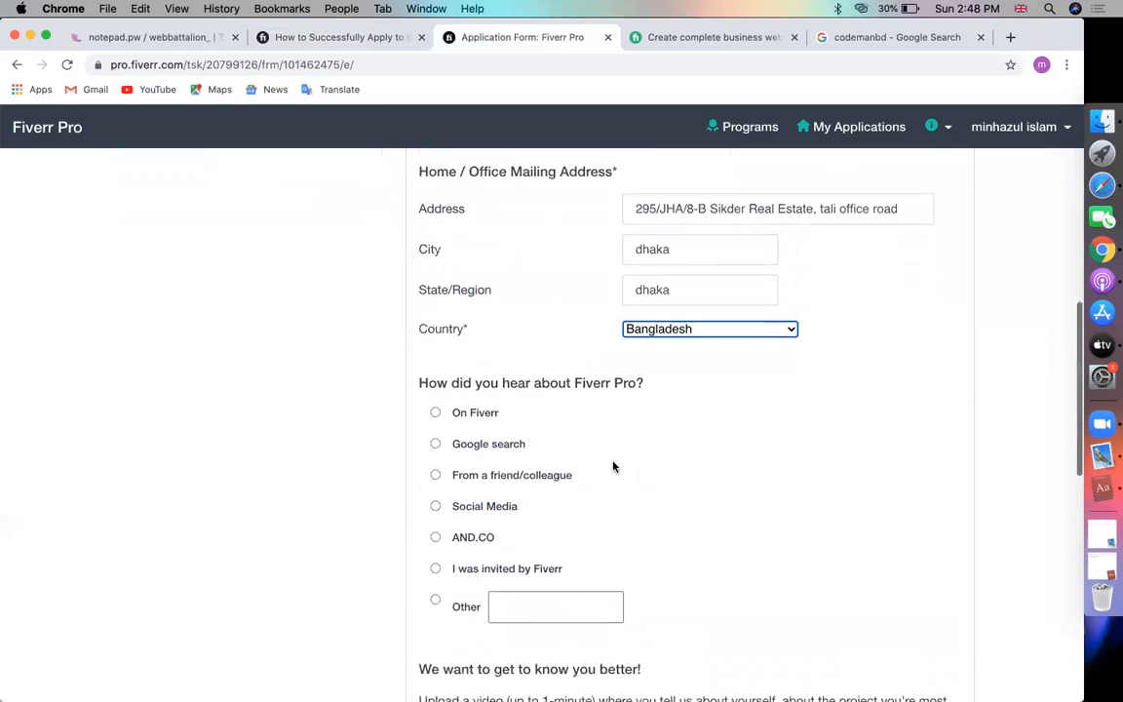
{"action": "scroll", "scroll_direction": "down", "scroll_amount": 3}
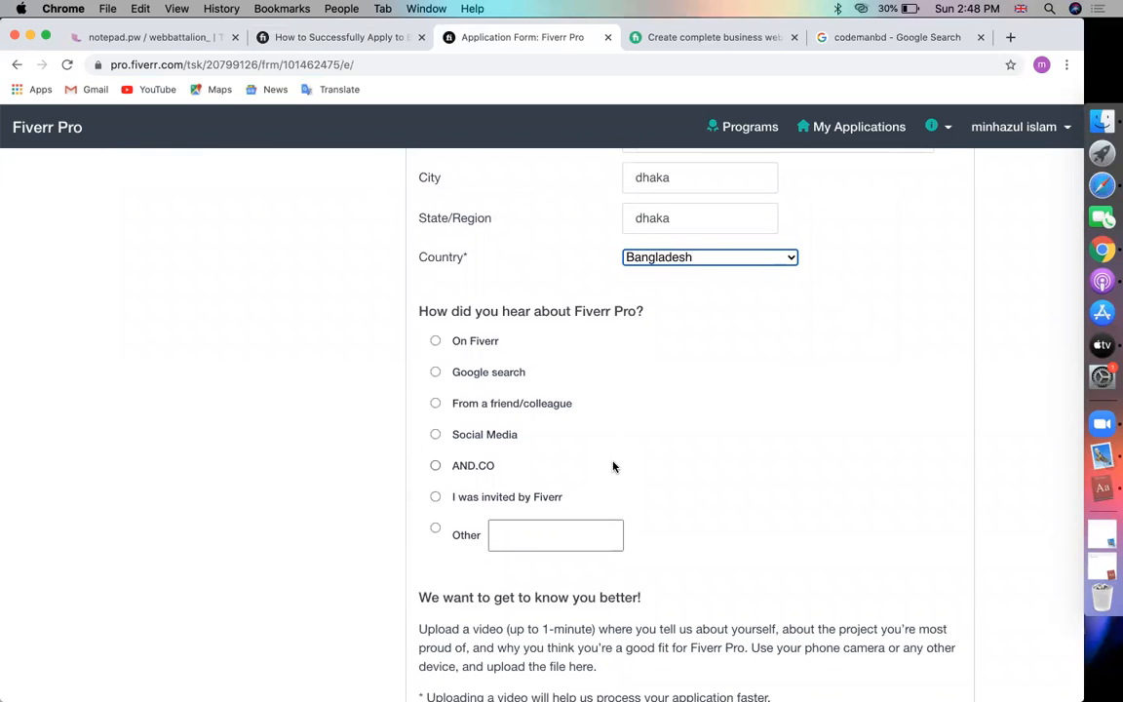
{"action": "left_click", "coordinate": [434, 340]}
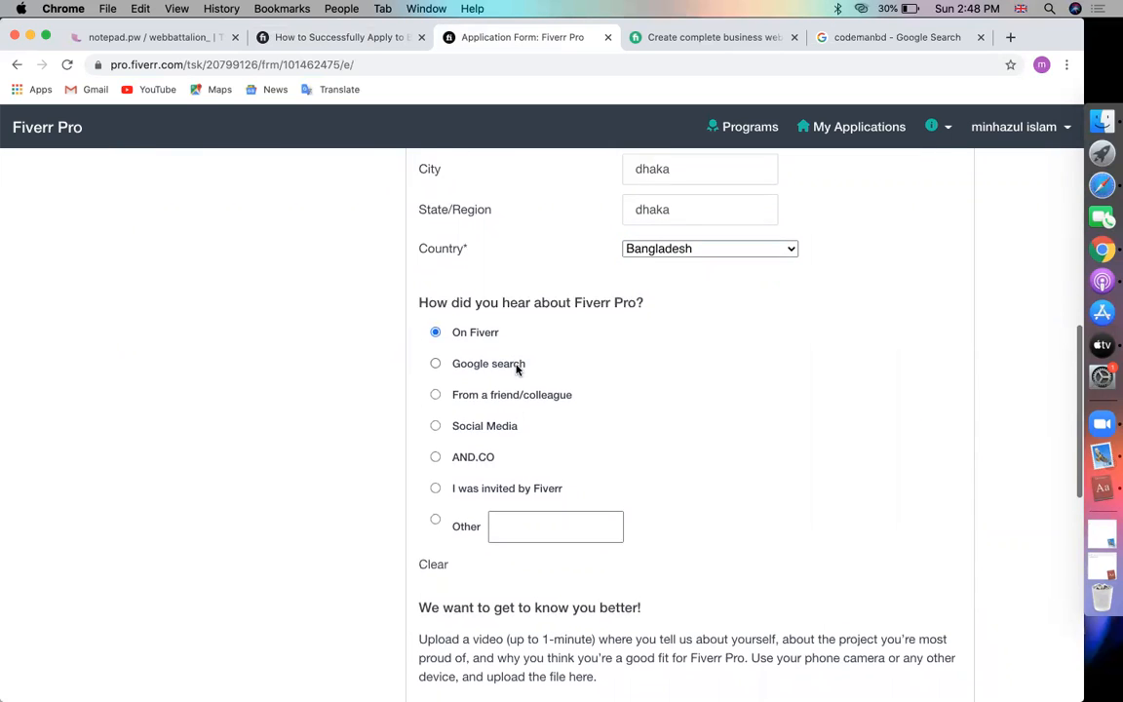
{"action": "scroll", "scroll_direction": "down", "scroll_amount": 3}
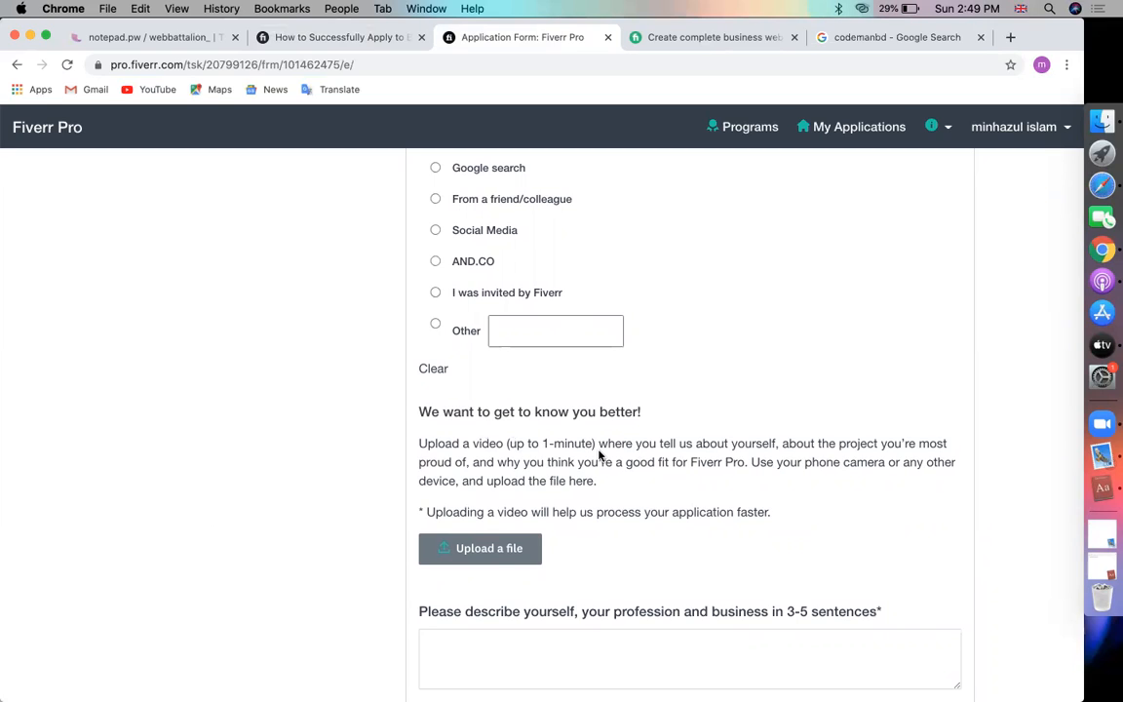
{"action": "mouse_move", "coordinate": [637, 448]}
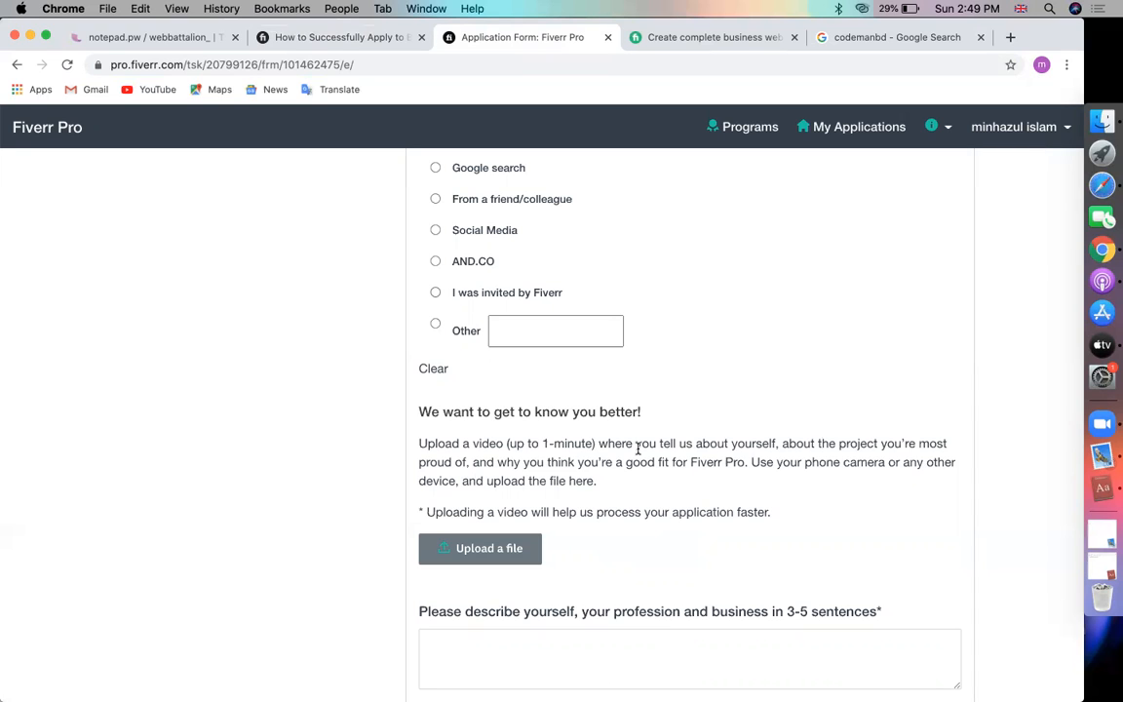
{"action": "scroll", "scroll_direction": "down", "scroll_amount": 3}
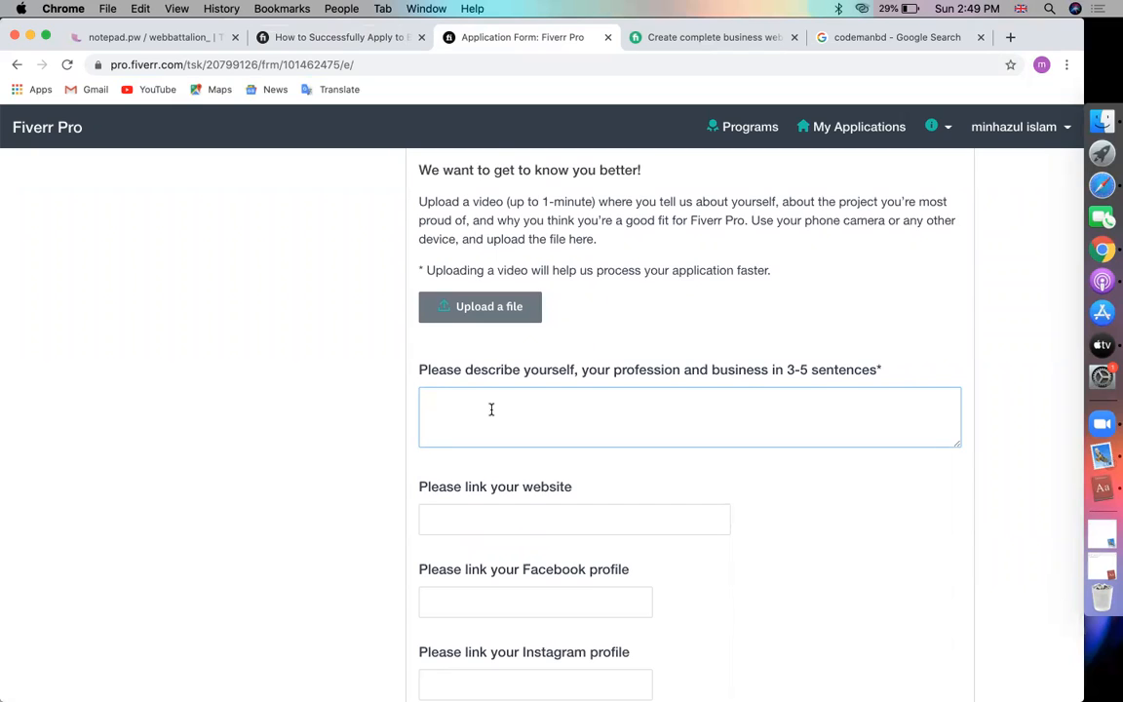
- Begin the self-description about being a web developer who has instructed web development
{"action": "type", "text": "i am"}
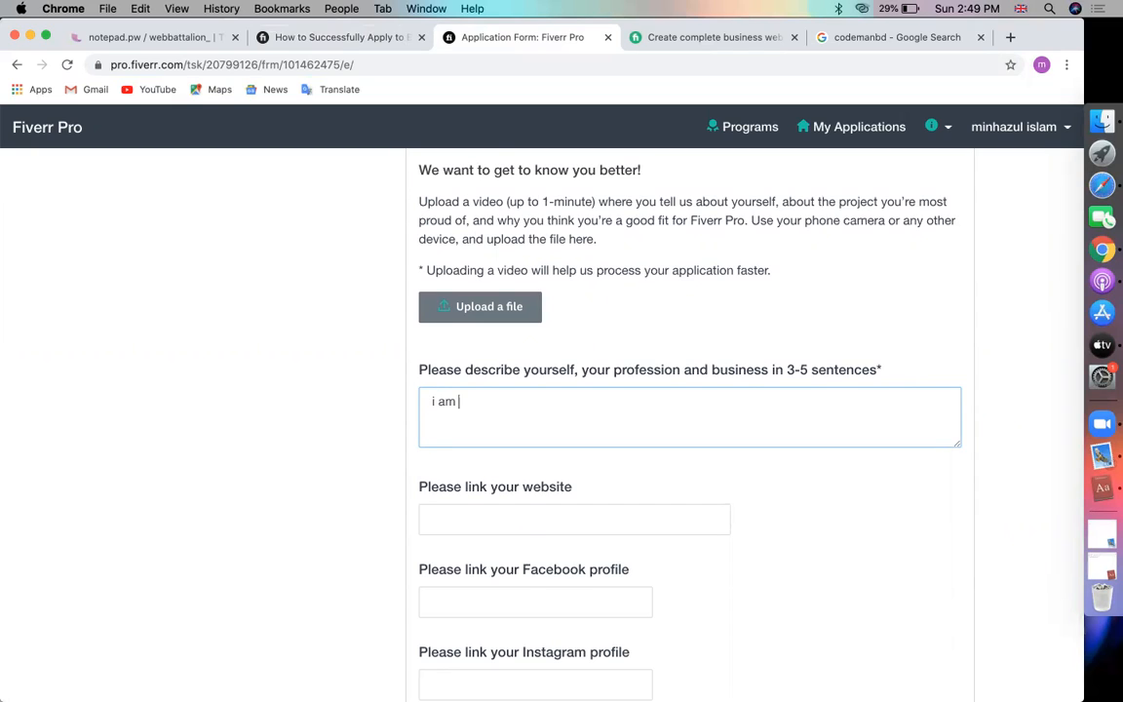
{"action": "type", "text": "a w"}
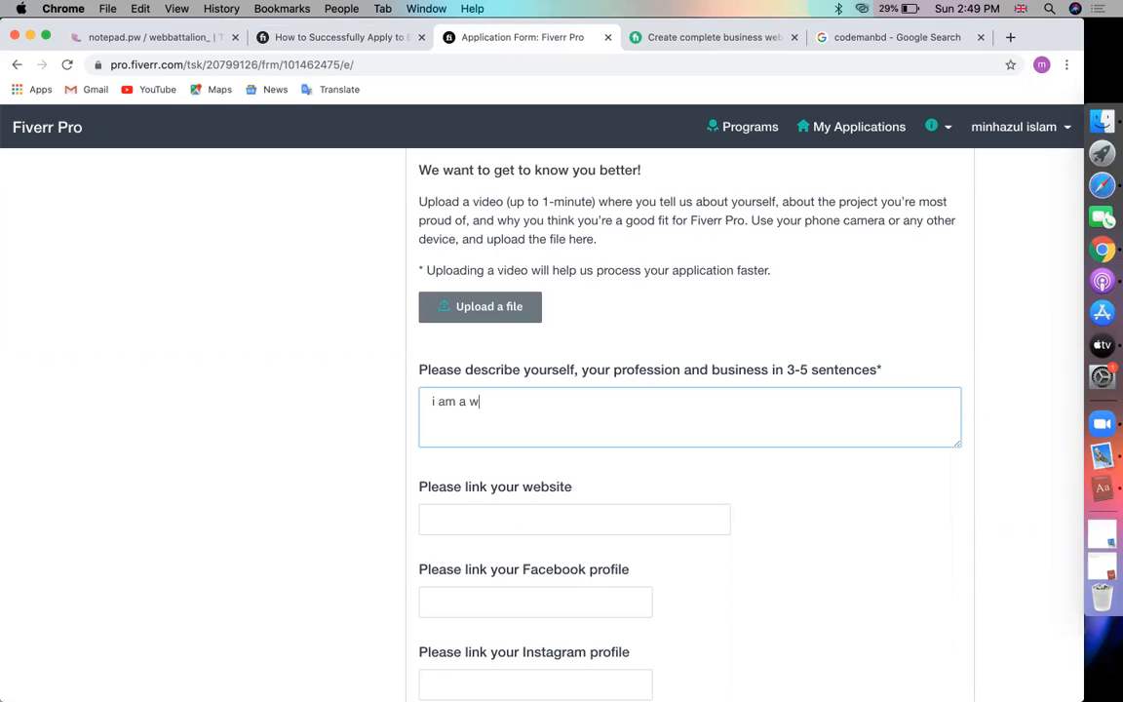
{"action": "type", "text": "eb develop"}
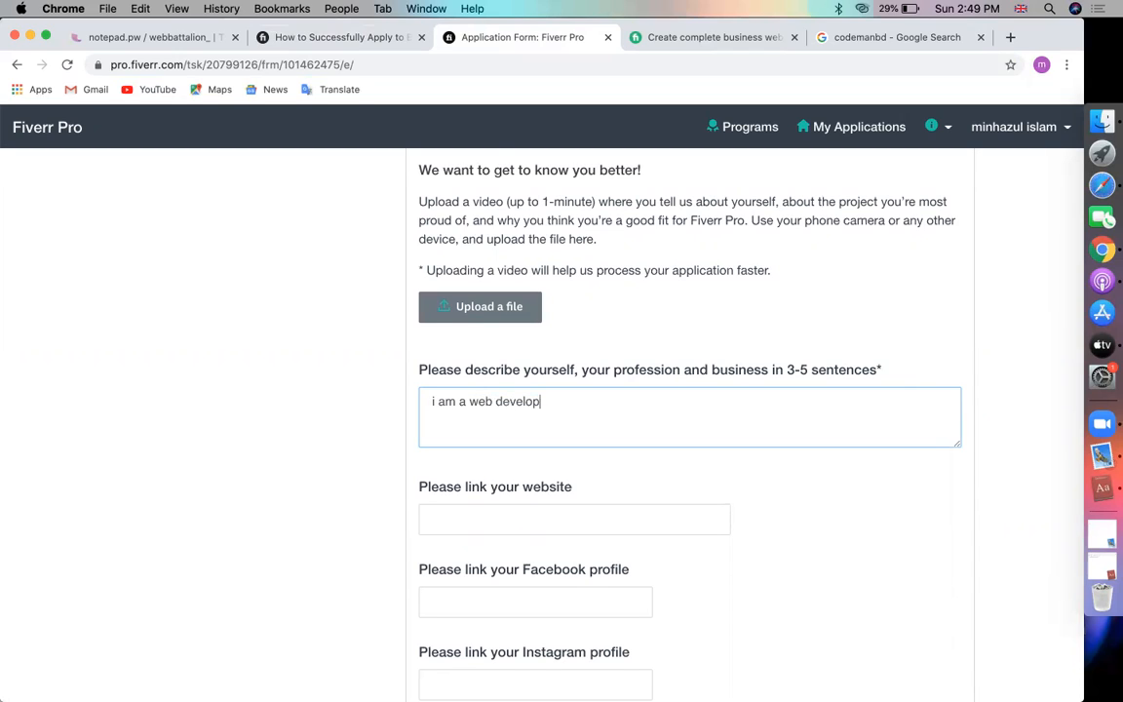
{"action": "type", "text": "ment instructor and a"}
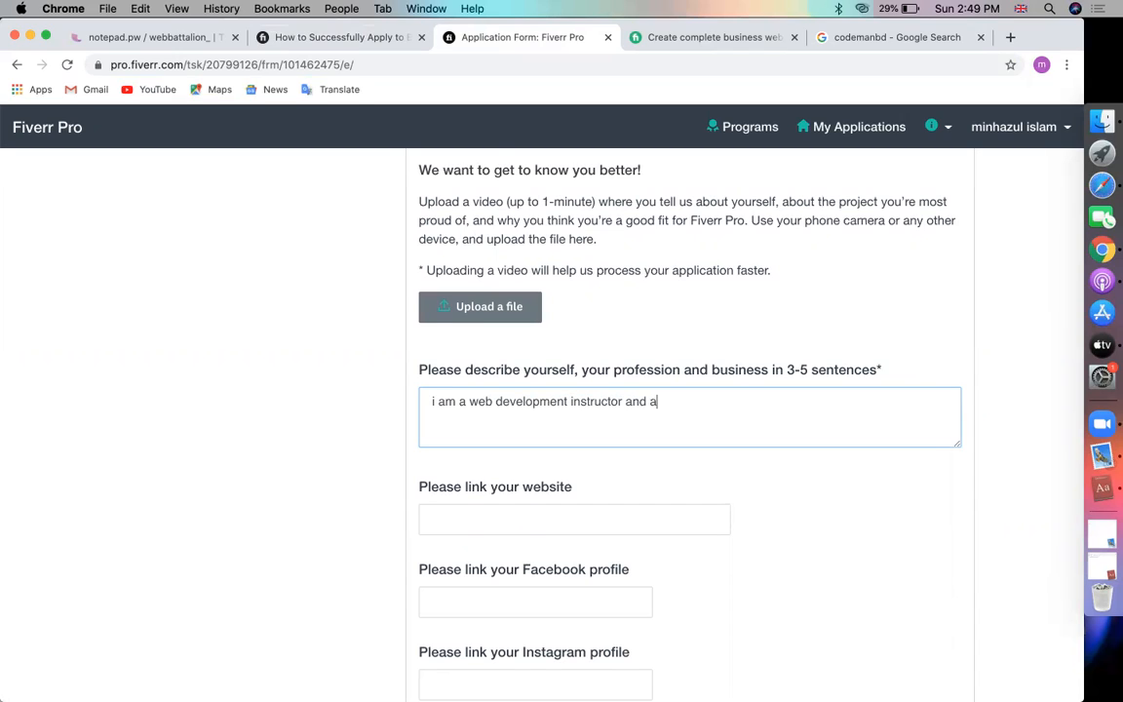
{"action": "type", "text": "lready instr"}
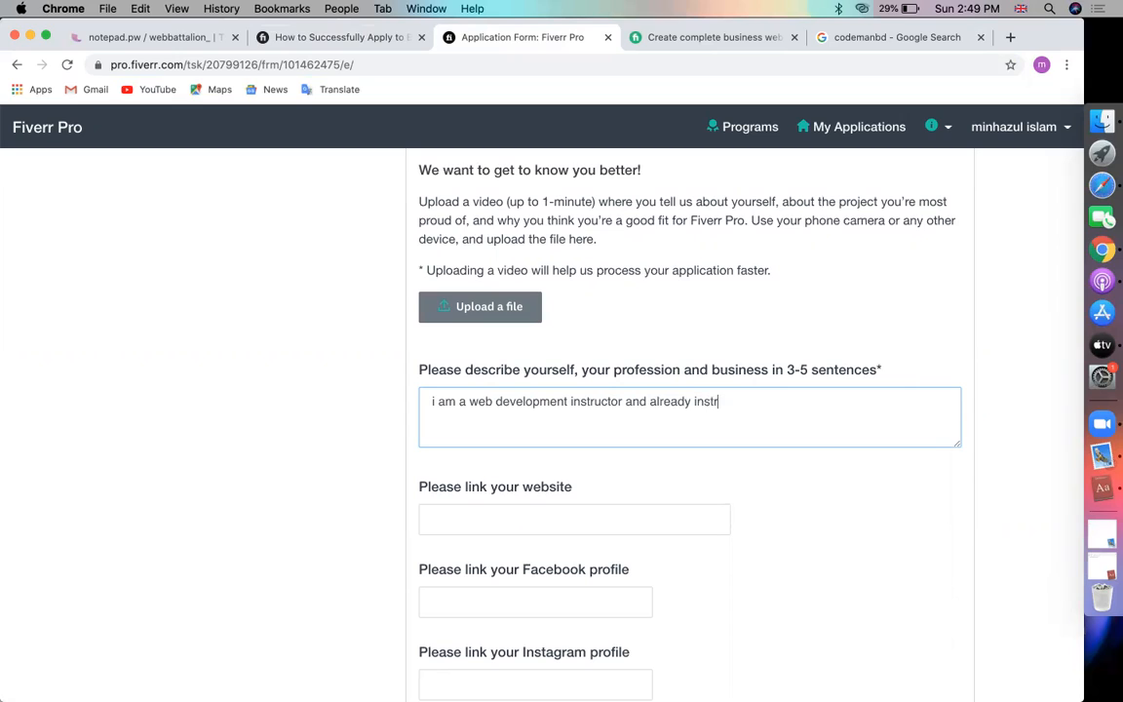
{"action": "type", "text": "ucted 5000+ students on"}
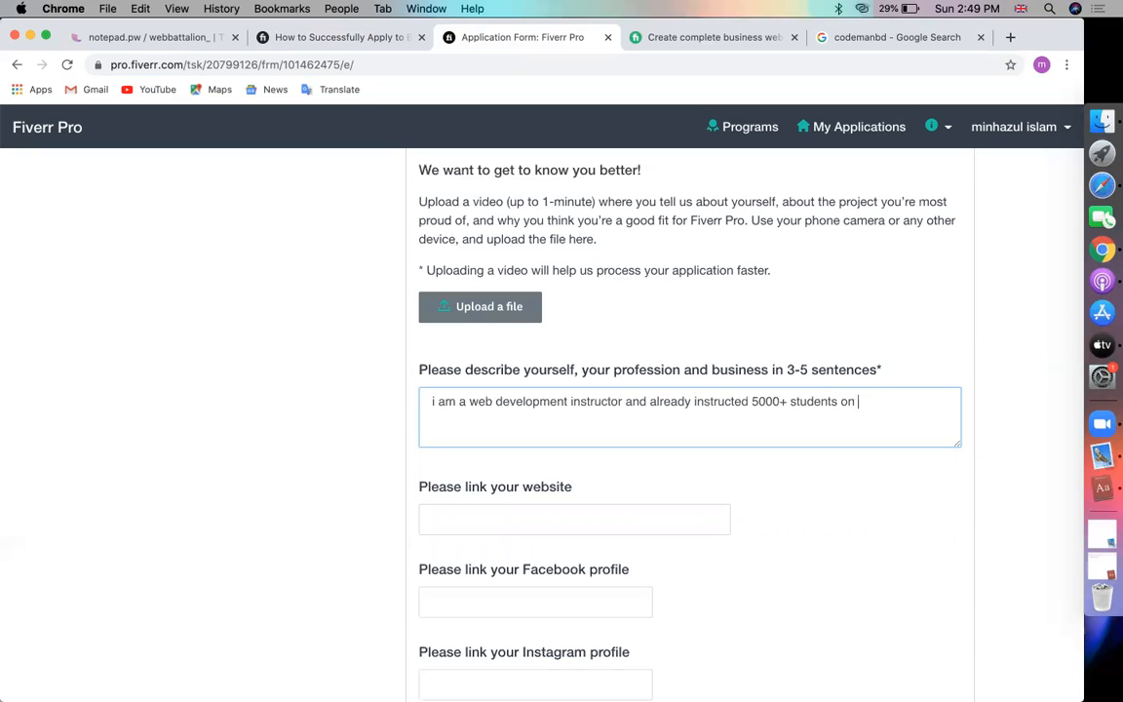
{"action": "type", "text": "web development and"}
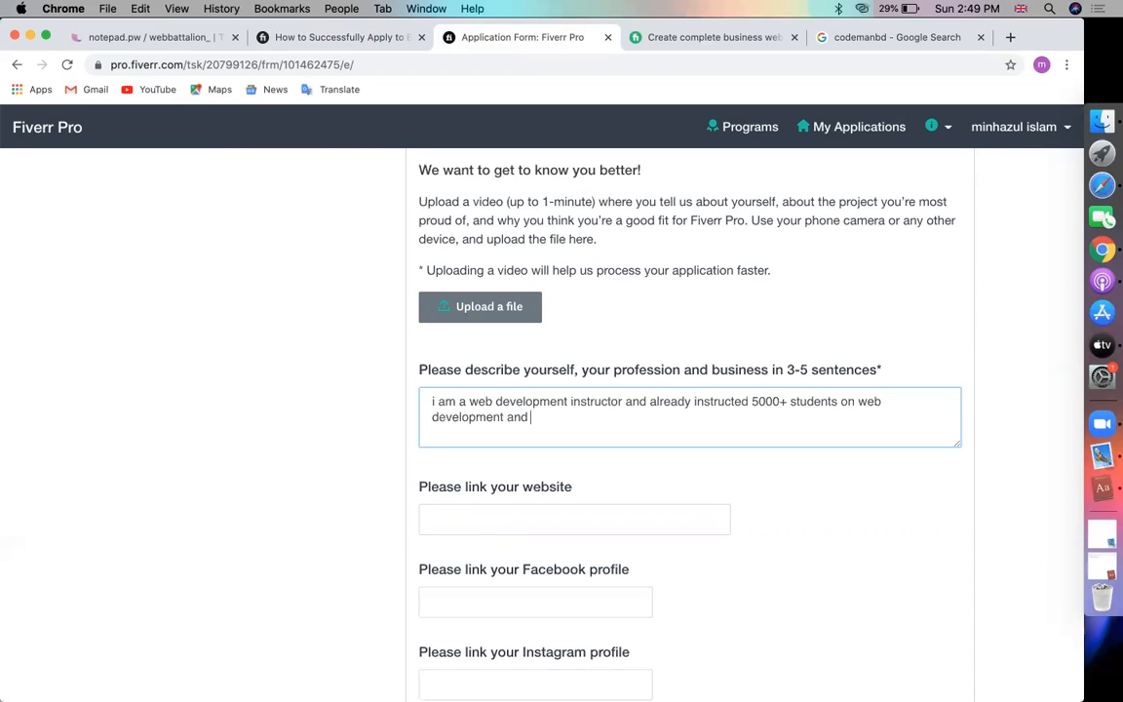
{"action": "type", "text": "i am also a proud interprenour"}
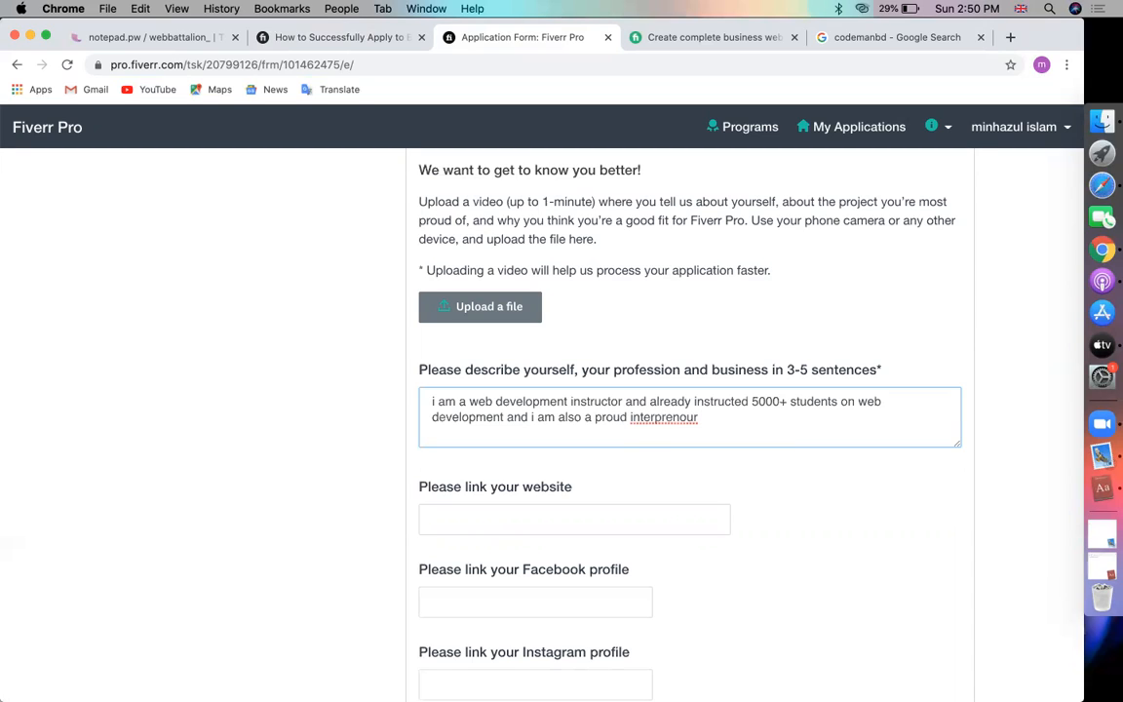
- Correct 'interprenour' to 'entrepreneur' and finish the statement about technology organizations and marketplaces
{"action": "right_click", "coordinate": [664, 416]}
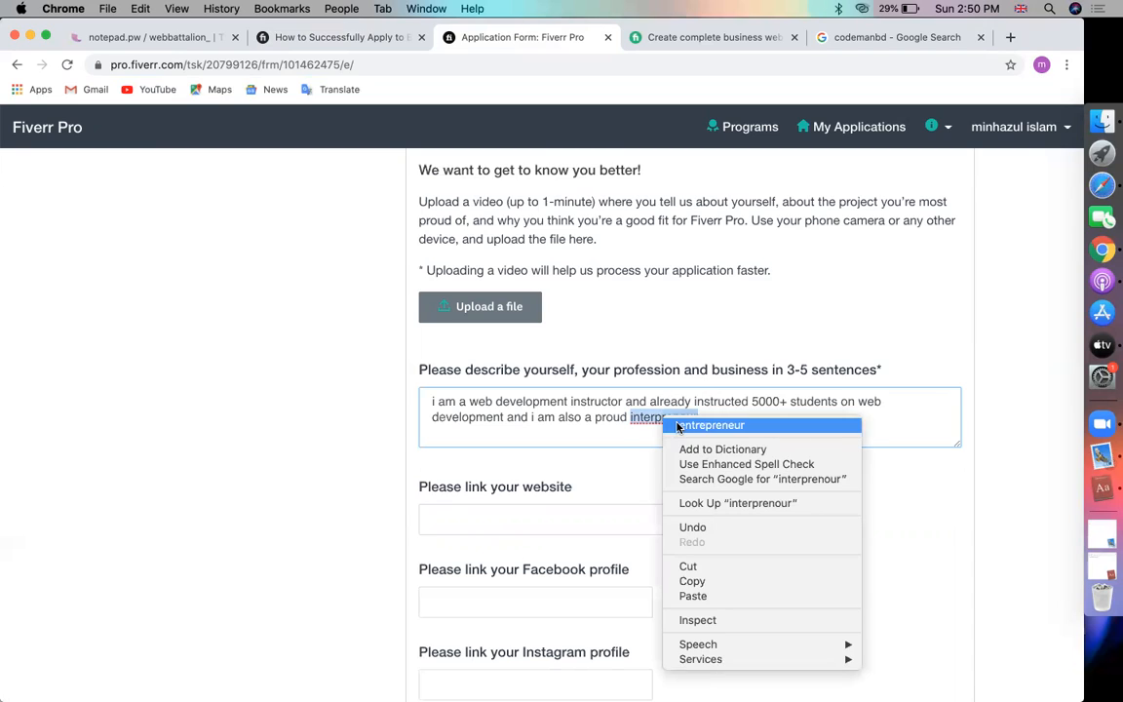
{"action": "left_click", "coordinate": [710, 424]}
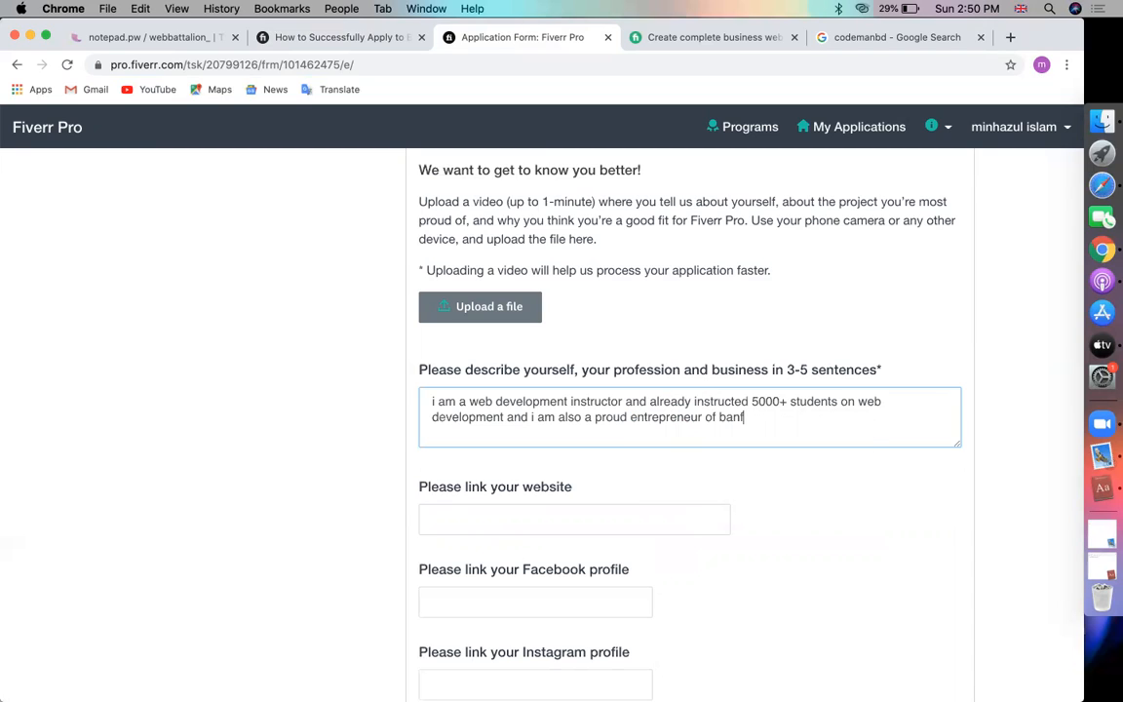
{"action": "type", "text": "gladesh"}
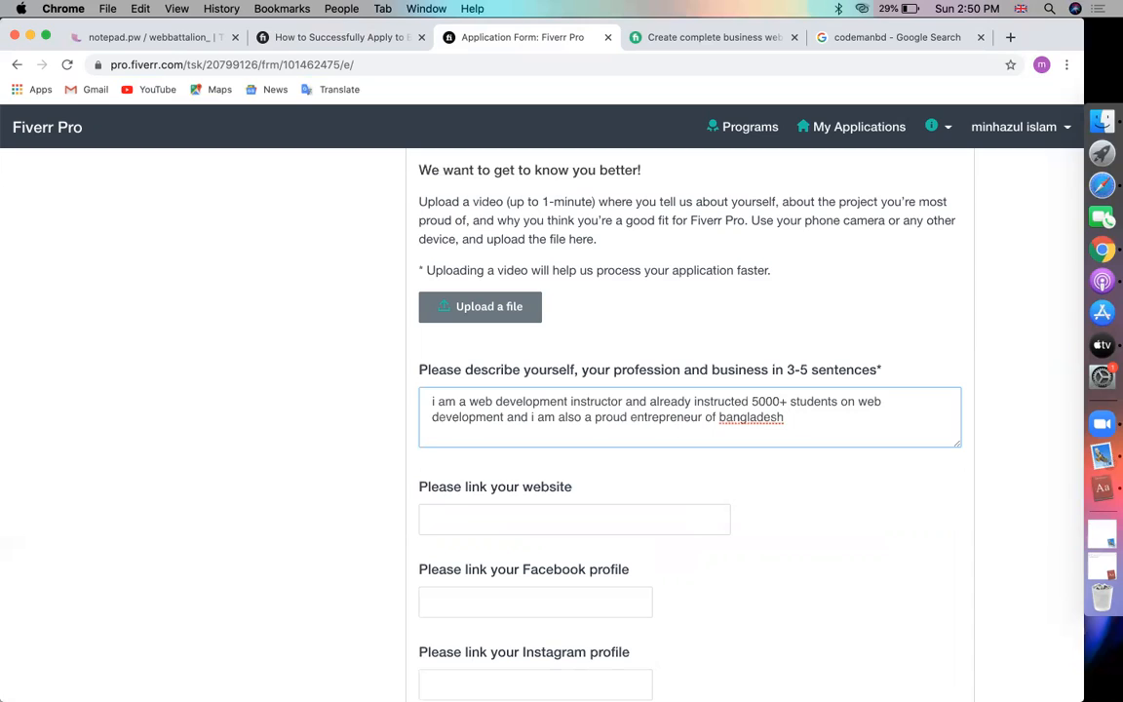
{"action": "type", "text": "t"}
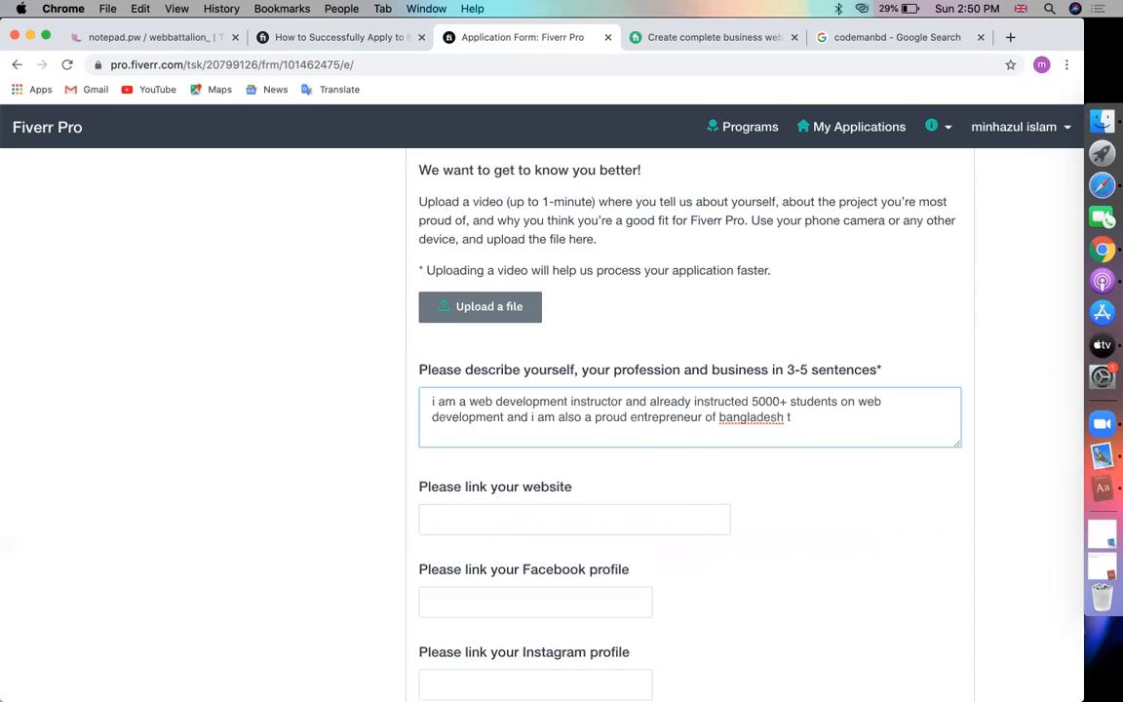
{"action": "type", "text": ", and"}
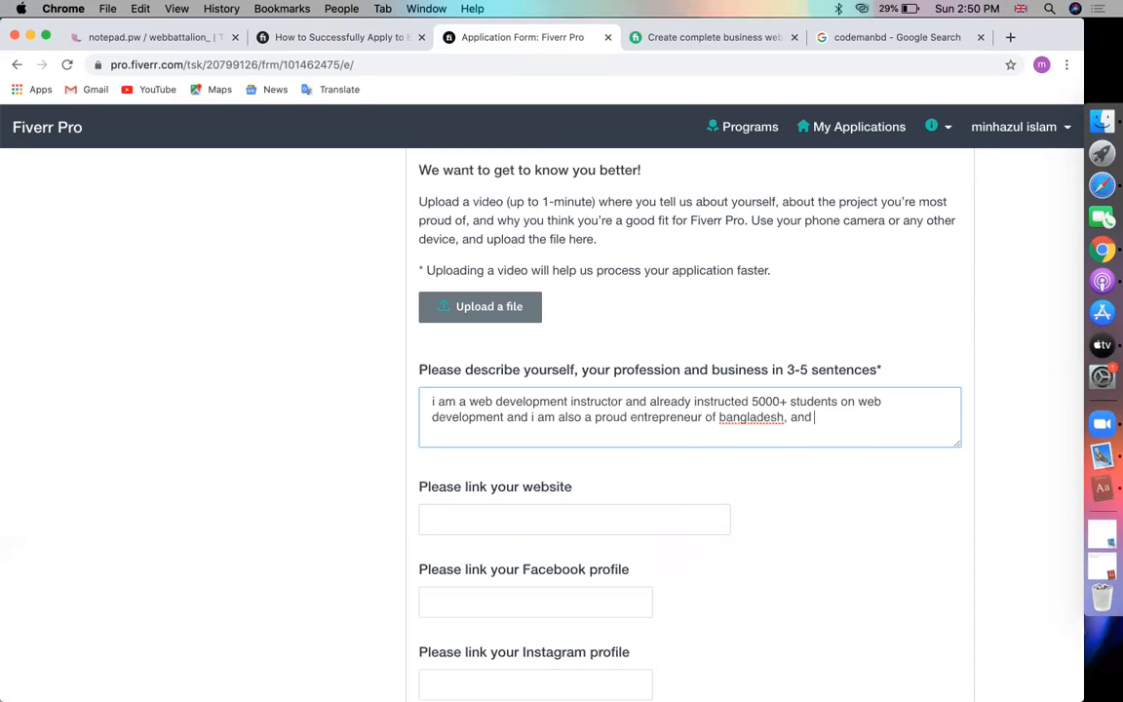
{"action": "type", "text": "i am leading"}
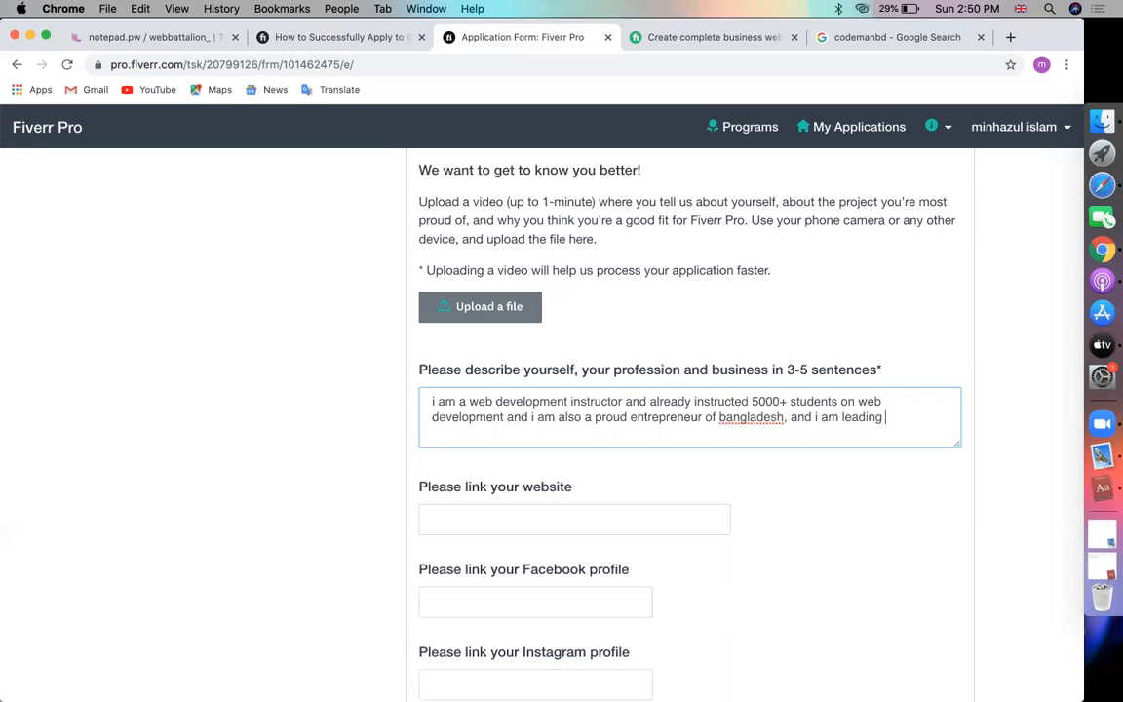
{"action": "type", "text": "3"}
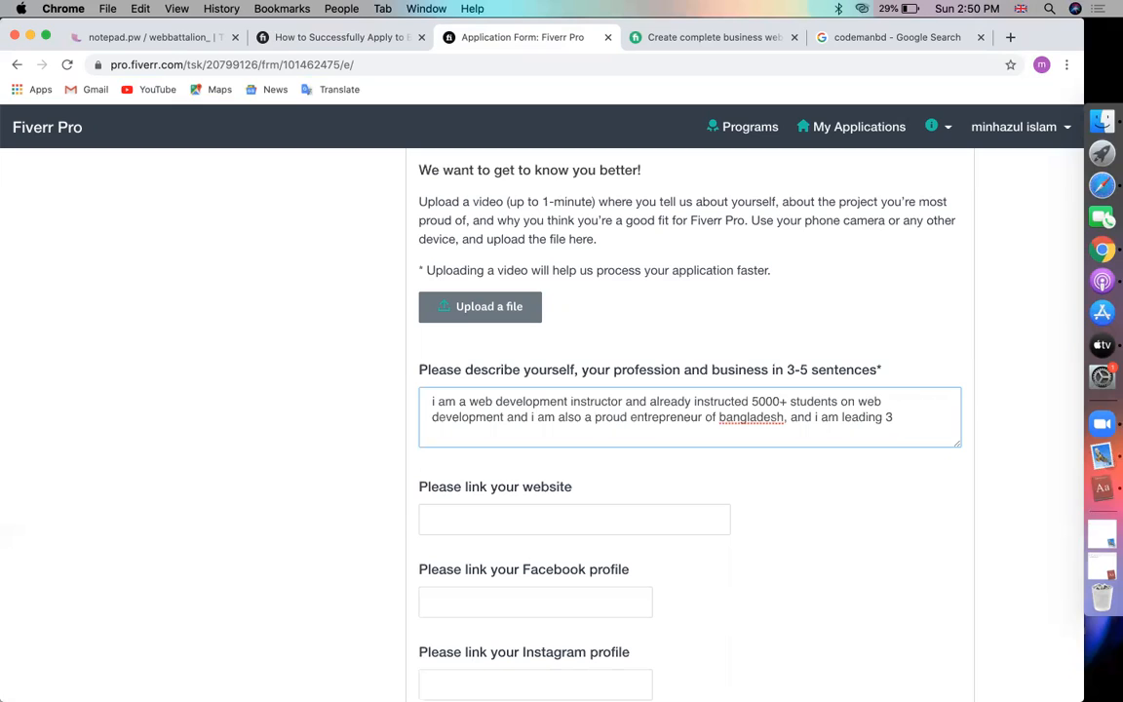
{"action": "type", "text": "techno"}
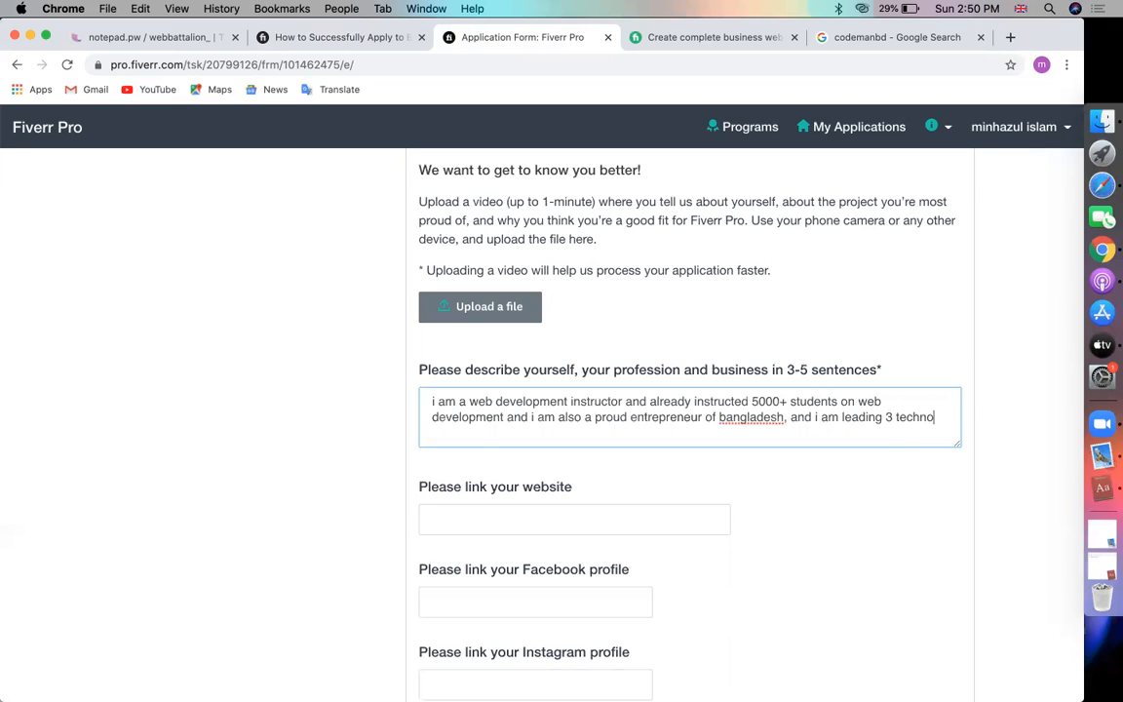
{"action": "type", "text": "logy"}
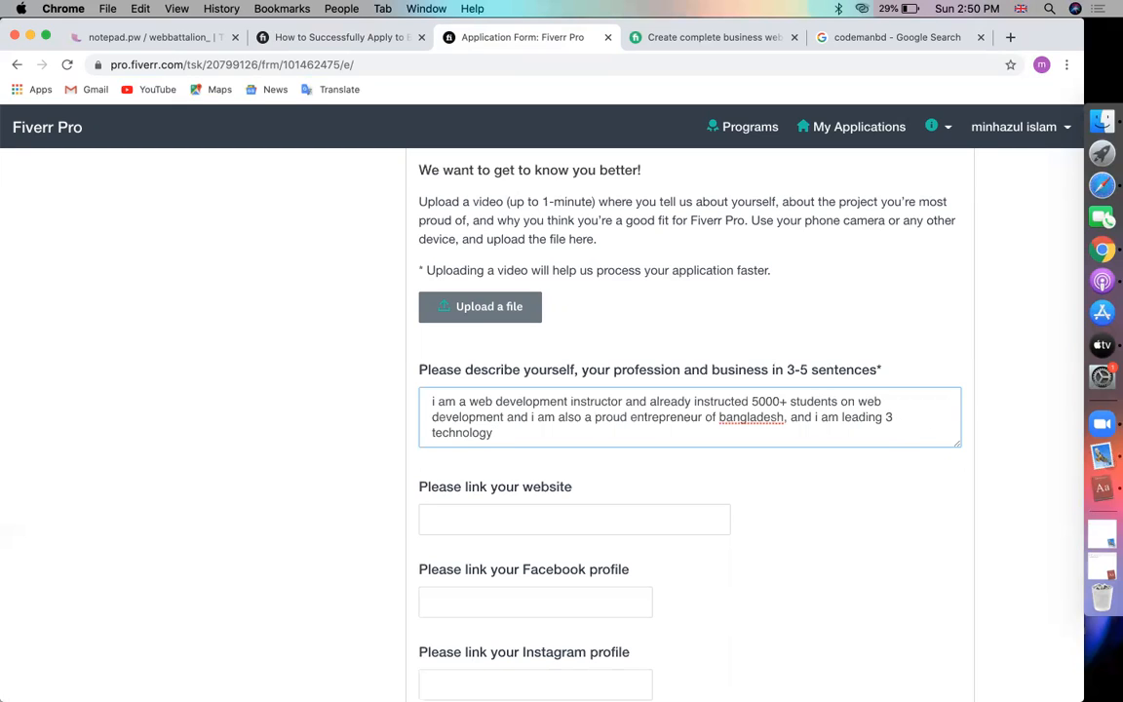
{"action": "type", "text": "organization and"}
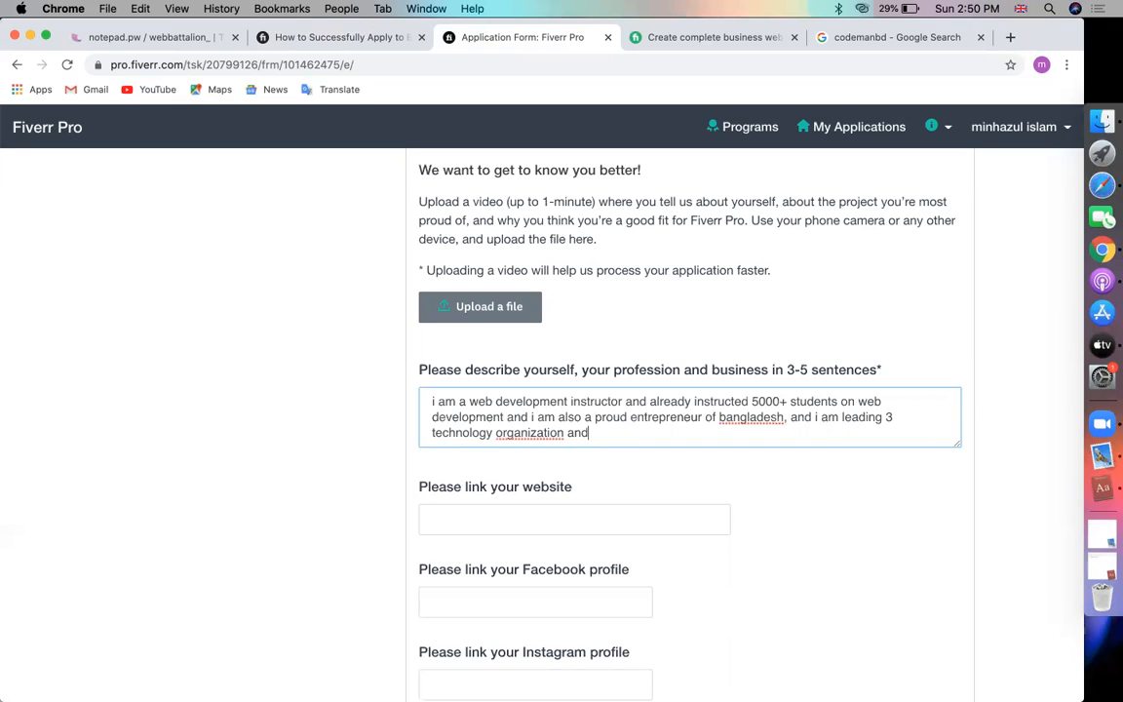
{"action": "type", "text": "completed 1000+ projects"}
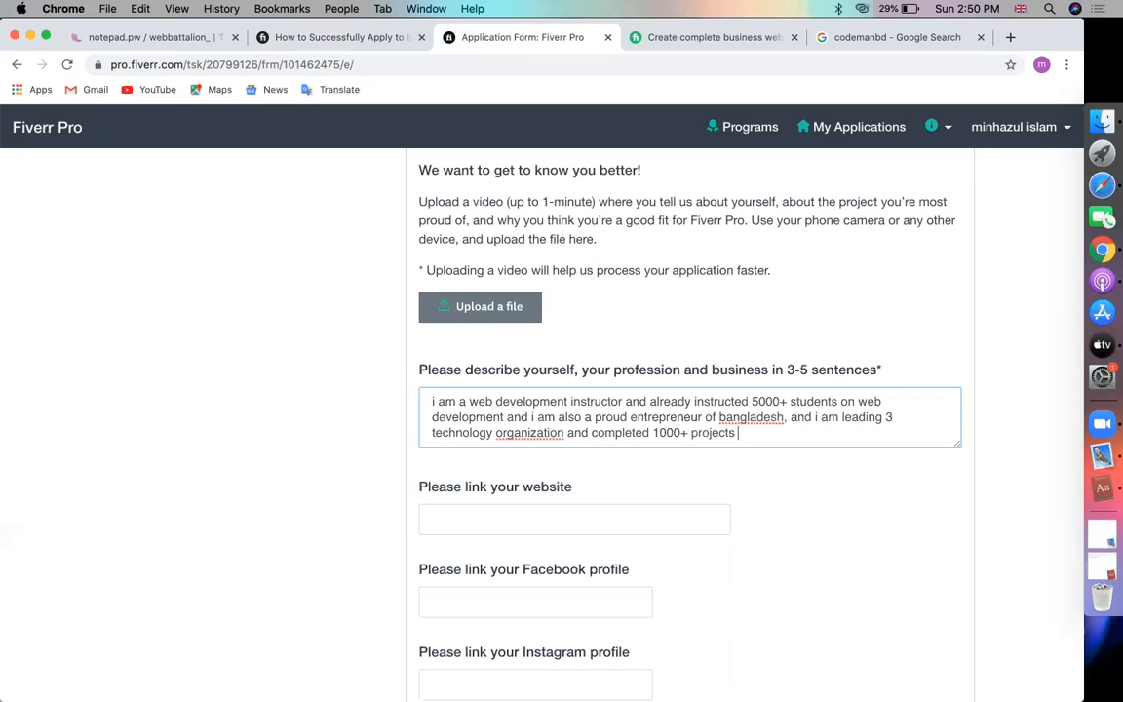
{"action": "type", "text": "at various"}
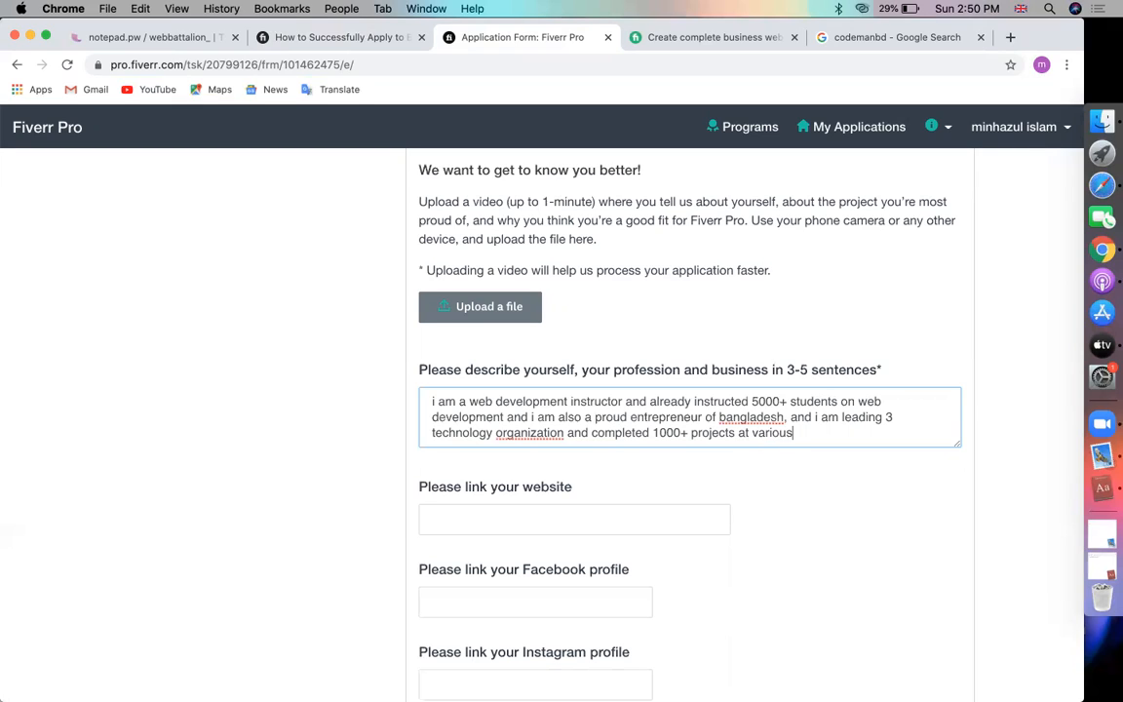
{"action": "type", "text": "marketplaces"}
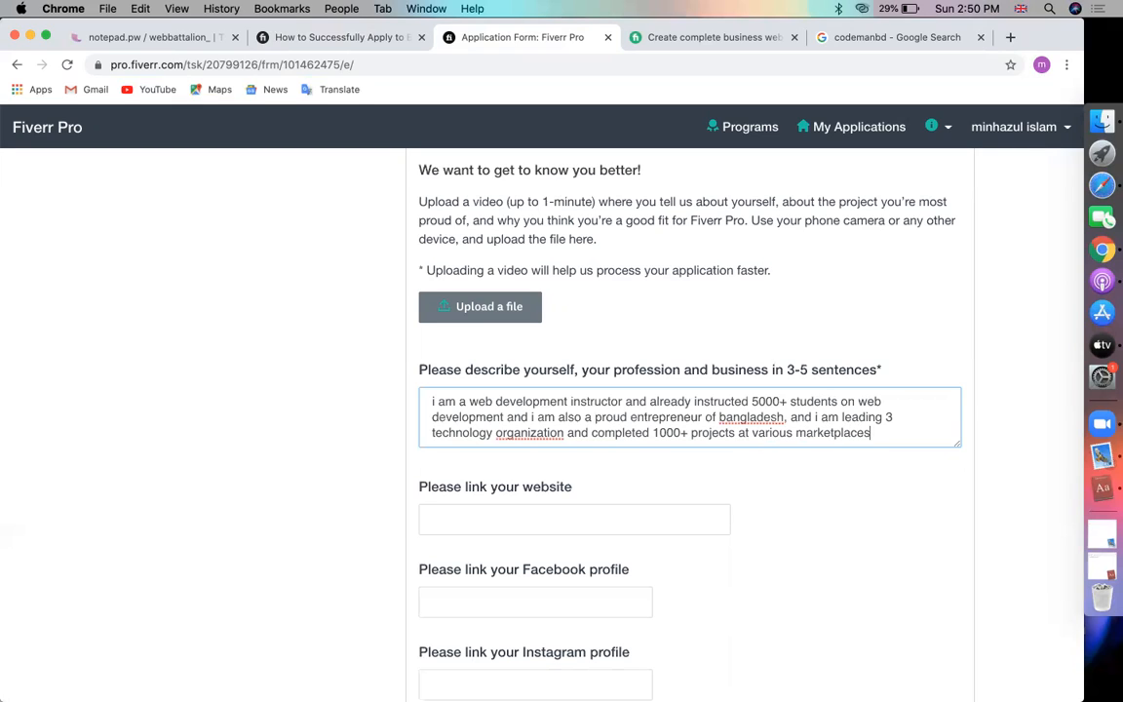
{"action": "scroll", "scroll_direction": "down", "scroll_amount": 3}
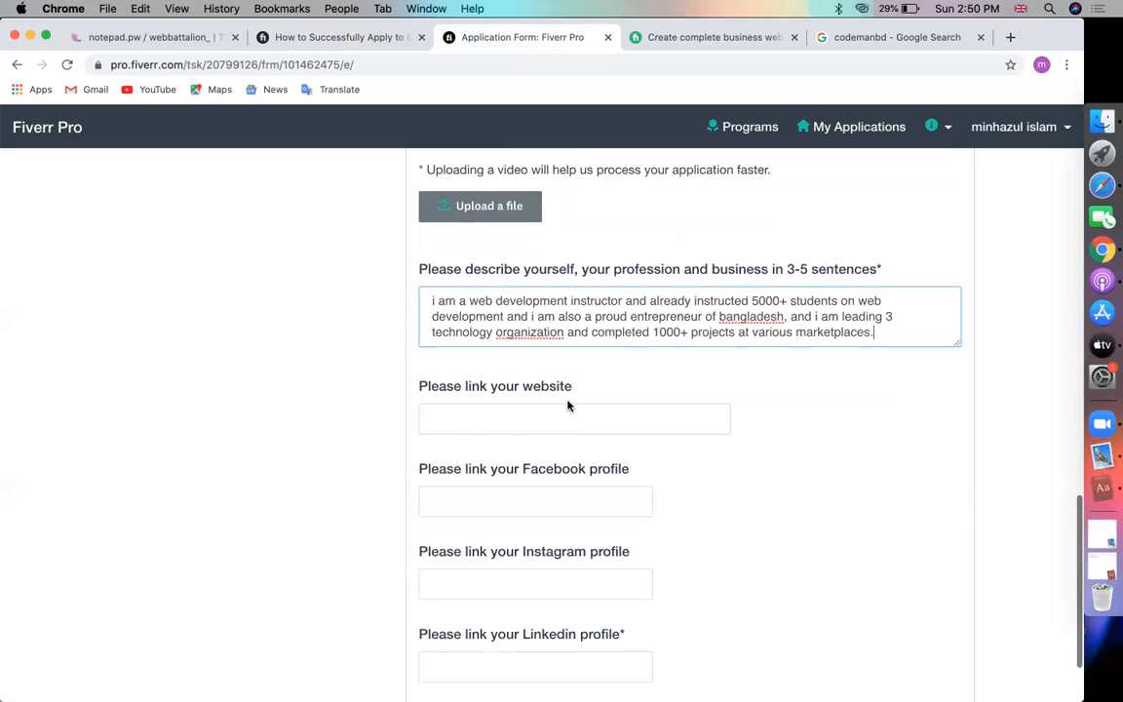
{"action": "type", "text": "www."}
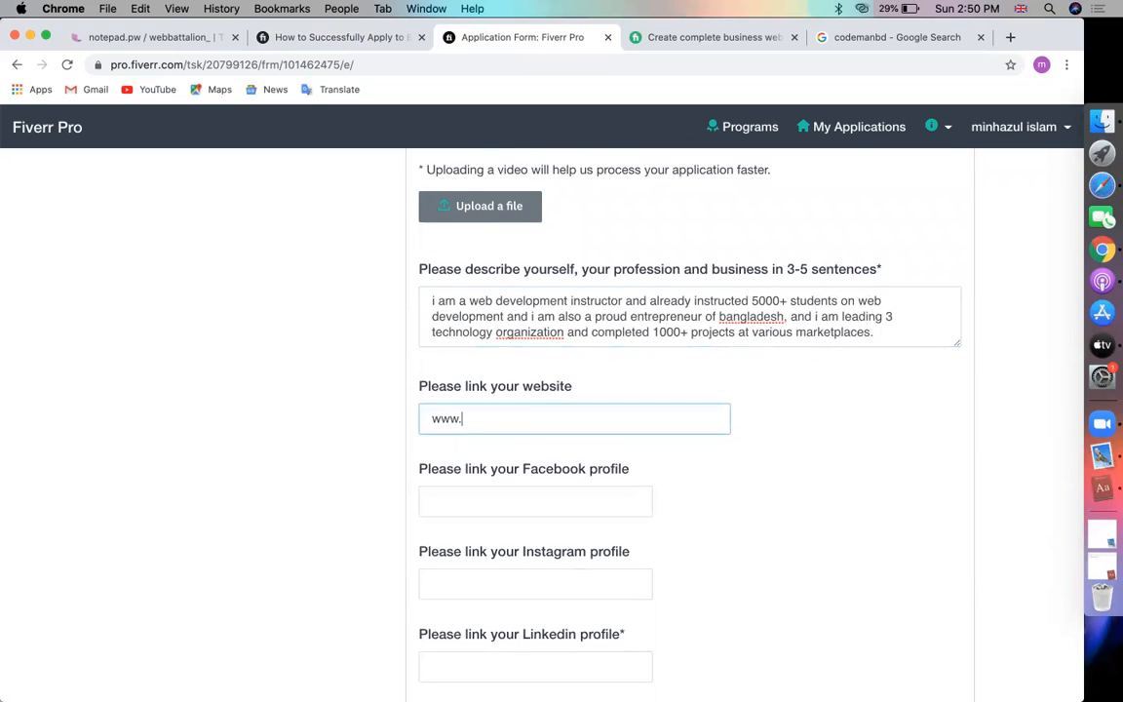
{"action": "type", "text": "whatminhaz"}
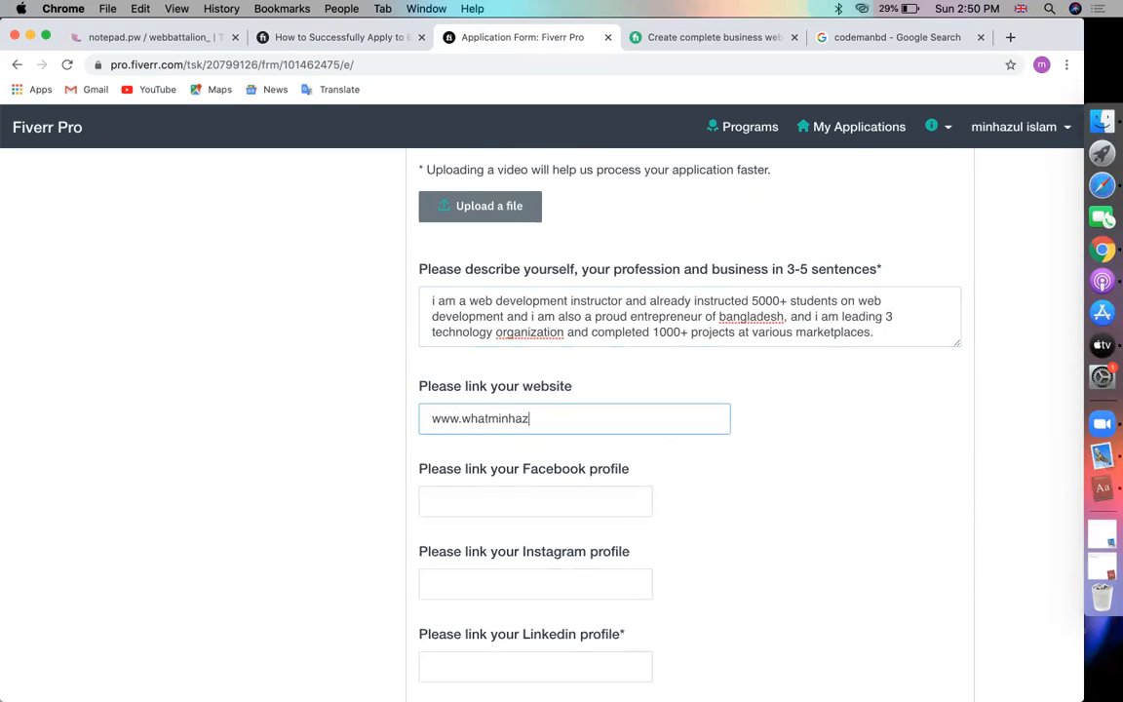
{"action": "type", "text": "ulasifwrite.com"}
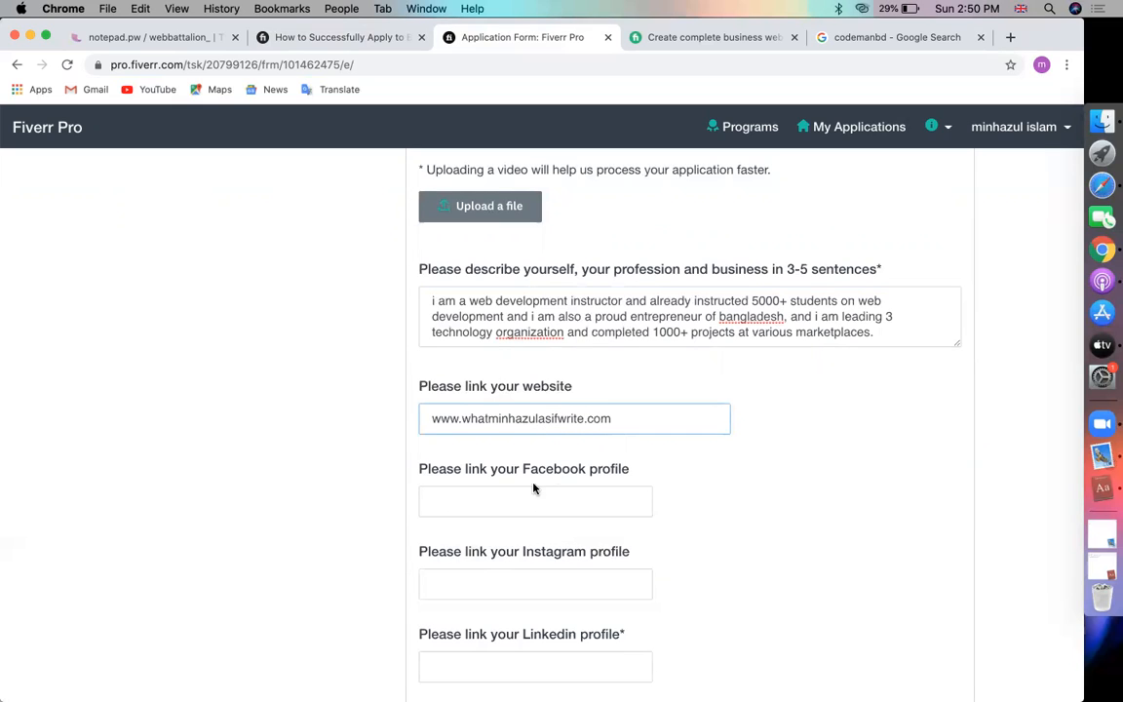
{"action": "left_click", "coordinate": [536, 500]}
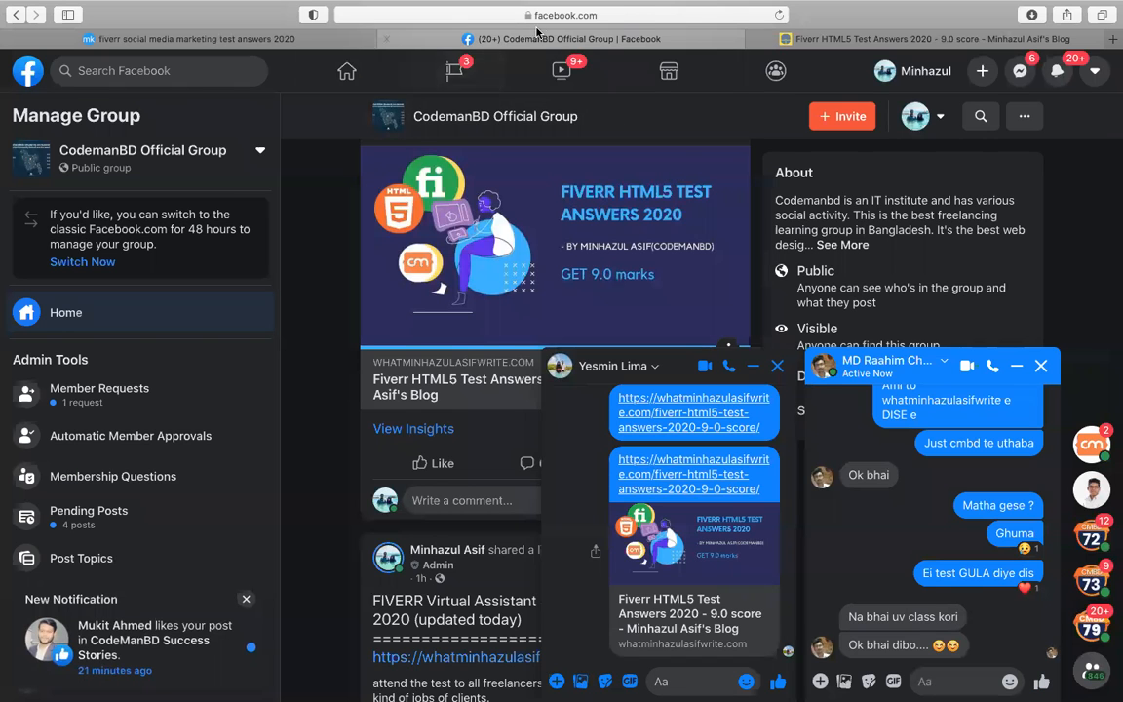
- Replace Safari's Facebook group address with an instagram.com/ profile URL
{"action": "left_click", "coordinate": [560, 14]}
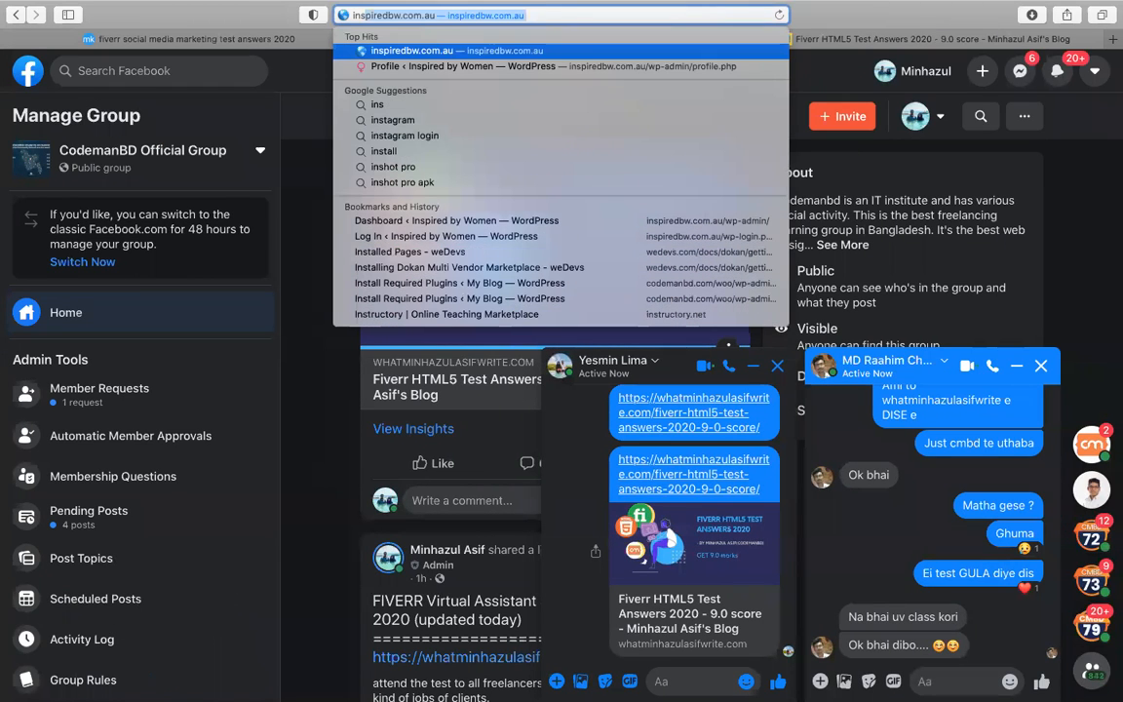
{"action": "type", "text": "instagram.com/minhazulasifcodemanbd"}
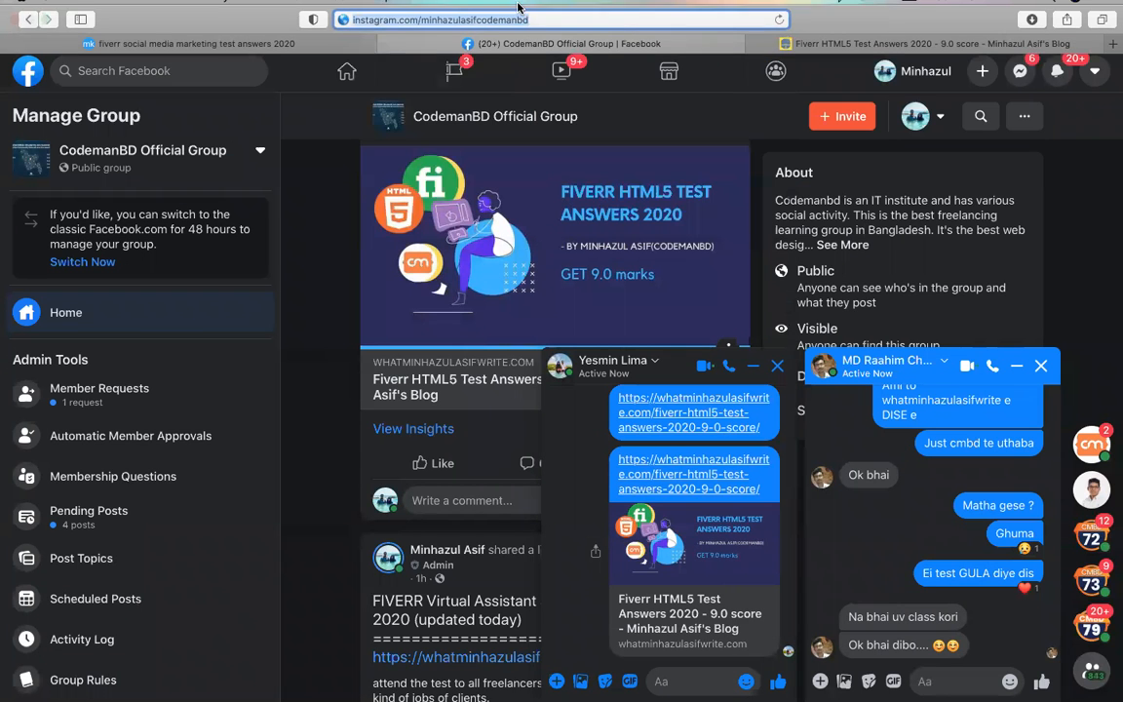
{"action": "left_click", "coordinate": [556, 19]}
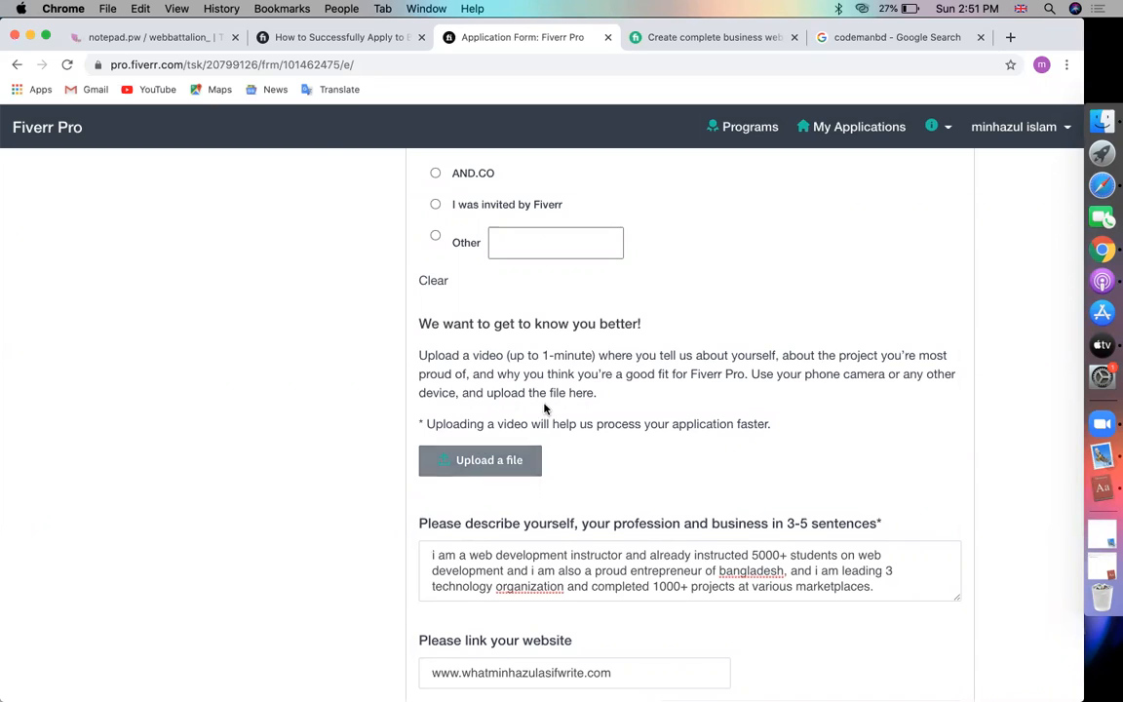
{"action": "mouse_move", "coordinate": [698, 390]}
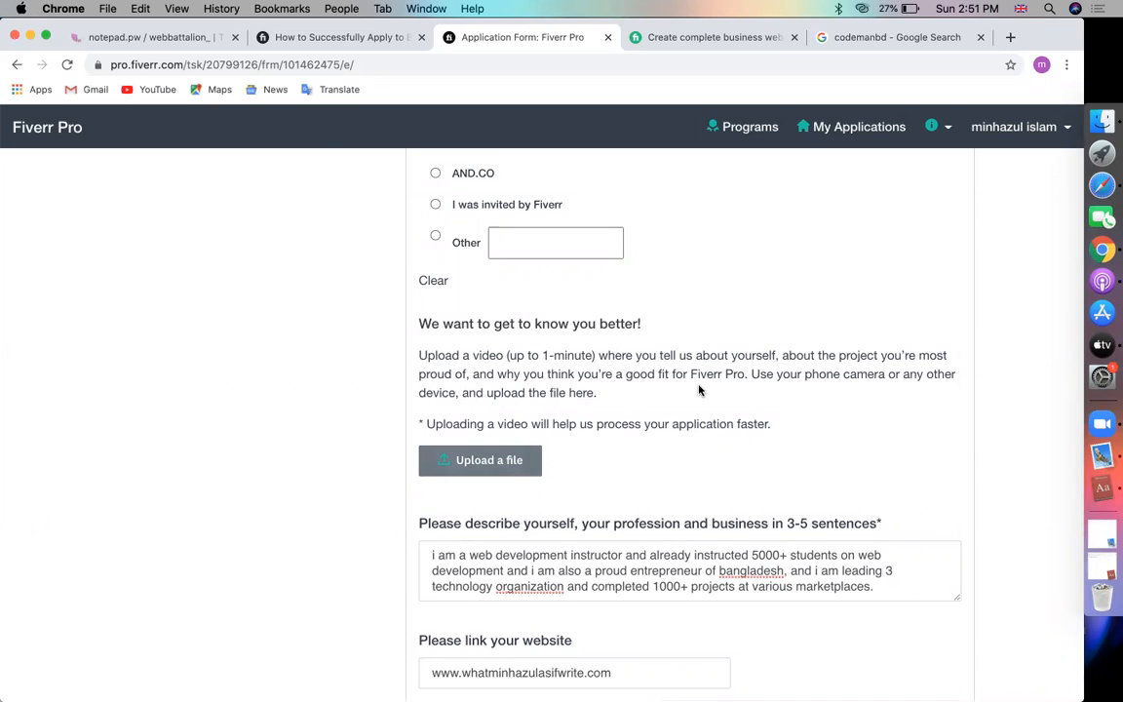
{"action": "mouse_move", "coordinate": [752, 660]}
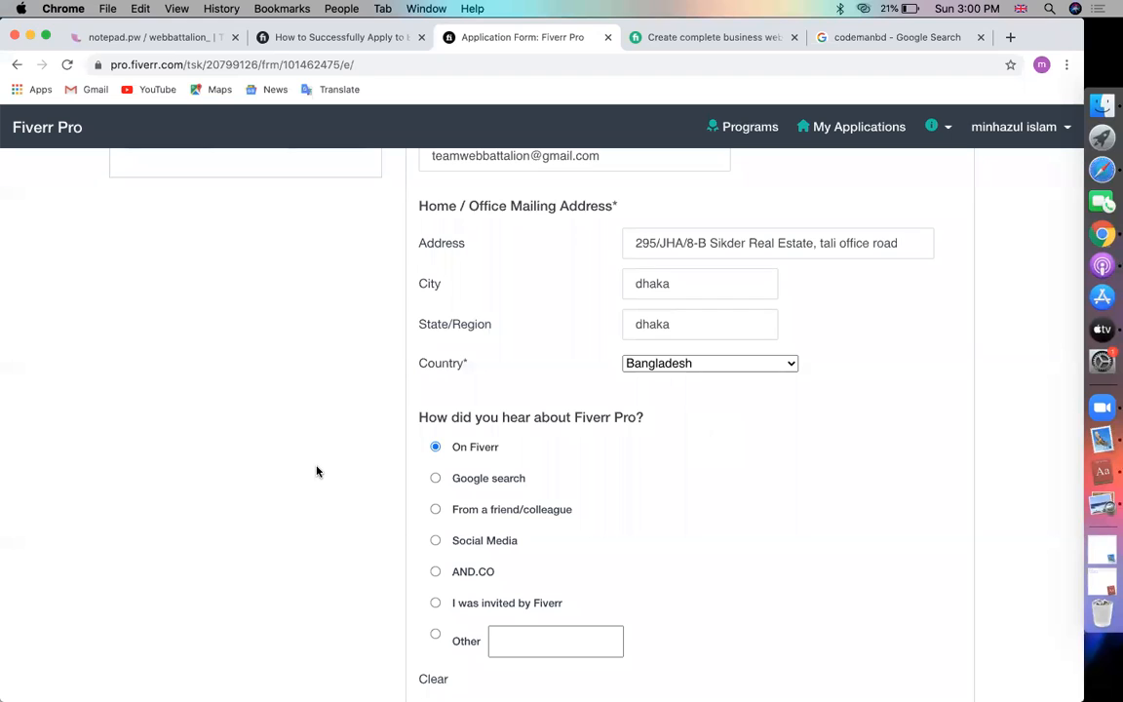
- Browse the logos of my companies folder in Finder and open fiverr pro .MOV
{"action": "scroll", "scroll_direction": "down", "scroll_amount": 3}
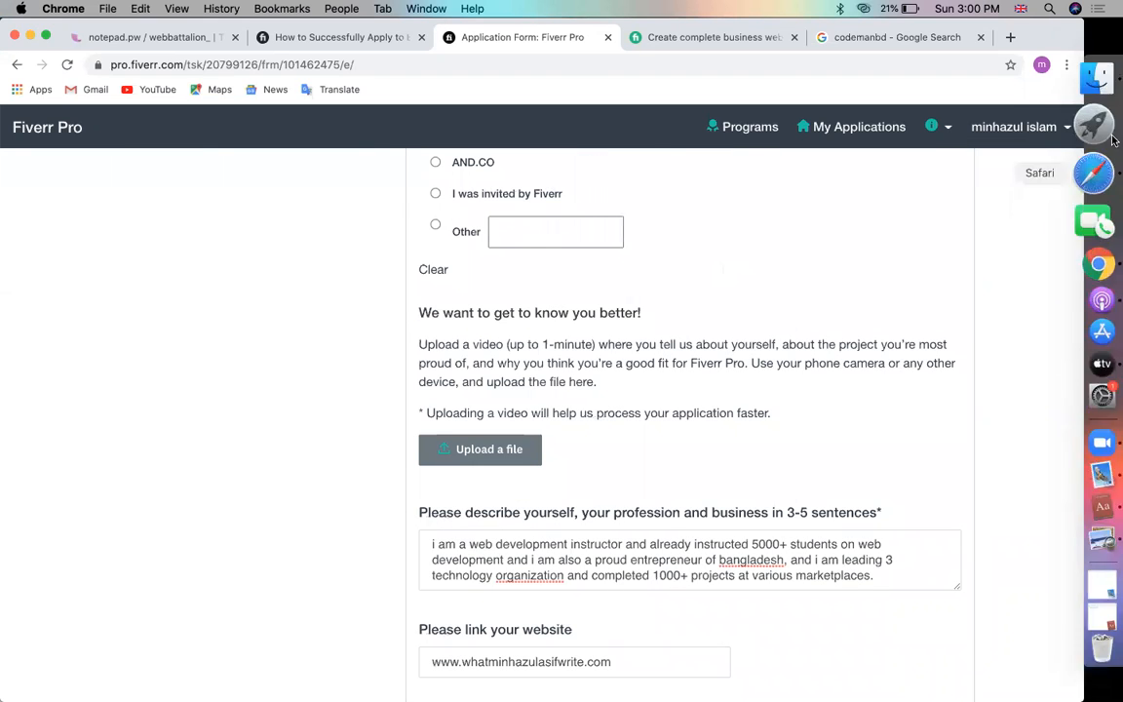
{"action": "left_click", "coordinate": [480, 449]}
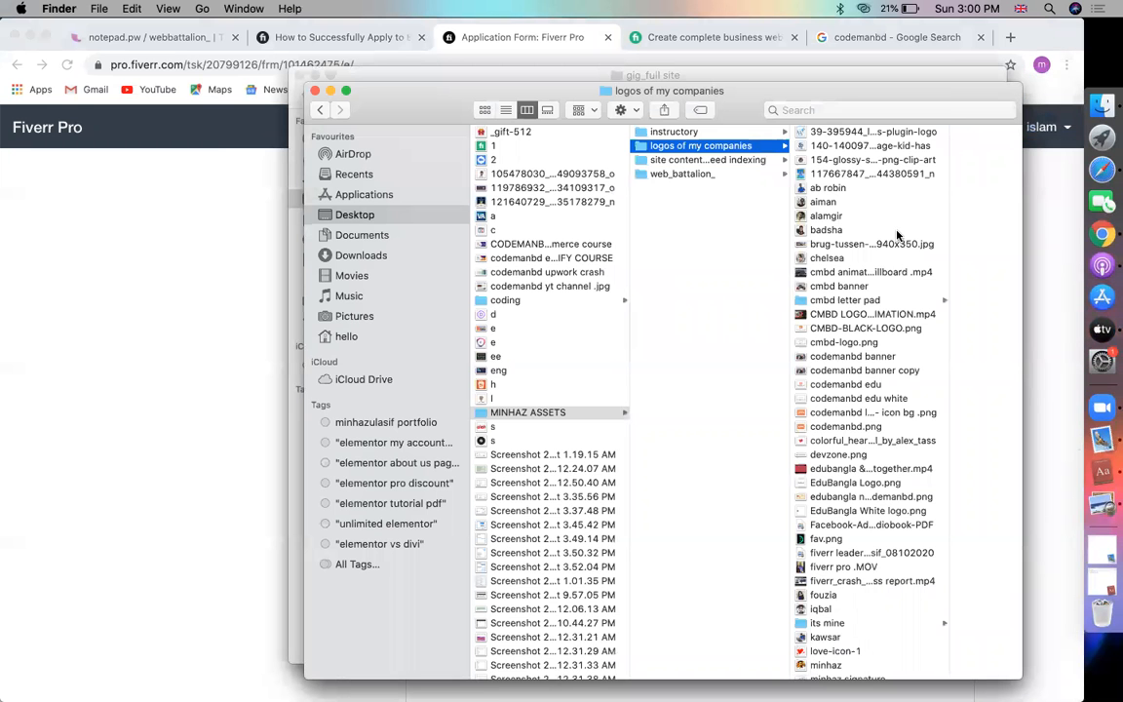
{"action": "left_click", "coordinate": [705, 671]}
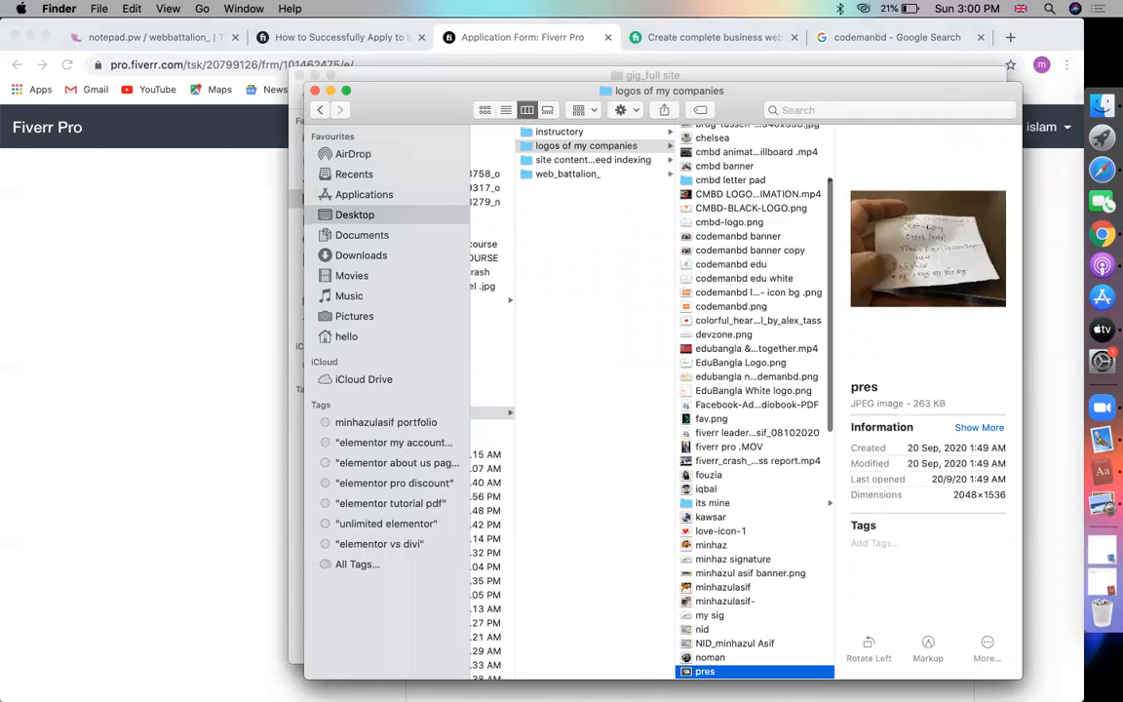
{"action": "left_click", "coordinate": [757, 431]}
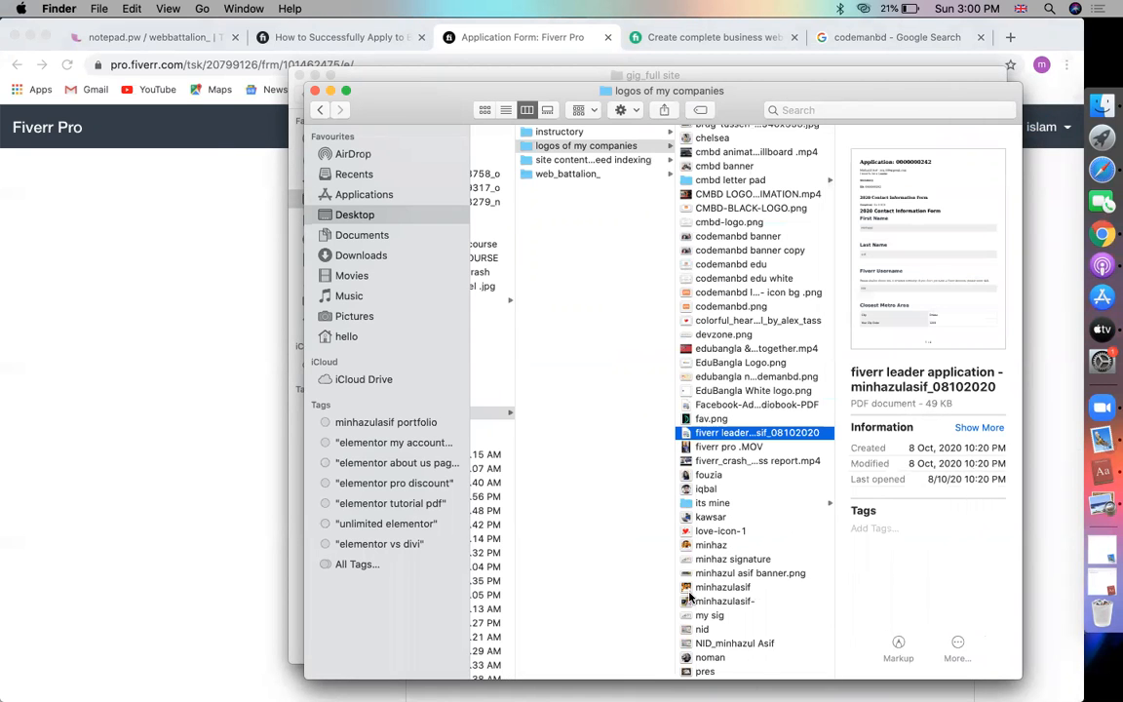
{"action": "double_click", "coordinate": [729, 446]}
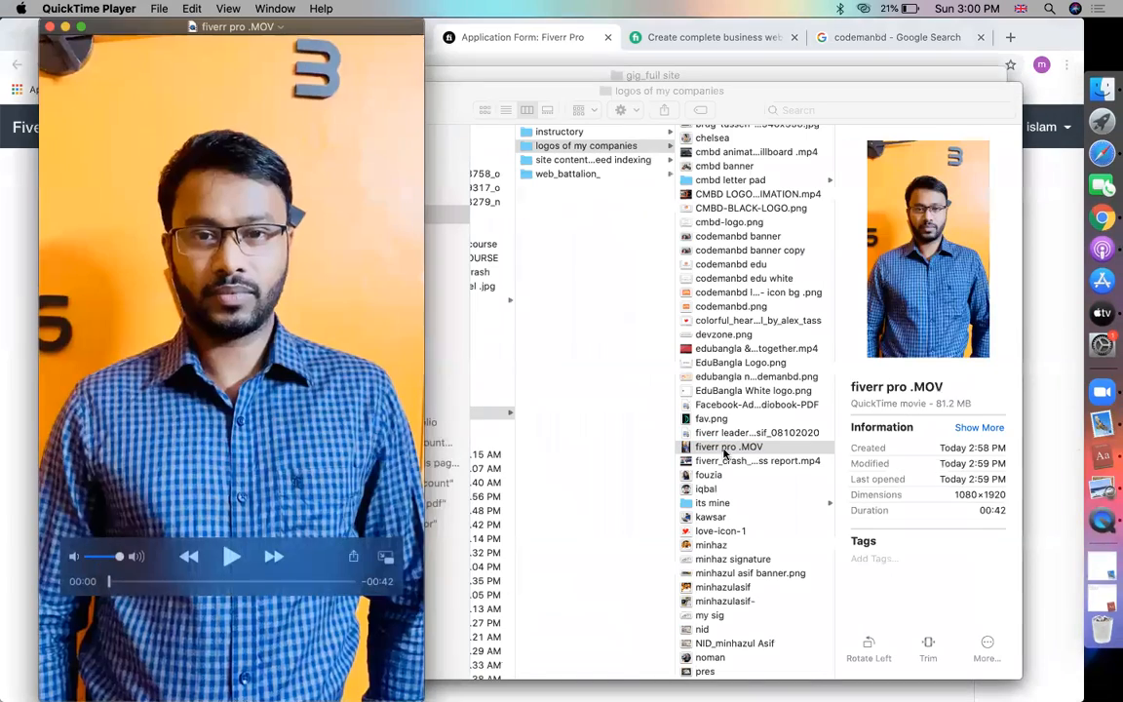
- Play the fiverr pro introduction video in QuickTime Player
{"action": "left_click", "coordinate": [232, 556]}
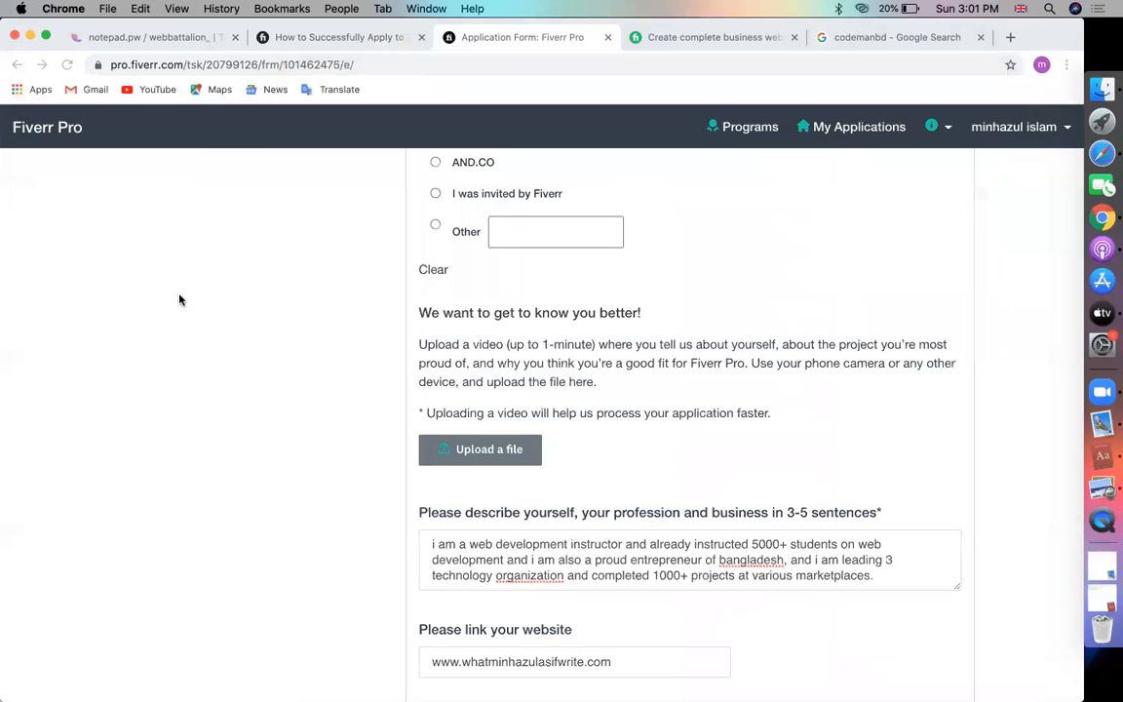
- Attach fiverr pro .MOV as the introduction video and submit the page with Next
{"action": "left_click", "coordinate": [479, 449]}
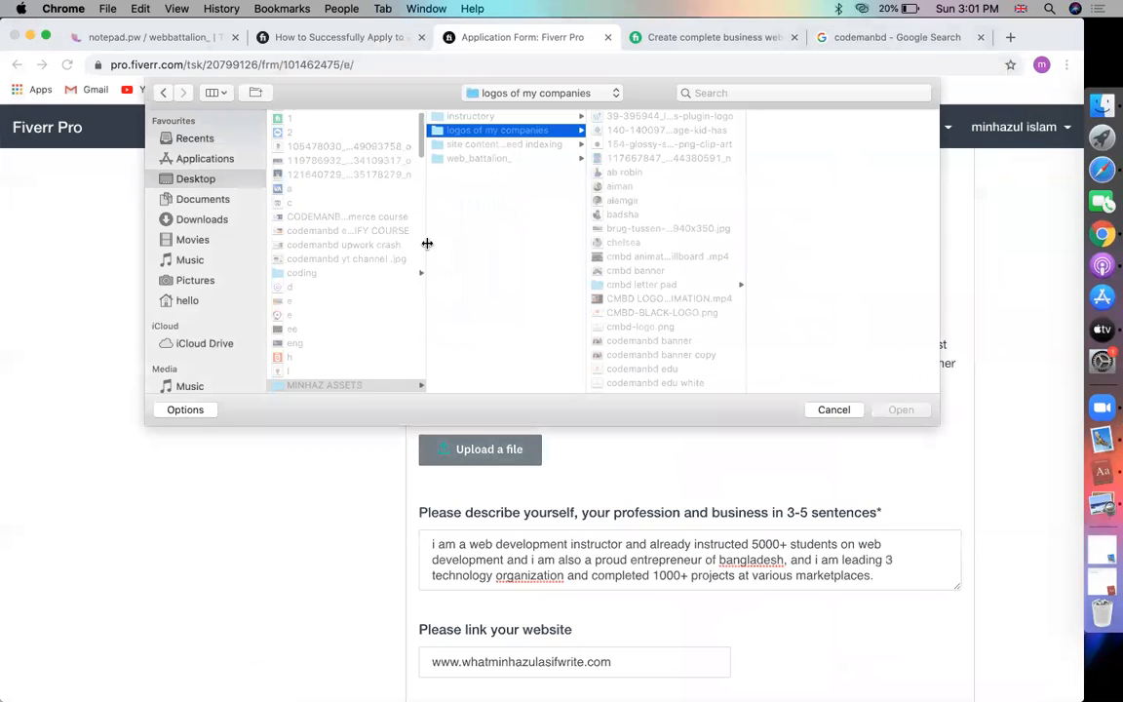
{"action": "left_click", "coordinate": [668, 384]}
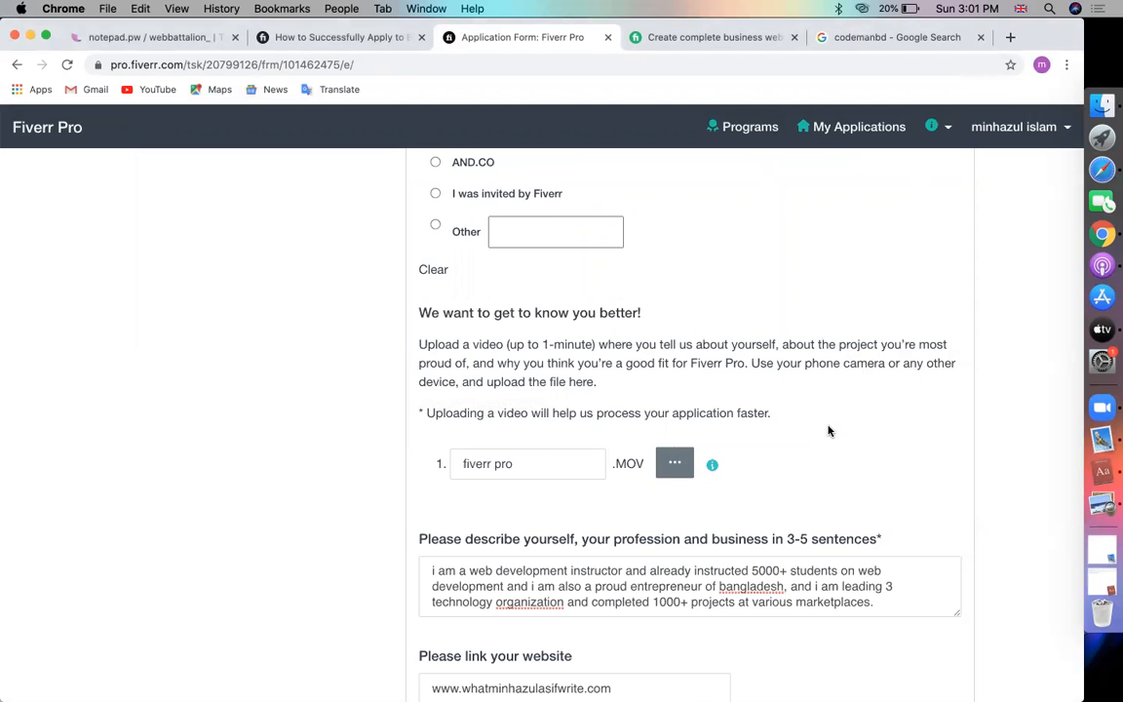
{"action": "scroll", "scroll_direction": "down", "scroll_amount": 3}
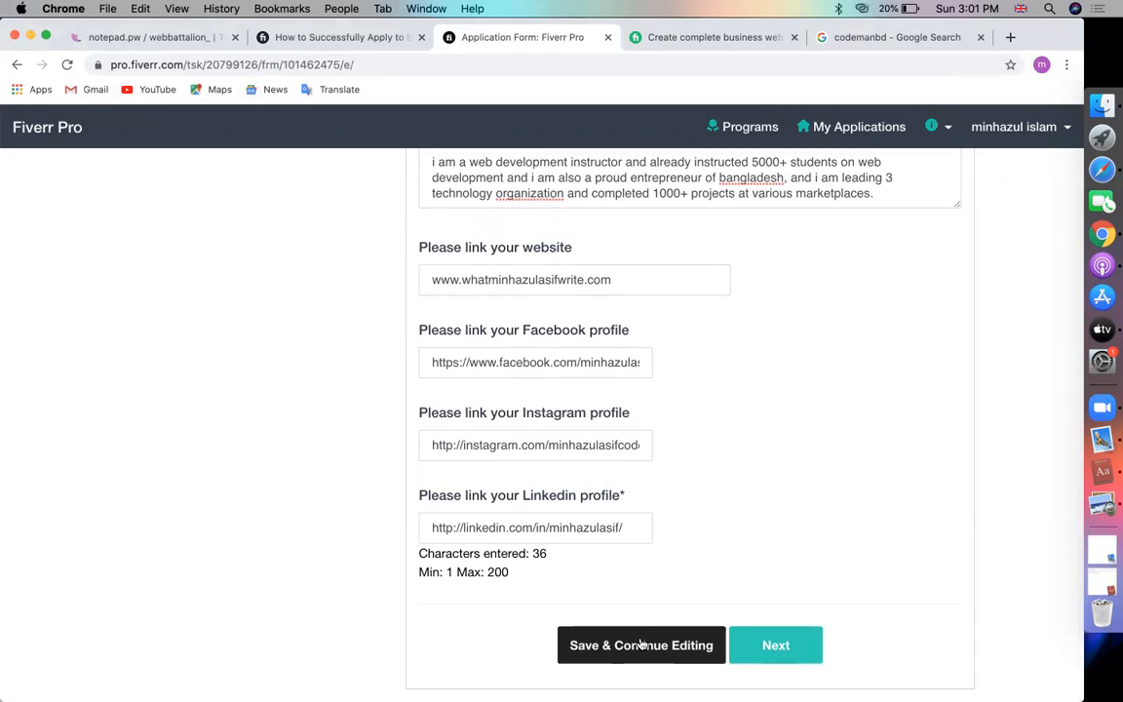
{"action": "left_click", "coordinate": [776, 644]}
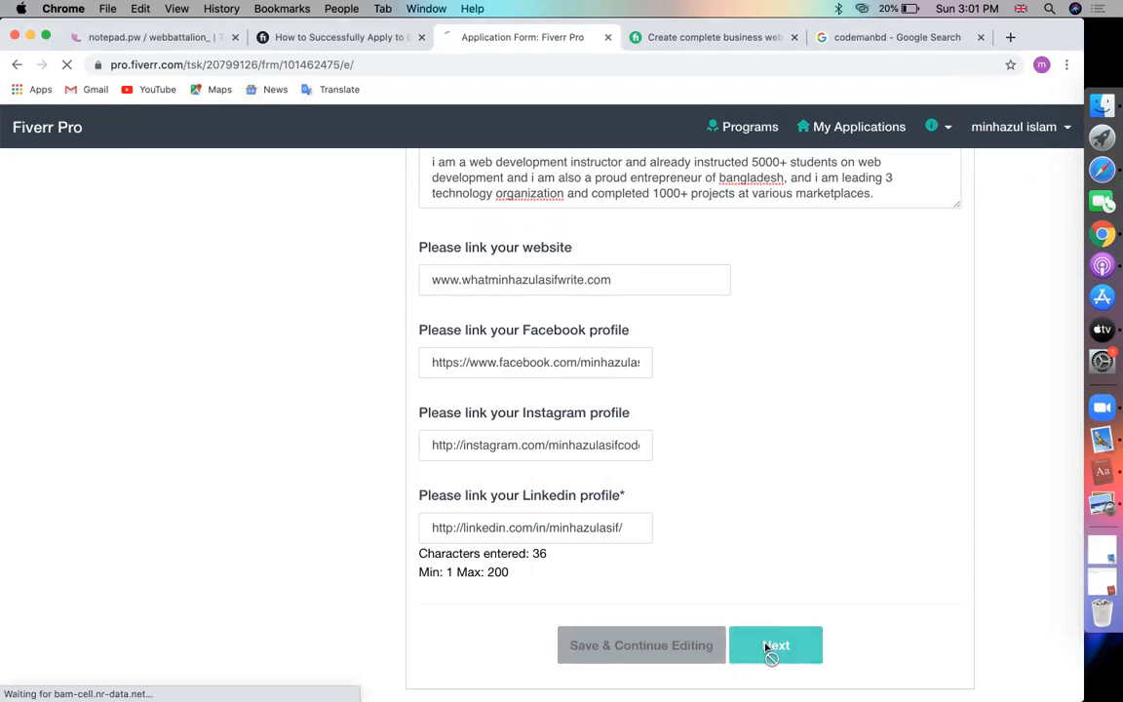
{"action": "left_click", "coordinate": [776, 645]}
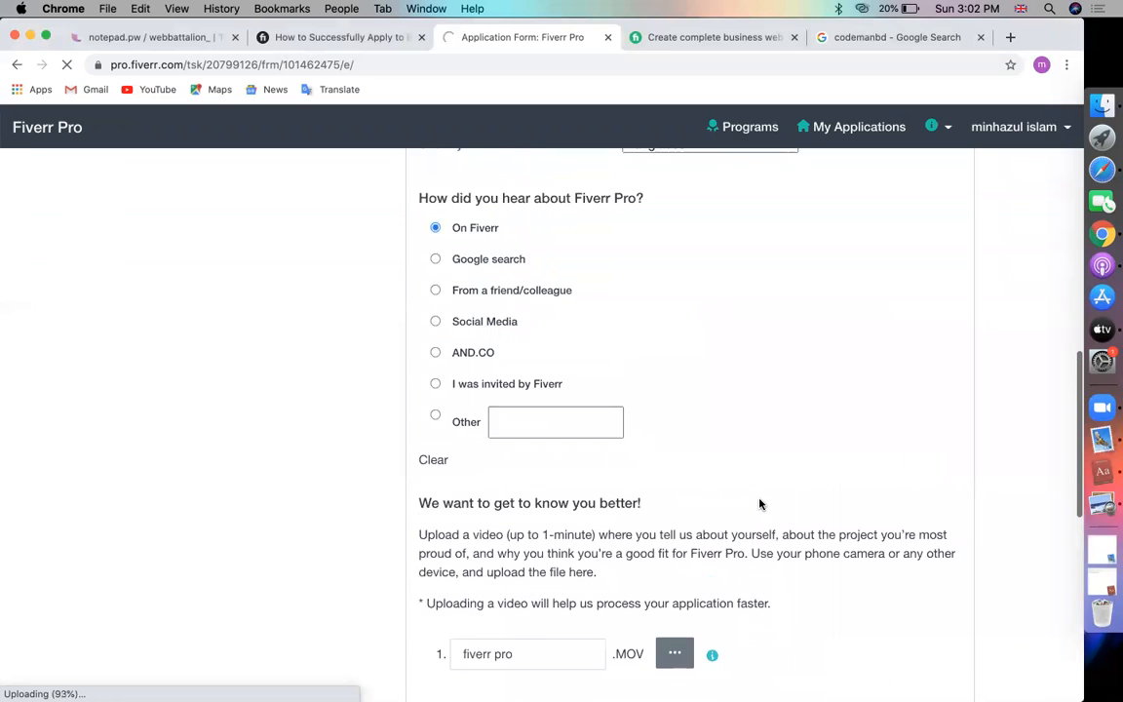
{"action": "scroll", "scroll_direction": "down", "scroll_amount": 3}
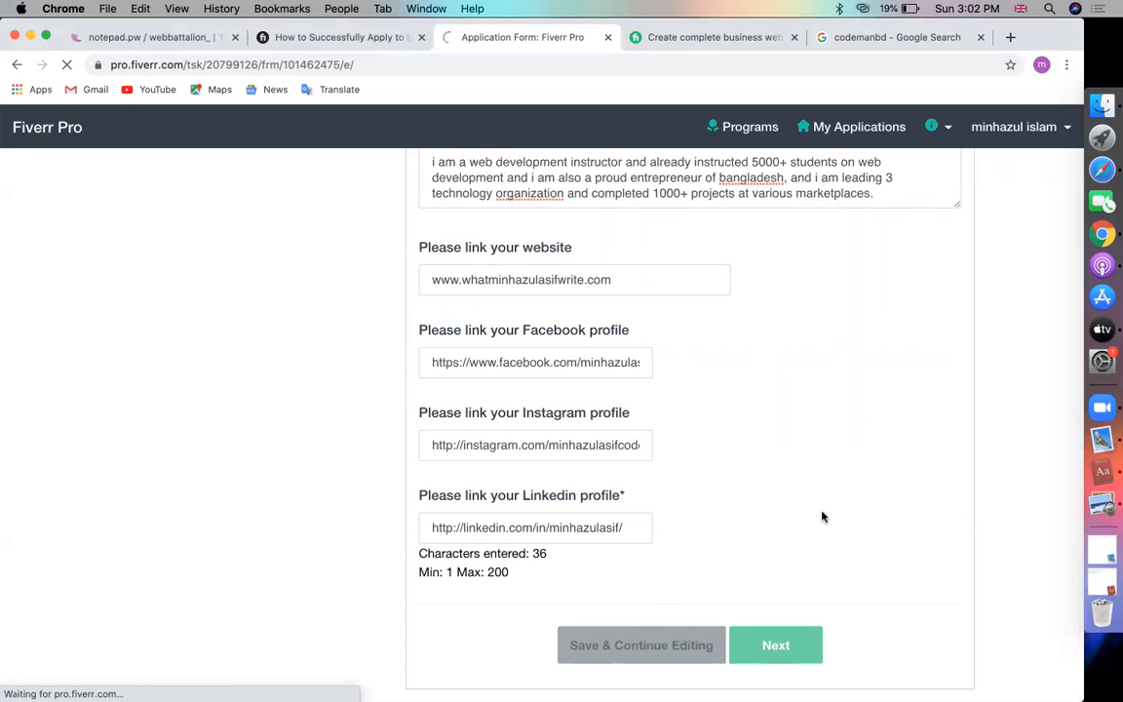
{"action": "mouse_move", "coordinate": [845, 431]}
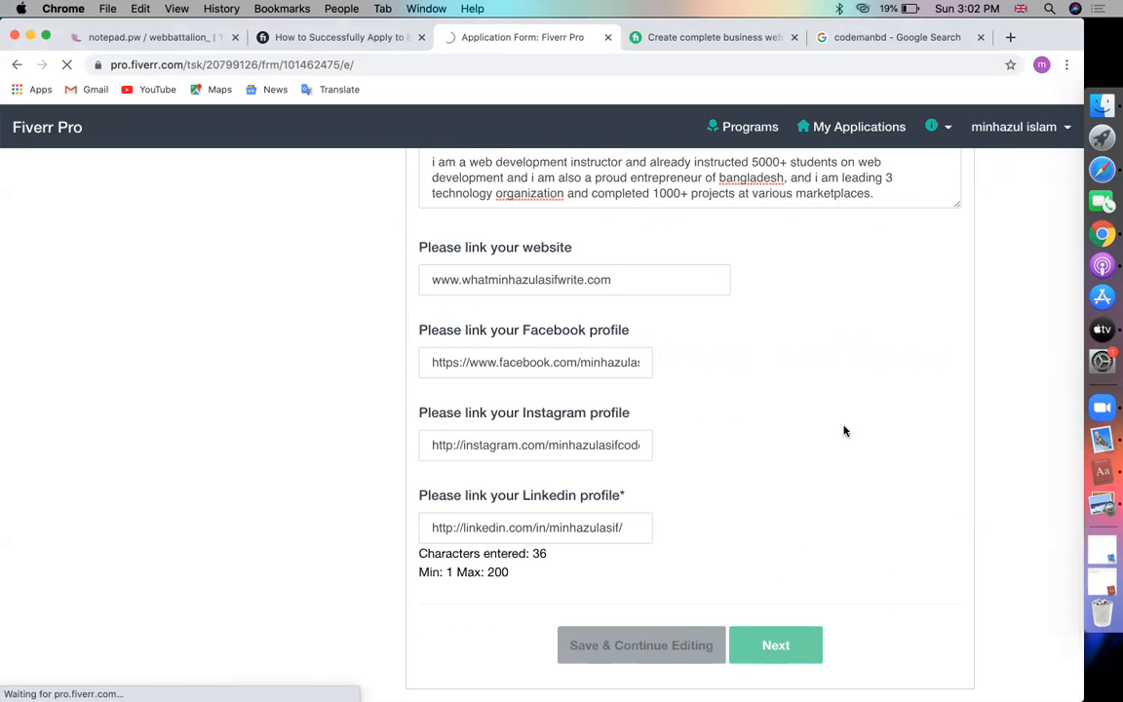
{"action": "left_click", "coordinate": [775, 644]}
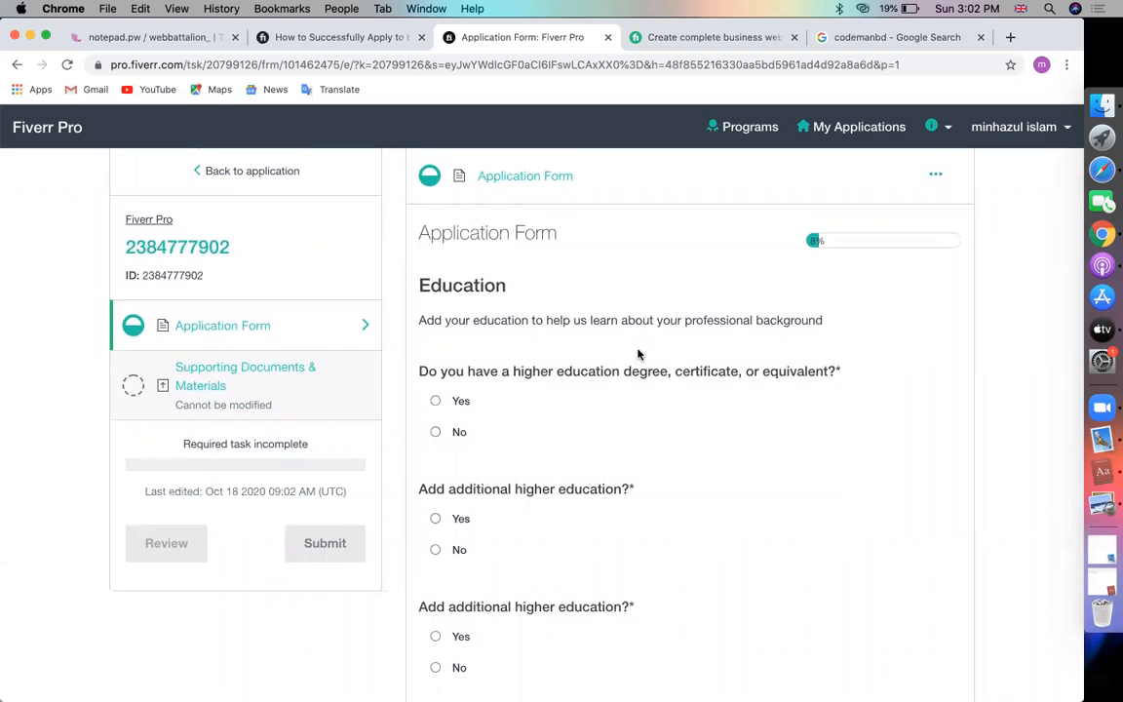
- Enter the university (Ahsanulla… science), city Dhaka and country Bangladesh
{"action": "scroll", "scroll_direction": "down", "scroll_amount": 3}
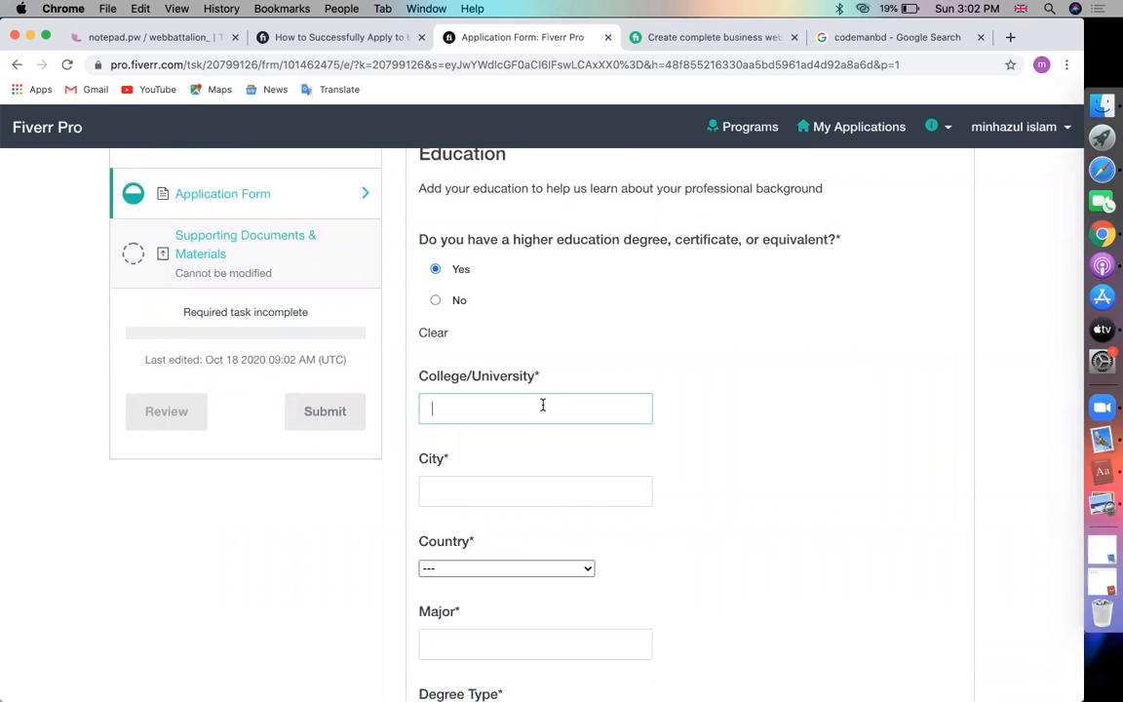
{"action": "type", "text": "ah"}
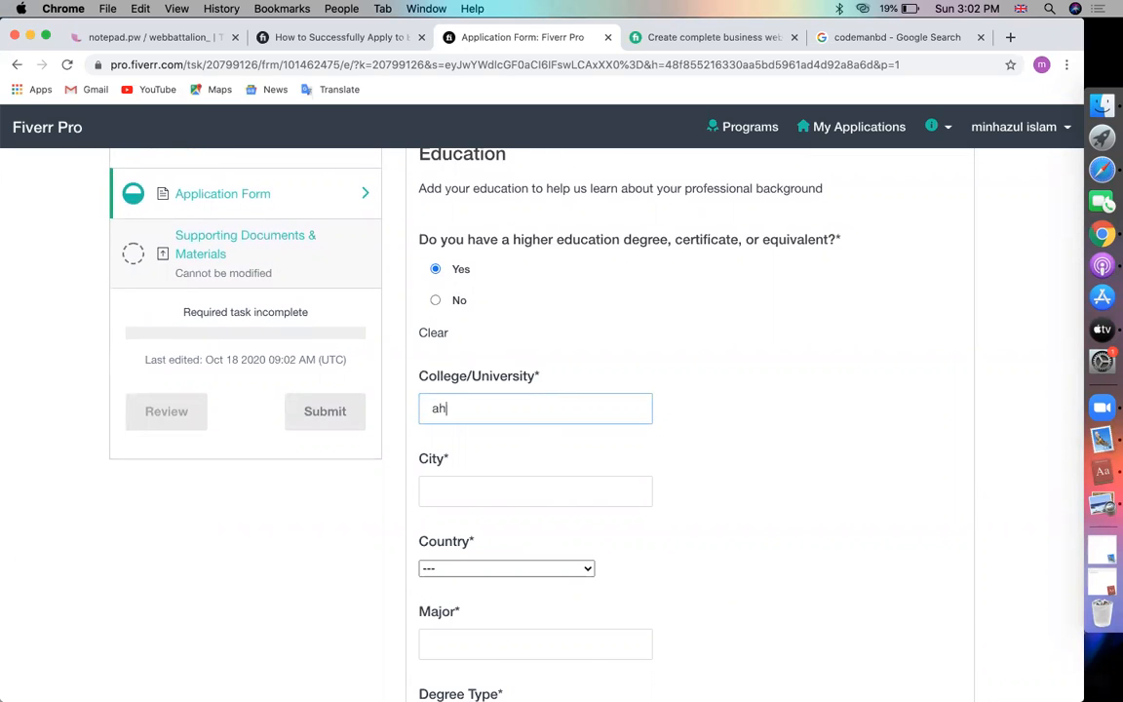
{"action": "type", "text": "sanullah university of"}
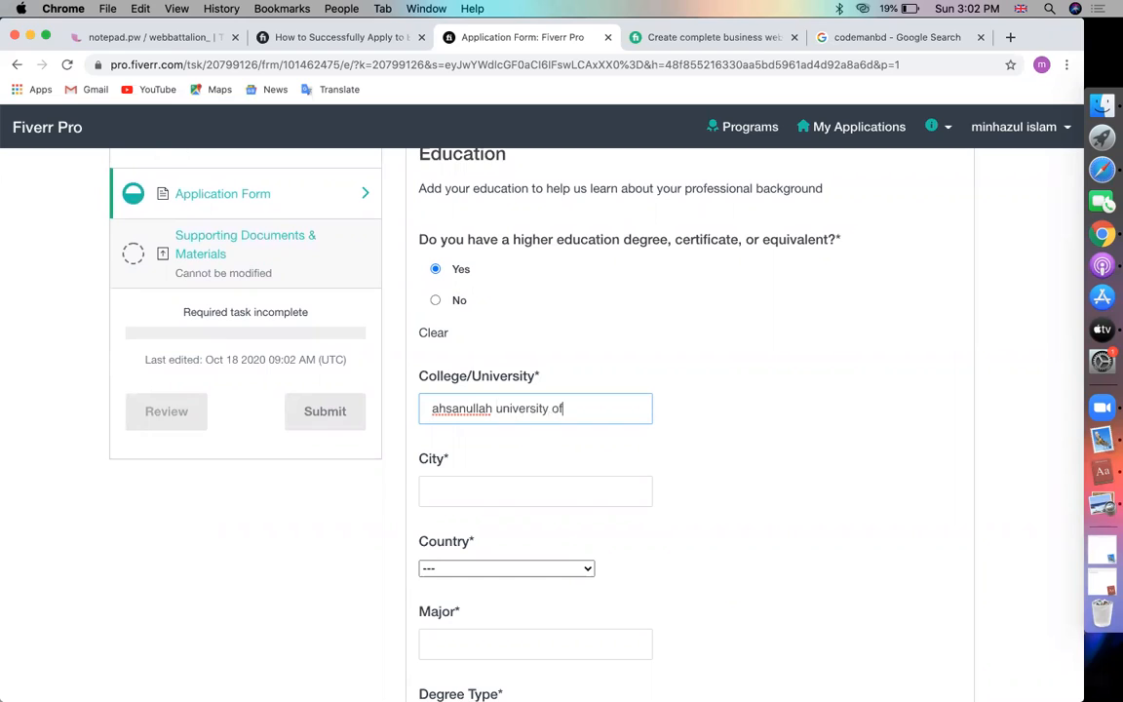
{"action": "type", "text": "science & technology"}
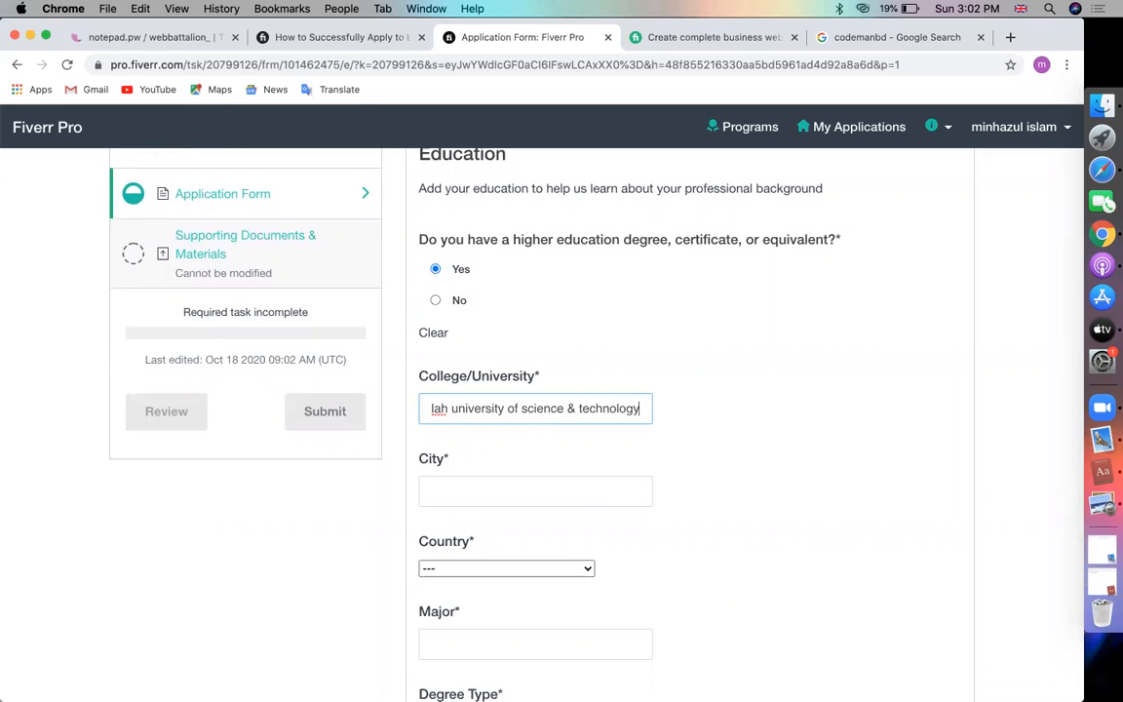
{"action": "type", "text": "dhaka"}
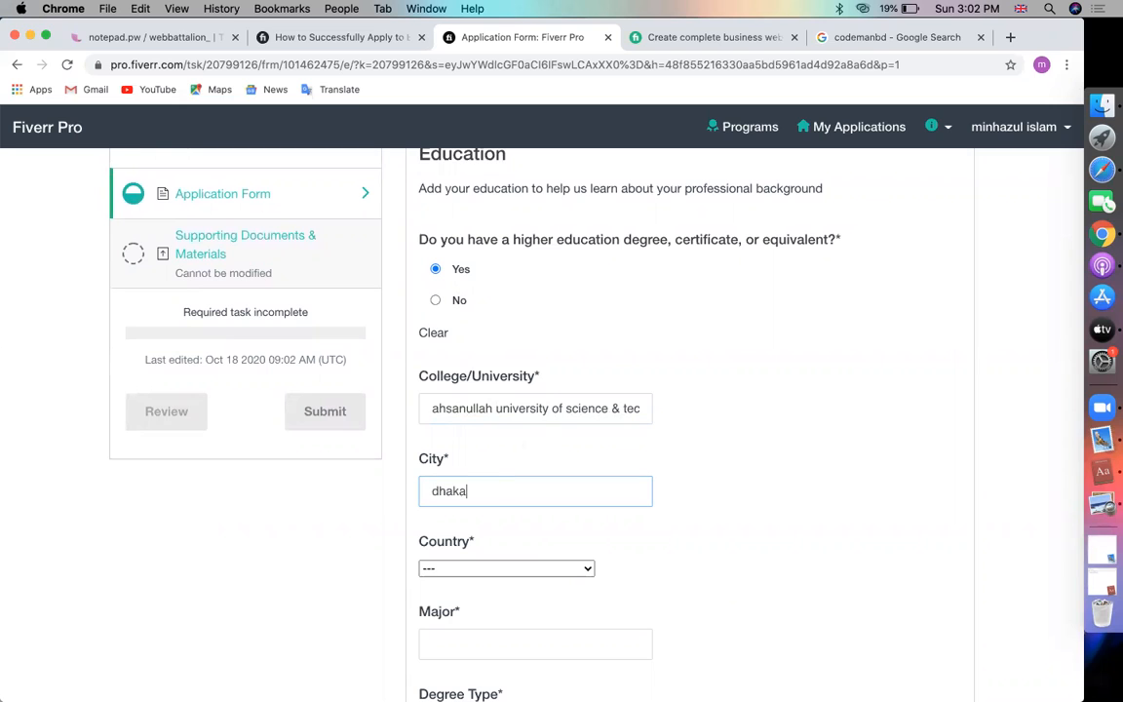
{"action": "left_click", "coordinate": [506, 568]}
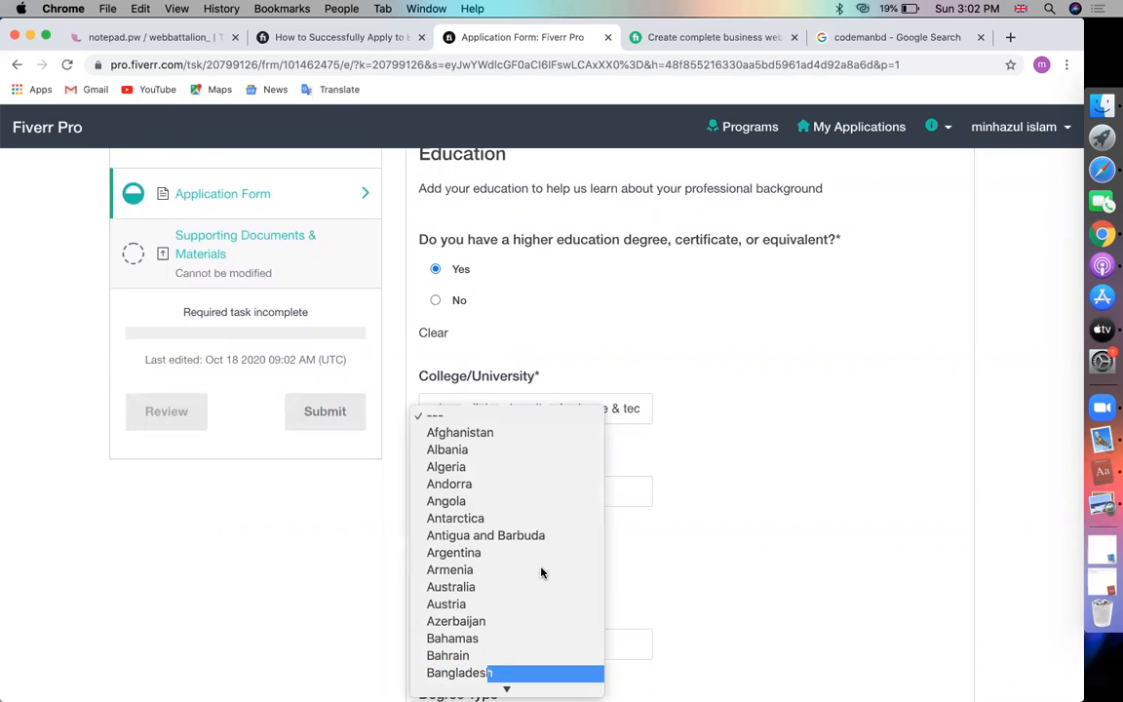
{"action": "left_click", "coordinate": [458, 673]}
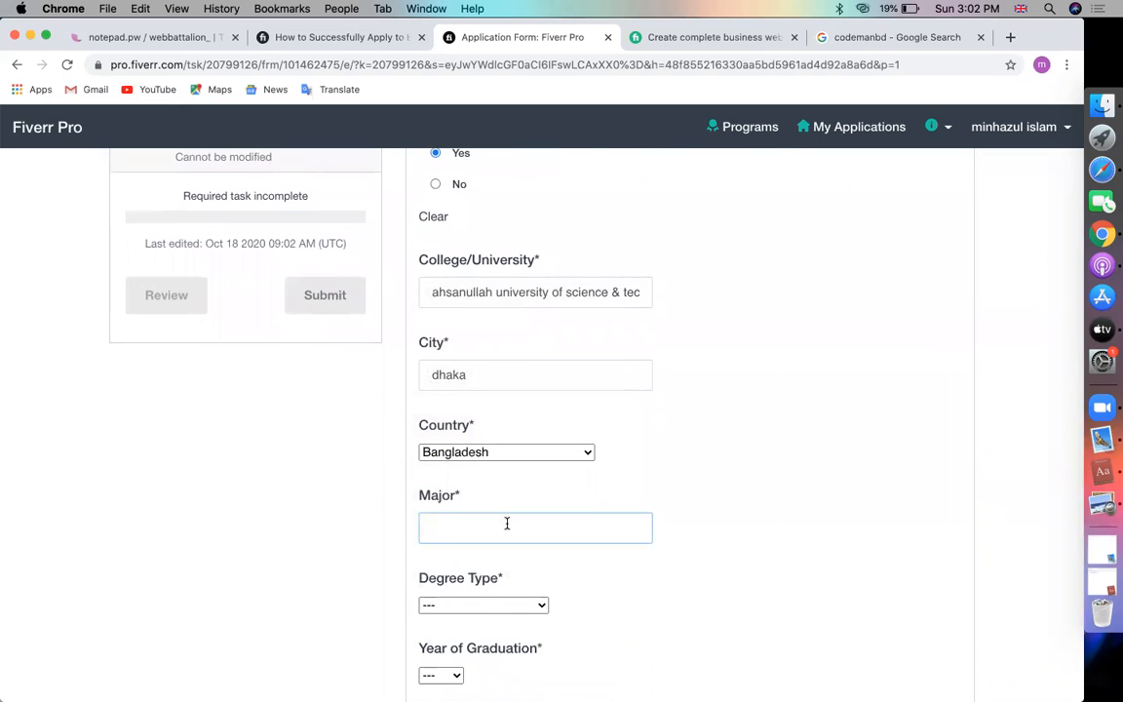
- Set major Electrical & electronic engineering, Bachelor's degree, graduation year 2010
{"action": "type", "text": "Electrical & electronic engineering"}
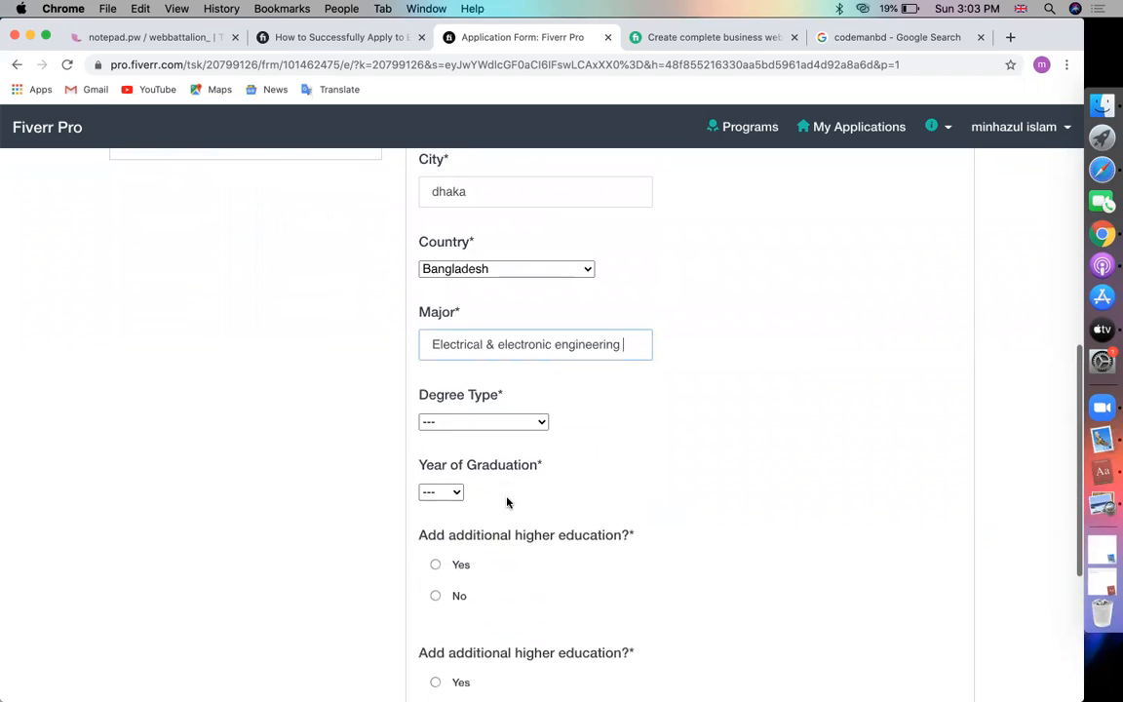
{"action": "left_click", "coordinate": [483, 421]}
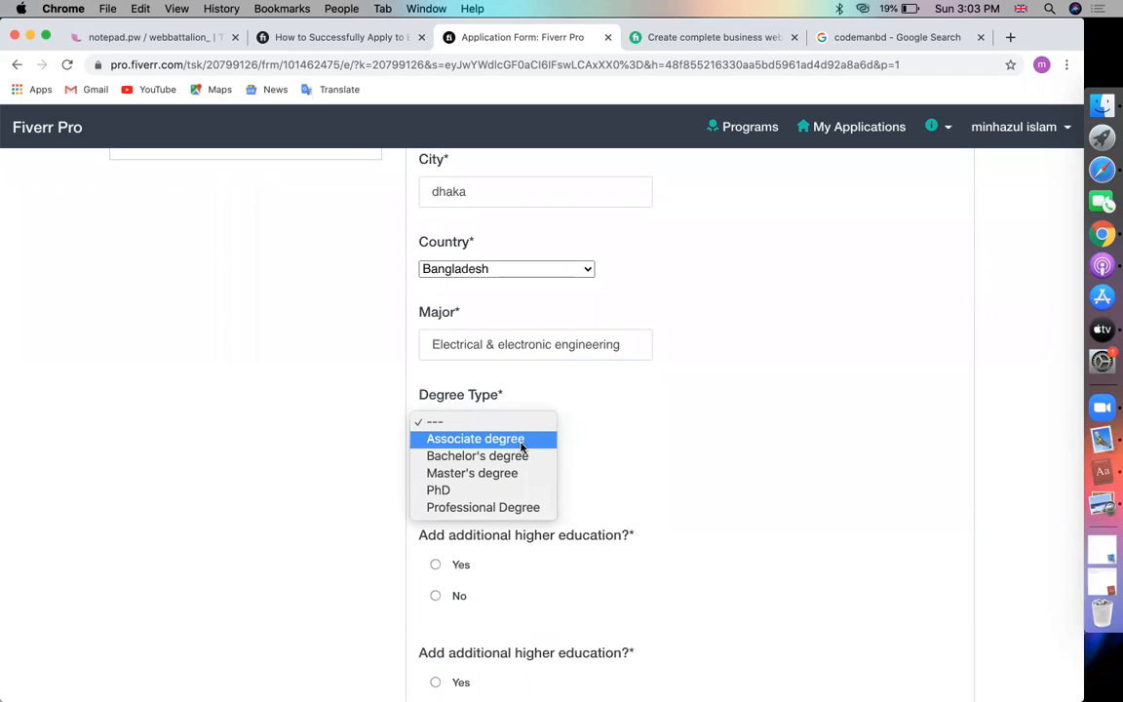
{"action": "left_click", "coordinate": [477, 455]}
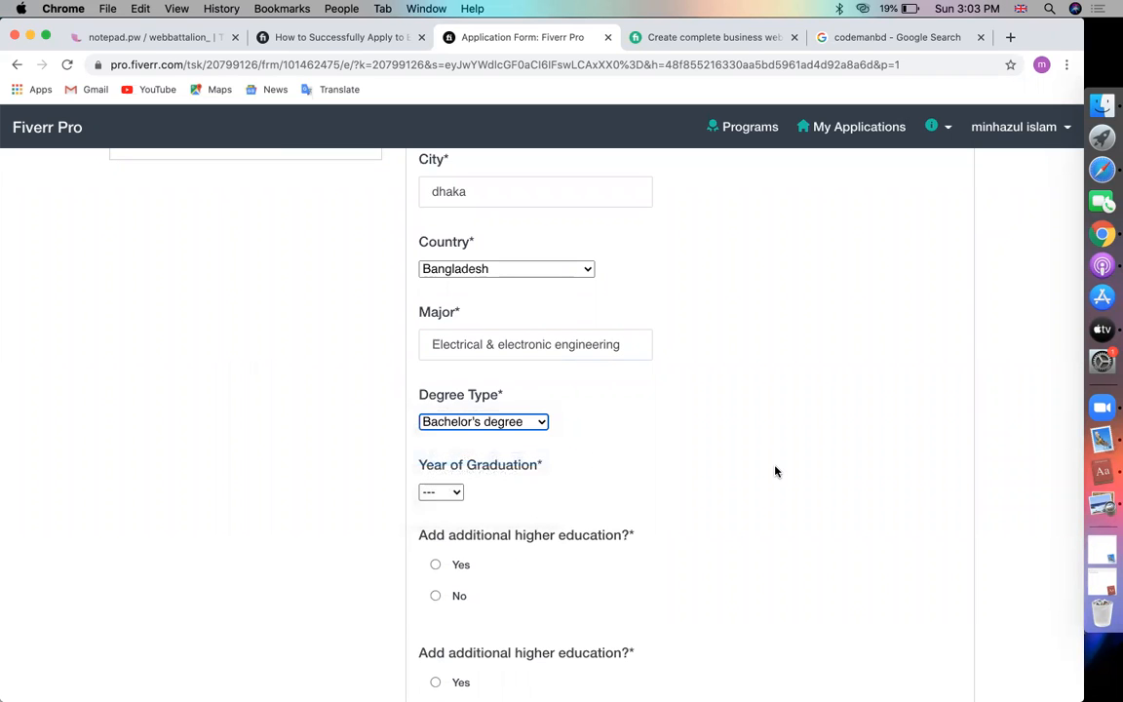
{"action": "scroll", "scroll_direction": "down", "scroll_amount": 3}
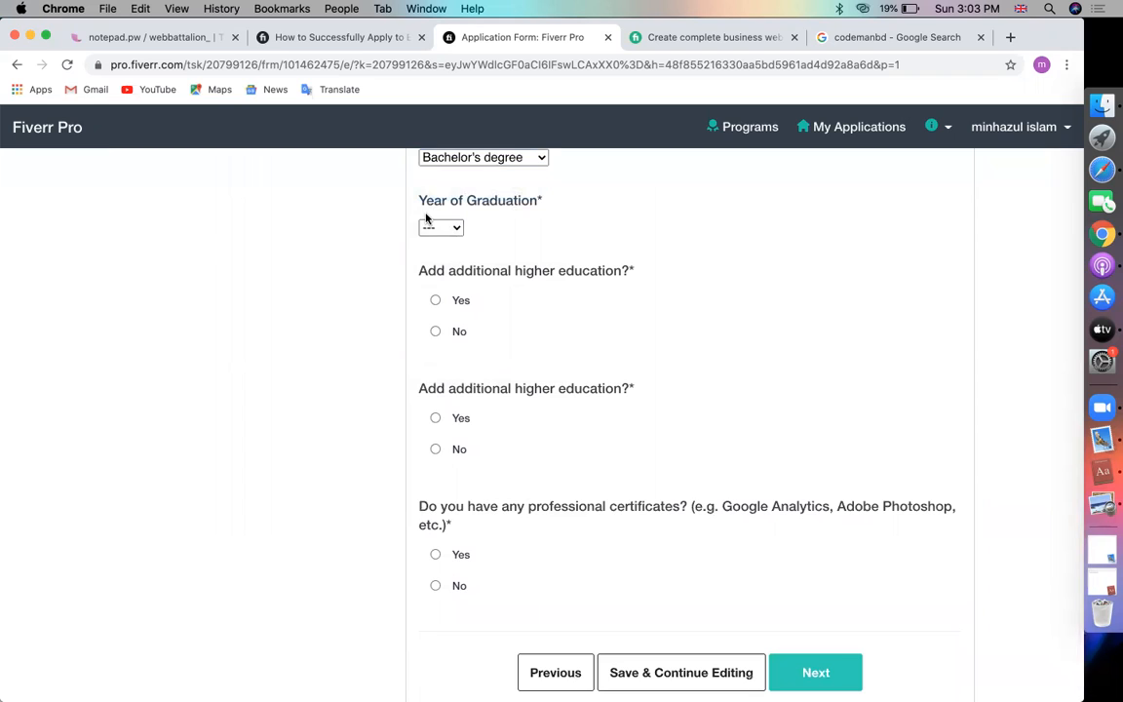
{"action": "left_click", "coordinate": [440, 227]}
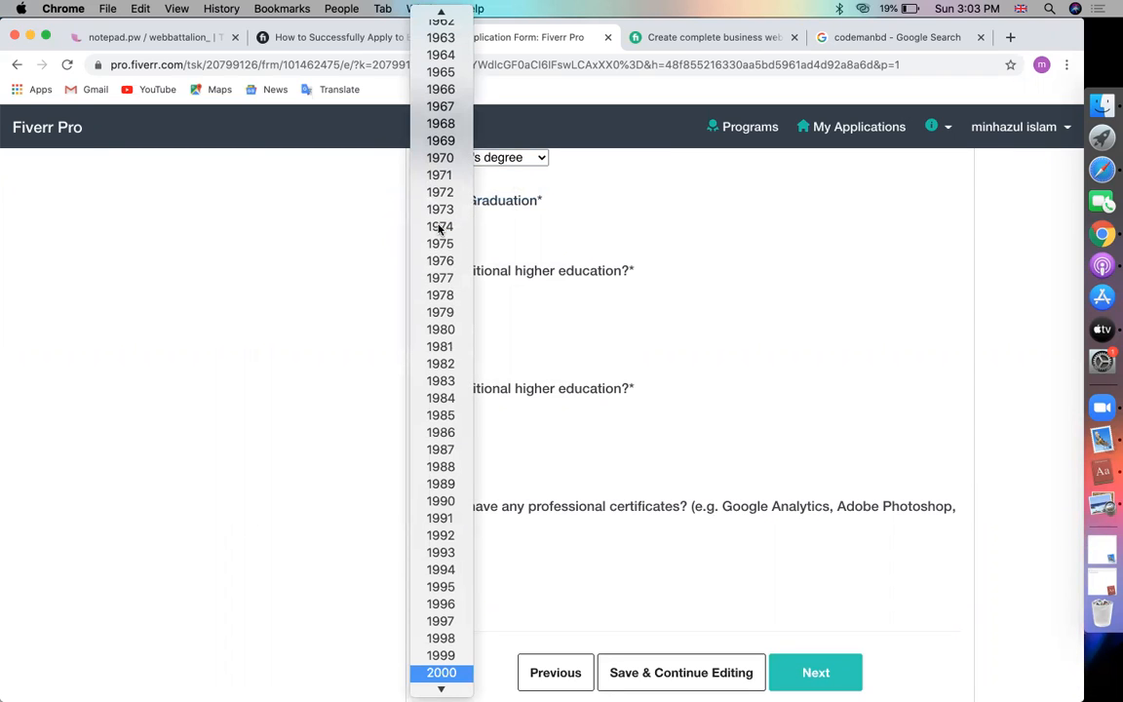
{"action": "scroll", "scroll_direction": "down", "scroll_amount": 3}
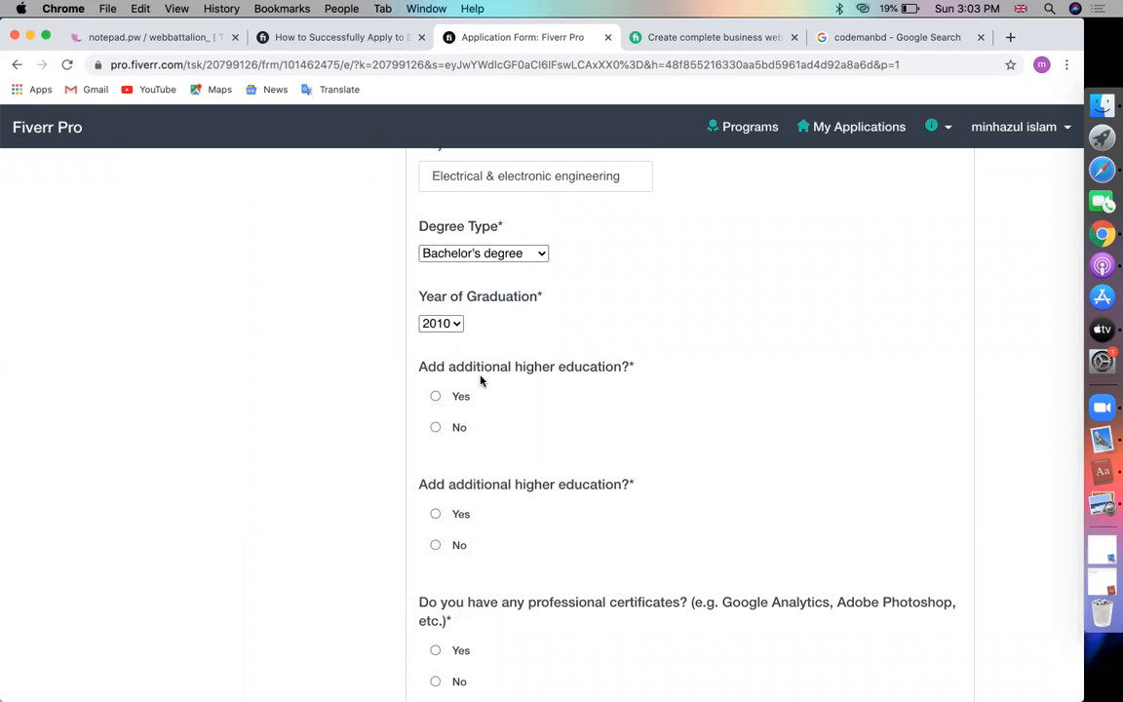
- Add another education entry: United International University, Dhaka, Bangladesh
{"action": "left_click", "coordinate": [435, 396]}
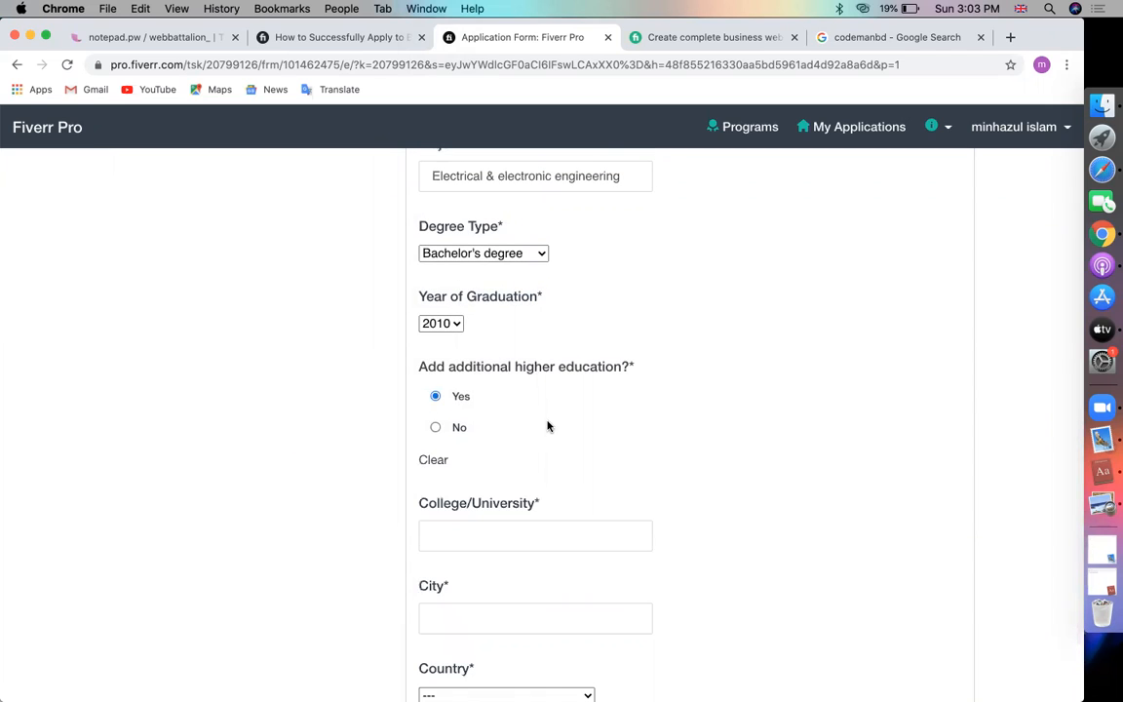
{"action": "type", "text": "uni"}
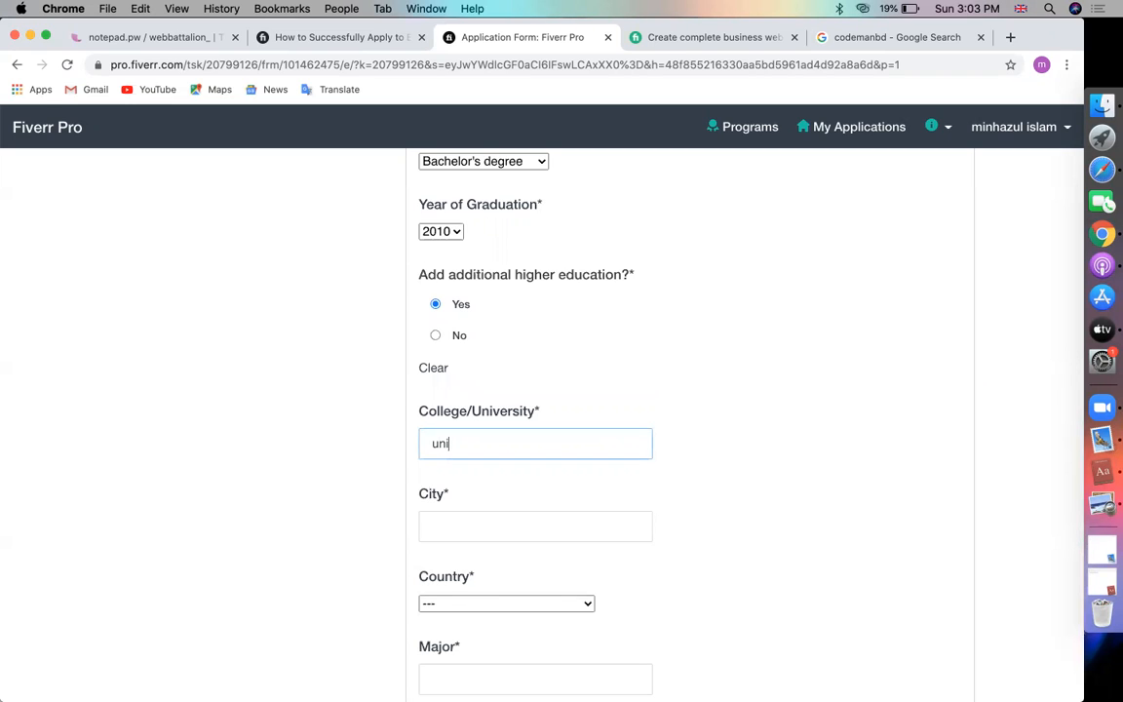
{"action": "type", "text": "united interna"}
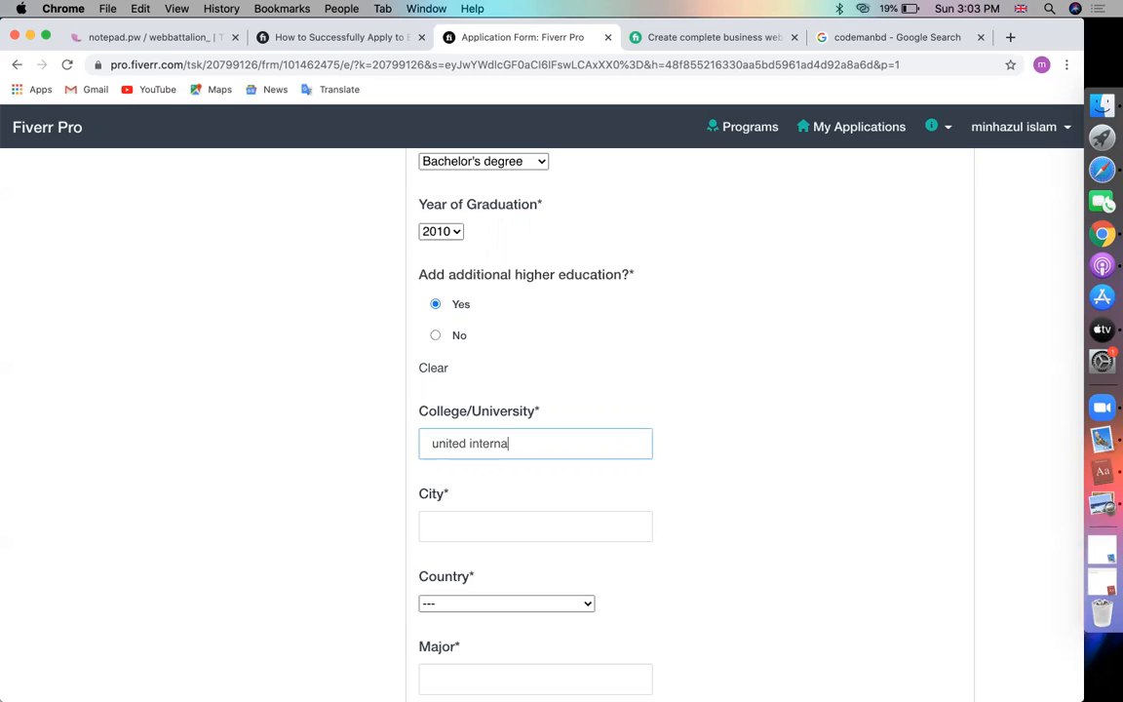
{"action": "type", "text": "tional un"}
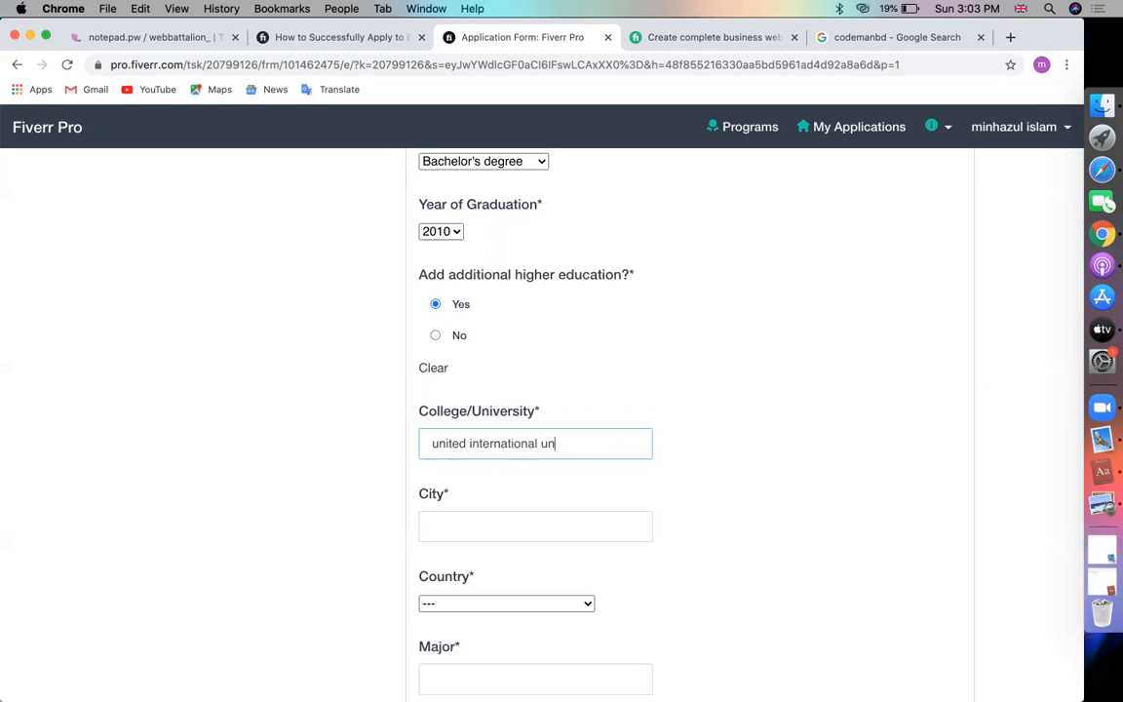
{"action": "type", "text": "iver"}
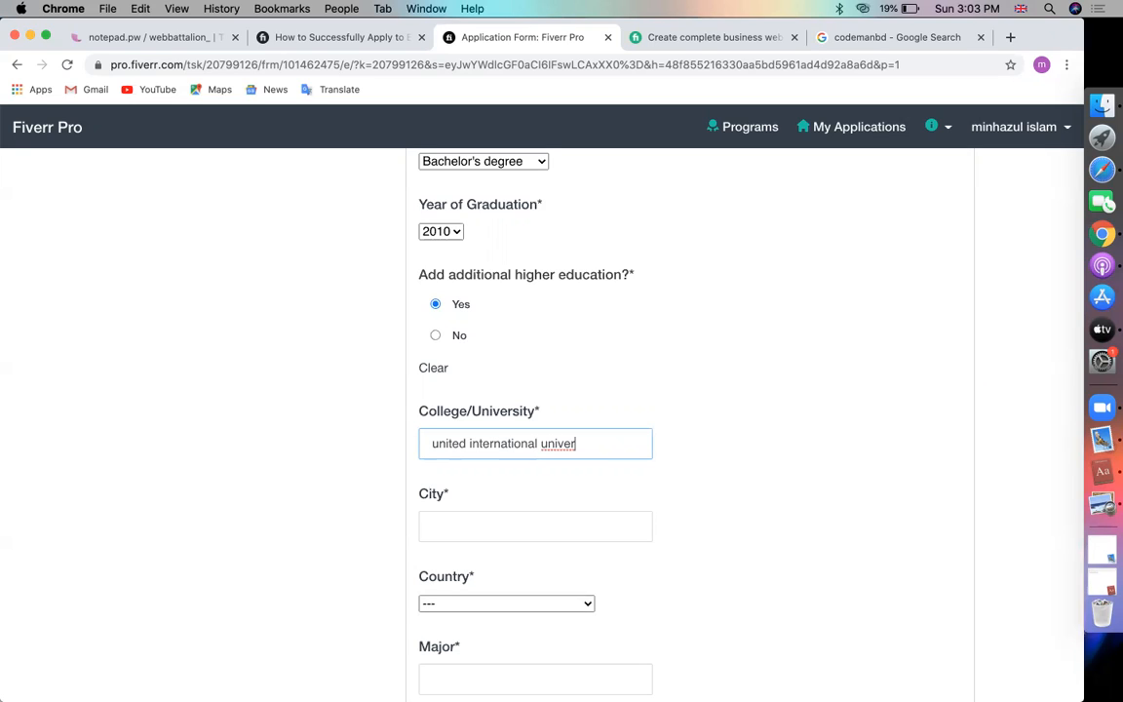
{"action": "type", "text": "sity"}
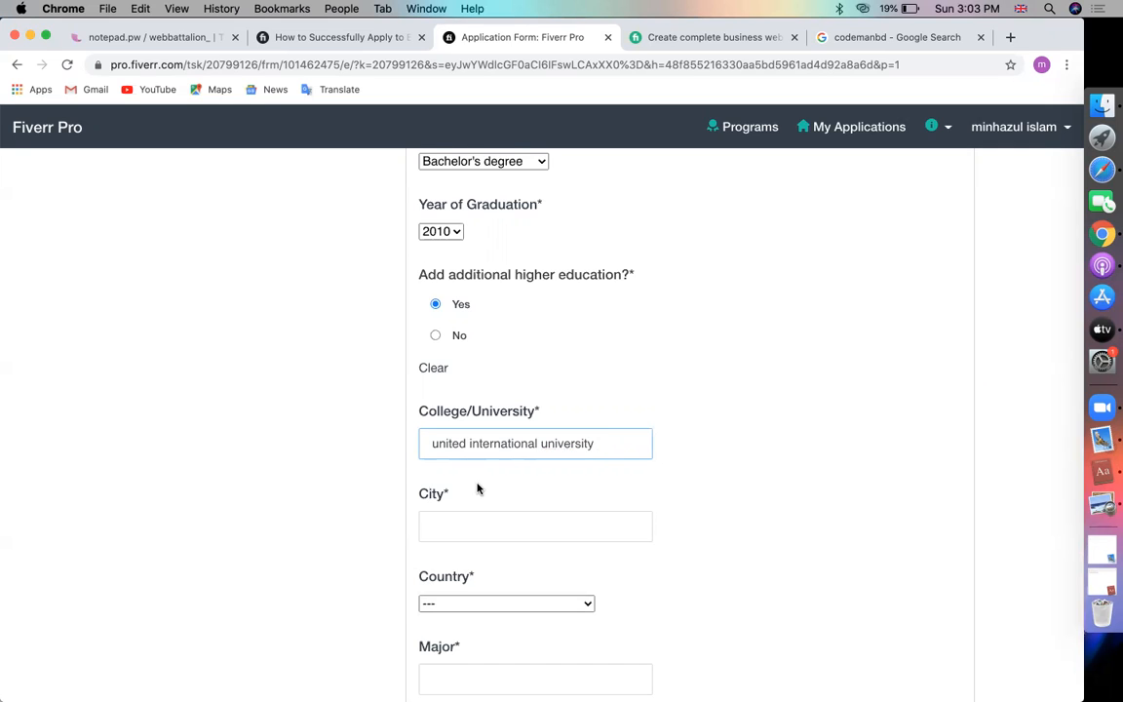
{"action": "type", "text": "dhaka"}
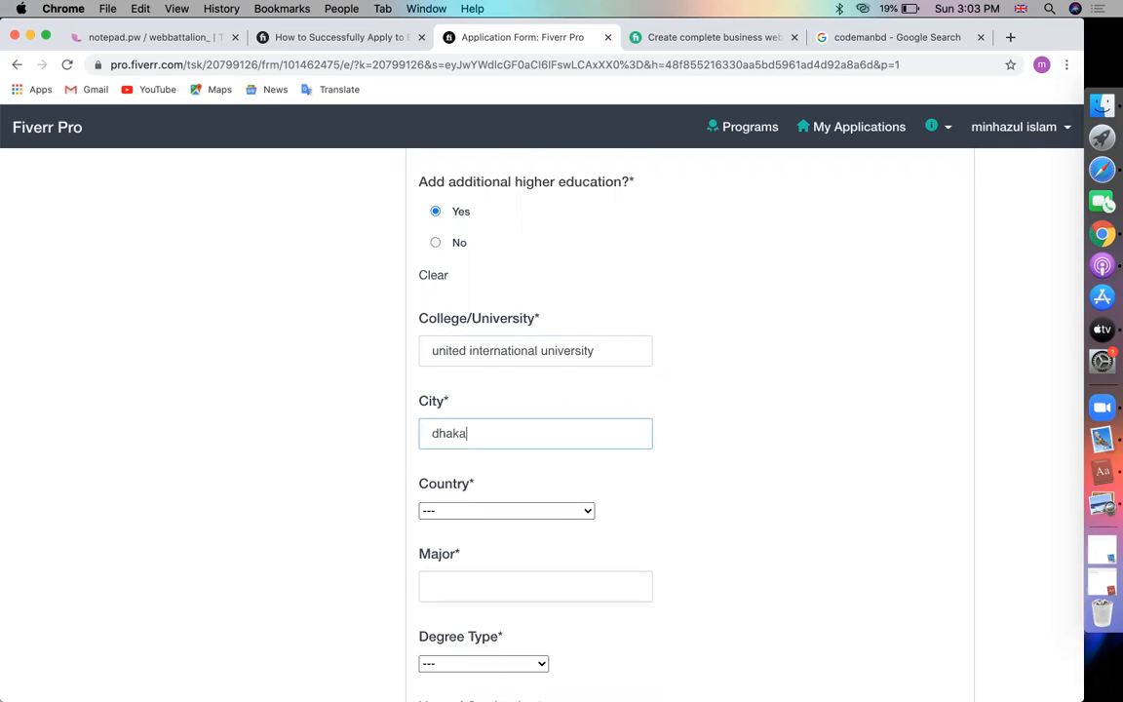
{"action": "left_click", "coordinate": [506, 510]}
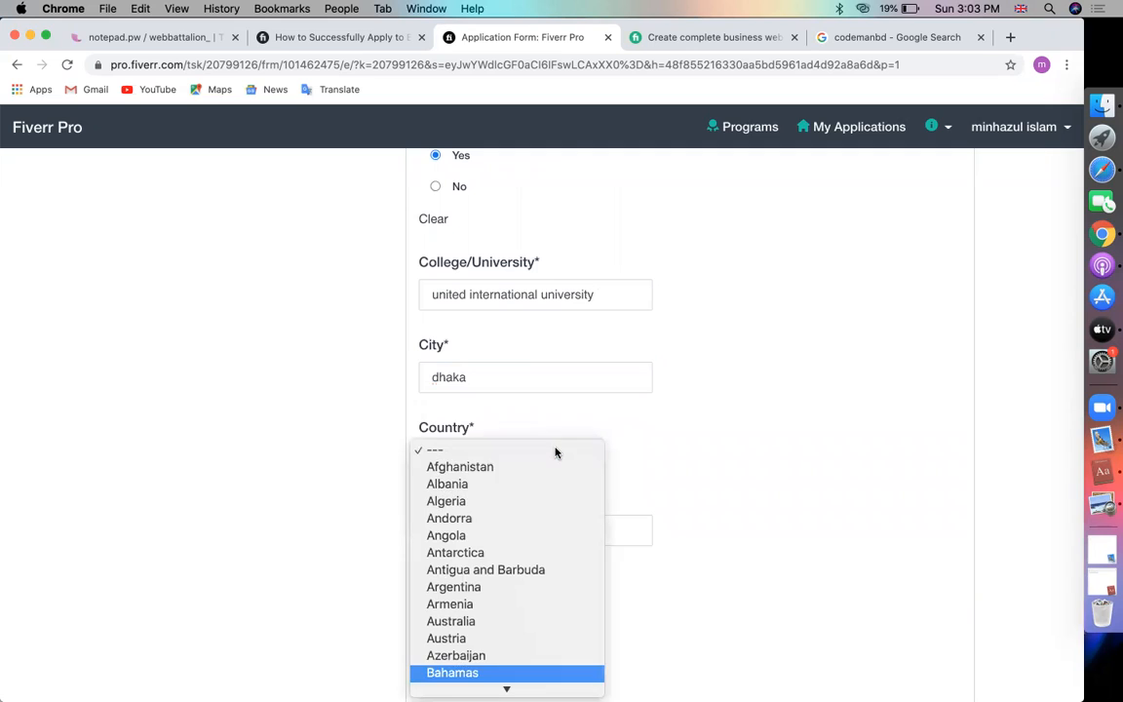
{"action": "left_click", "coordinate": [506, 318]}
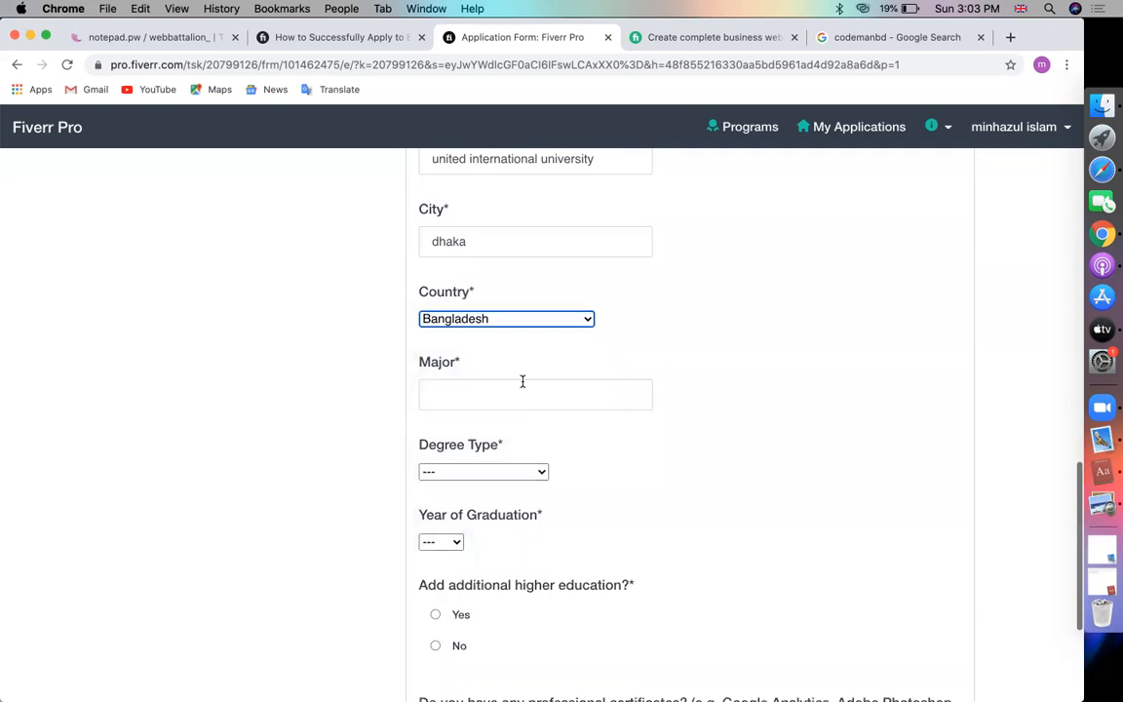
- Set the major to management information system, Master's degree, graduating 2013
{"action": "type", "text": "management inform"}
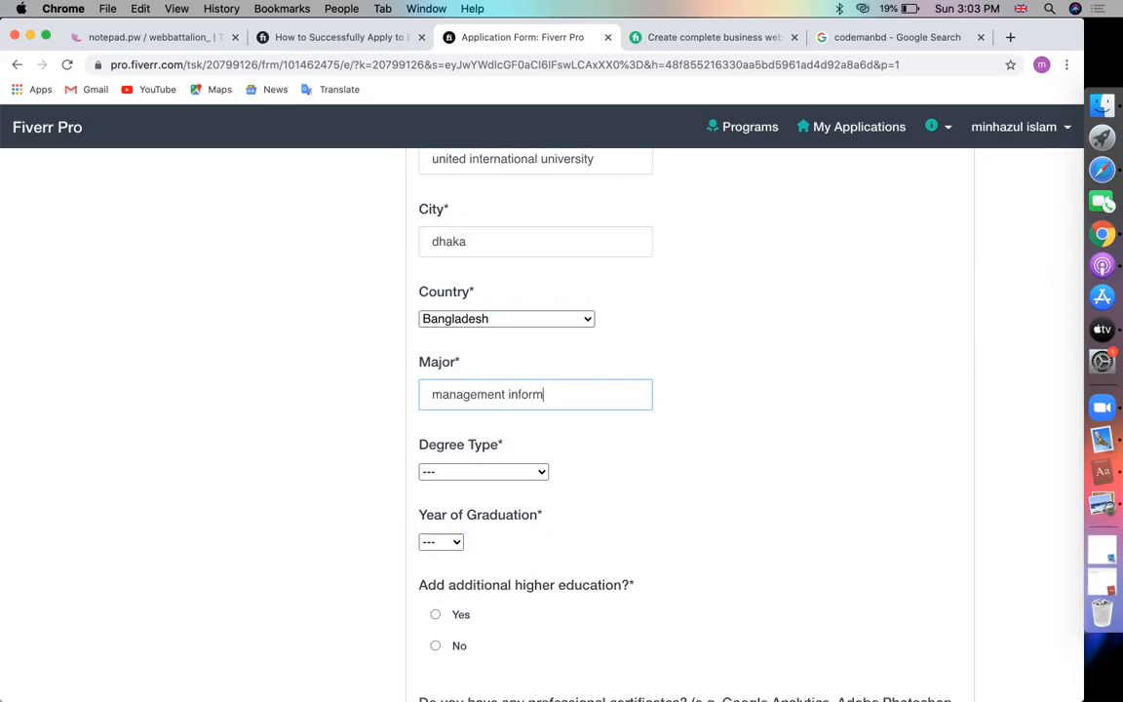
{"action": "type", "text": "ation sysy"}
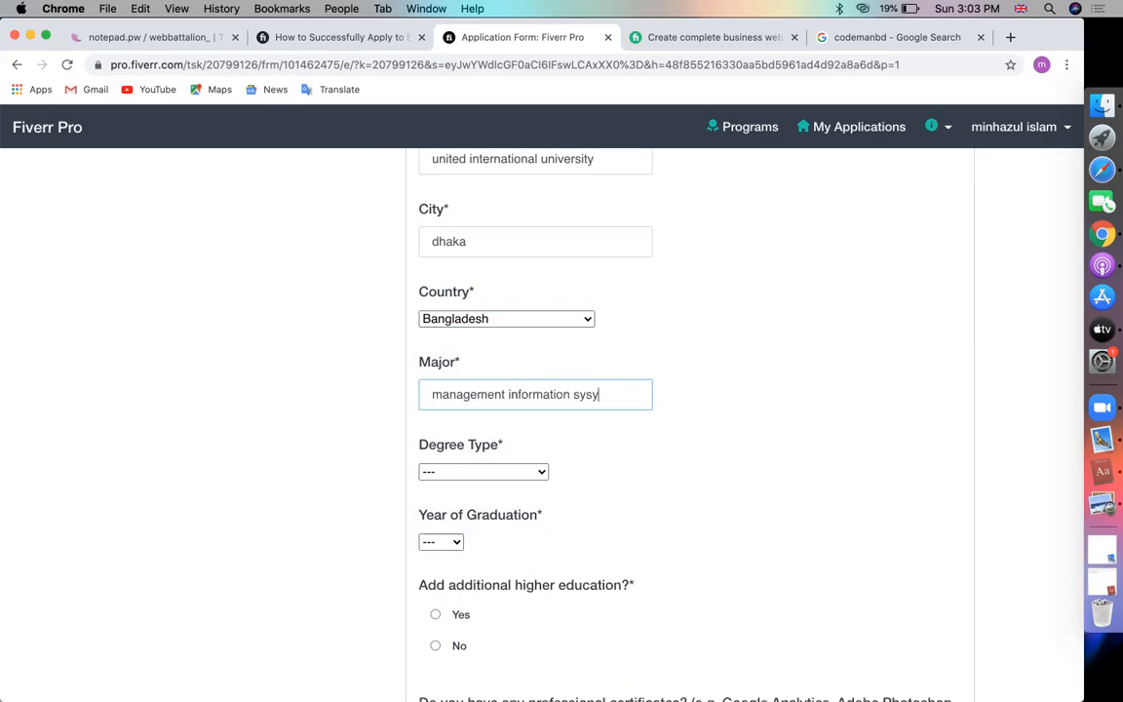
{"action": "left_click", "coordinate": [482, 471]}
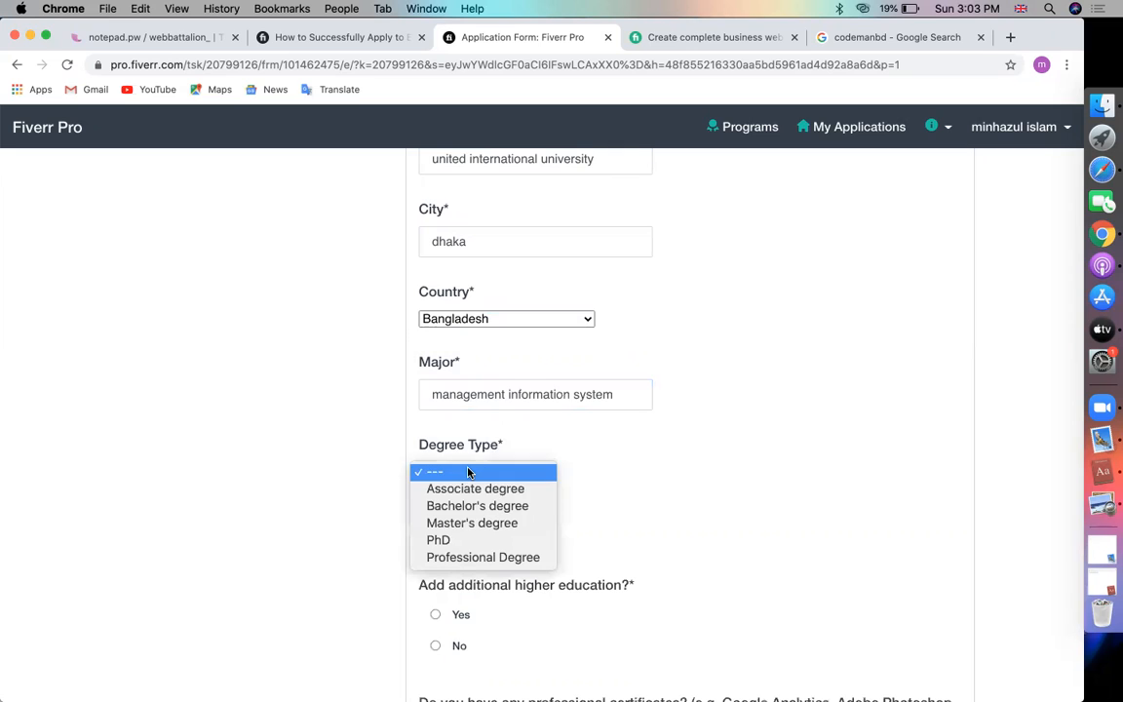
{"action": "left_click", "coordinate": [472, 523]}
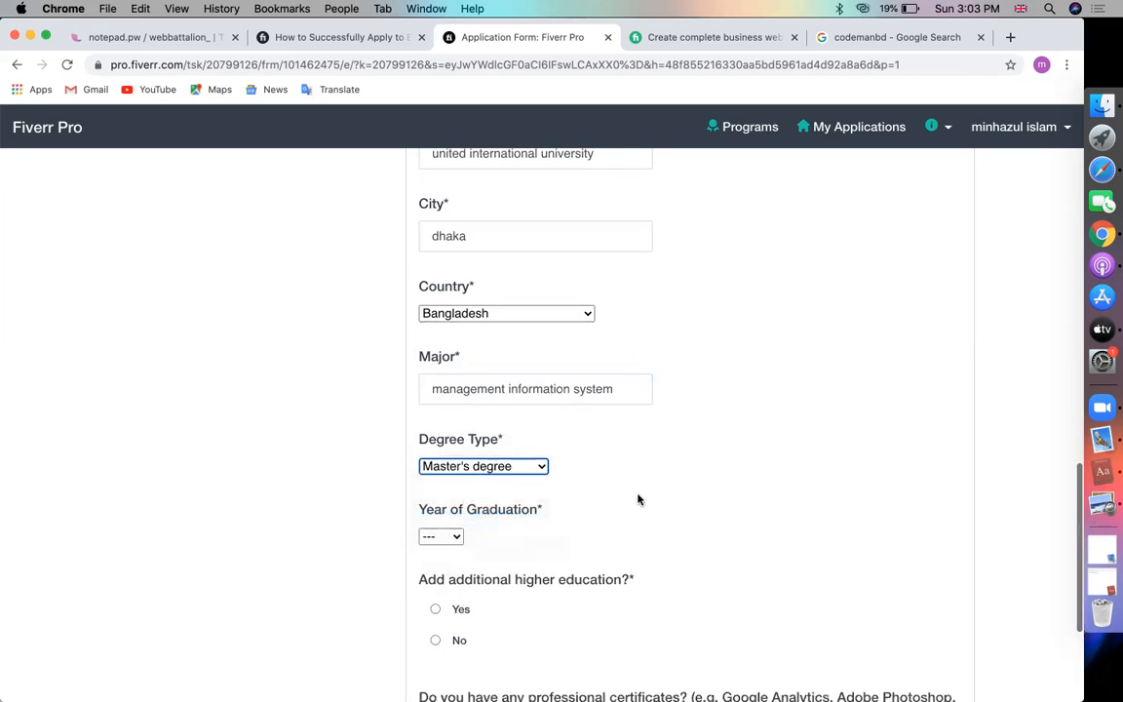
{"action": "left_click", "coordinate": [441, 536]}
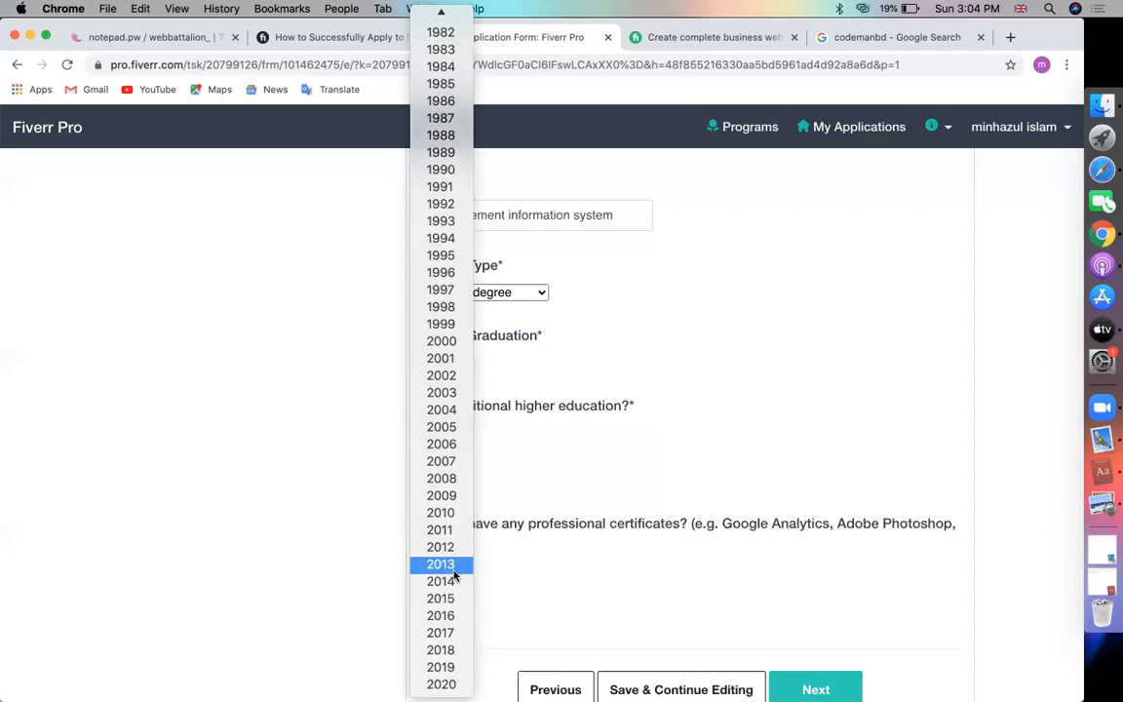
{"action": "left_click", "coordinate": [439, 563]}
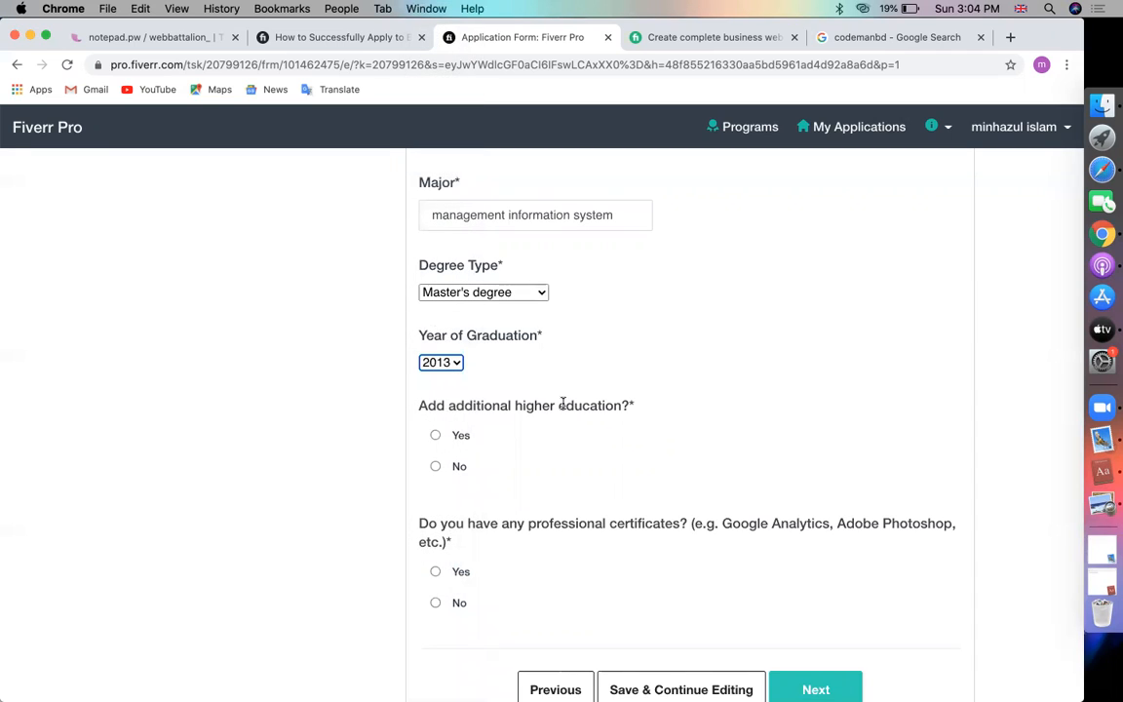
{"action": "scroll", "scroll_direction": "down", "scroll_amount": 3}
{"action": "type", "text": "Cybersecurity"}
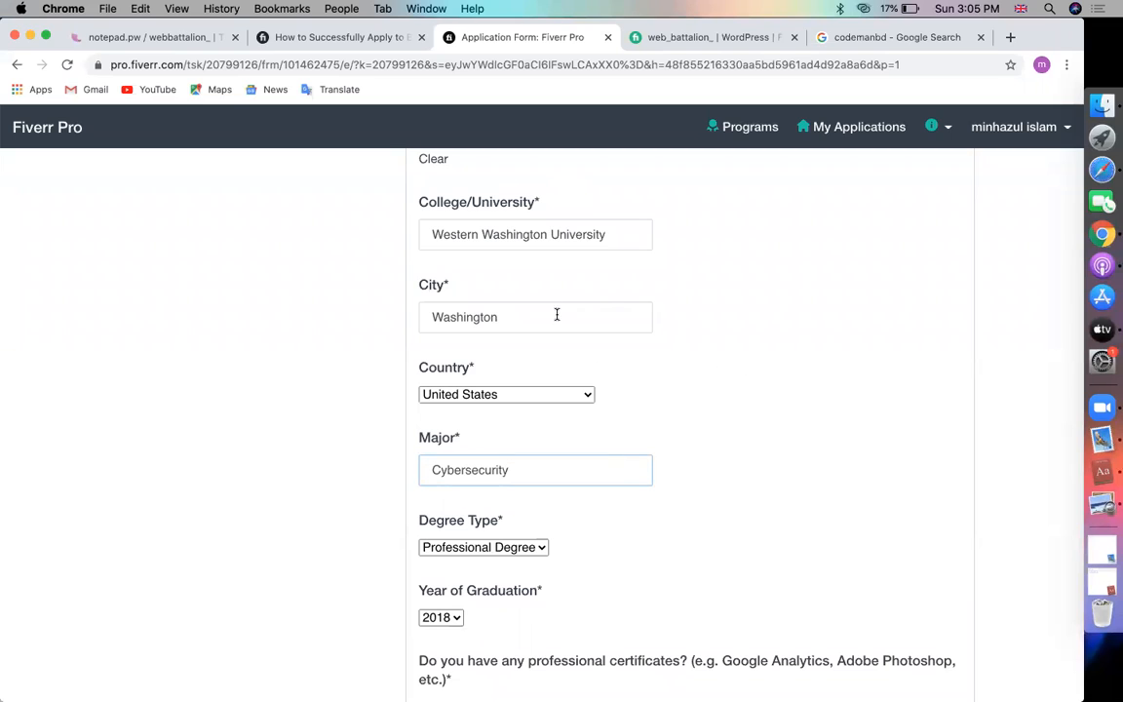
{"action": "scroll", "scroll_direction": "down", "scroll_amount": 3}
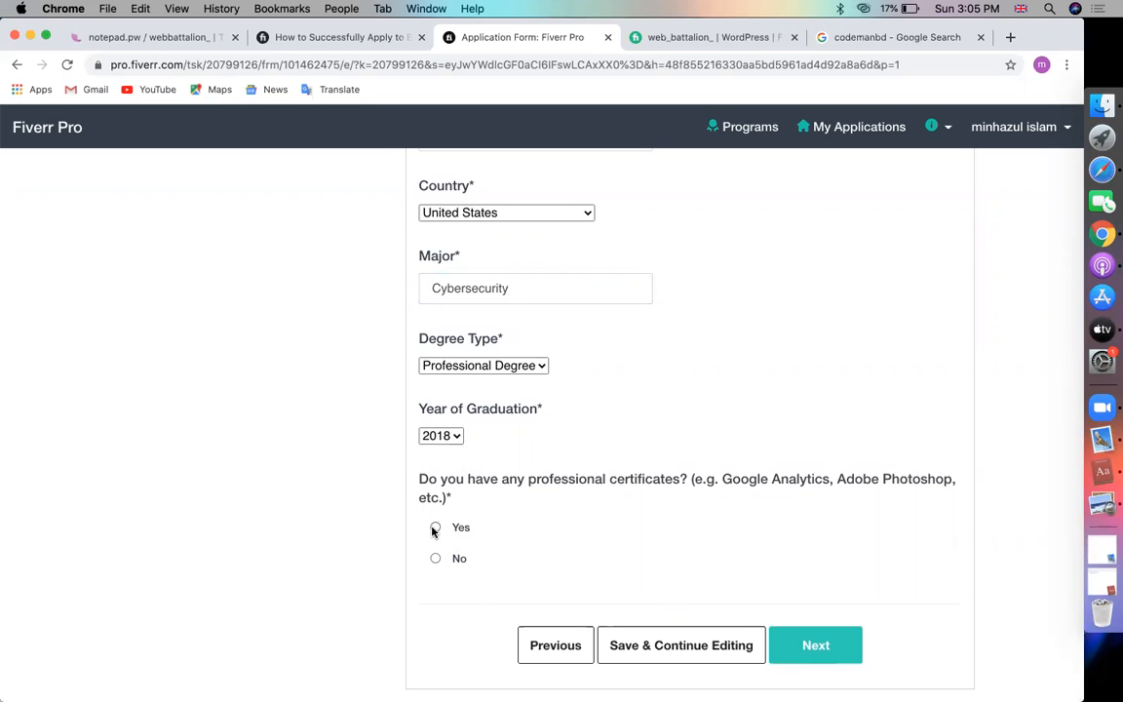
- Answer Yes to certificates and enter WooCommerce Verified Expert and Shopify Partner Verified
{"action": "left_click", "coordinate": [435, 527]}
{"action": "type", "text": "WooCommerce Verified Expert"}
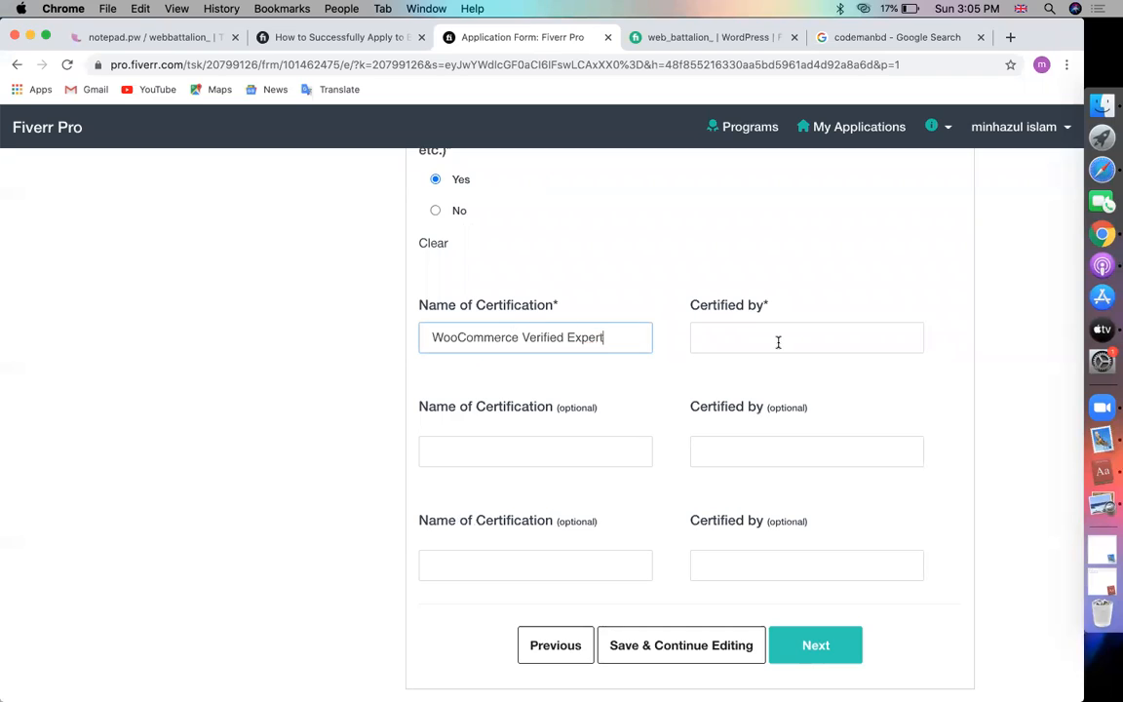
{"action": "double_click", "coordinate": [475, 337]}
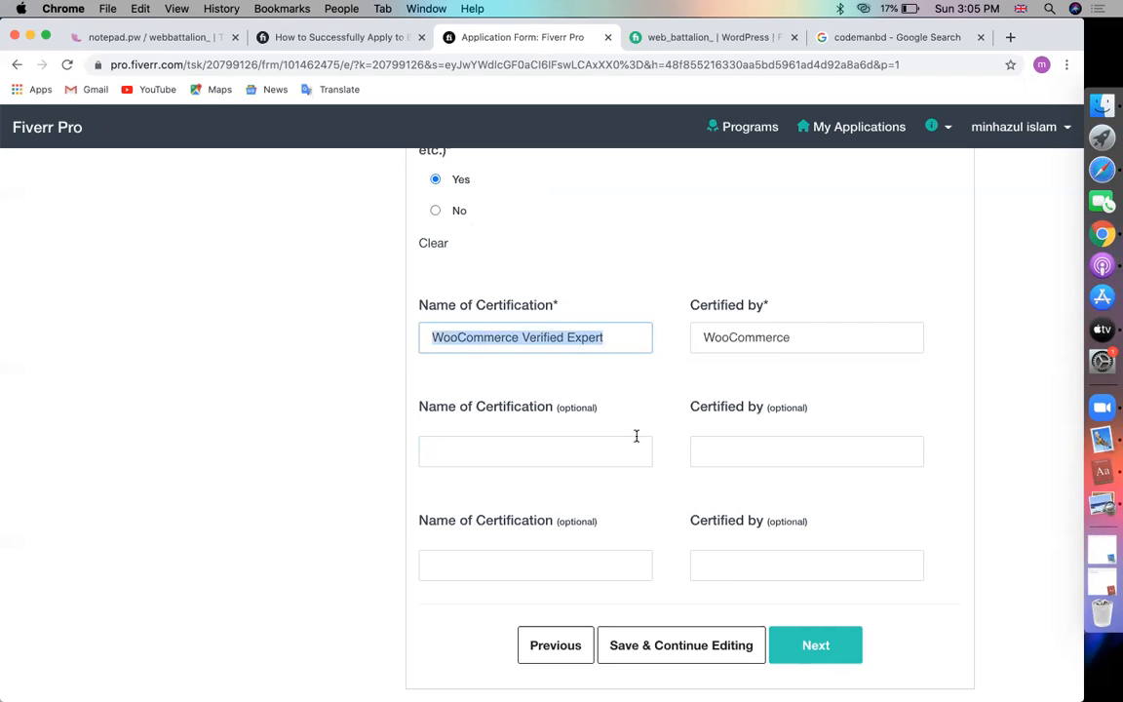
{"action": "left_click", "coordinate": [536, 451]}
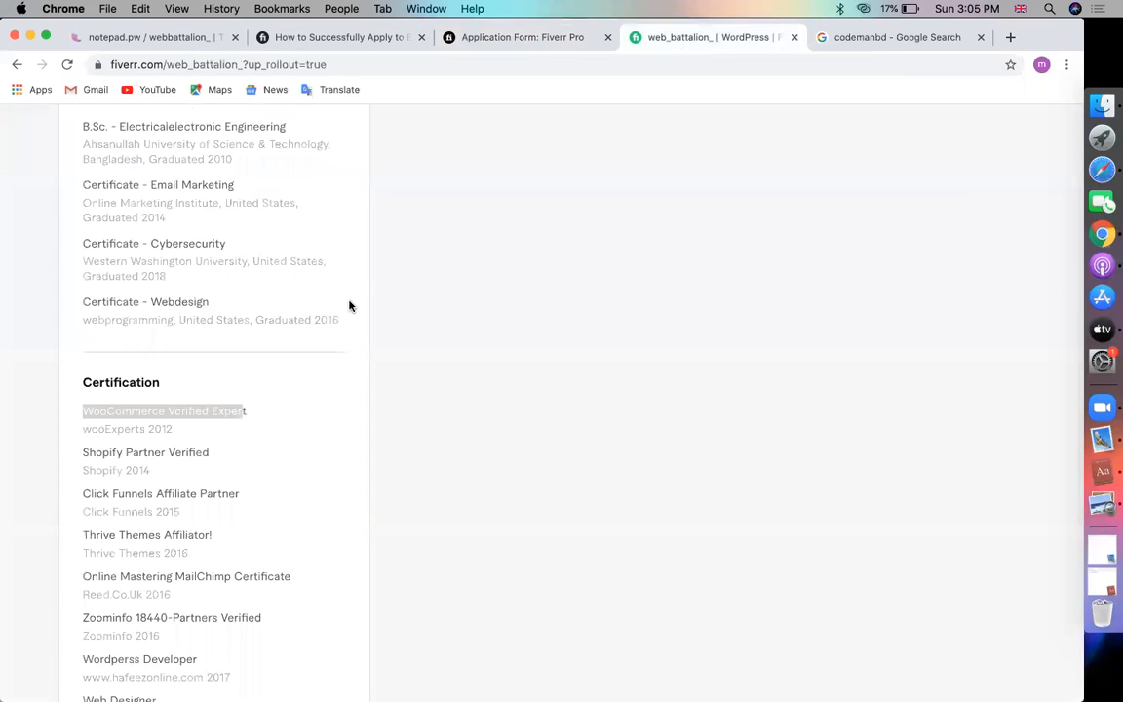
{"action": "scroll", "scroll_direction": "down", "scroll_amount": 3}
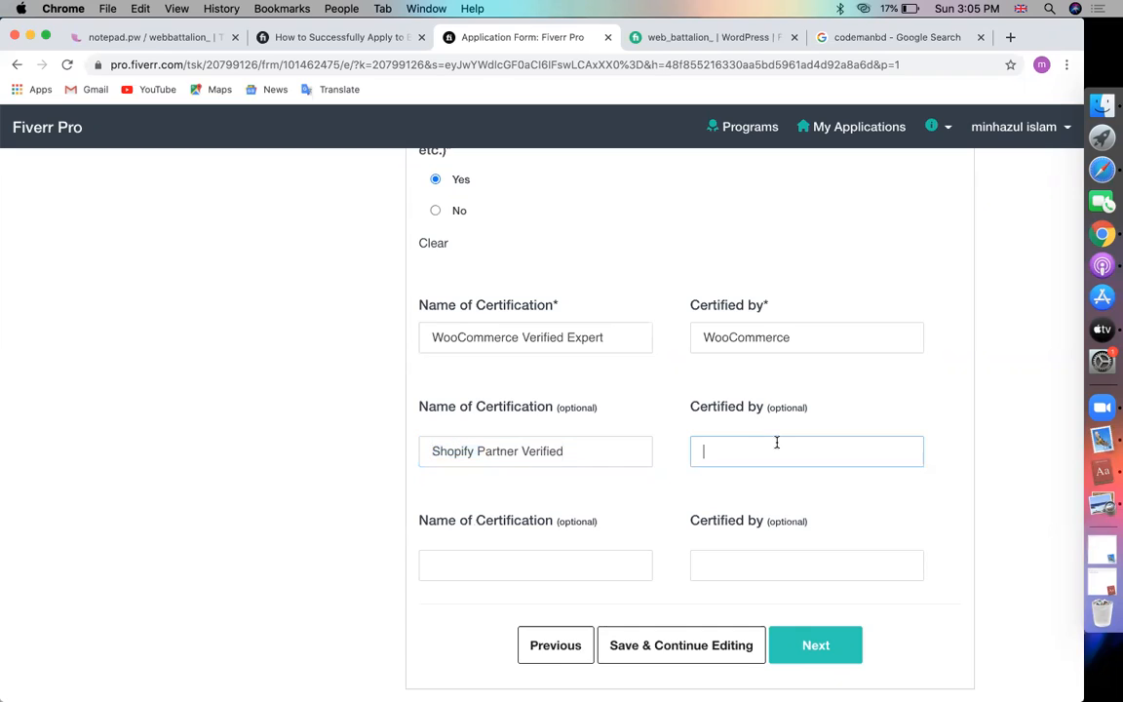
{"action": "type", "text": "Shopify"}
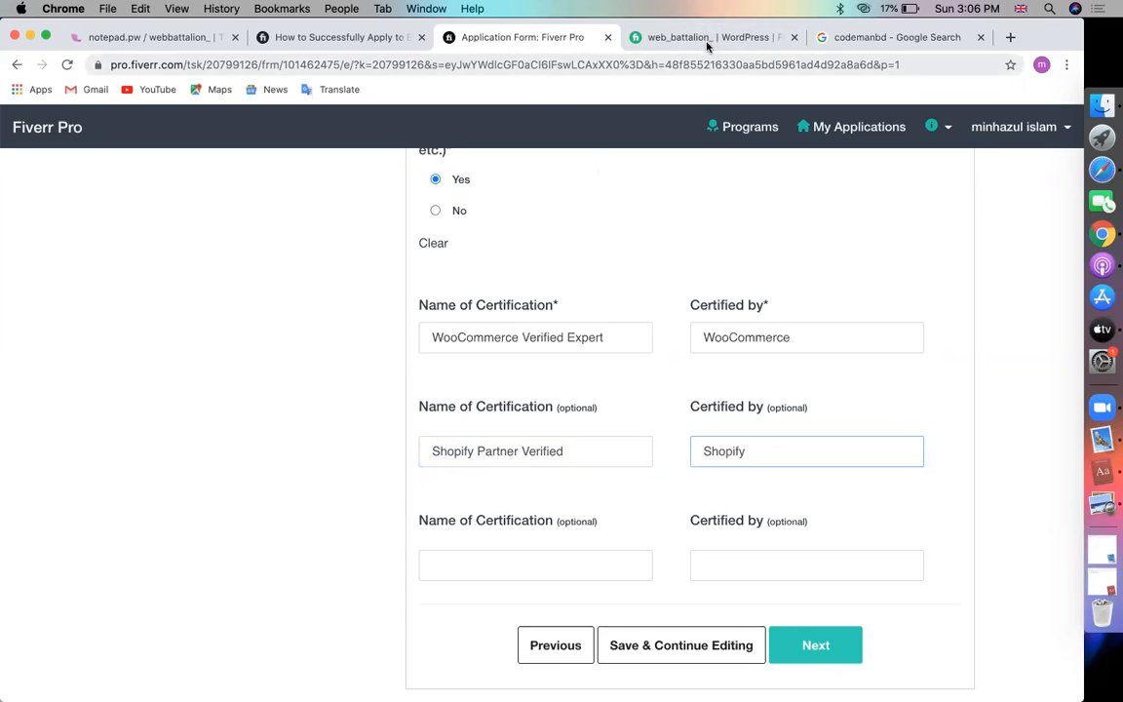
- Add the Click Funnels Affiliate Partner certification and advance the form
{"action": "left_click", "coordinate": [709, 37]}
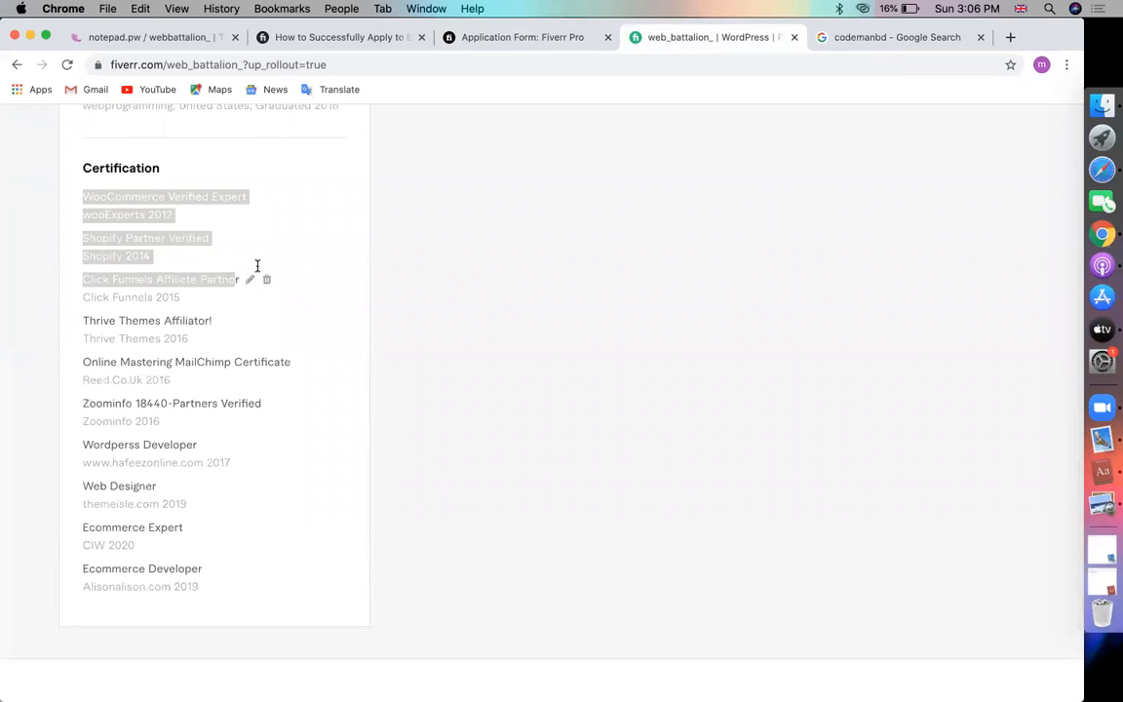
{"action": "left_click", "coordinate": [149, 279]}
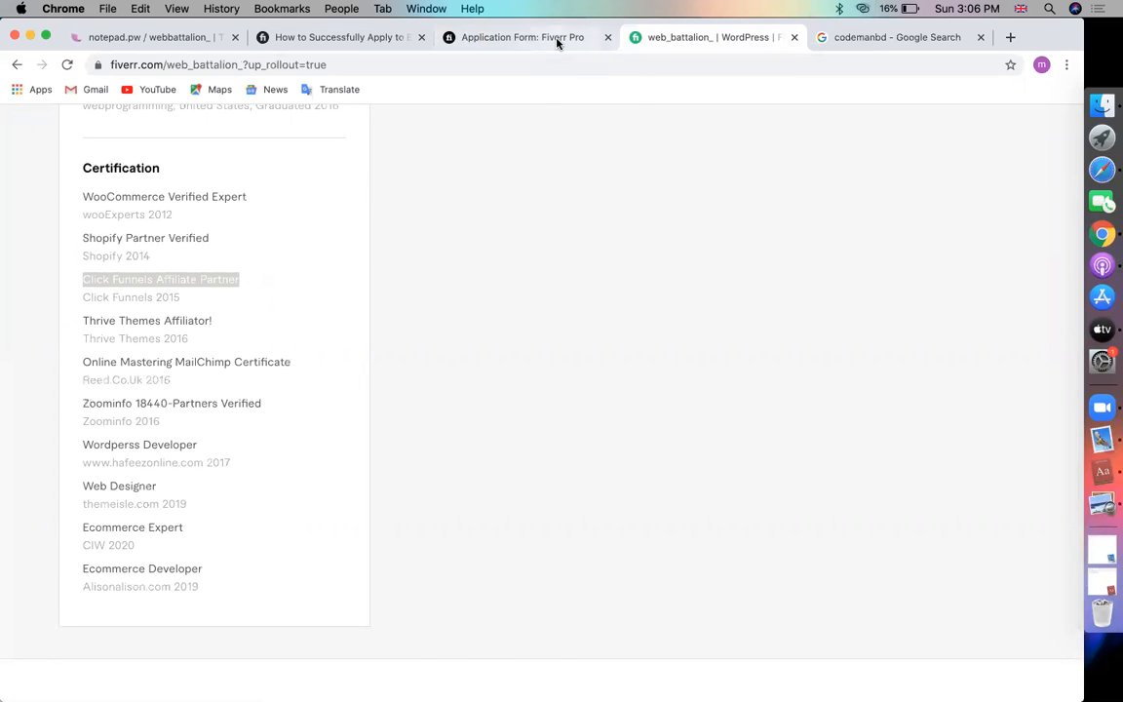
{"action": "left_click", "coordinate": [521, 38]}
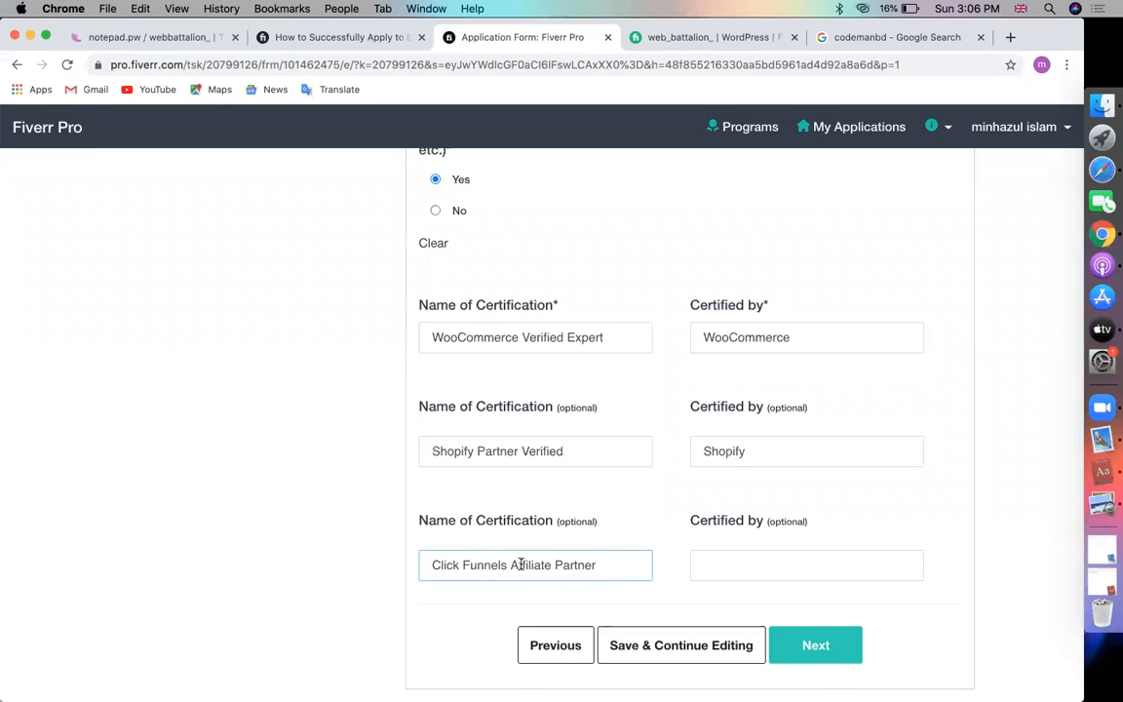
{"action": "double_click", "coordinate": [469, 565]}
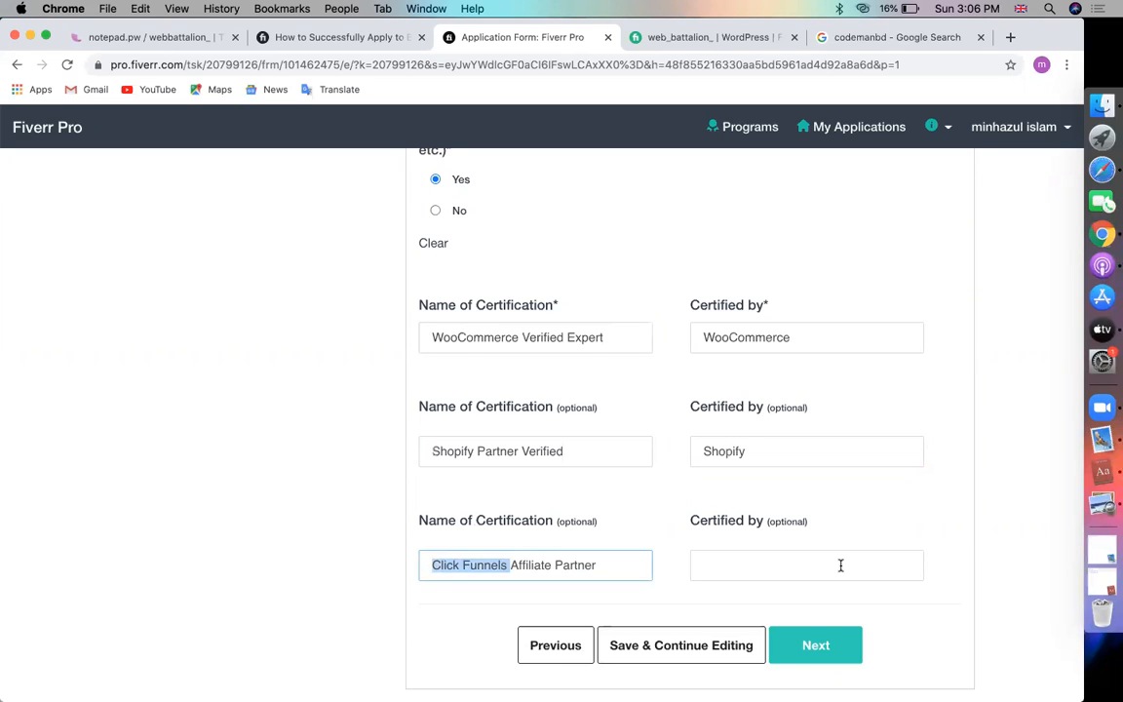
{"action": "type", "text": "Click Funnels"}
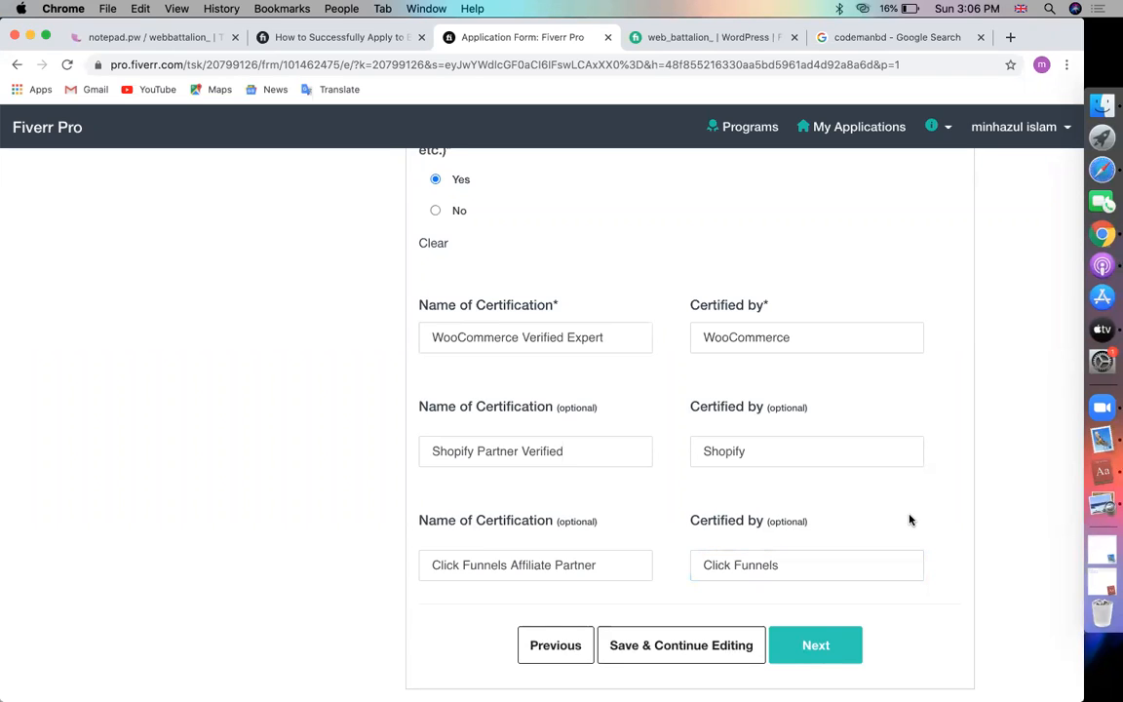
{"action": "left_click", "coordinate": [816, 645]}
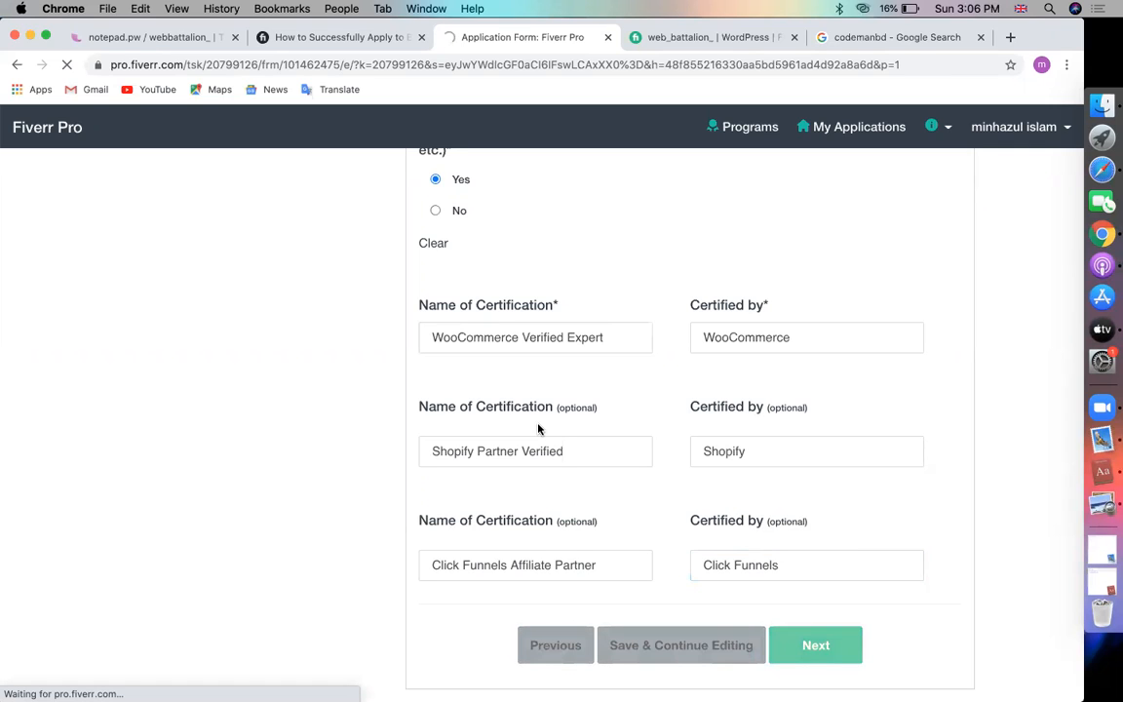
- Advance to Professional Information and focus the first portfolio Link field
{"action": "left_click", "coordinate": [815, 644]}
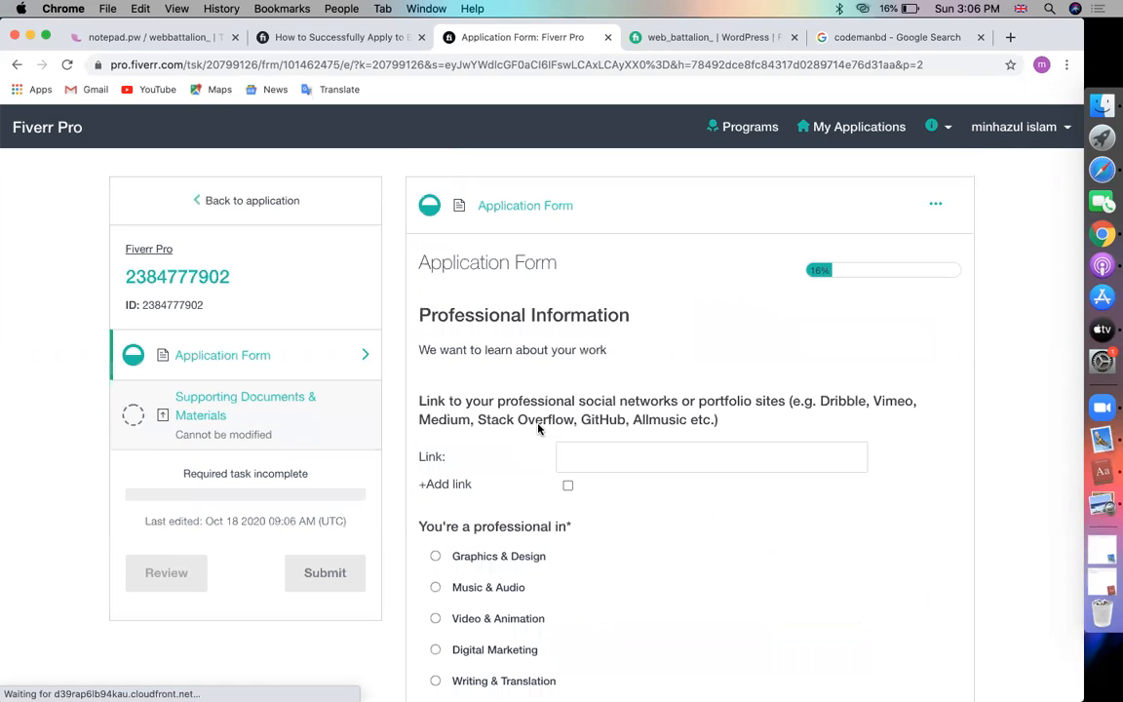
{"action": "scroll", "scroll_direction": "down", "scroll_amount": 3}
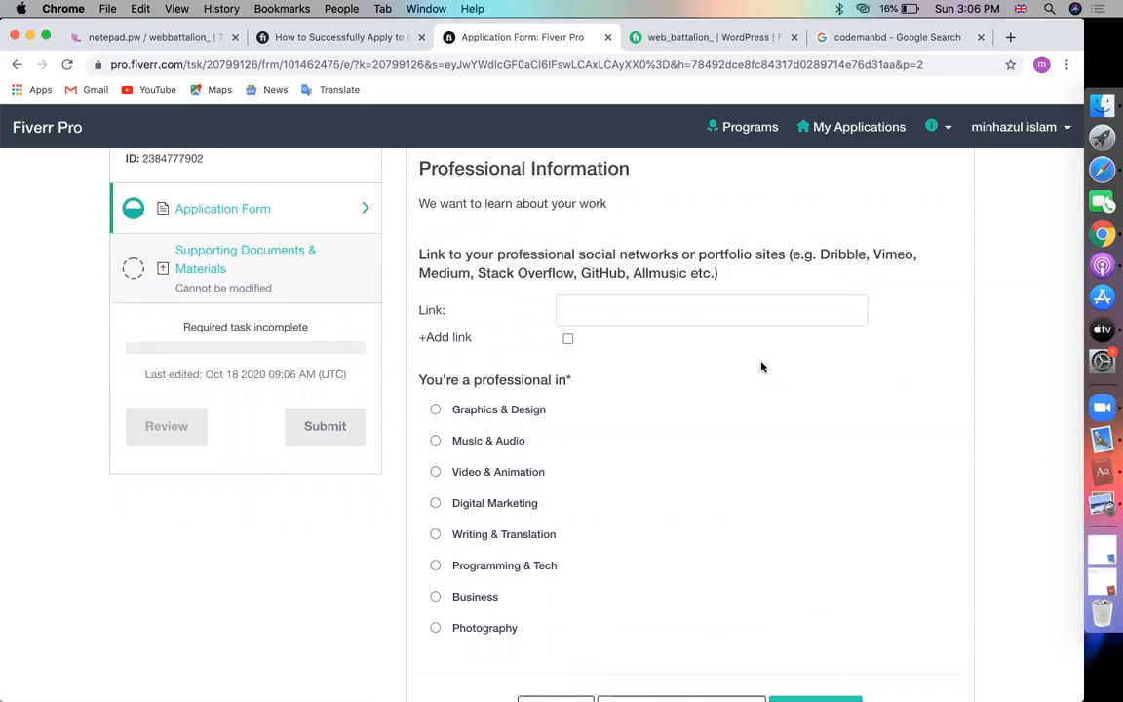
{"action": "left_click", "coordinate": [686, 310]}
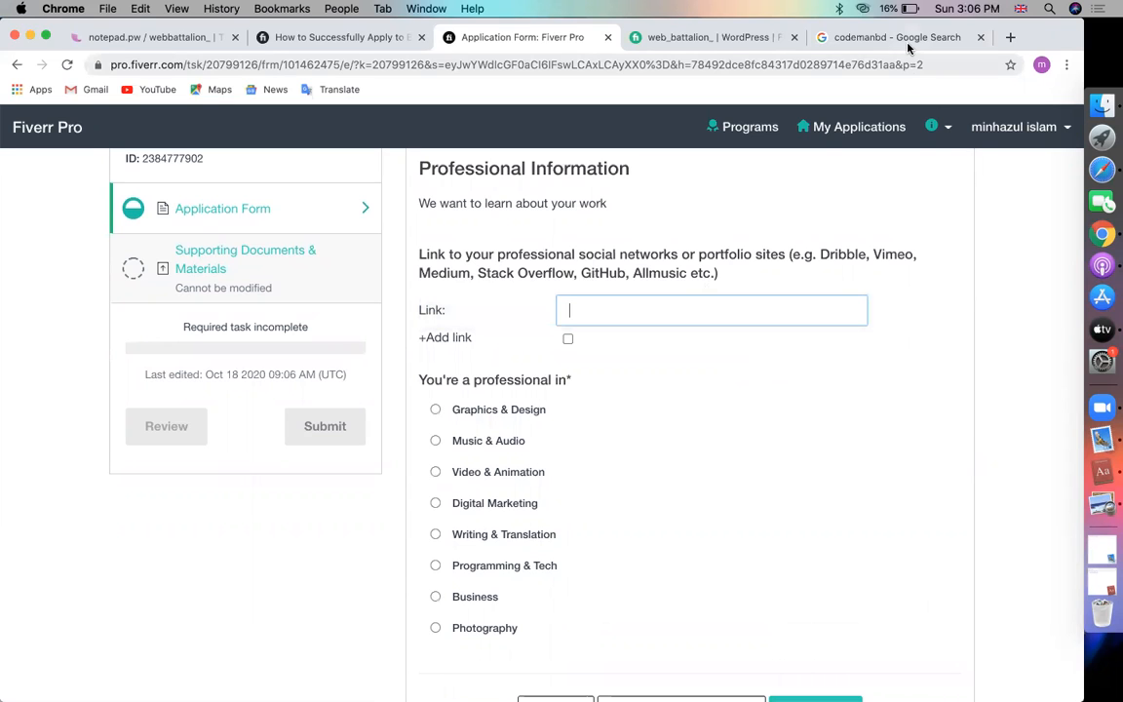
{"action": "mouse_move", "coordinate": [1010, 37]}
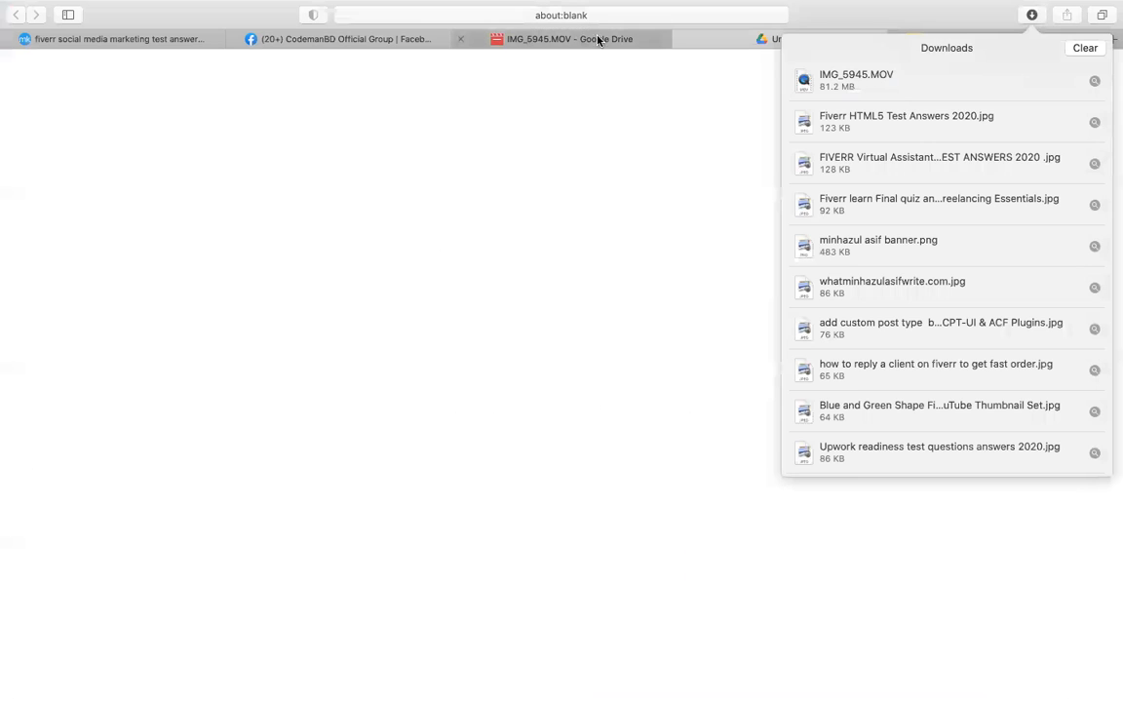
- Look up behance.net in the browser address bar
{"action": "type", "text": "v"}
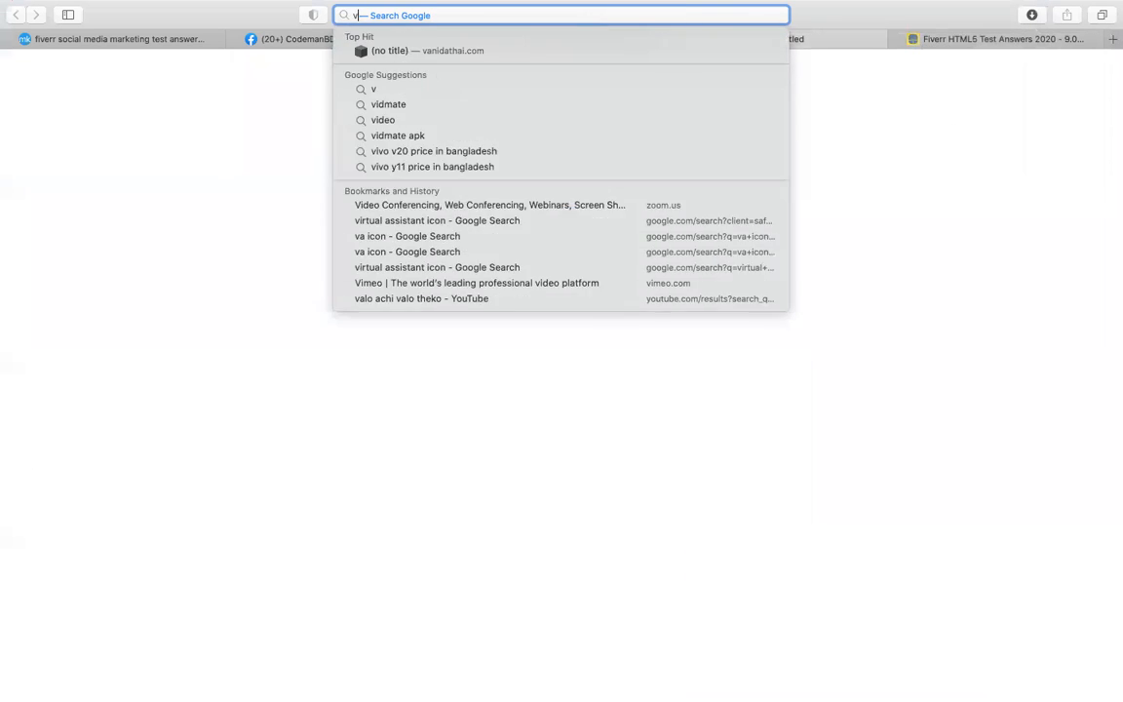
{"action": "type", "text": "behance.net"}
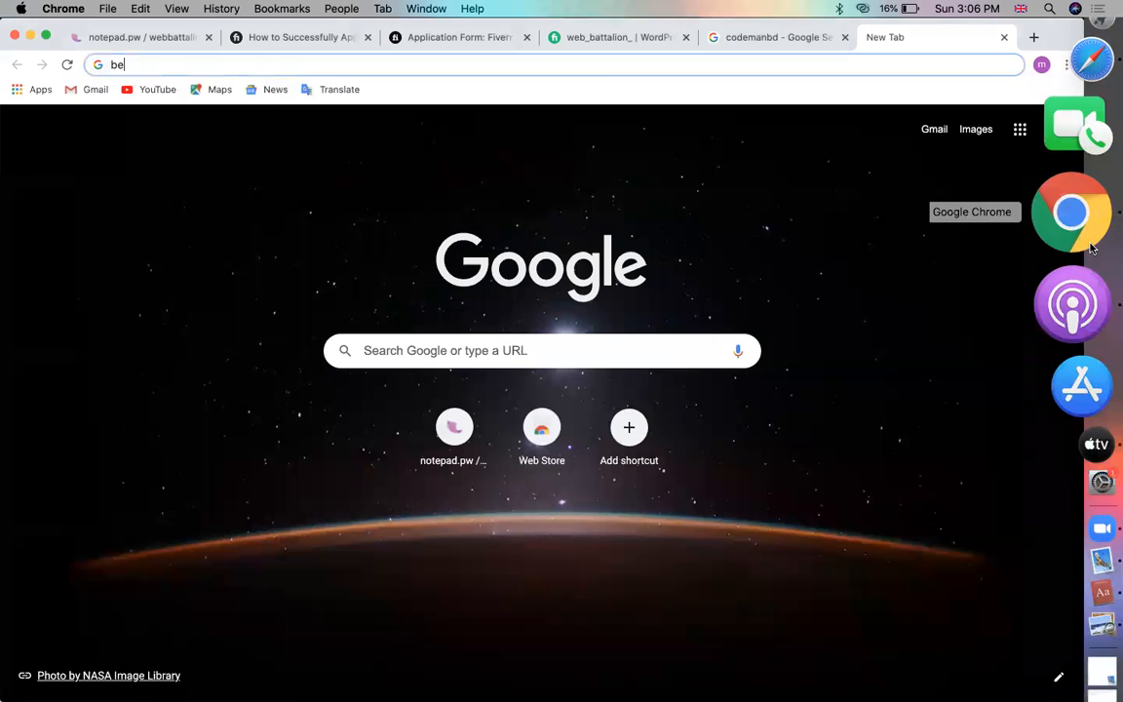
- Enter the Behance profile as the first portfolio link and add a second link field
{"action": "left_click", "coordinate": [619, 38]}
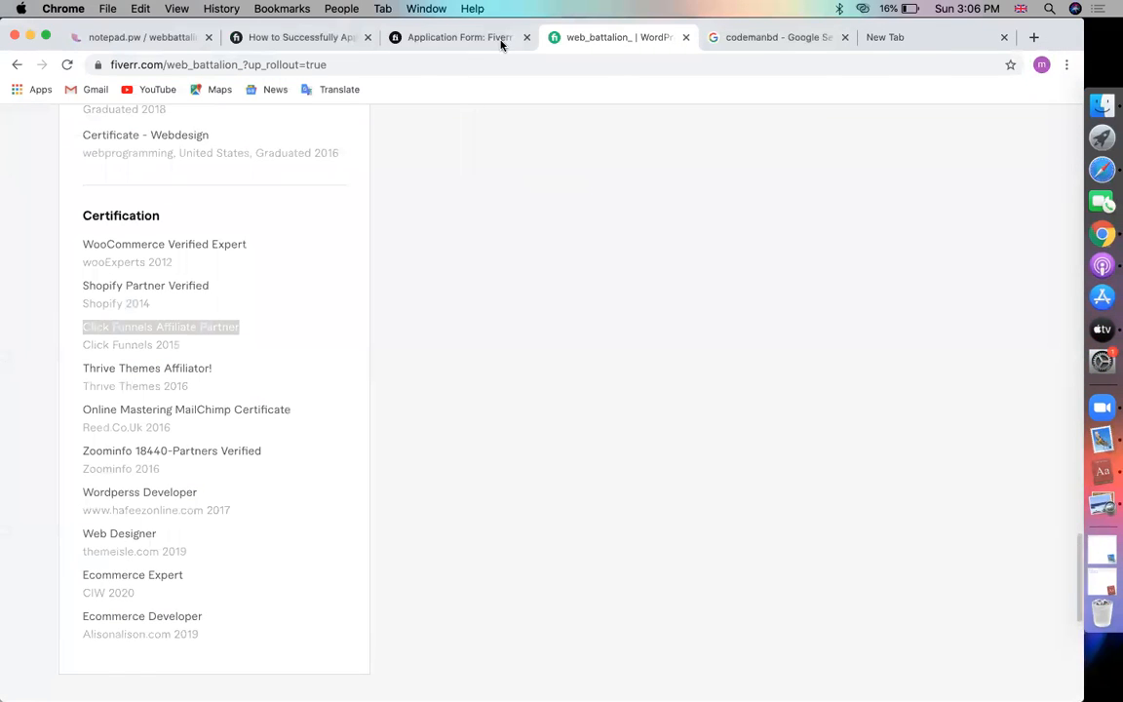
{"action": "left_click", "coordinate": [458, 37]}
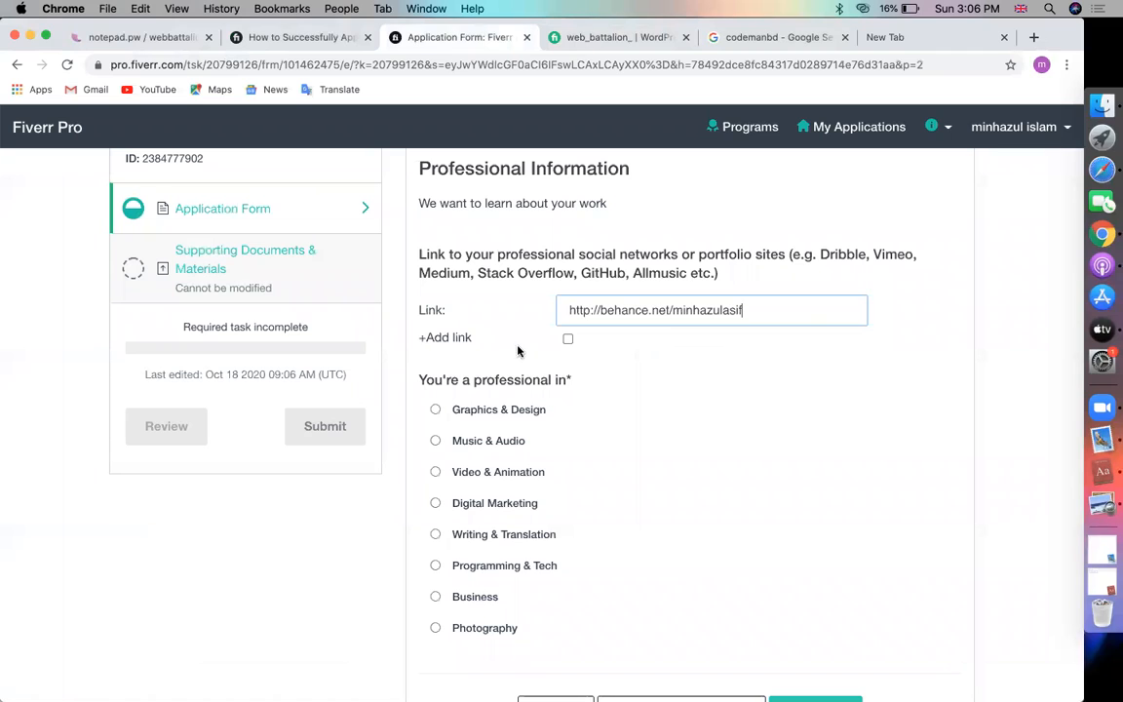
{"action": "left_click", "coordinate": [568, 338]}
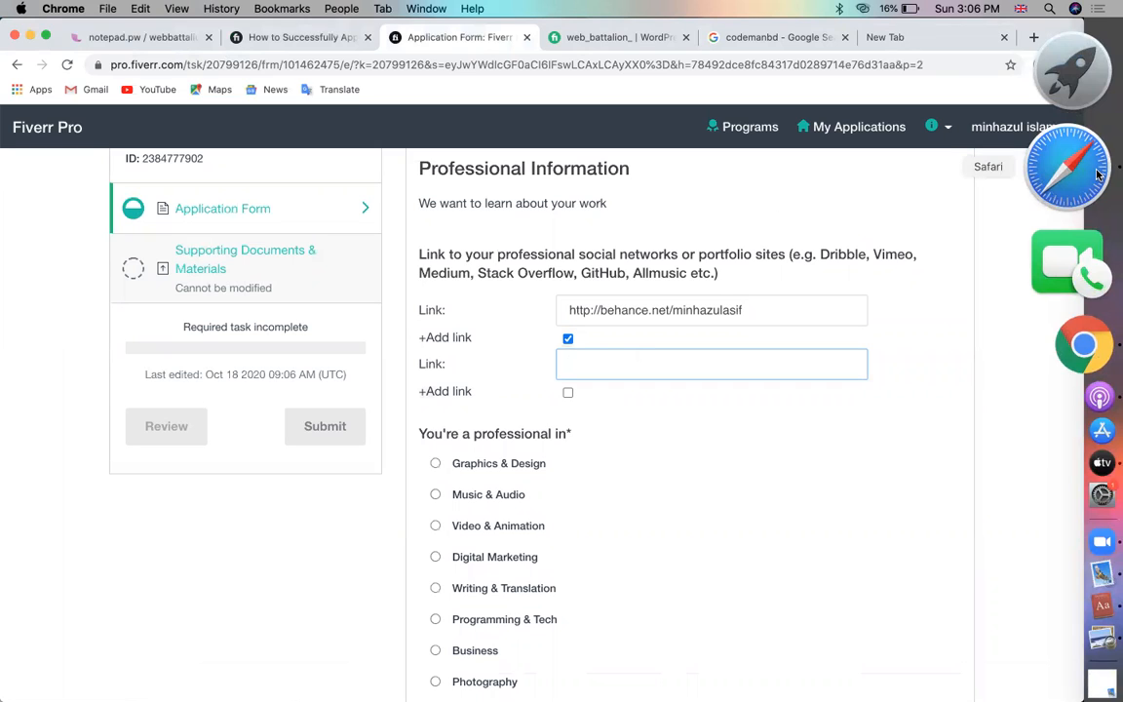
{"action": "mouse_move", "coordinate": [1067, 242]}
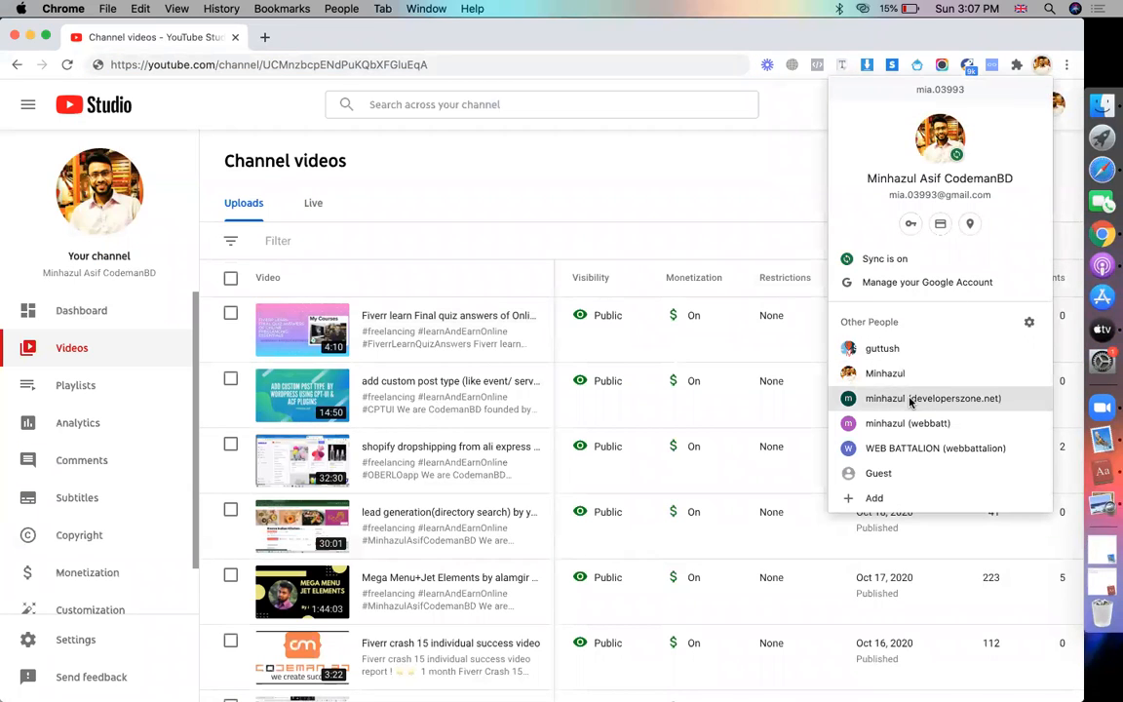
{"action": "left_click", "coordinate": [458, 37]}
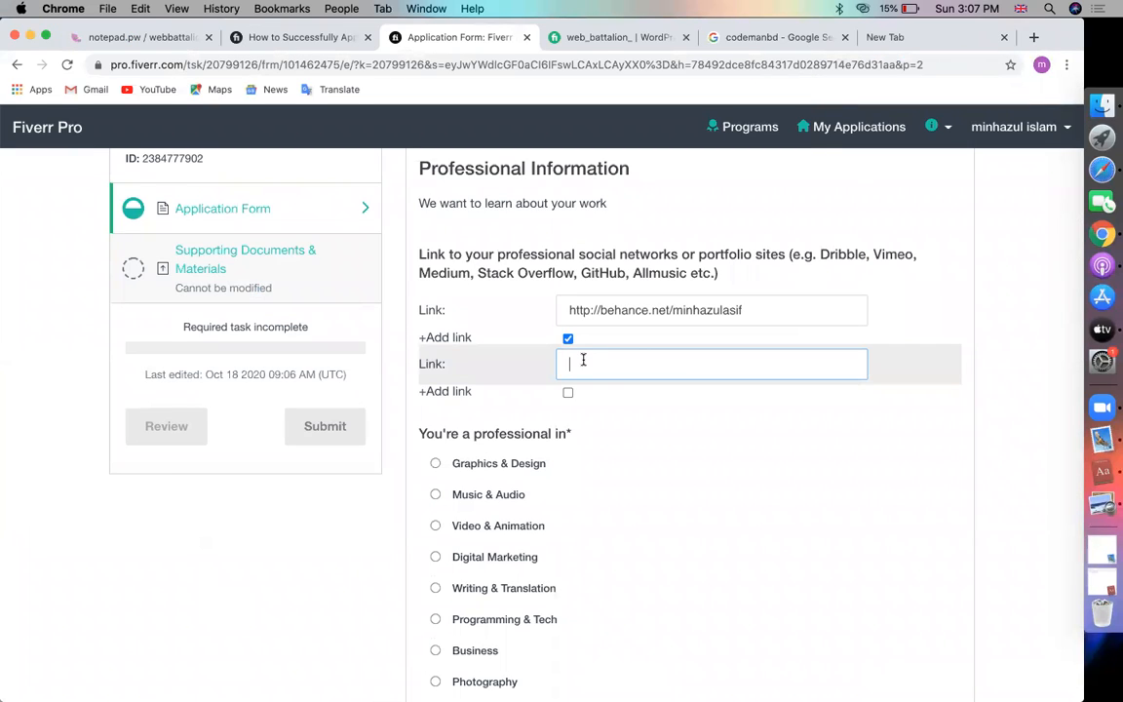
- Add YouTube channel, writing blog and codemanbd.com links, choosing Programming & Tech
{"action": "type", "text": "tube.com/channel/UCMnzbcpENdPuKQbXFGluEqA"}
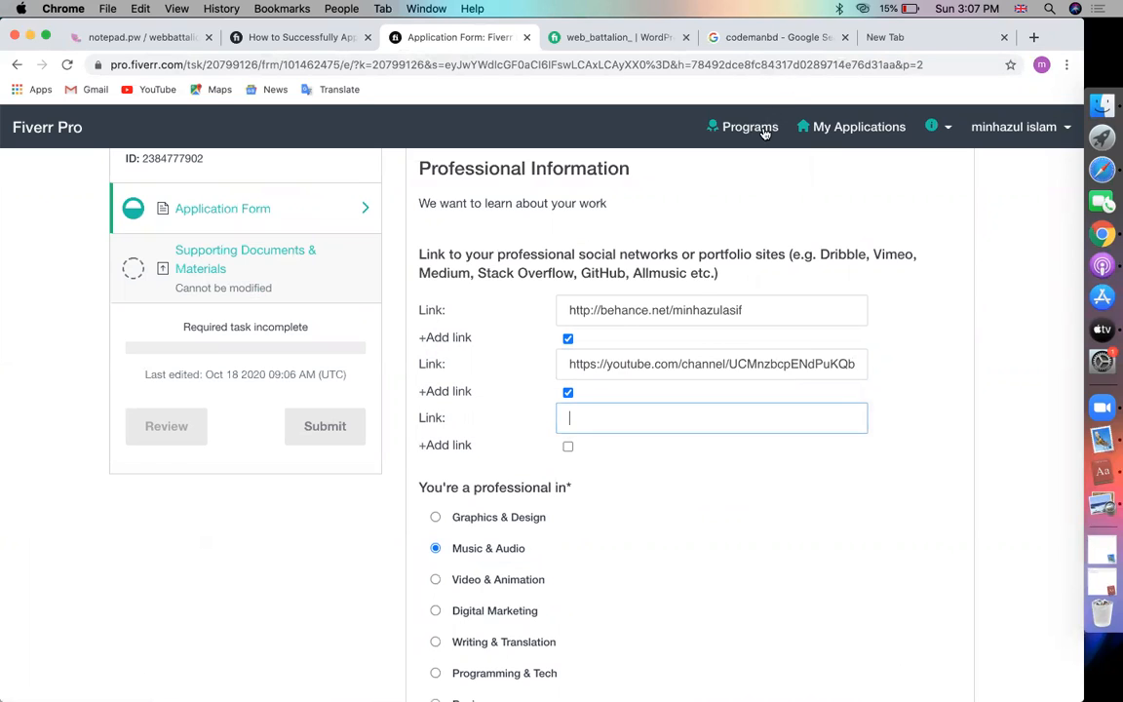
{"action": "left_click", "coordinate": [771, 37]}
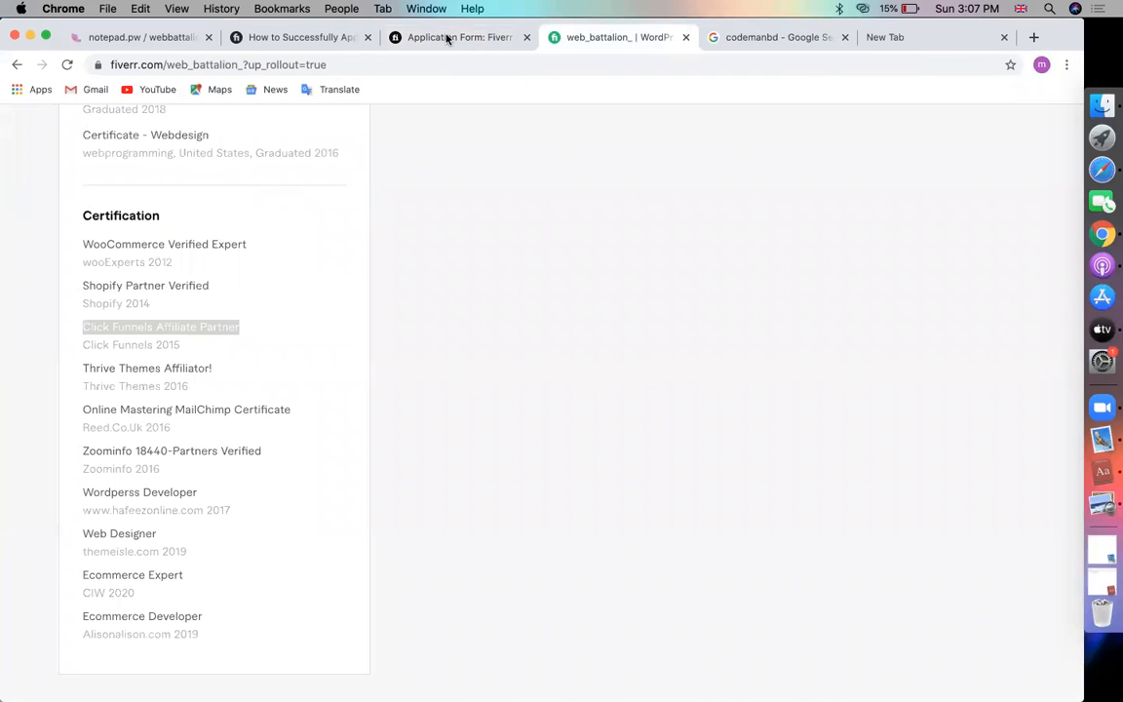
{"action": "left_click", "coordinate": [458, 37]}
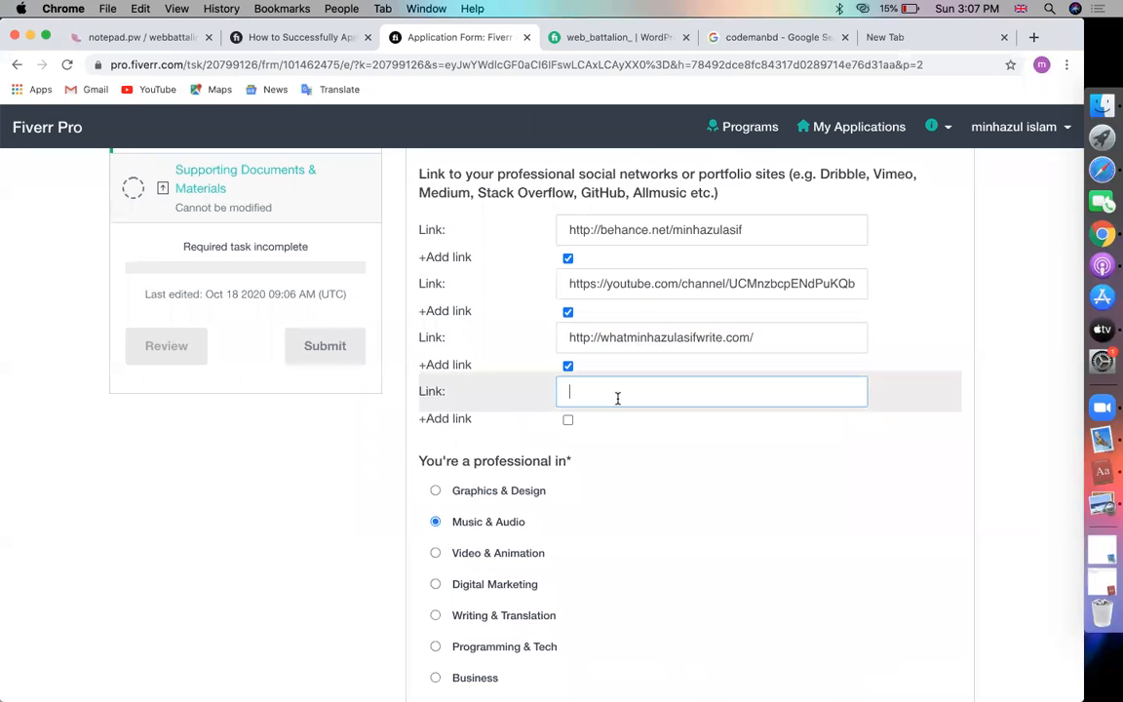
{"action": "type", "text": "http://codemanbd.com/"}
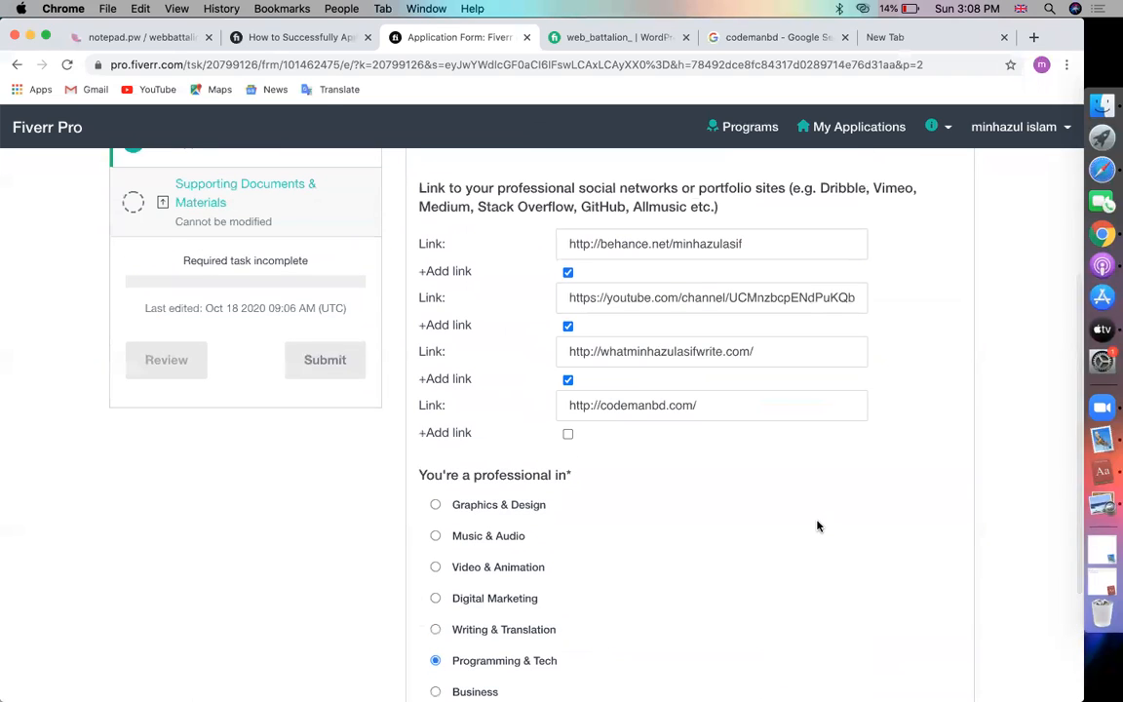
{"action": "scroll", "scroll_direction": "down", "scroll_amount": 3}
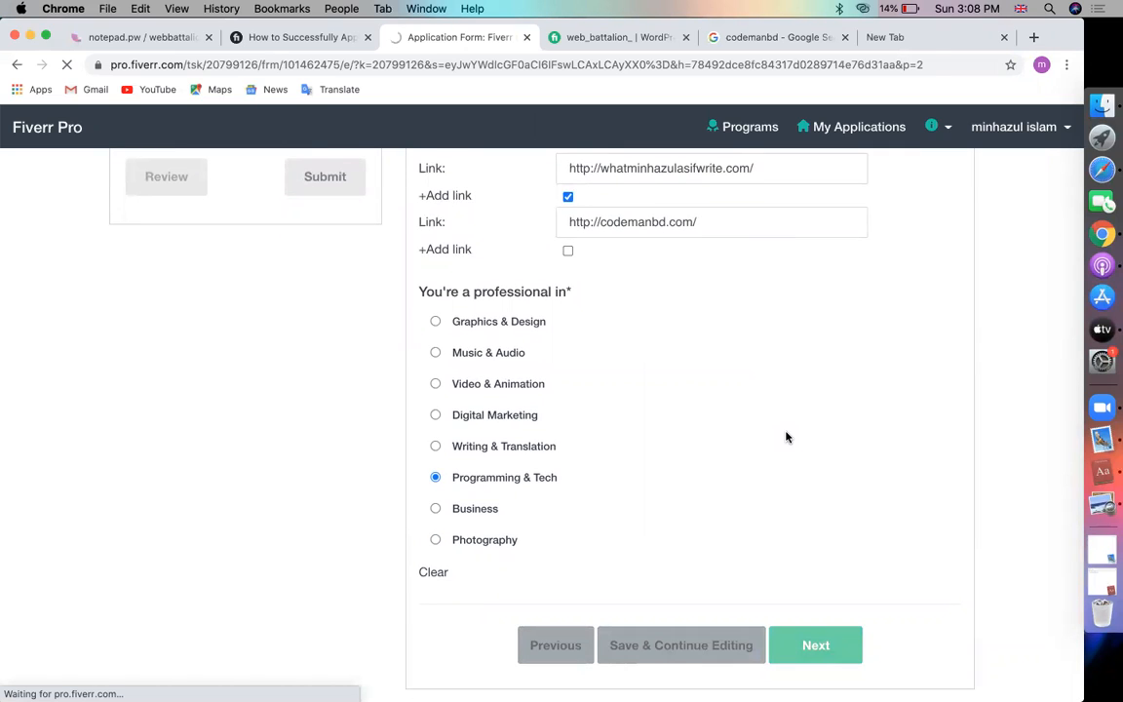
- Choose Wordpress as the primary service on the Programming & Tech page
{"action": "left_click", "coordinate": [815, 645]}
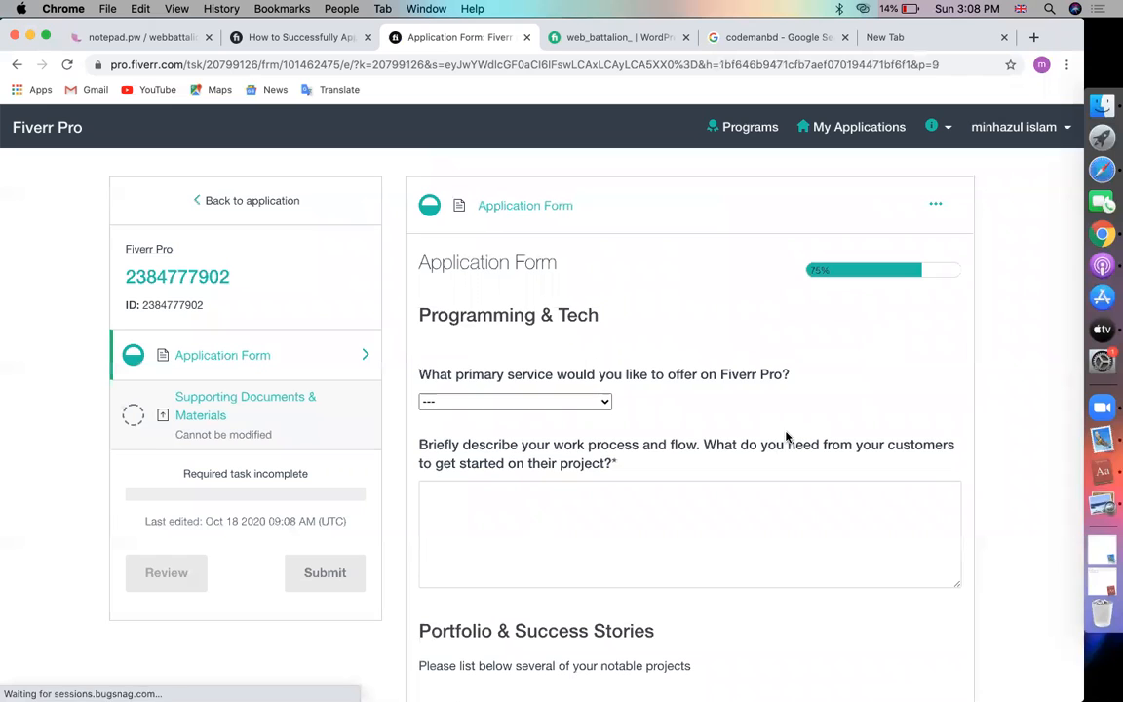
{"action": "scroll", "scroll_direction": "down", "scroll_amount": 3}
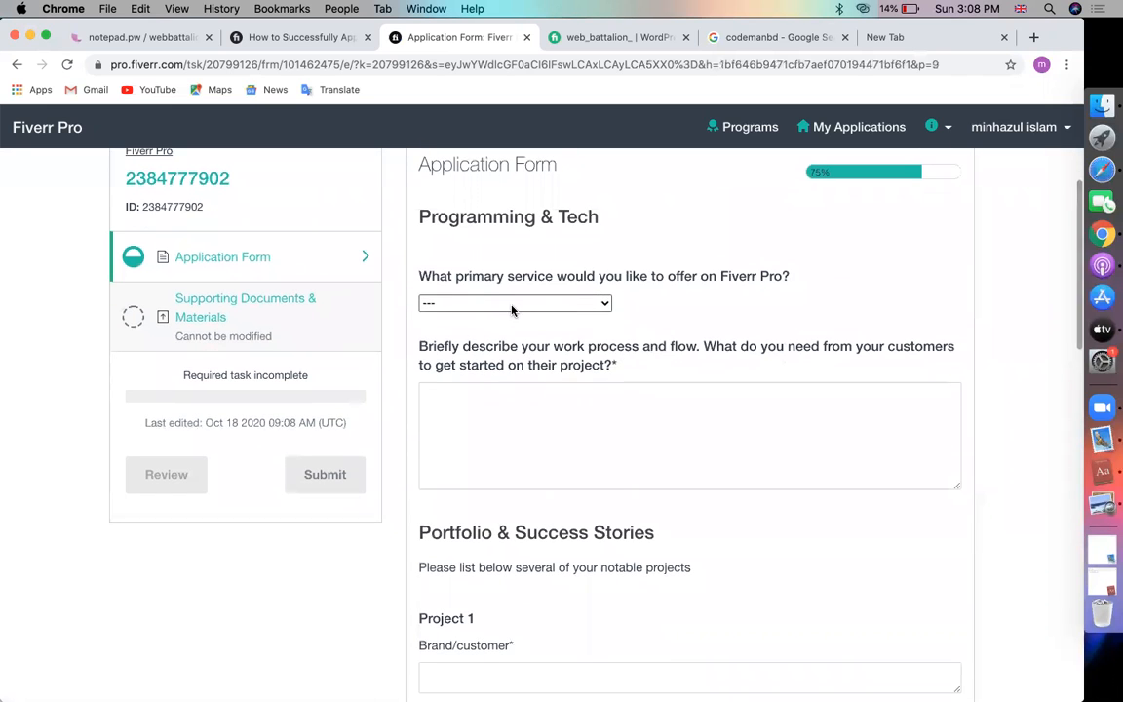
{"action": "left_click", "coordinate": [515, 304]}
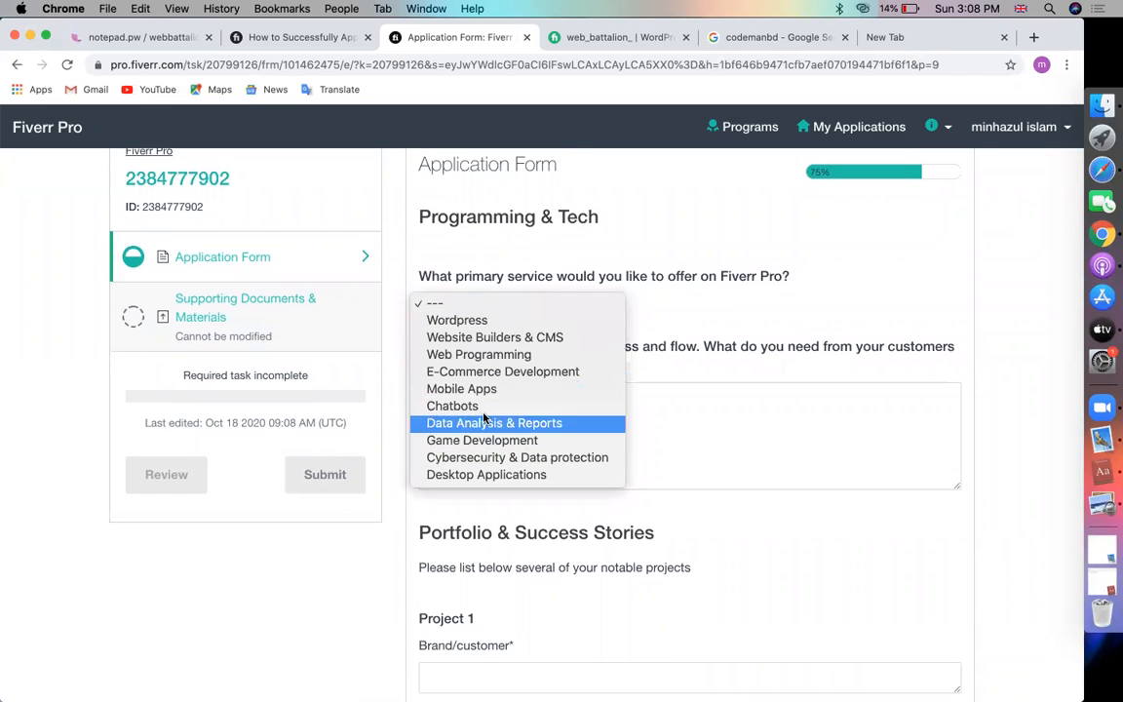
{"action": "mouse_move", "coordinate": [494, 336]}
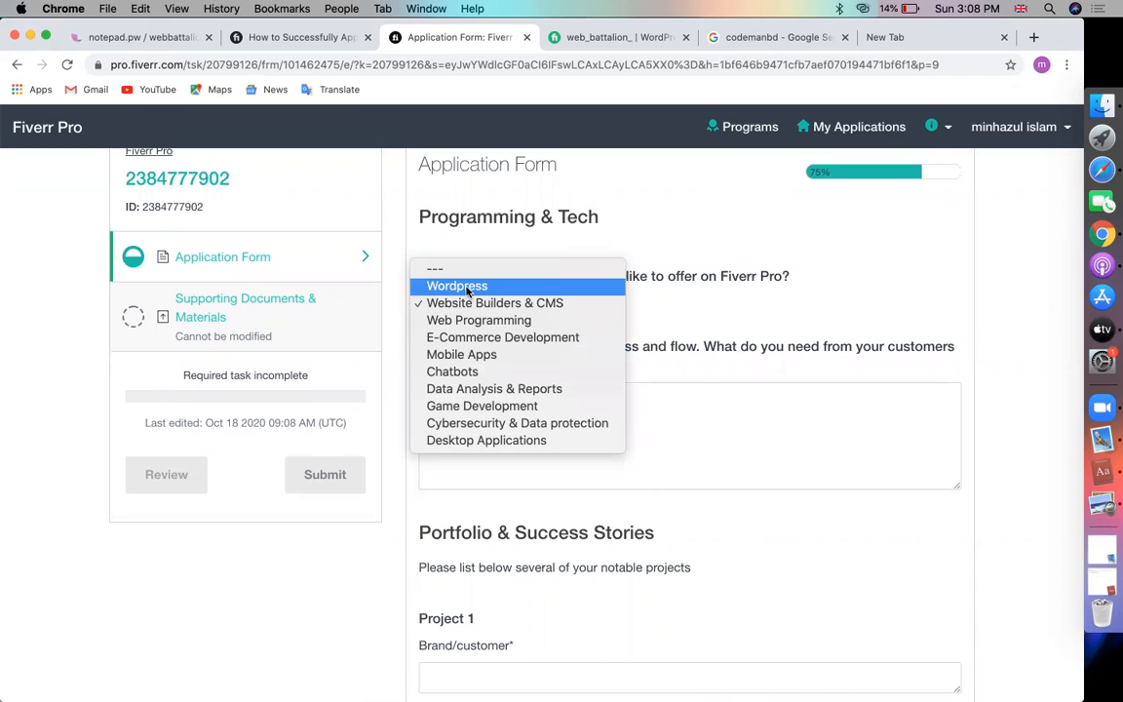
{"action": "left_click", "coordinate": [457, 285]}
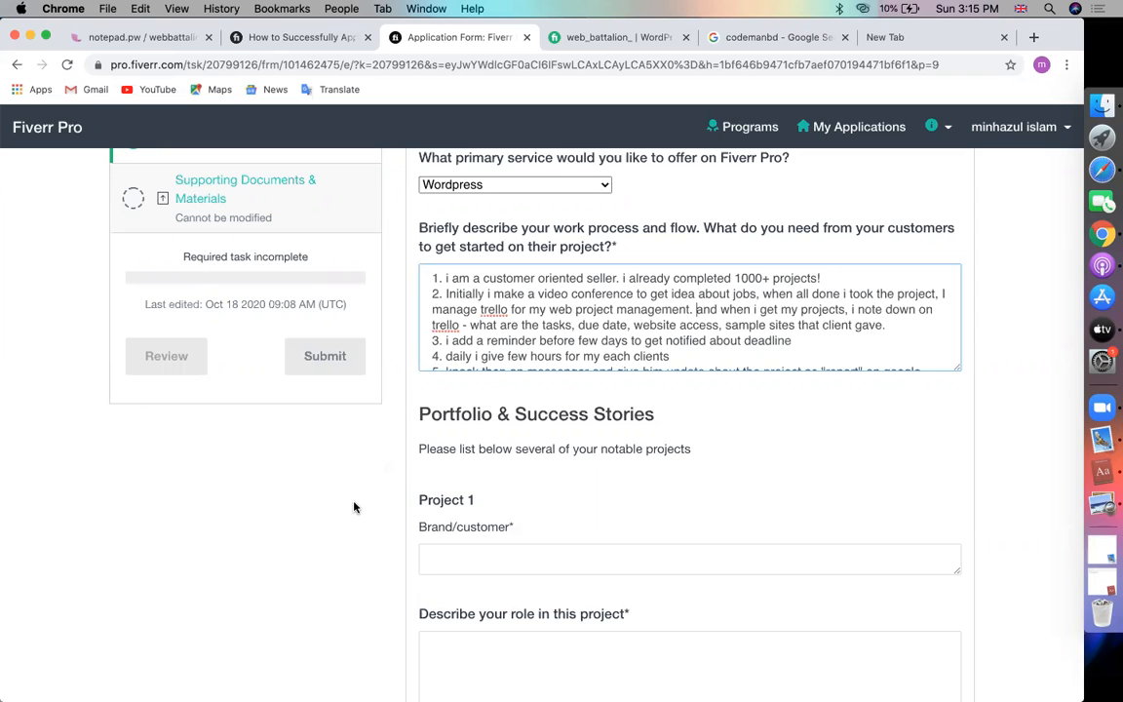
- Review Project 2's Webicient role, sample link, screenshot and $200-500 price
{"action": "scroll", "scroll_direction": "down", "scroll_amount": 3}
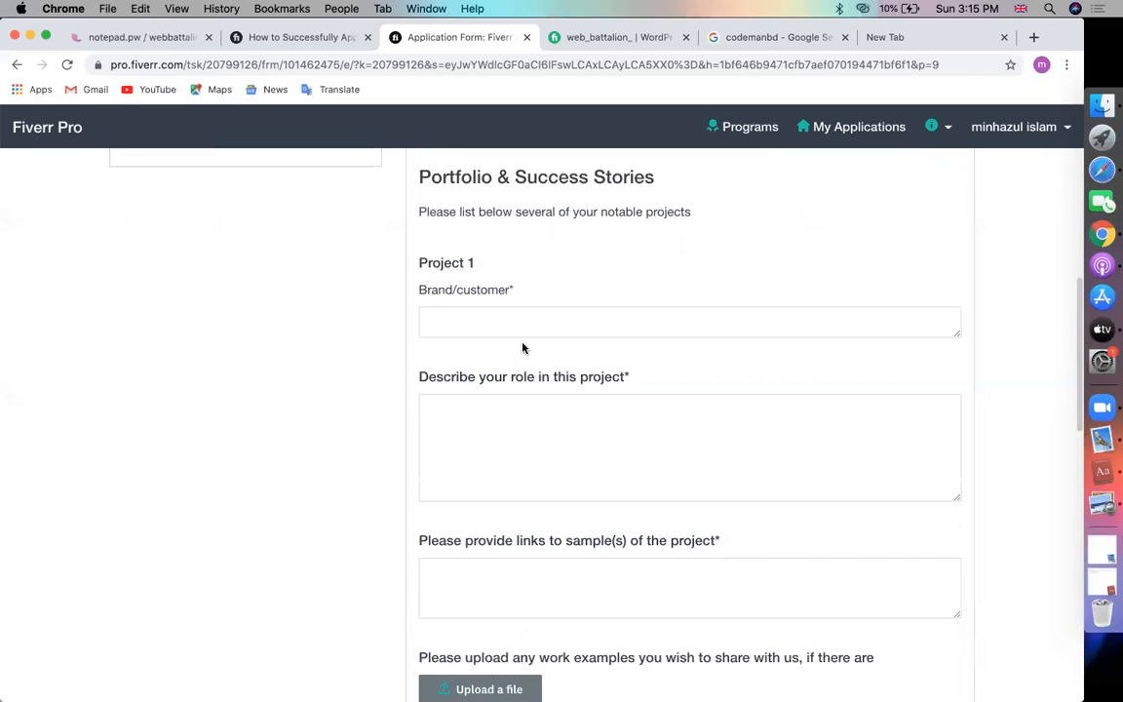
{"action": "left_click", "coordinate": [689, 410]}
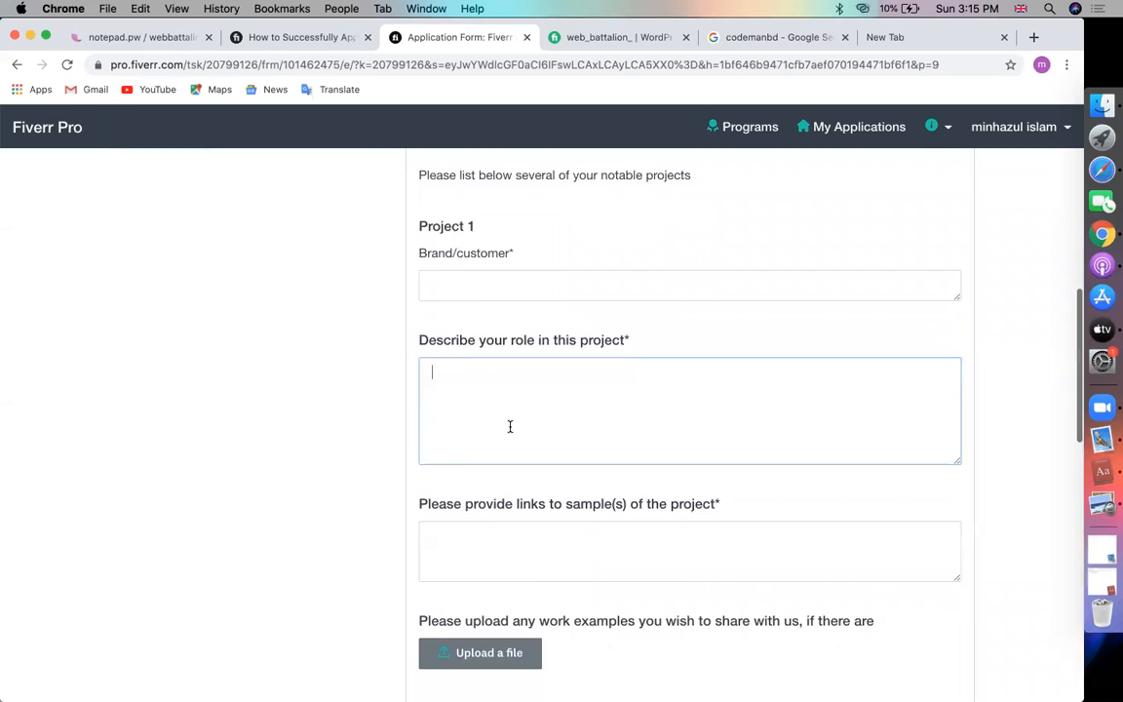
{"action": "scroll", "scroll_direction": "down", "scroll_amount": 3}
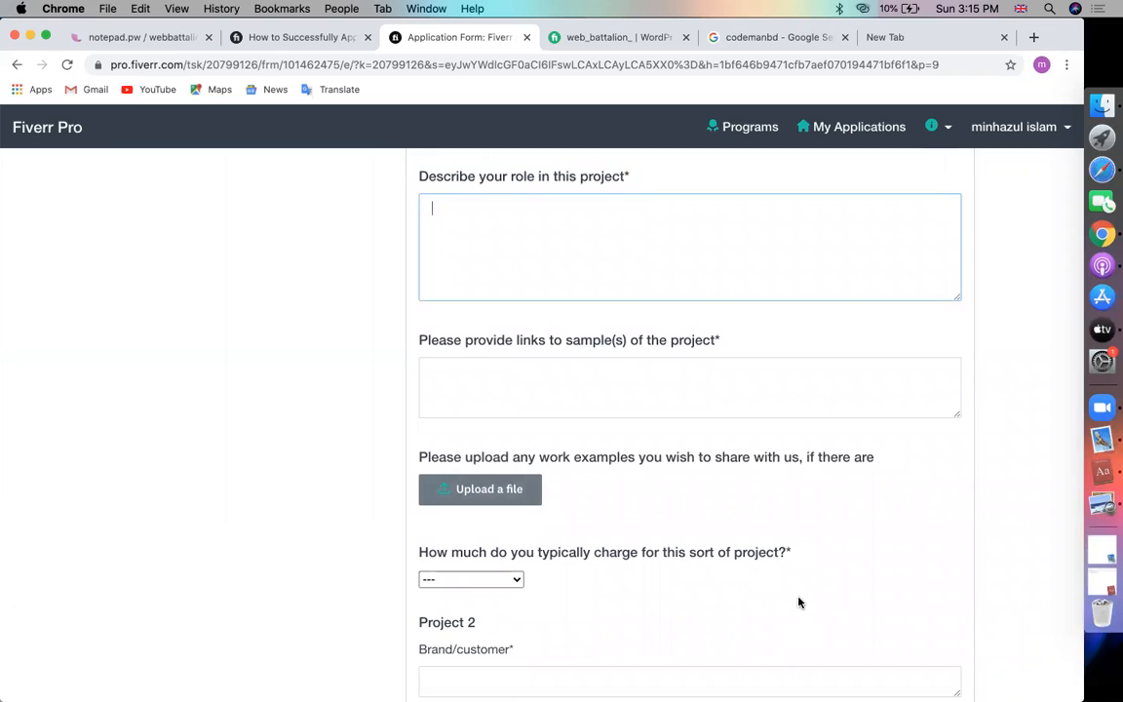
{"action": "mouse_move", "coordinate": [771, 669]}
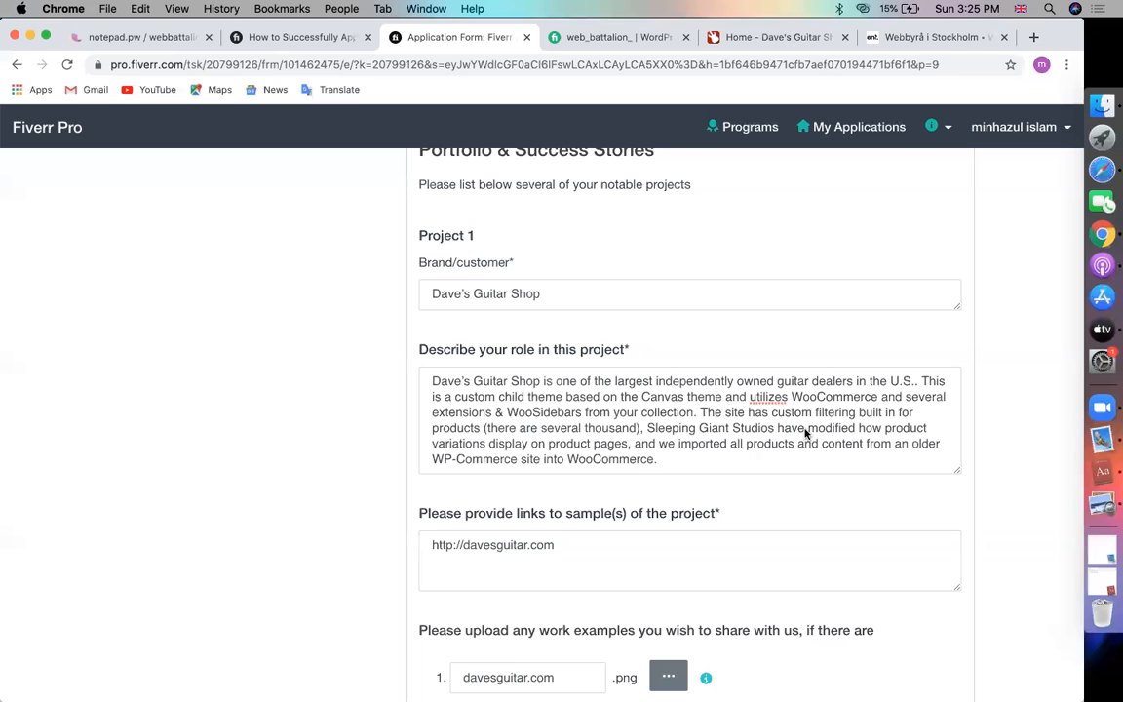
{"action": "mouse_move", "coordinate": [545, 283]}
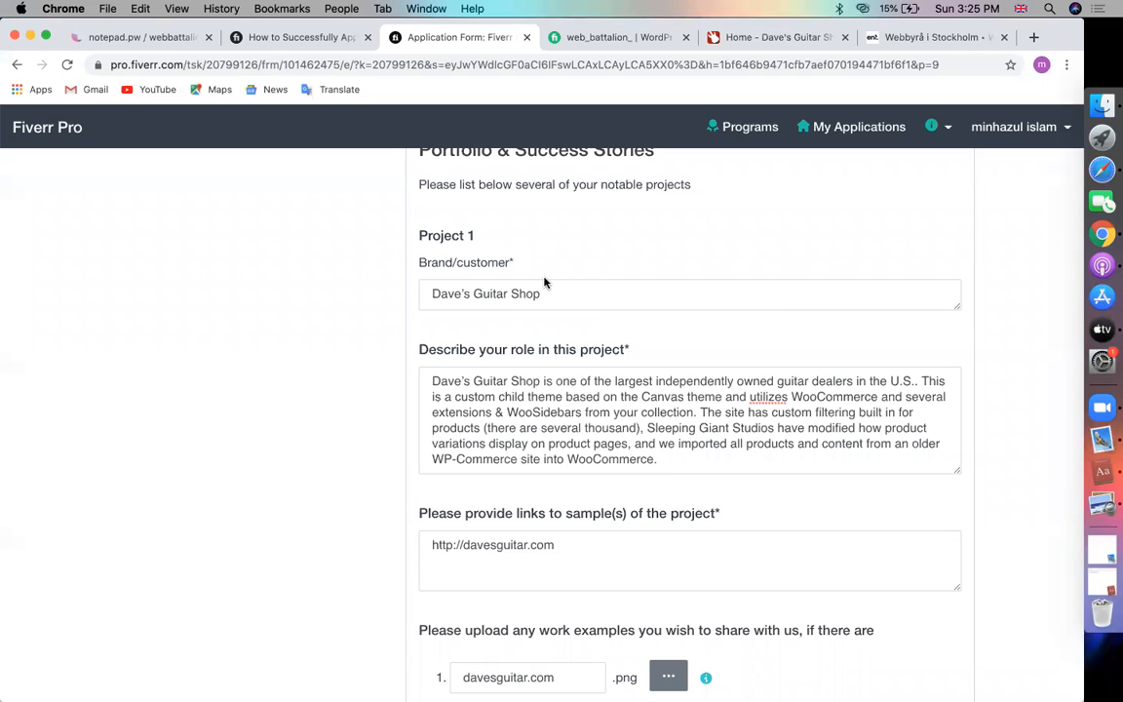
{"action": "scroll", "scroll_direction": "down", "scroll_amount": 3}
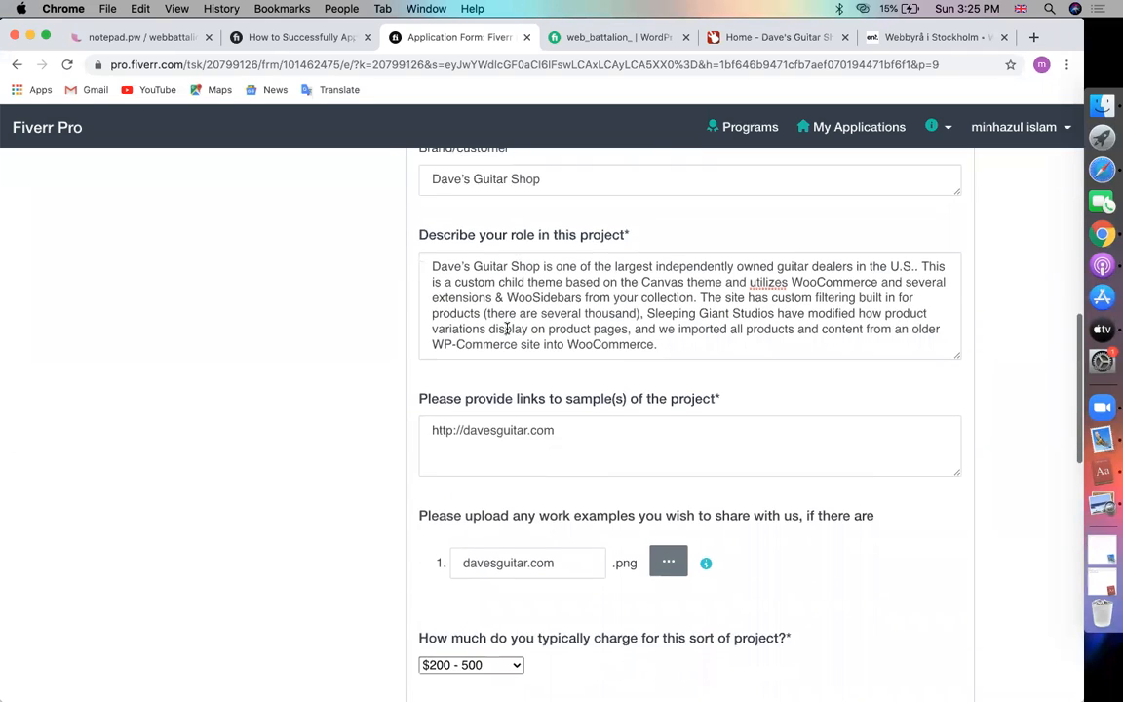
{"action": "scroll", "scroll_direction": "down", "scroll_amount": 3}
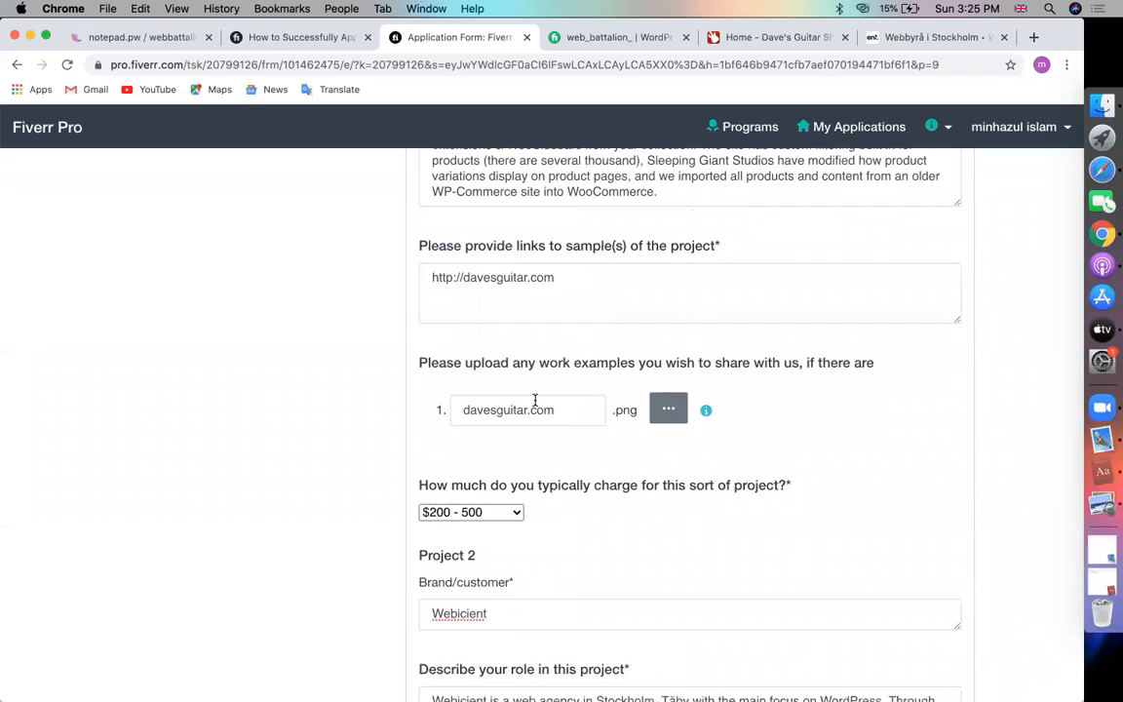
{"action": "scroll", "scroll_direction": "down", "scroll_amount": 3}
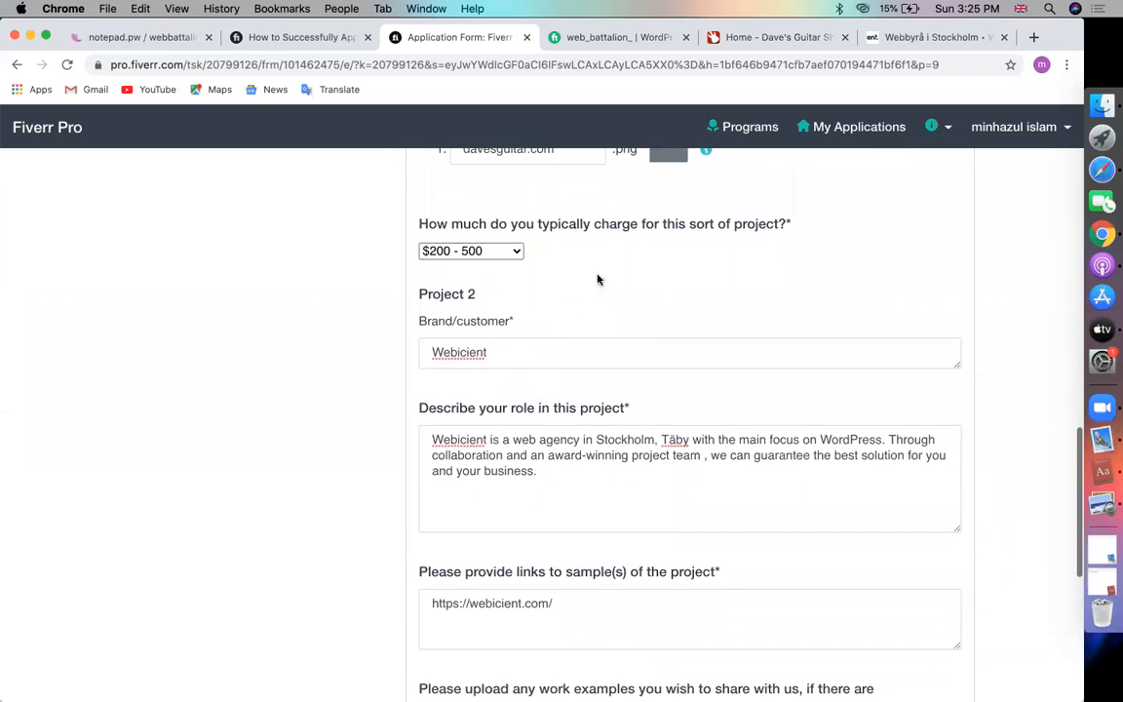
{"action": "left_click", "coordinate": [775, 37]}
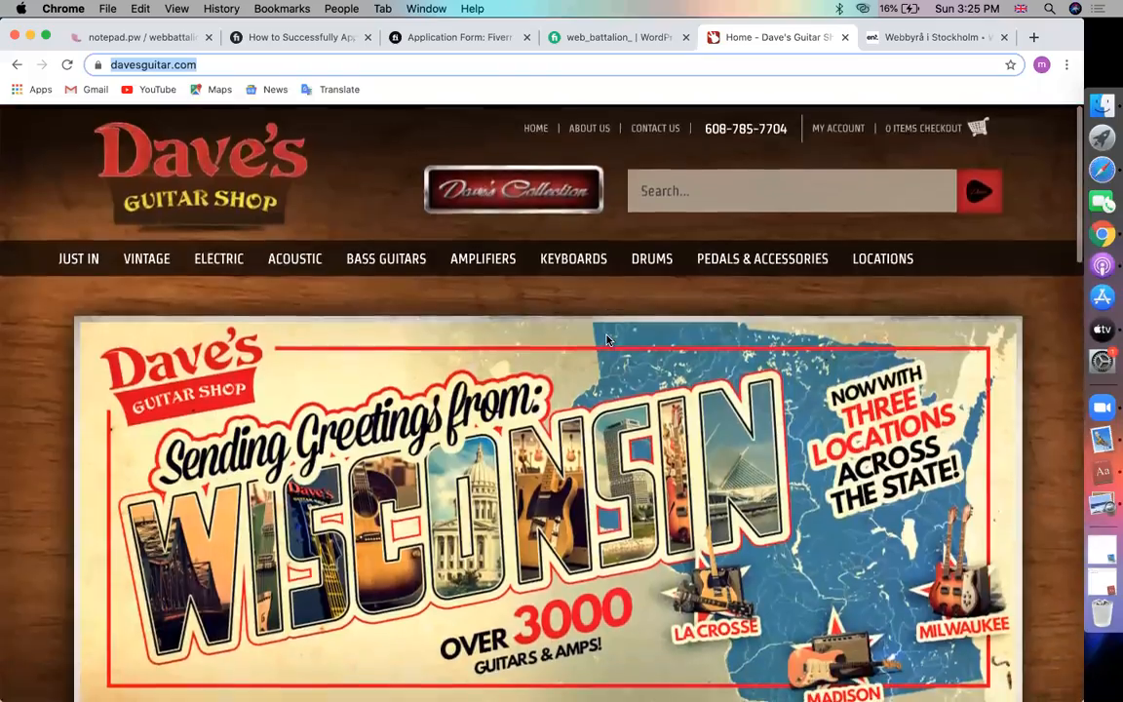
{"action": "left_click", "coordinate": [459, 37]}
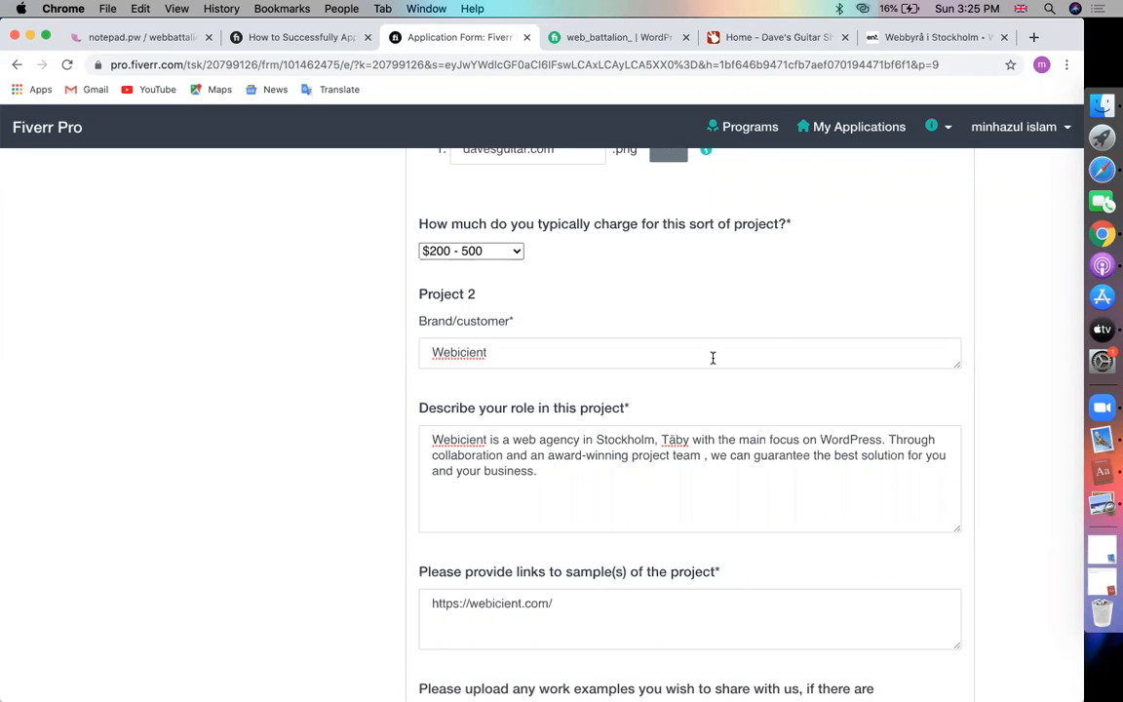
{"action": "scroll", "scroll_direction": "down", "scroll_amount": 3}
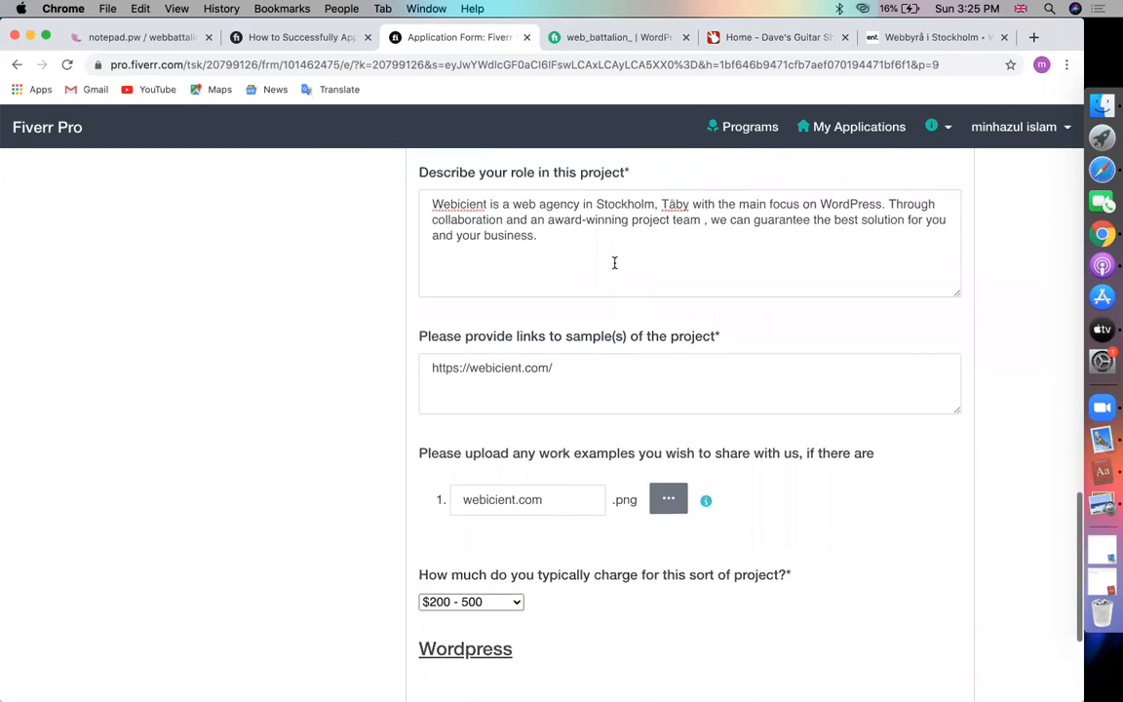
{"action": "scroll", "scroll_direction": "down", "scroll_amount": 3}
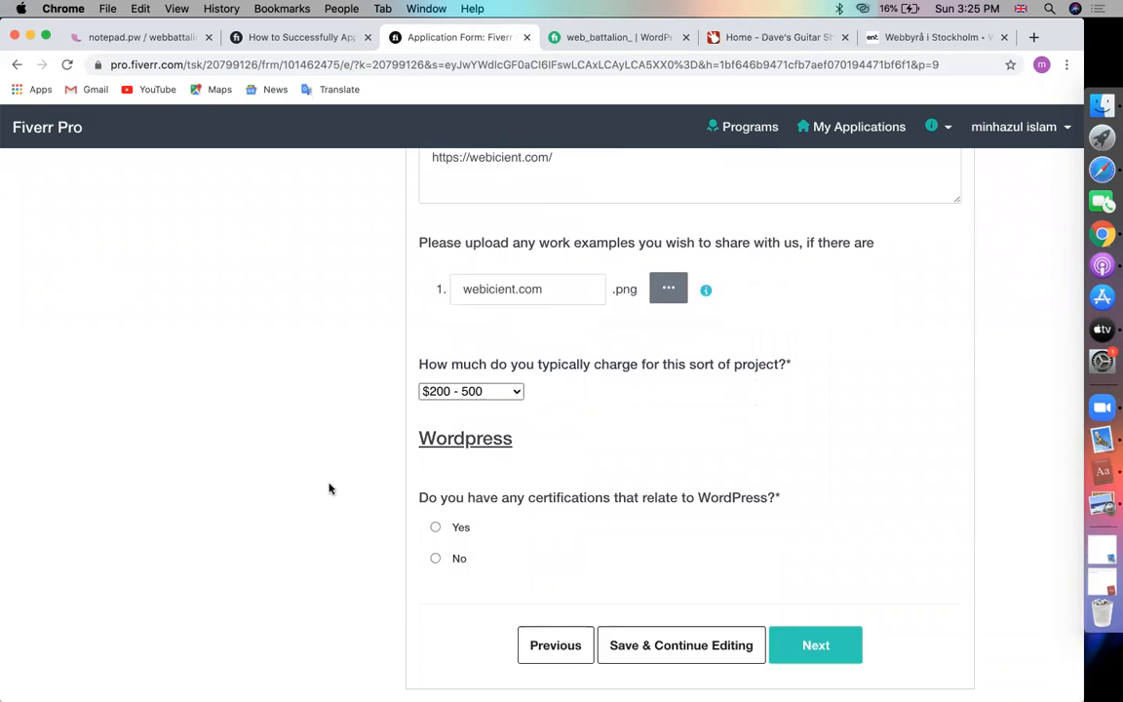
- Answer Yes to WordPress certifications, listing WPacademy and WP101 courses, then continue
{"action": "left_click", "coordinate": [435, 527]}
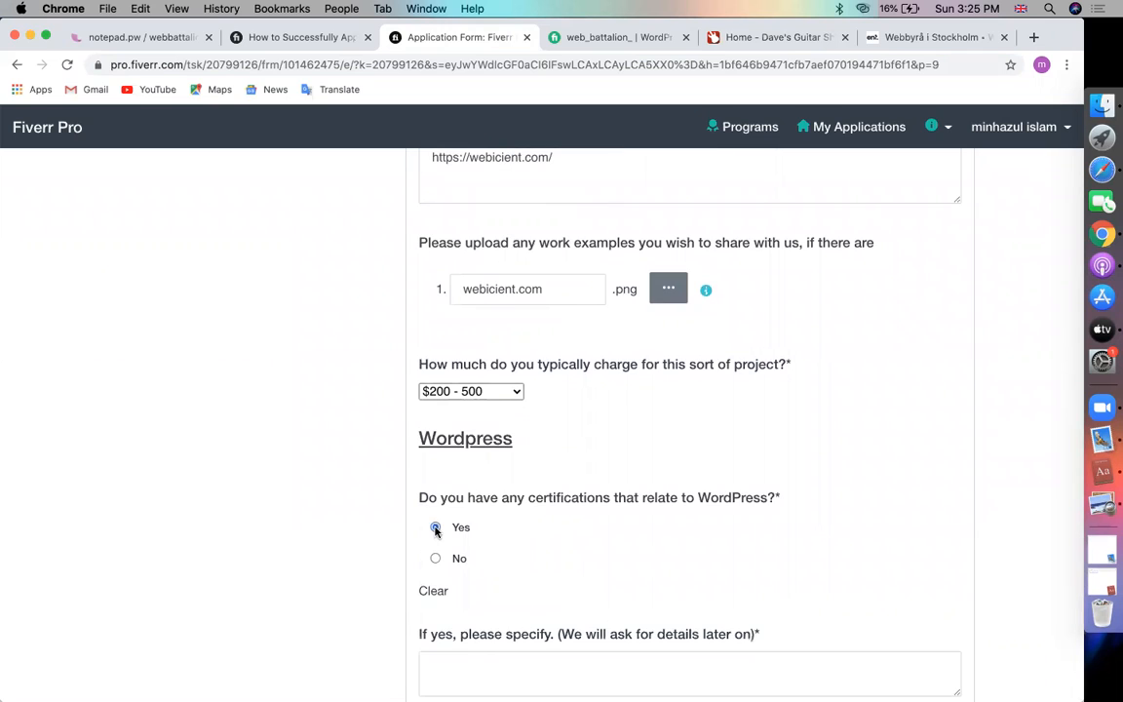
{"action": "scroll", "scroll_direction": "down", "scroll_amount": 3}
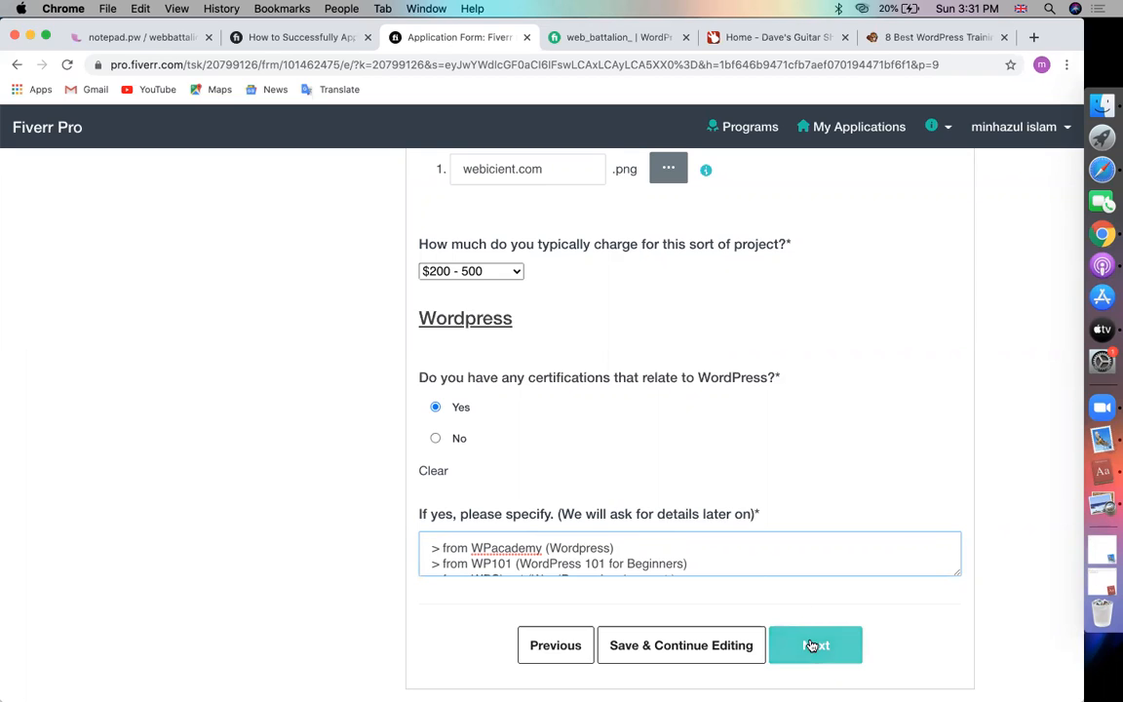
{"action": "left_click", "coordinate": [815, 645]}
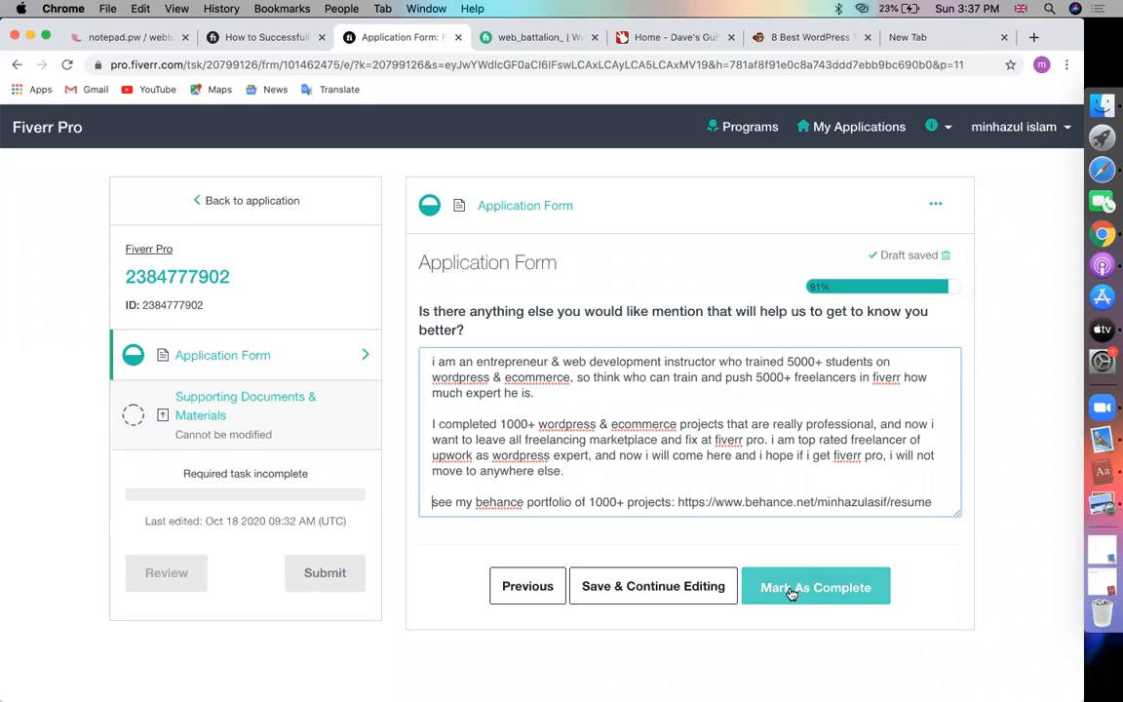
- Mark the application form as complete
{"action": "left_click", "coordinate": [816, 586]}
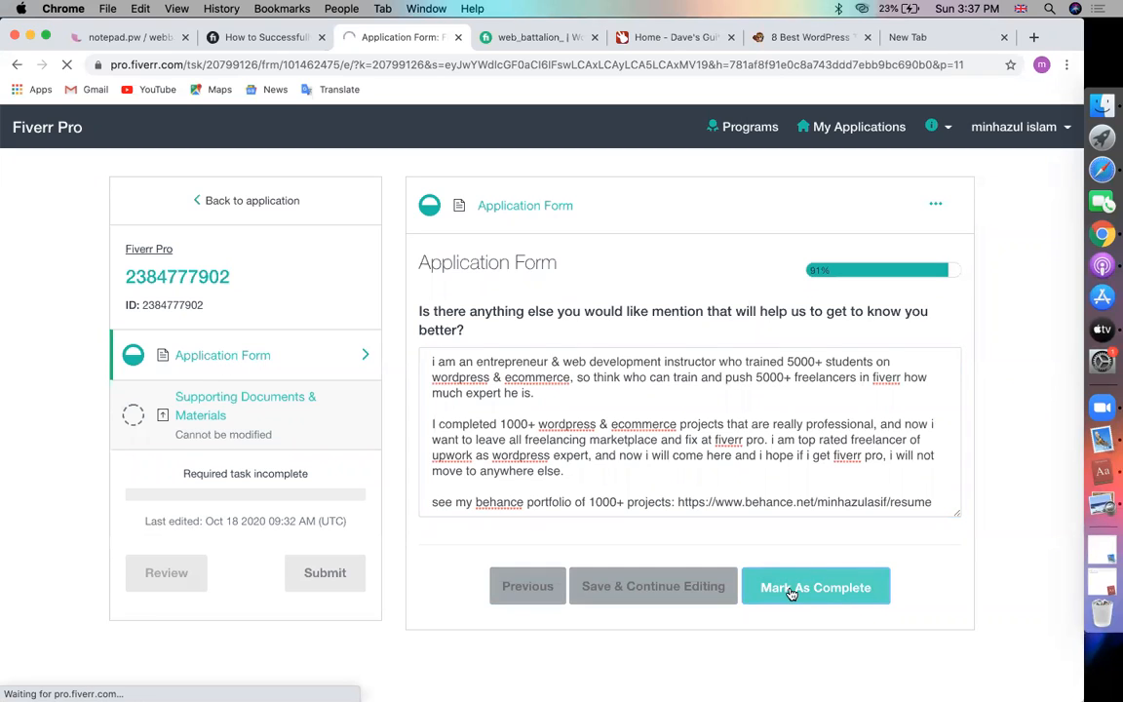
{"action": "left_click", "coordinate": [816, 586]}
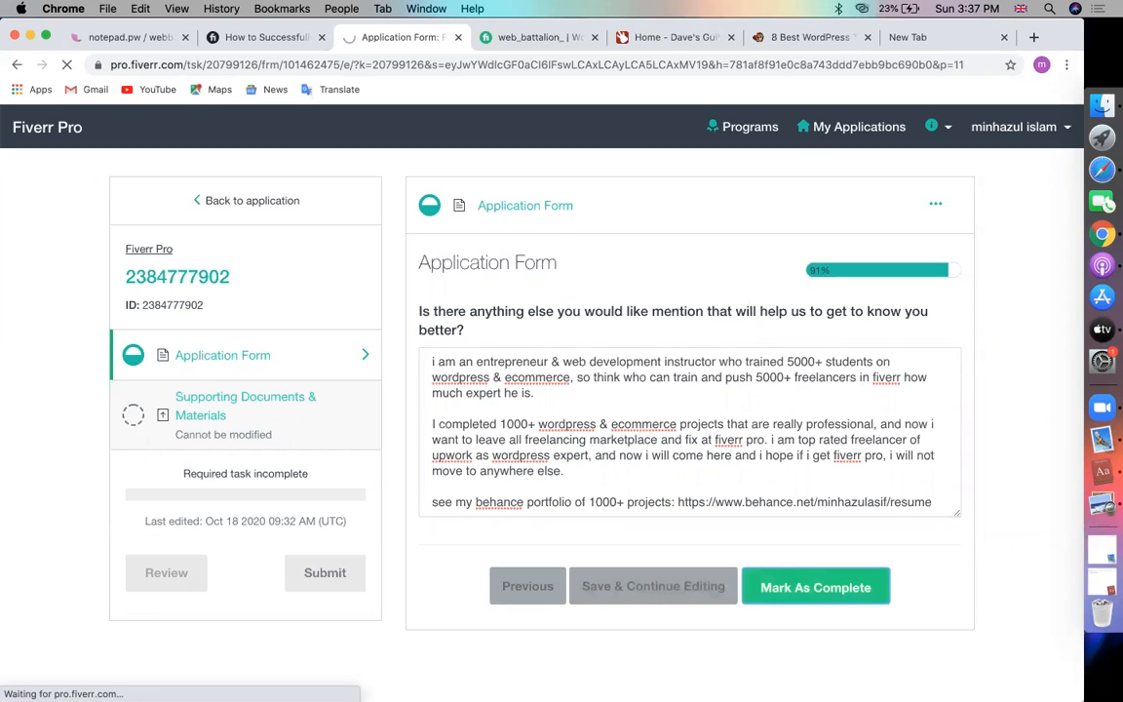
{"action": "left_click", "coordinate": [816, 587]}
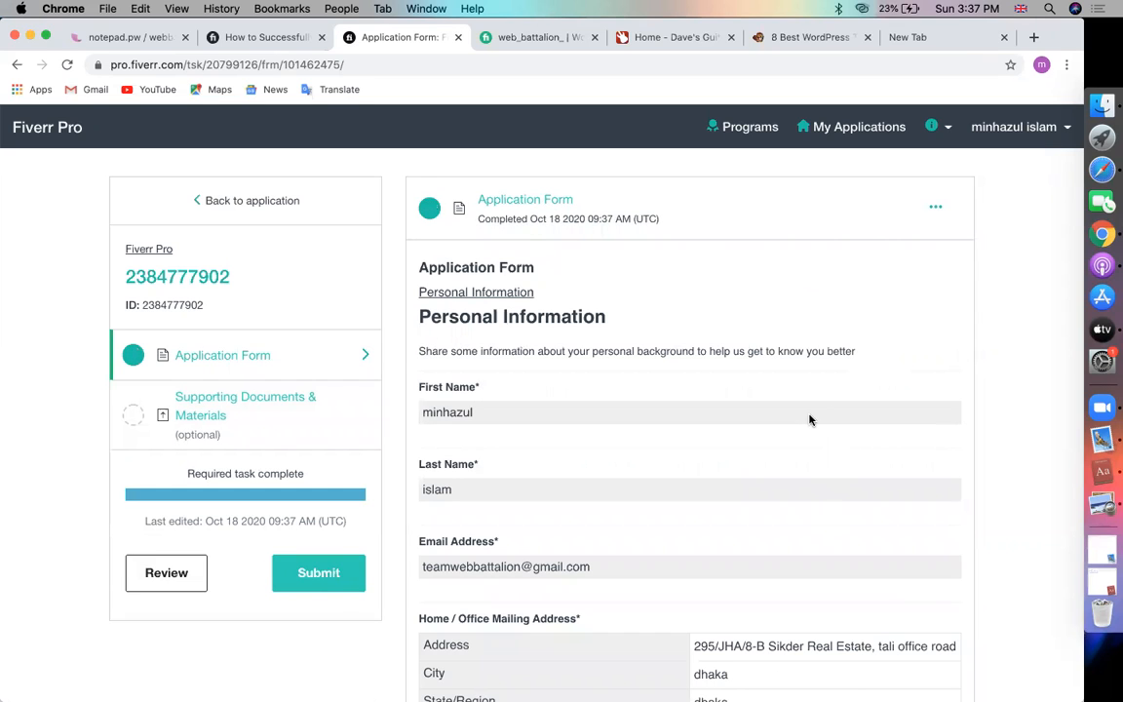
- Scroll through the read-only review of personal, education, professional and portfolio answers
{"action": "scroll", "scroll_direction": "down", "scroll_amount": 3}
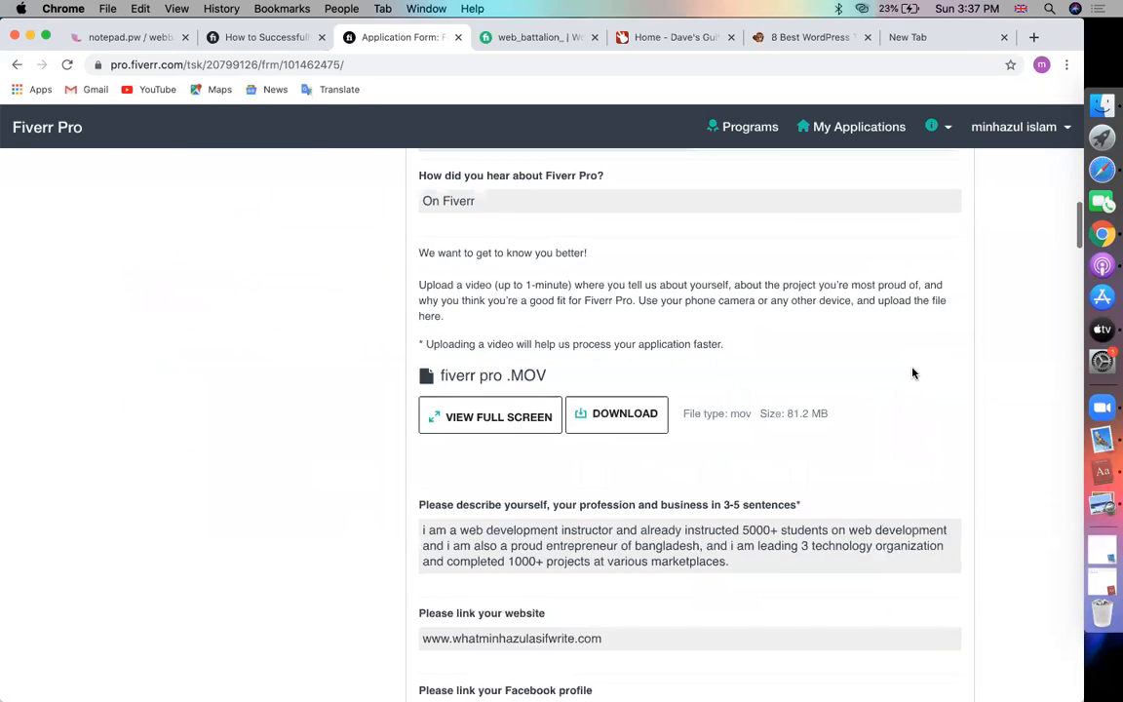
{"action": "scroll", "scroll_direction": "down", "scroll_amount": 3}
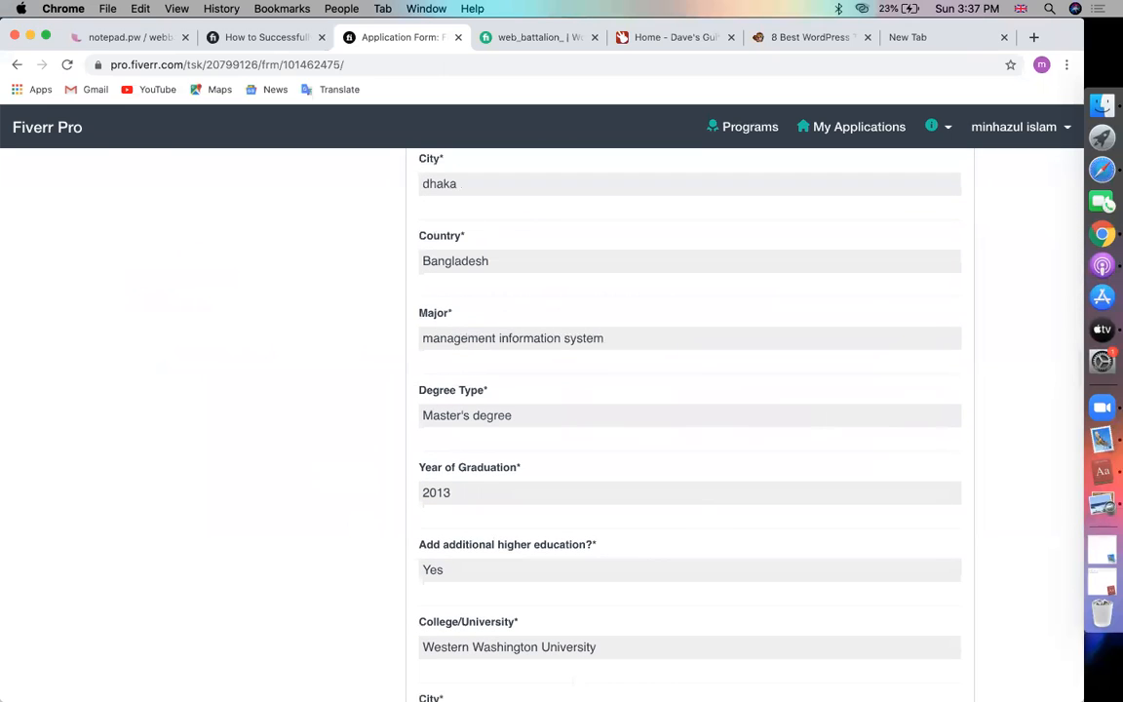
{"action": "mouse_move", "coordinate": [326, 450]}
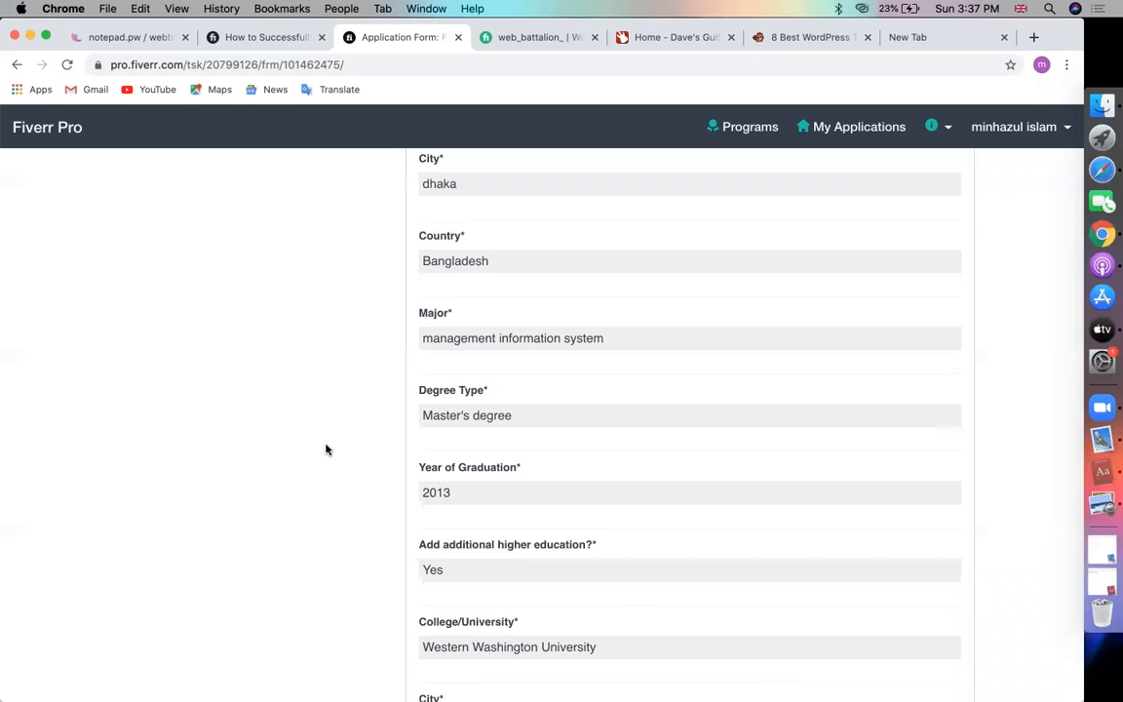
{"action": "scroll", "scroll_direction": "down", "scroll_amount": 3}
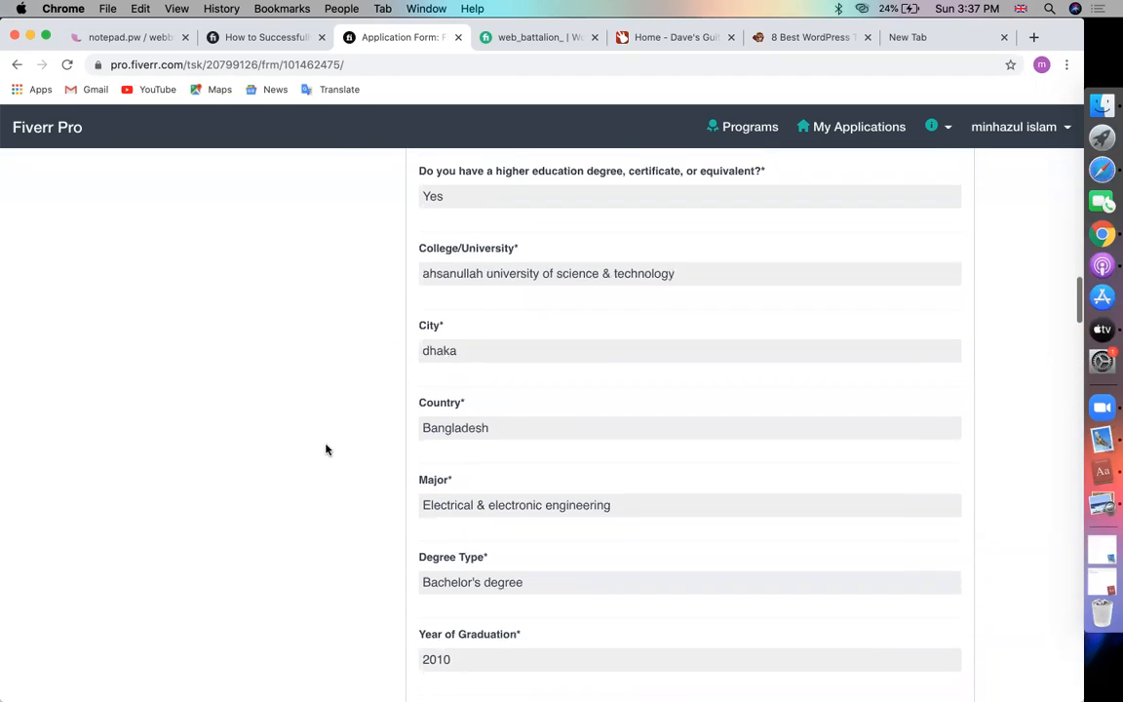
{"action": "scroll", "scroll_direction": "down", "scroll_amount": 3}
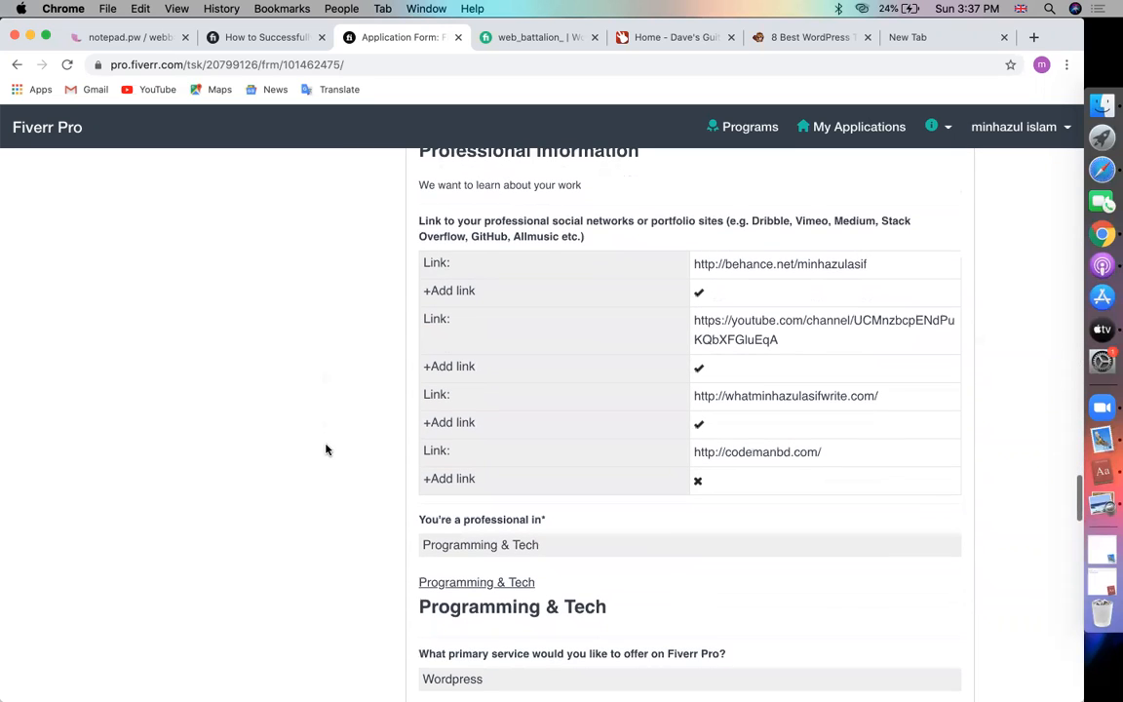
{"action": "scroll", "scroll_direction": "down", "scroll_amount": 3}
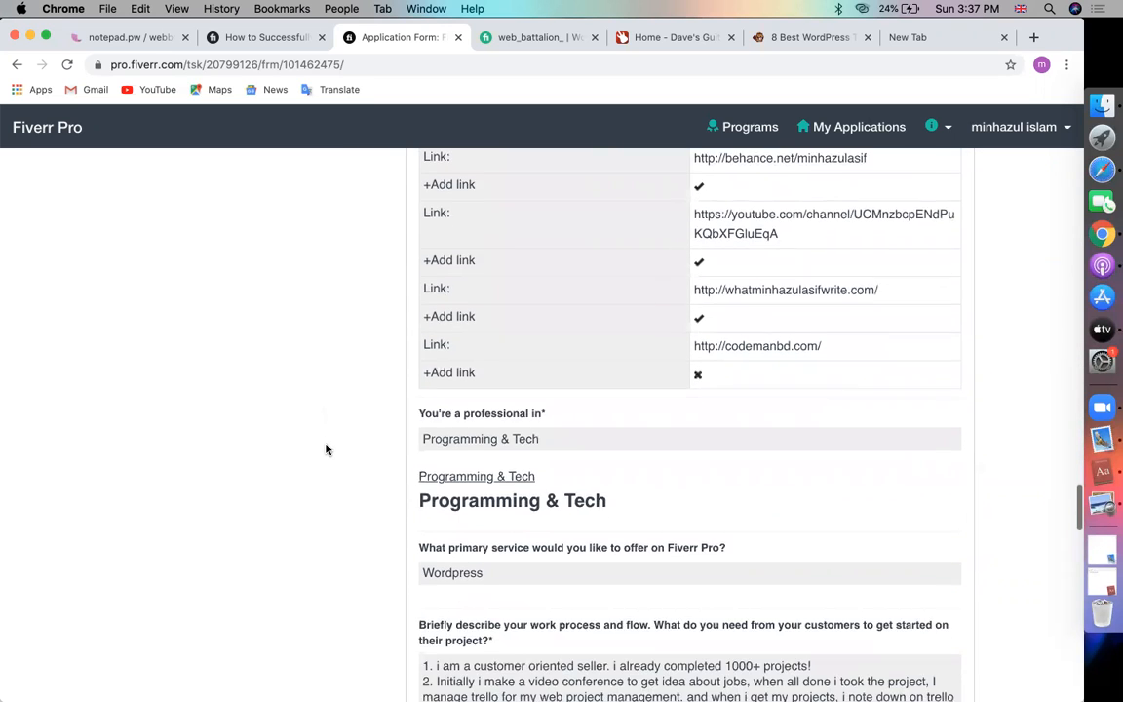
{"action": "scroll", "scroll_direction": "down", "scroll_amount": 3}
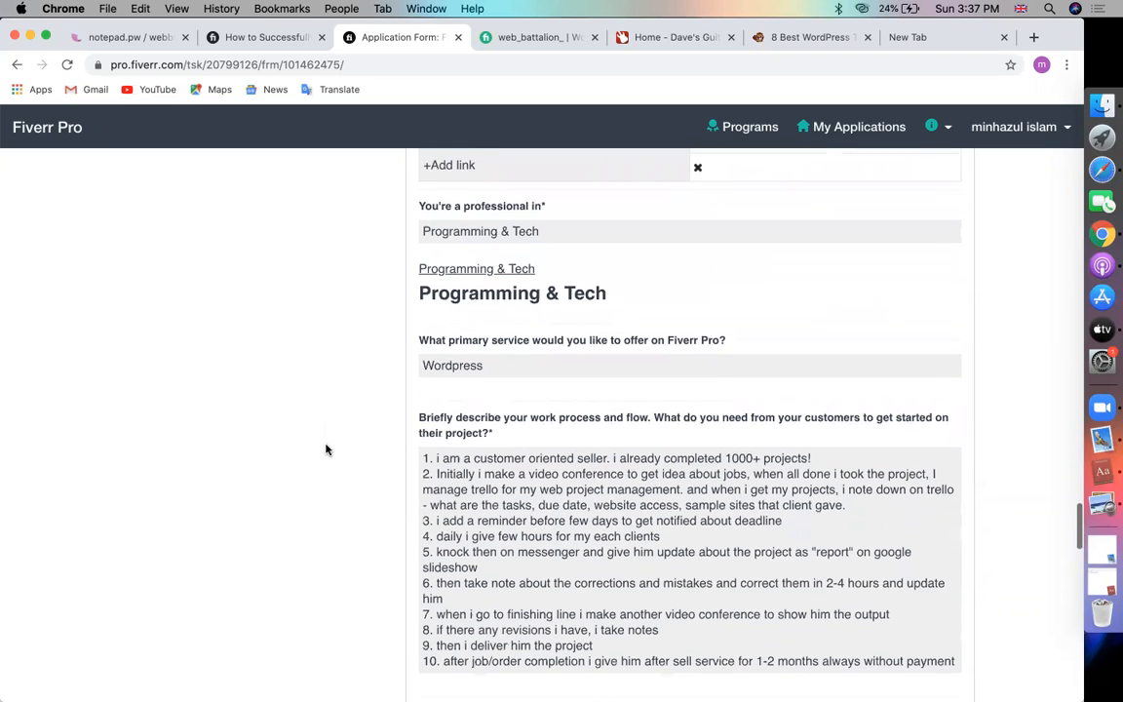
{"action": "scroll", "scroll_direction": "down", "scroll_amount": 3}
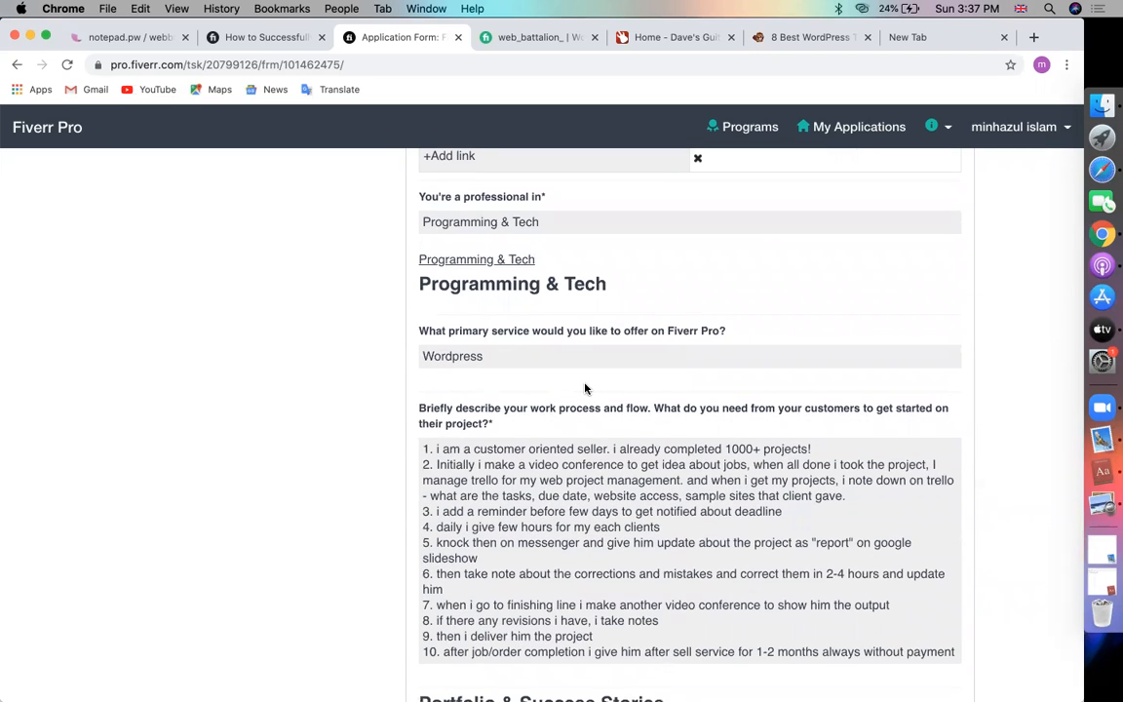
{"action": "right_click", "coordinate": [585, 388]}
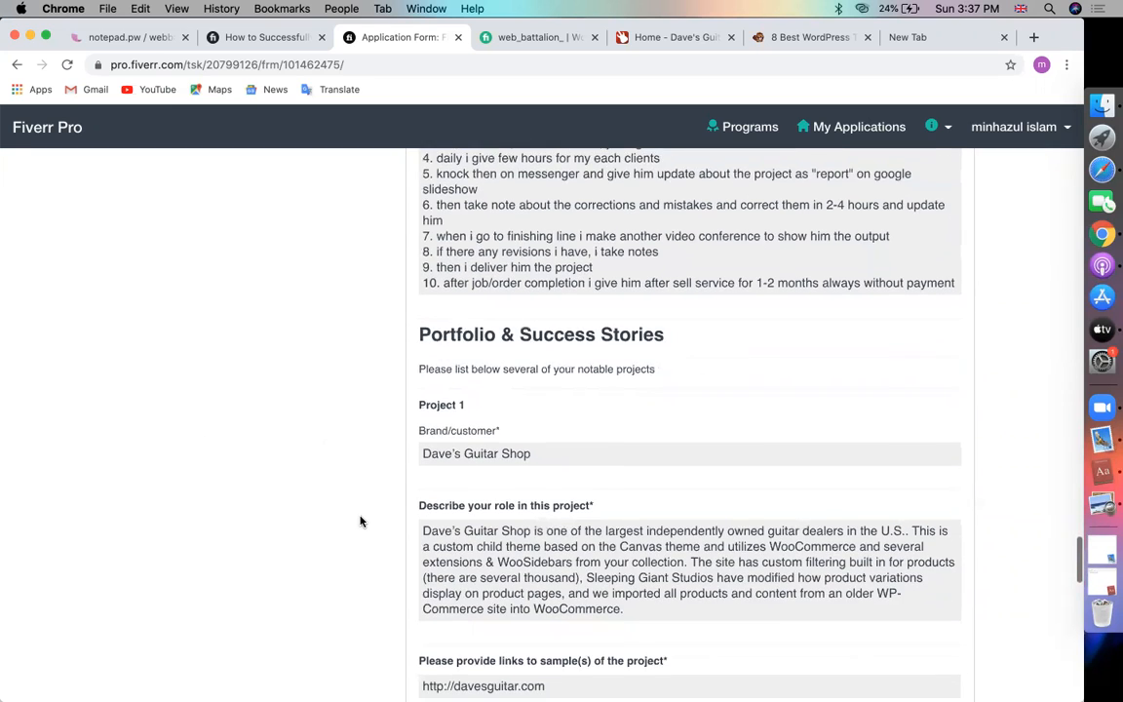
{"action": "scroll", "scroll_direction": "down", "scroll_amount": 3}
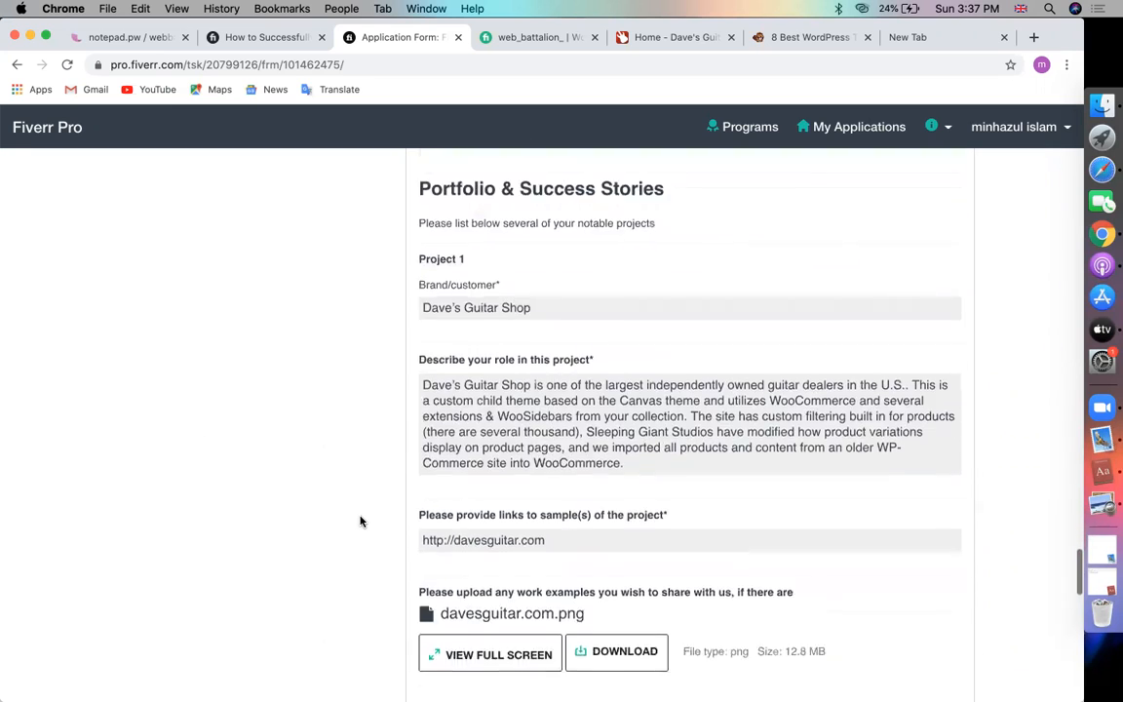
{"action": "scroll", "scroll_direction": "down", "scroll_amount": 3}
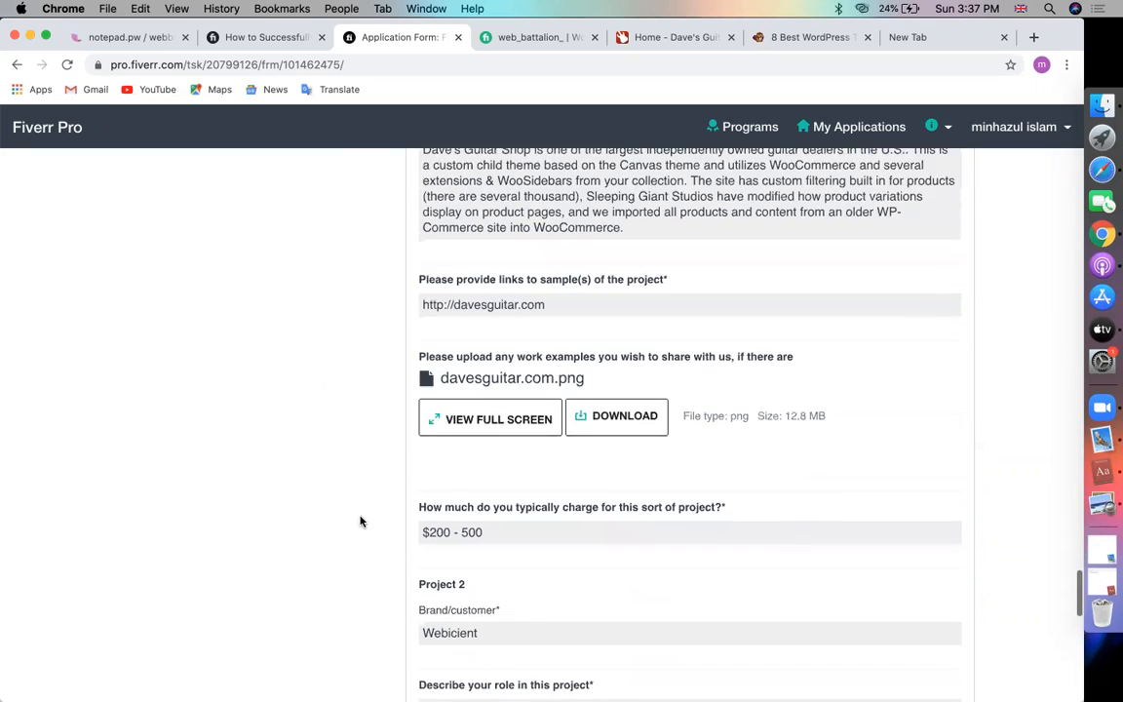
{"action": "scroll", "scroll_direction": "down", "scroll_amount": 3}
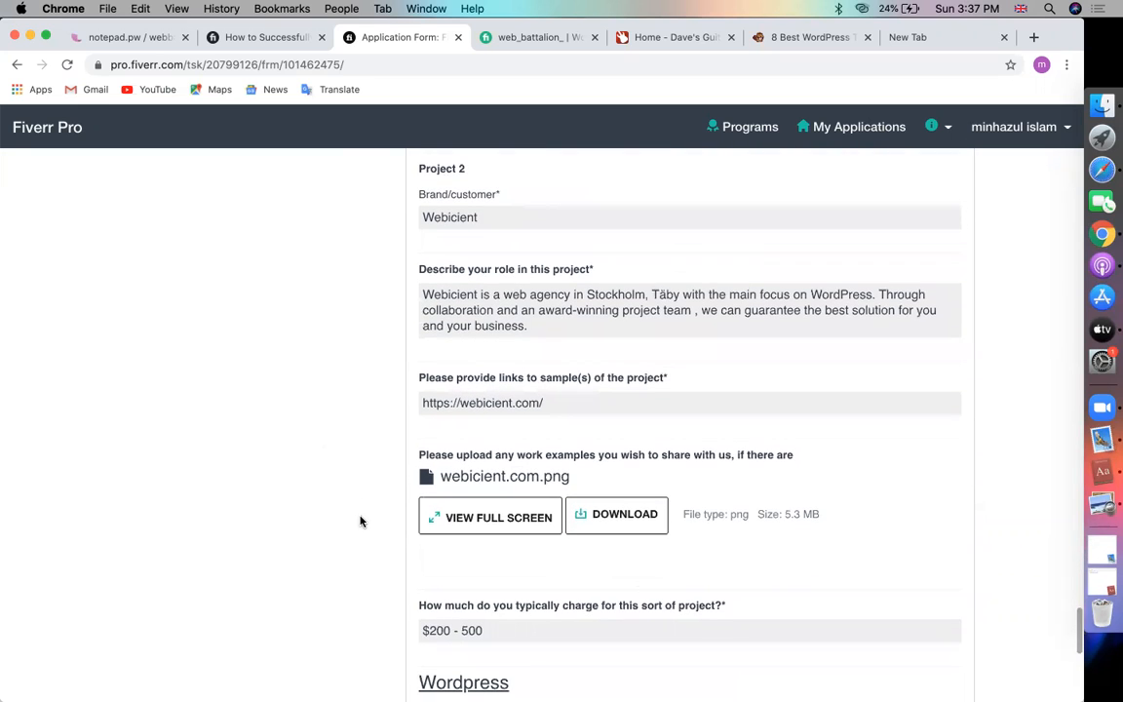
{"action": "scroll", "scroll_direction": "down", "scroll_amount": 3}
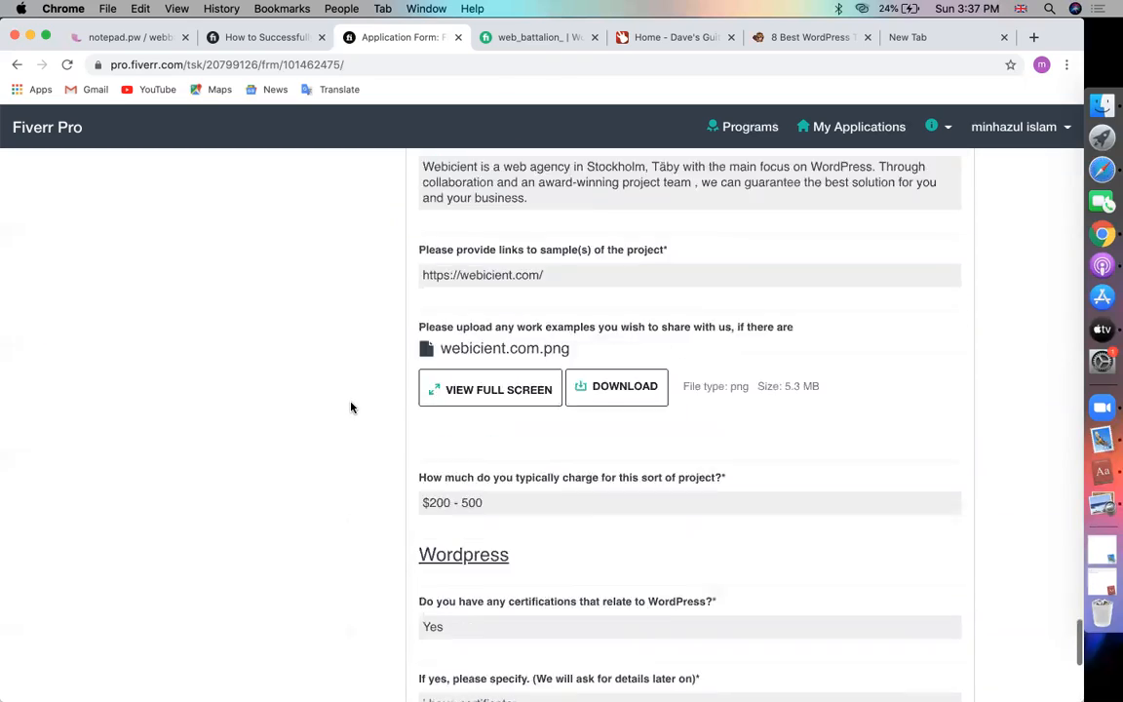
{"action": "scroll", "scroll_direction": "down", "scroll_amount": 3}
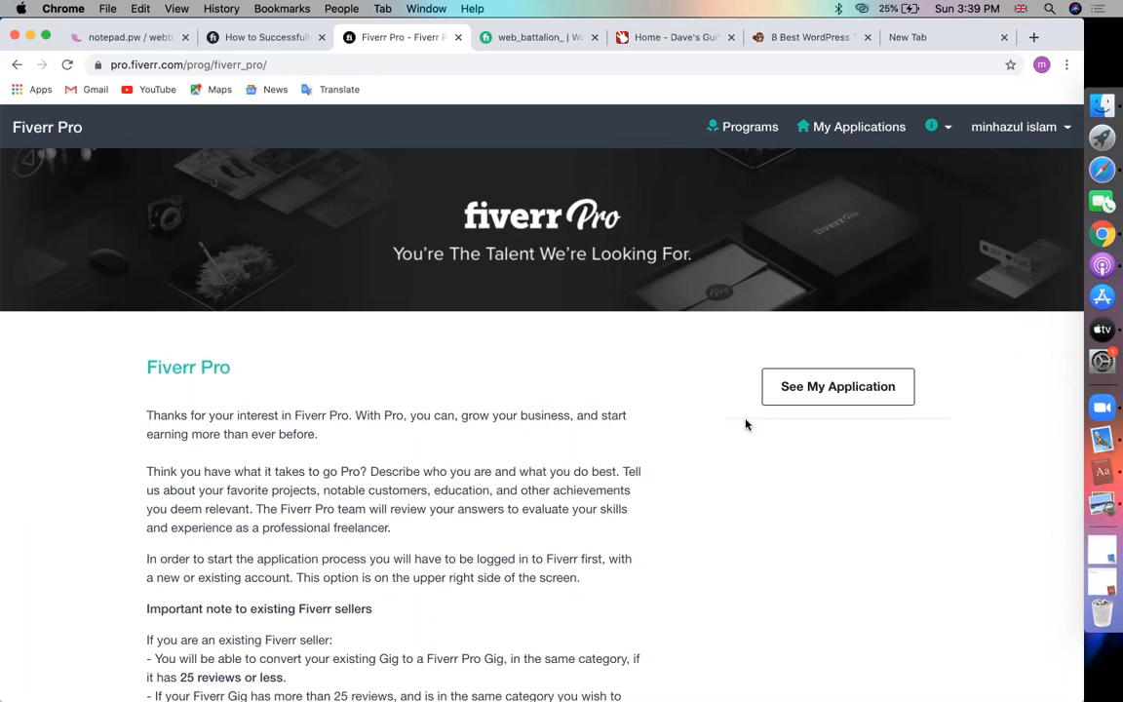
{"action": "mouse_move", "coordinate": [664, 671]}
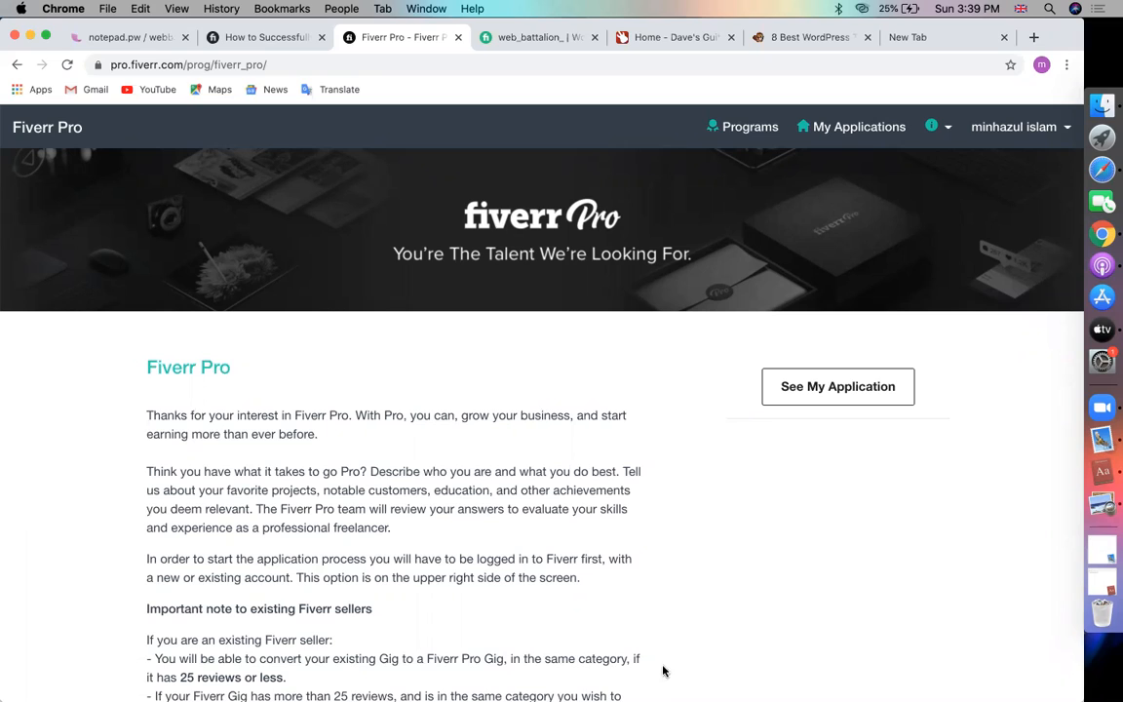